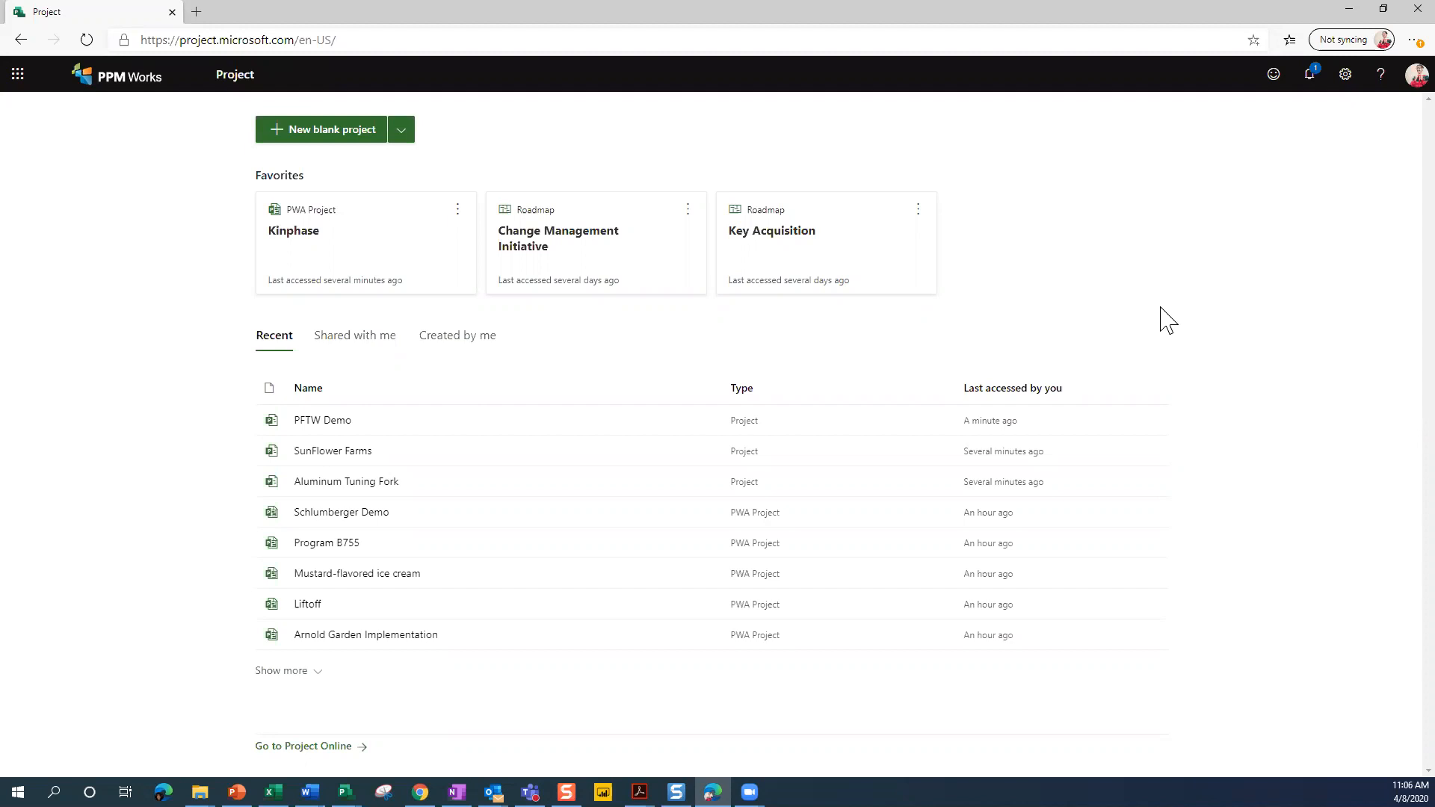
mouse_move(1177, 310)
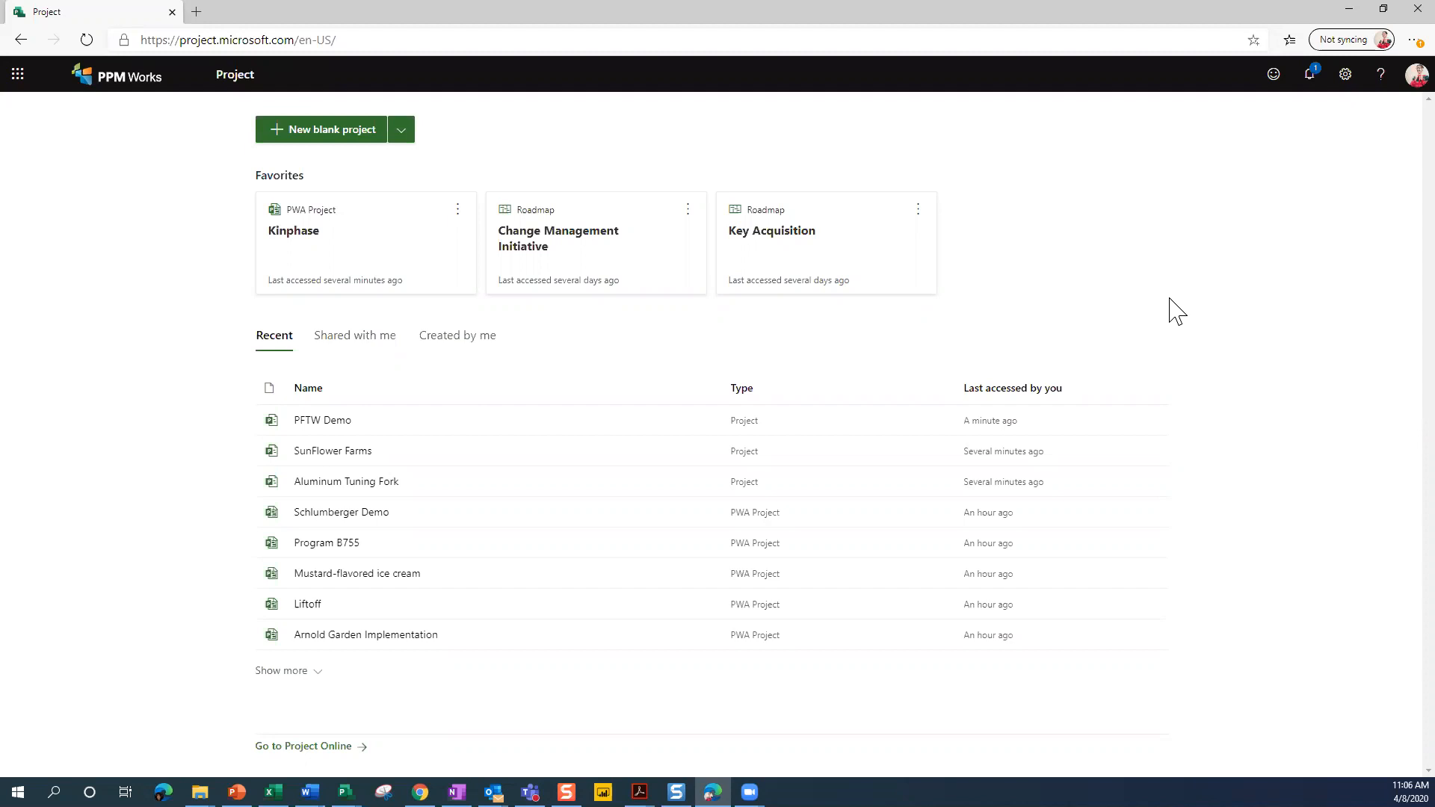
mouse_move(329, 129)
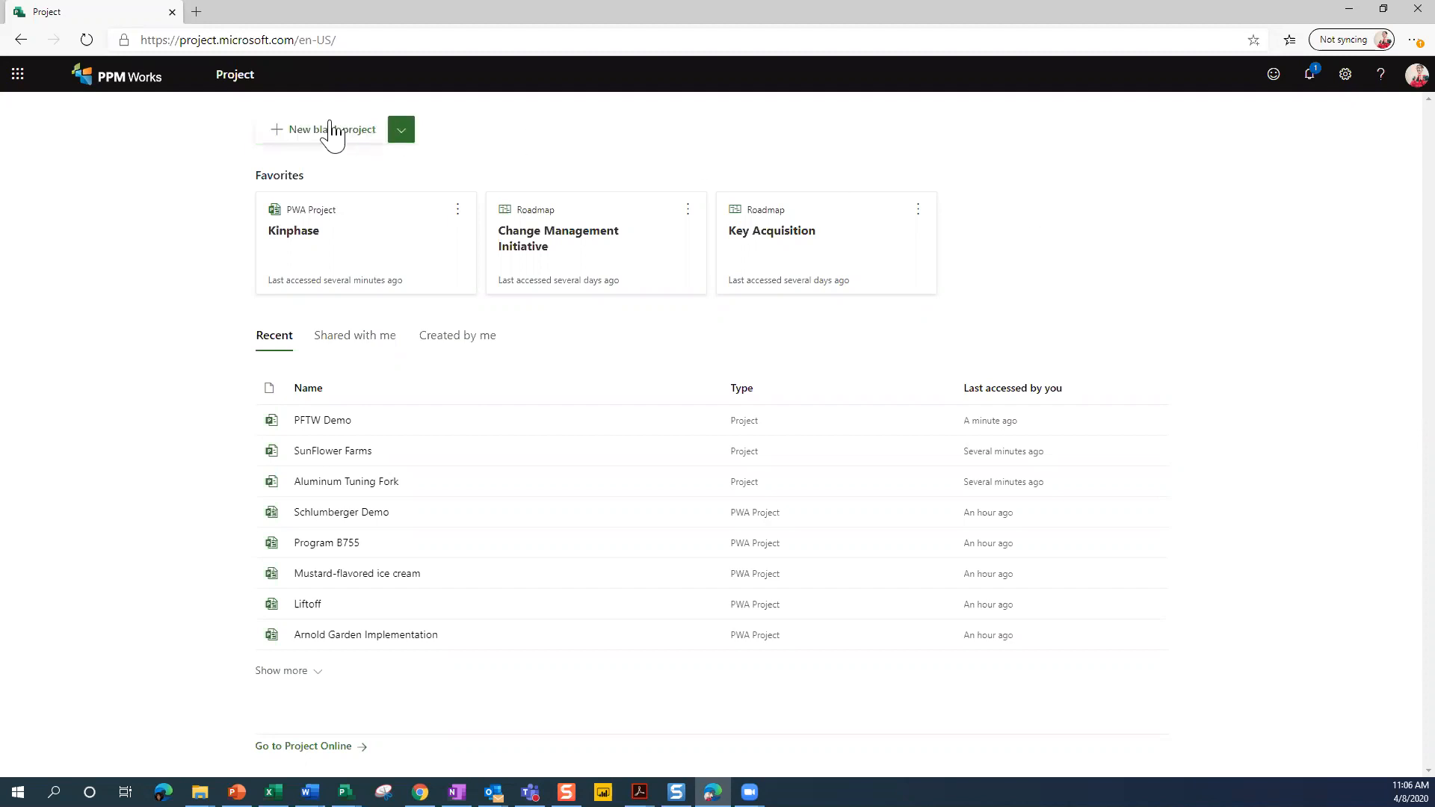
mouse_move(235, 75)
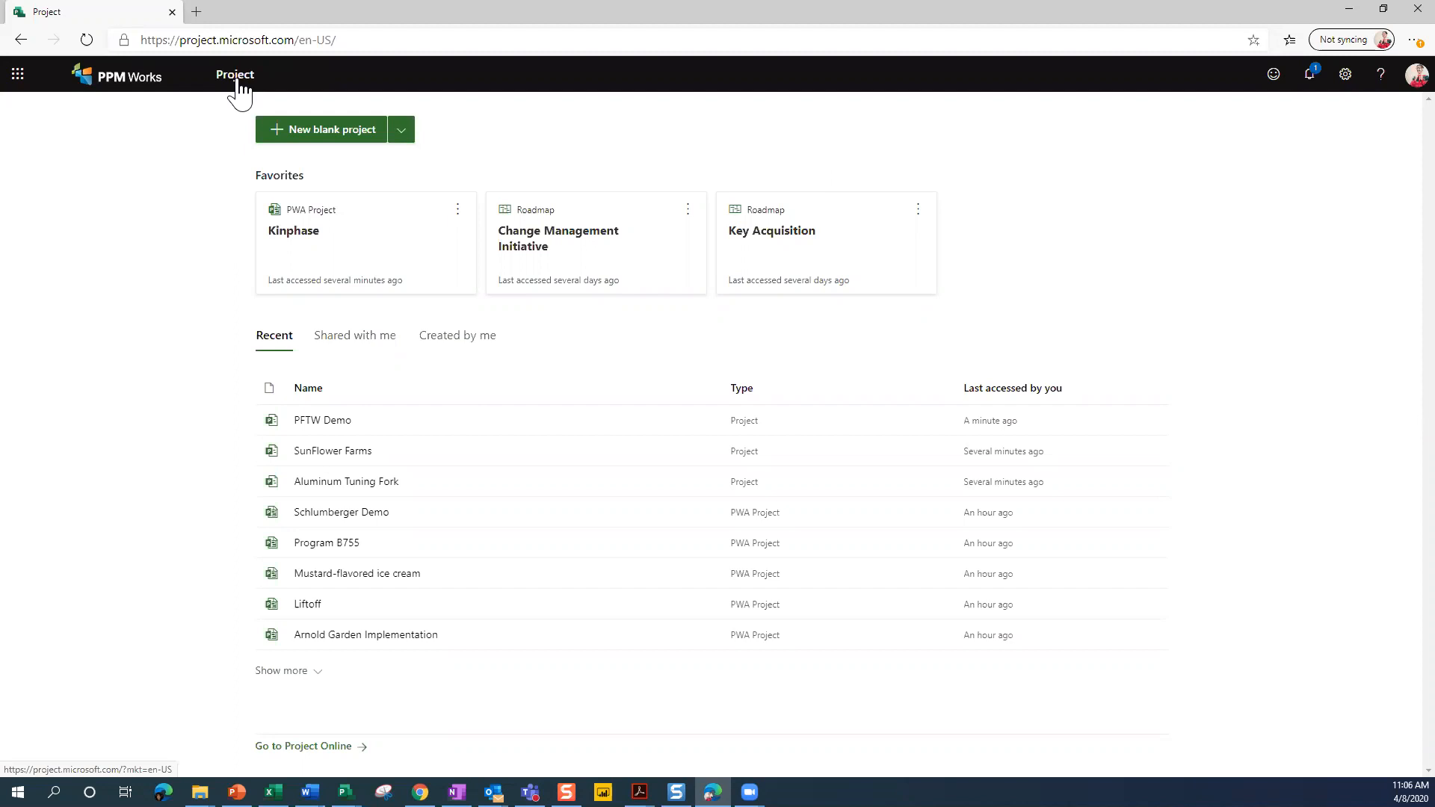
mouse_move(627, 220)
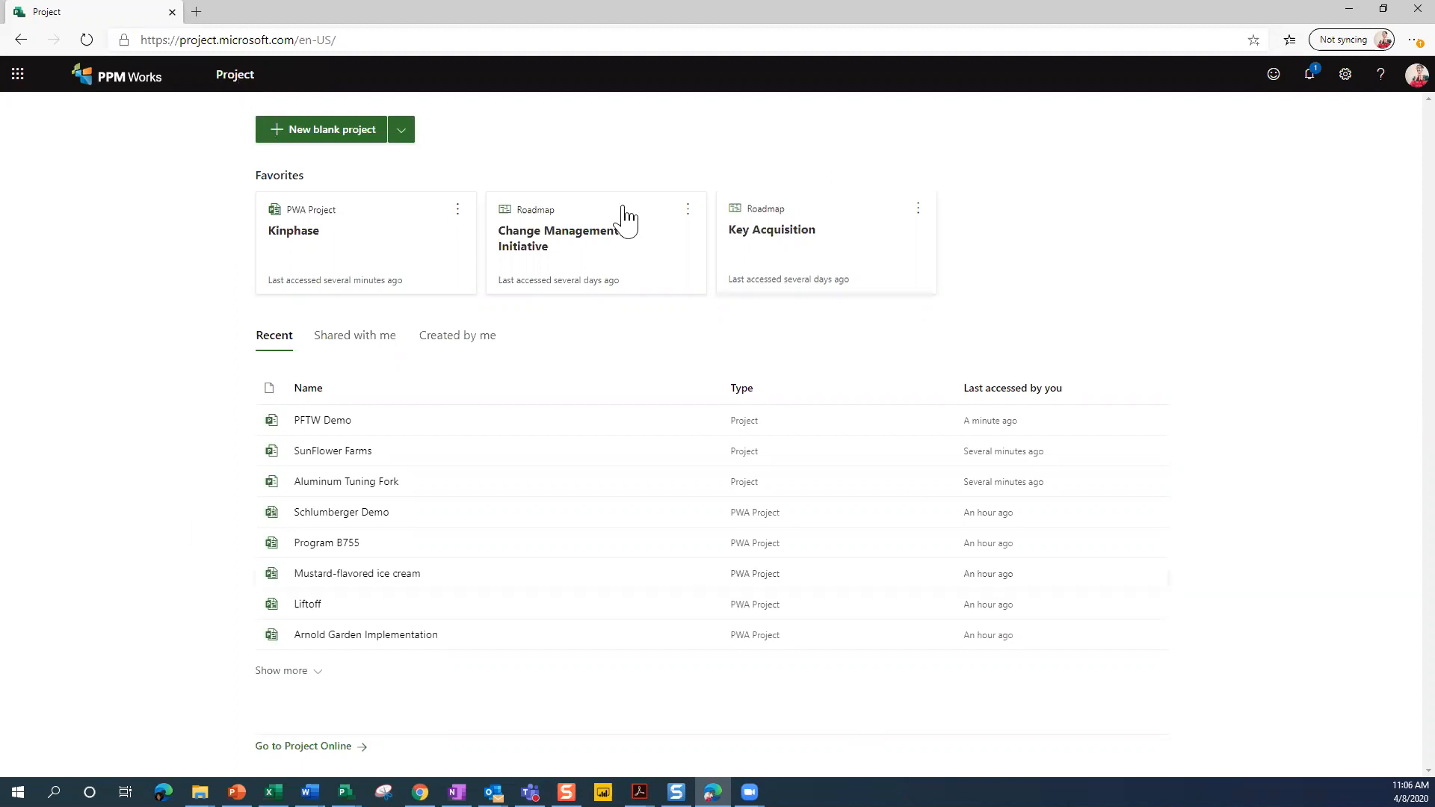
mouse_move(368, 211)
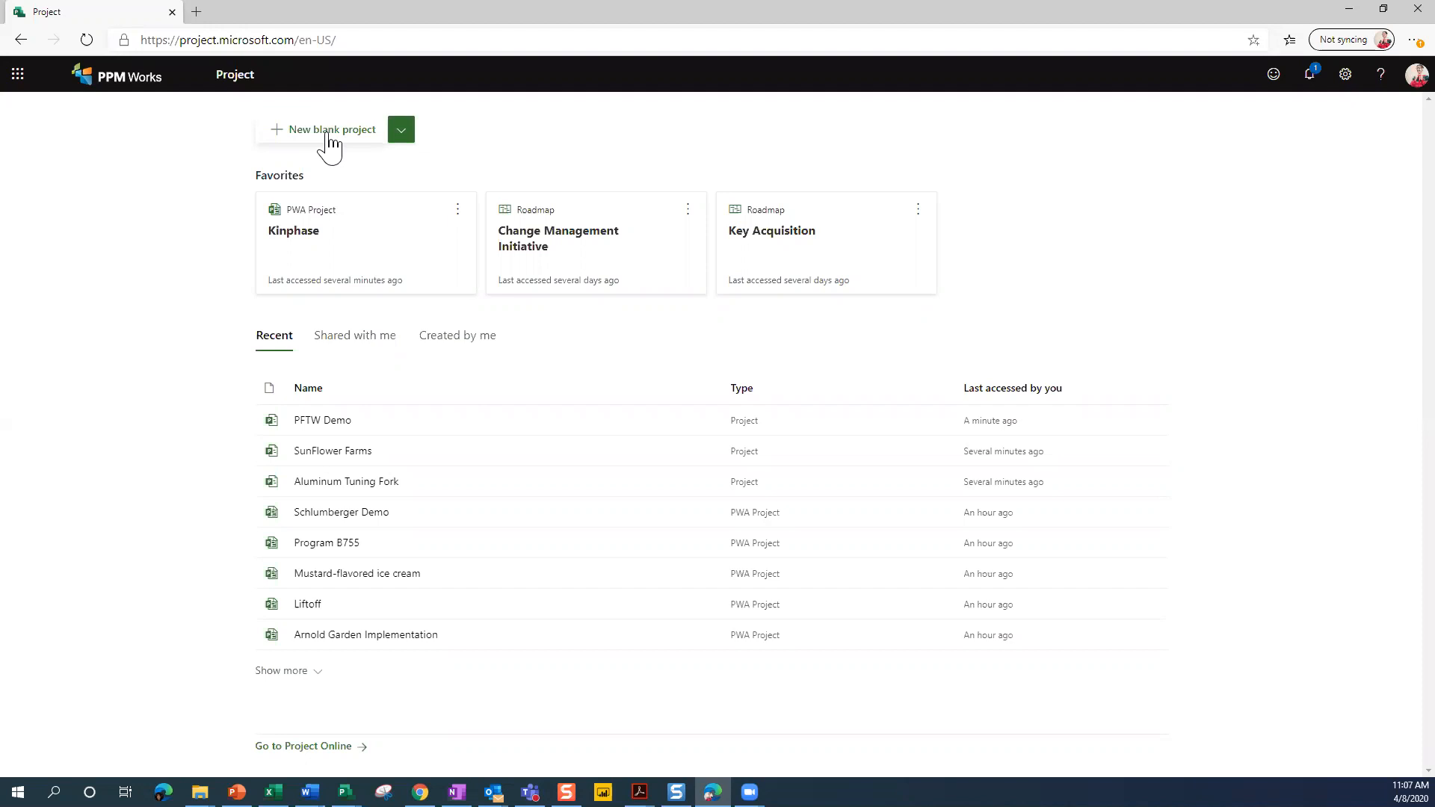
mouse_move(323, 420)
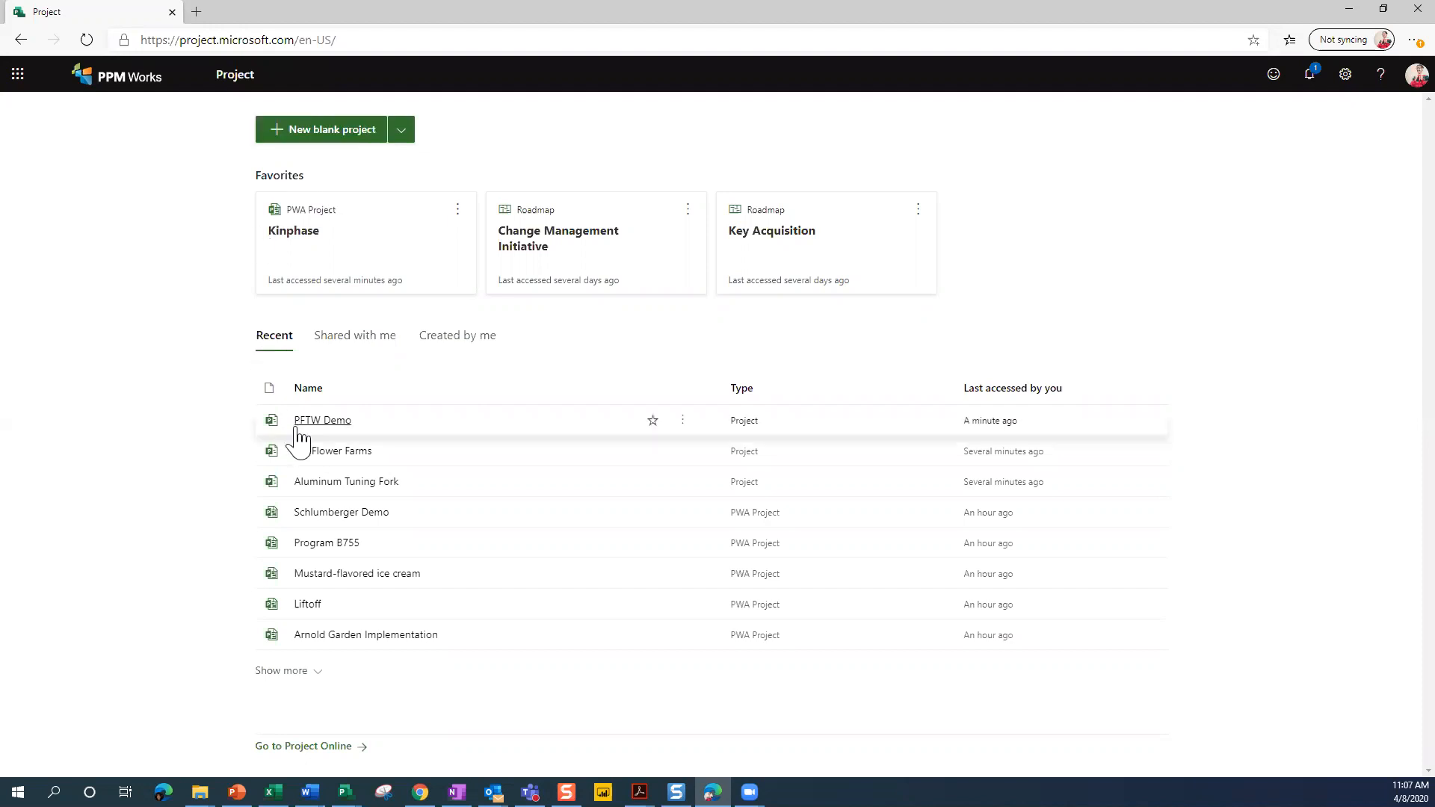
mouse_move(323, 420)
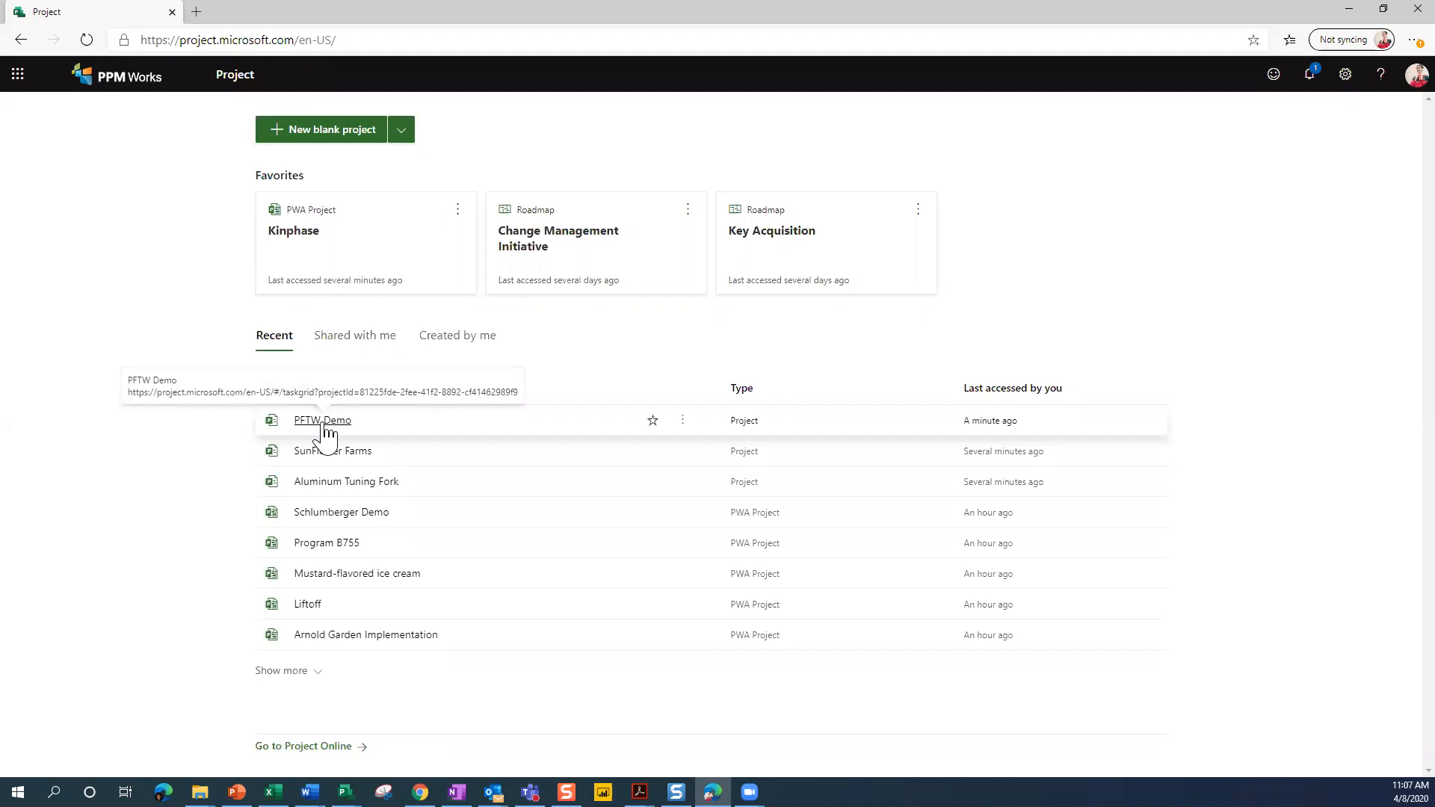
Open the PFTW Demo project from Recent and list the extra grid columns that can be added.
click(321, 420)
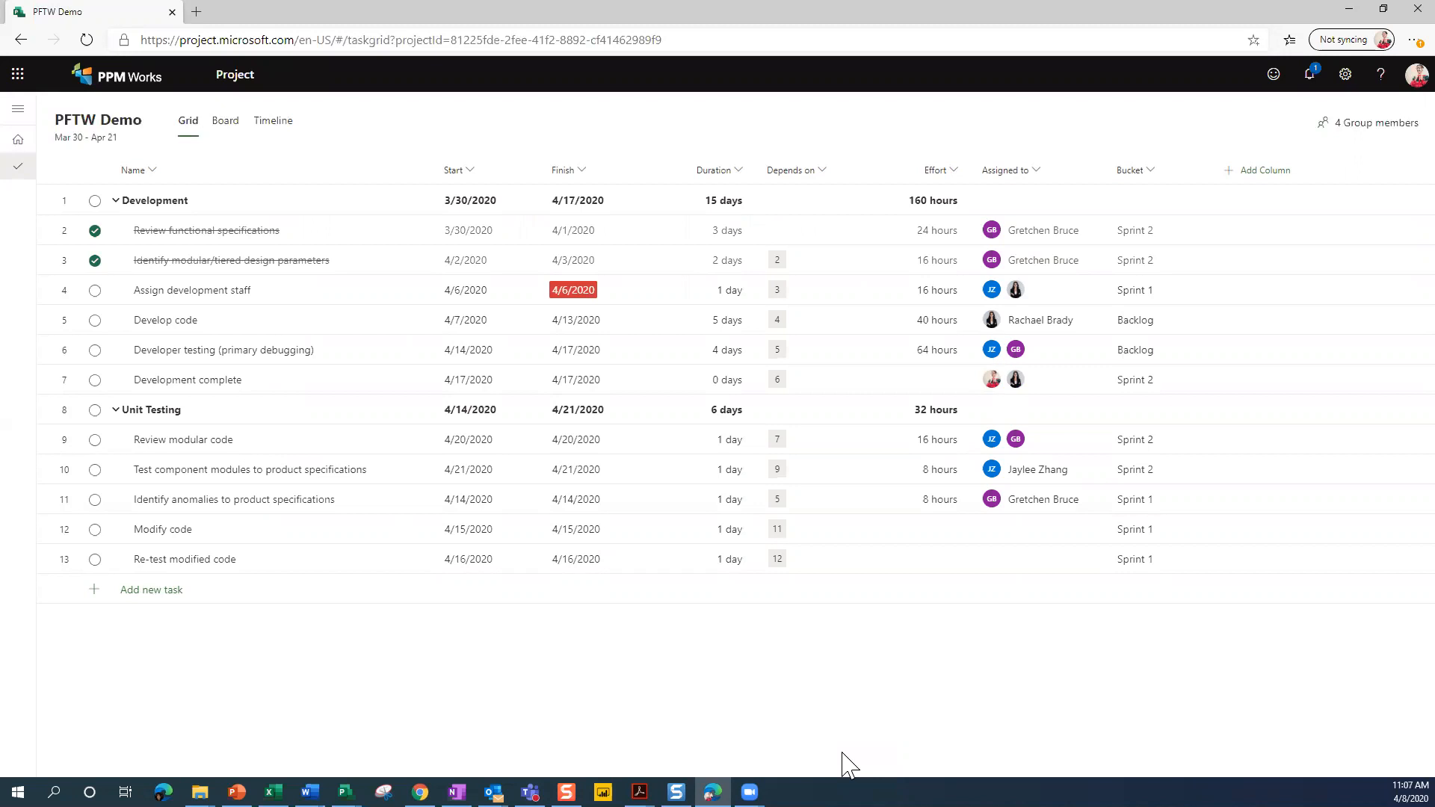
mouse_move(846, 629)
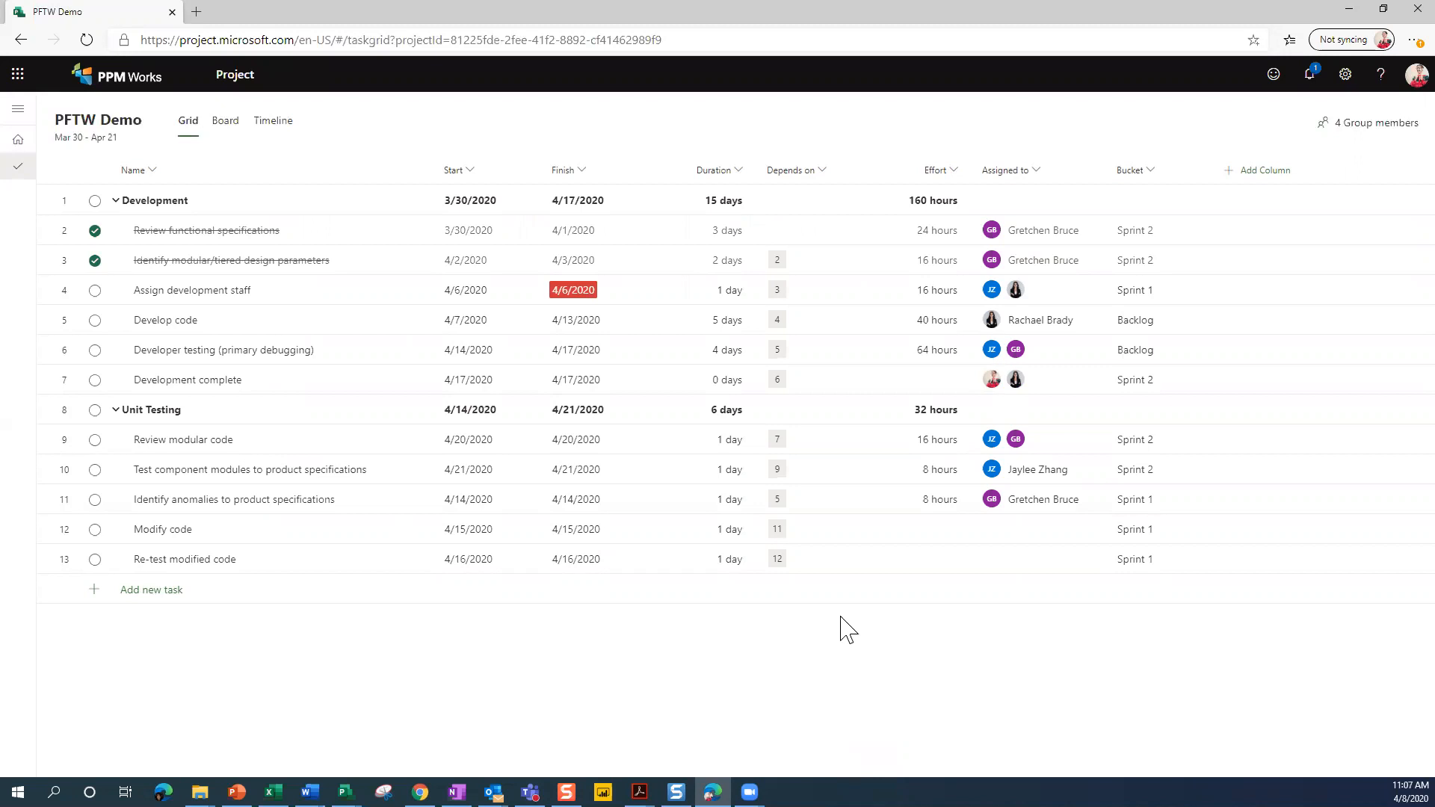
mouse_move(796, 170)
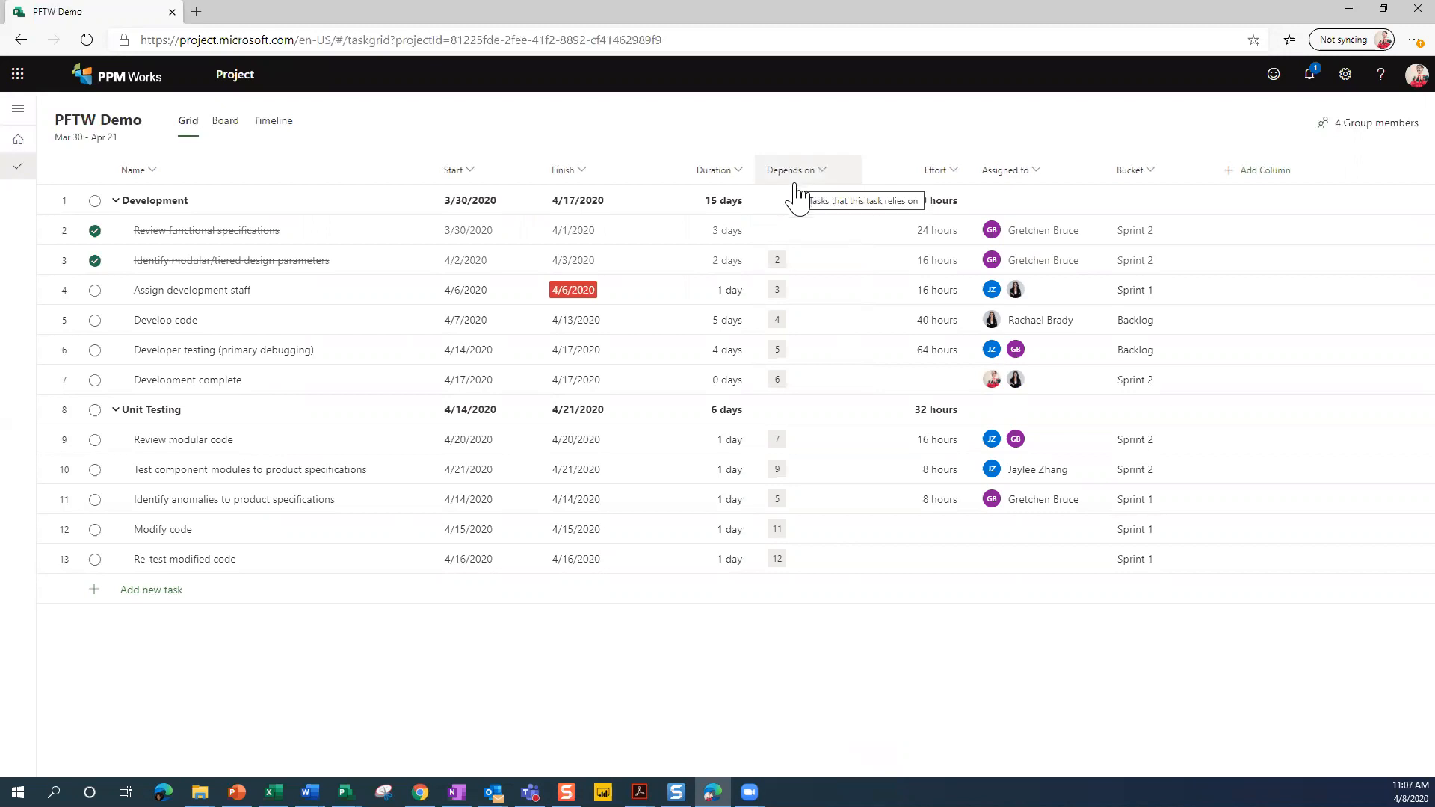
click(809, 201)
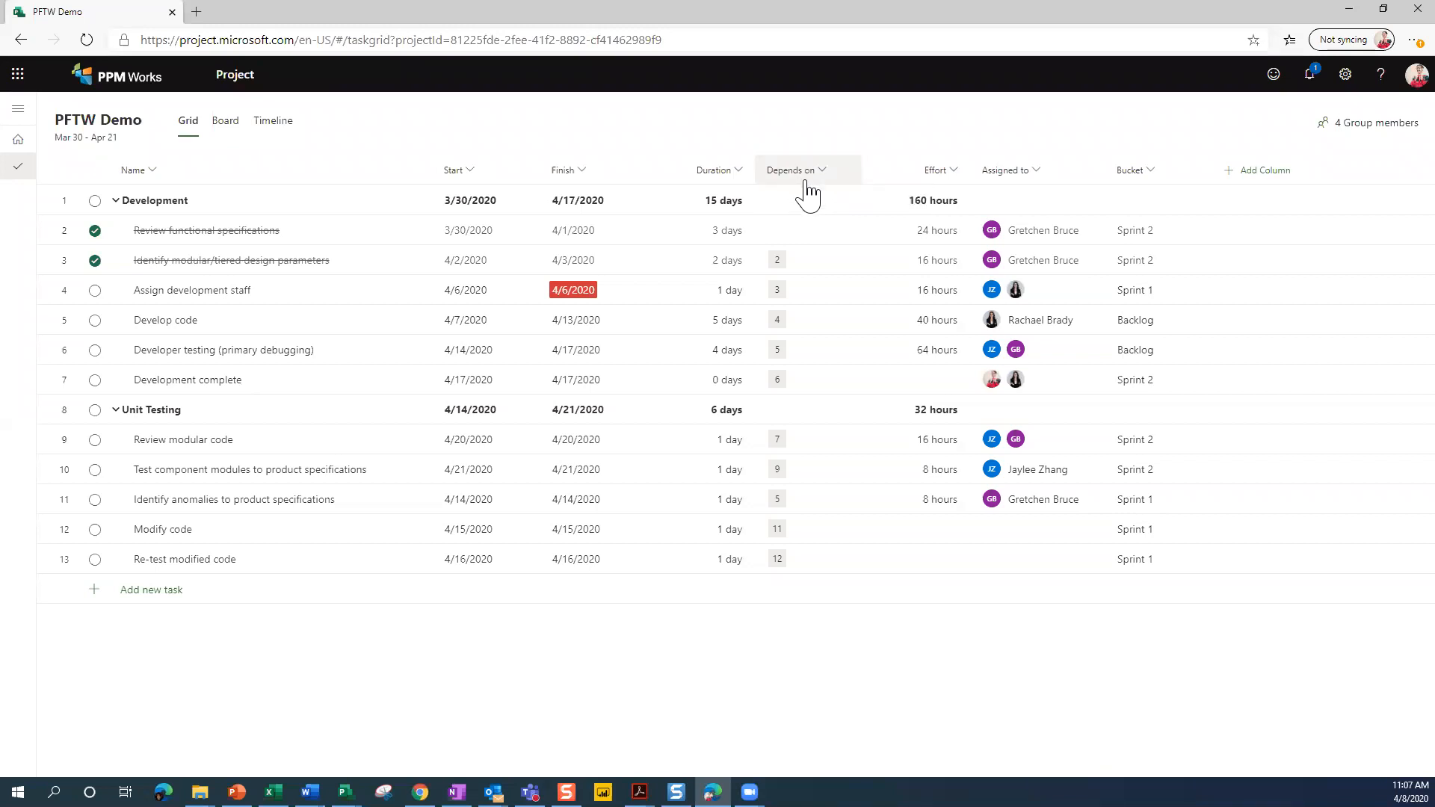
mouse_move(1267, 170)
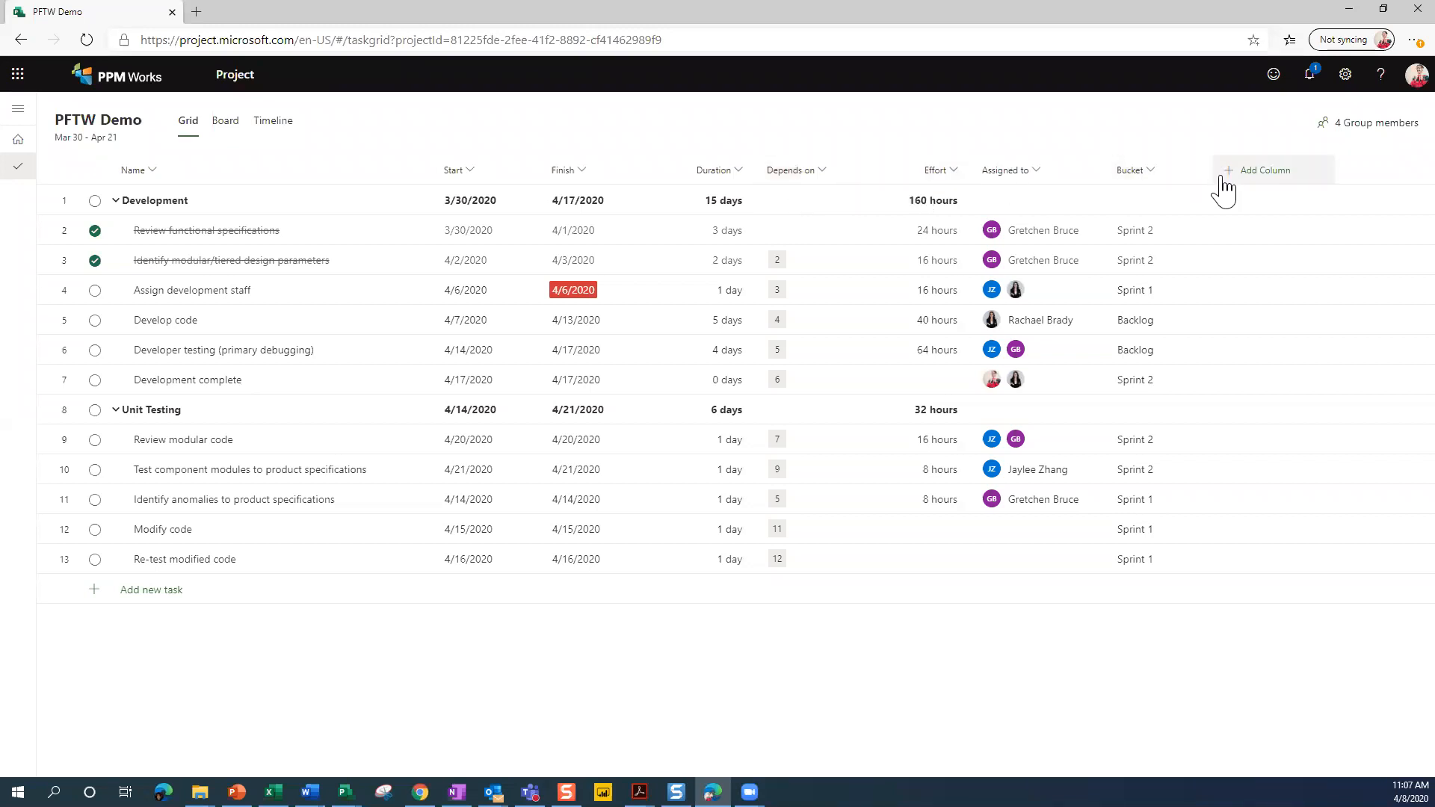
click(1267, 169)
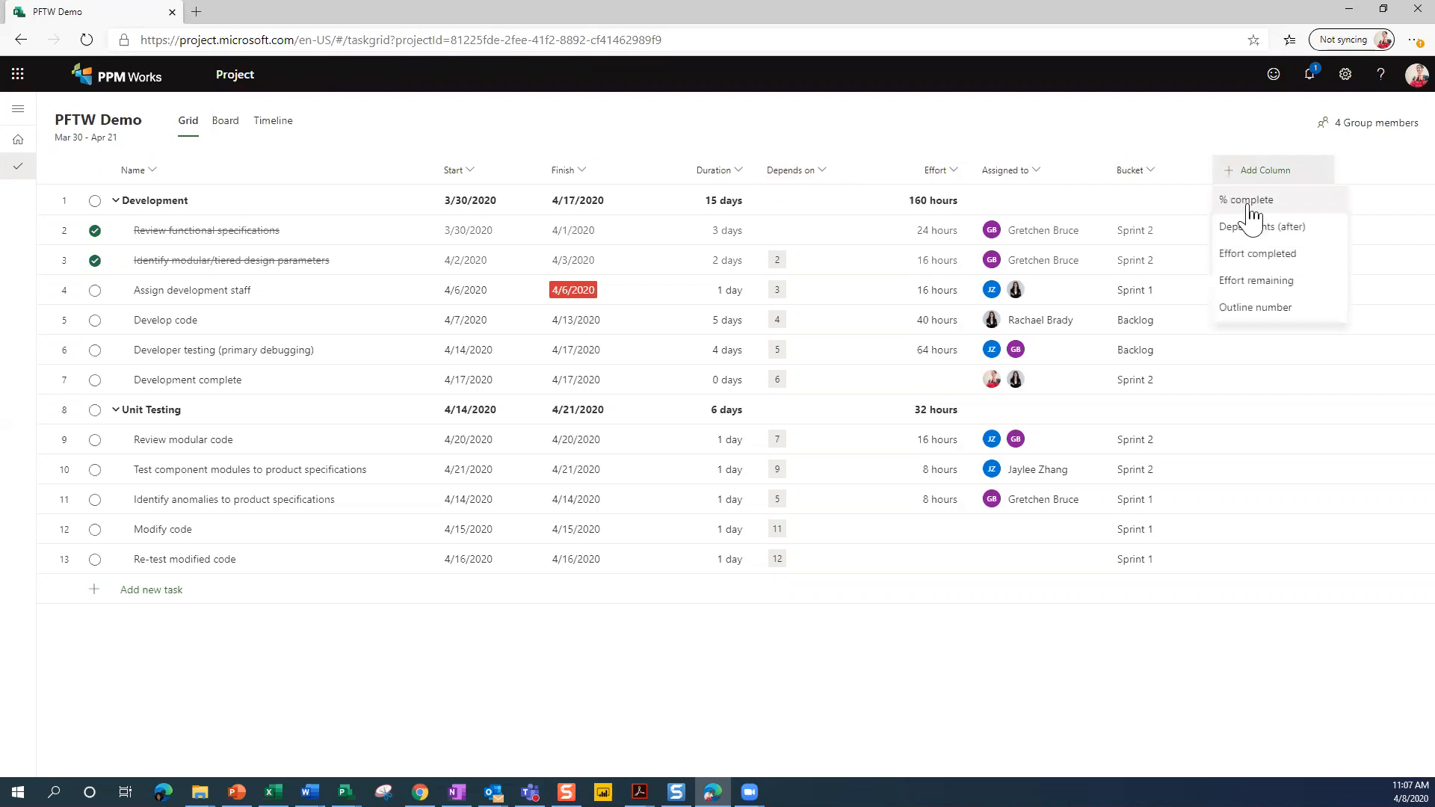
mouse_move(1290, 240)
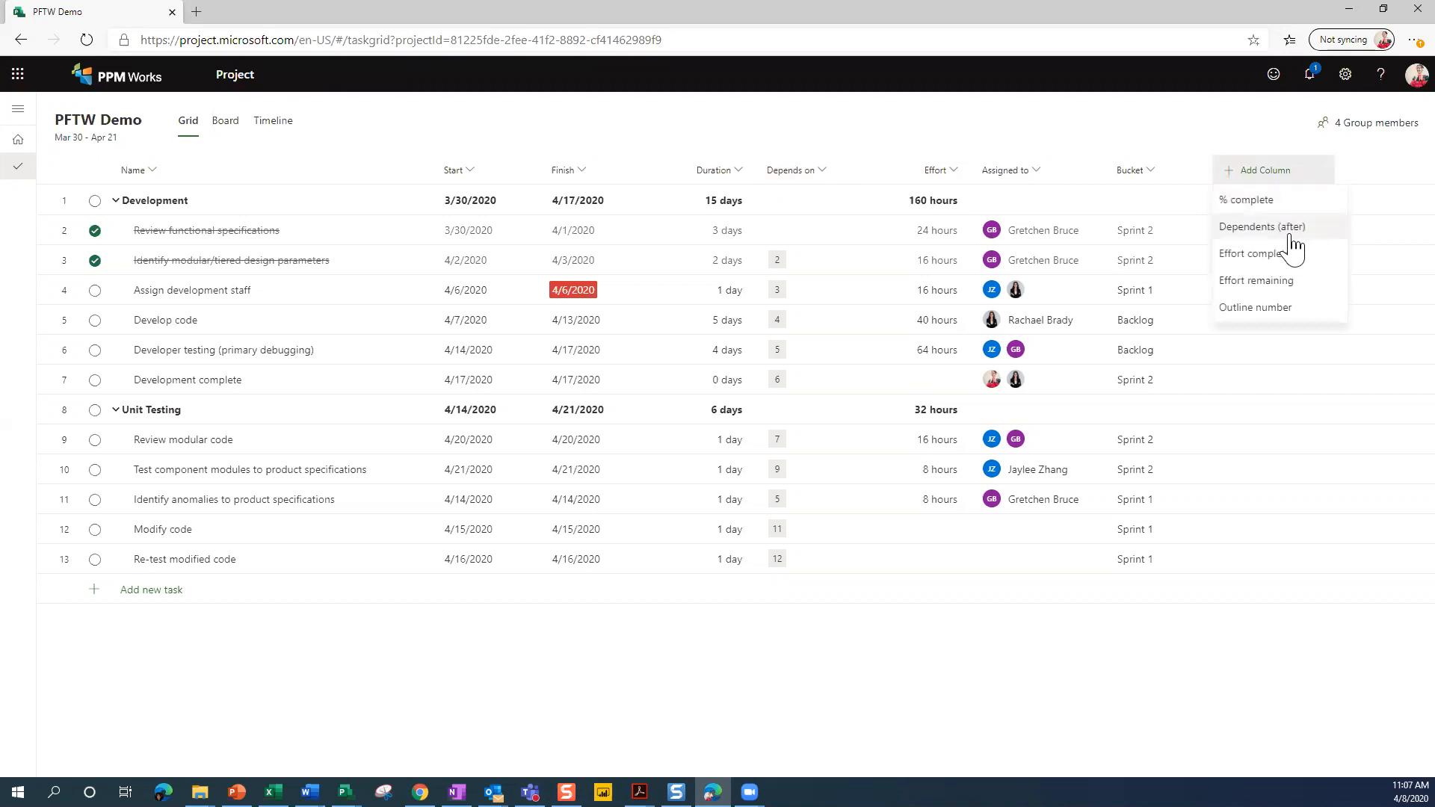
mouse_move(1295, 251)
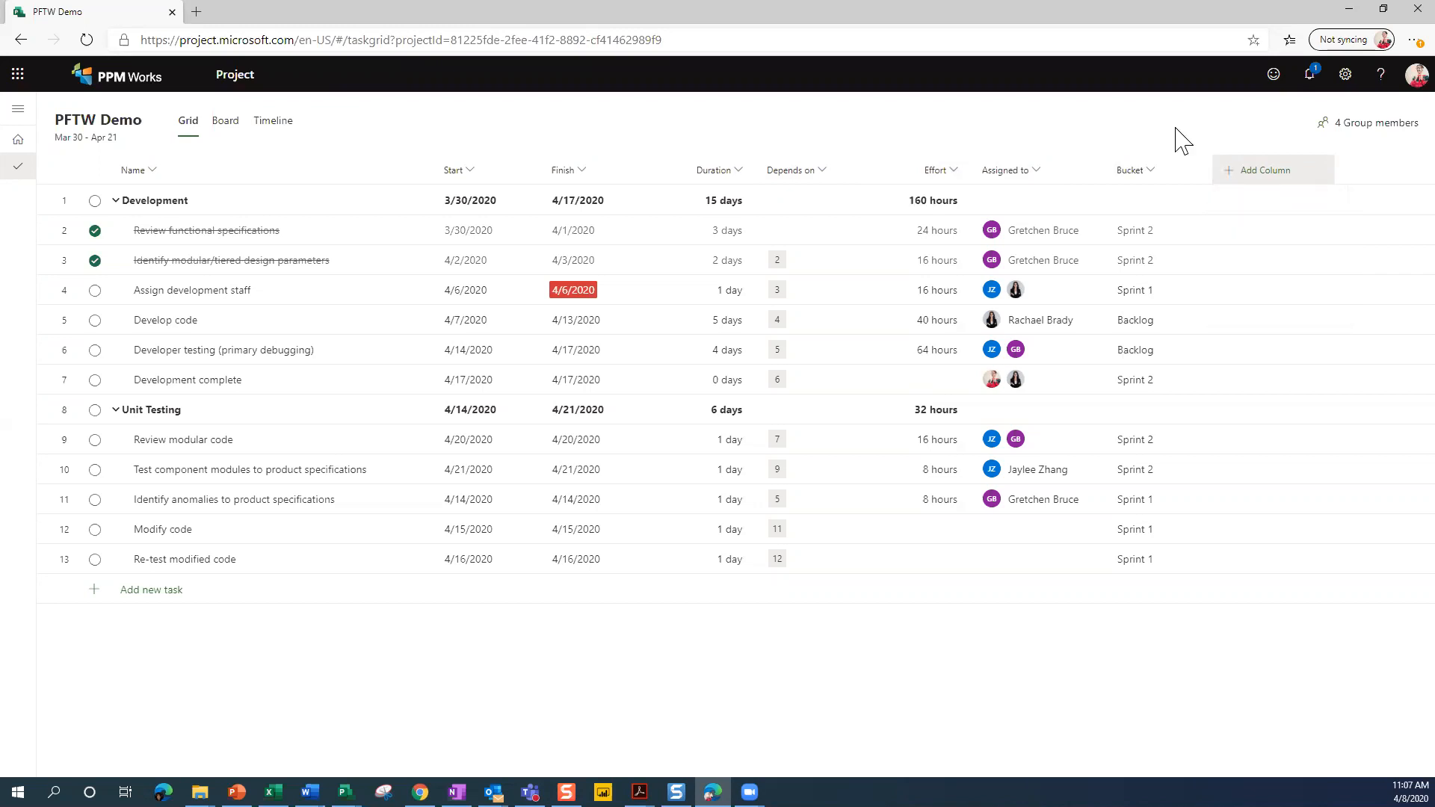
mouse_move(675, 152)
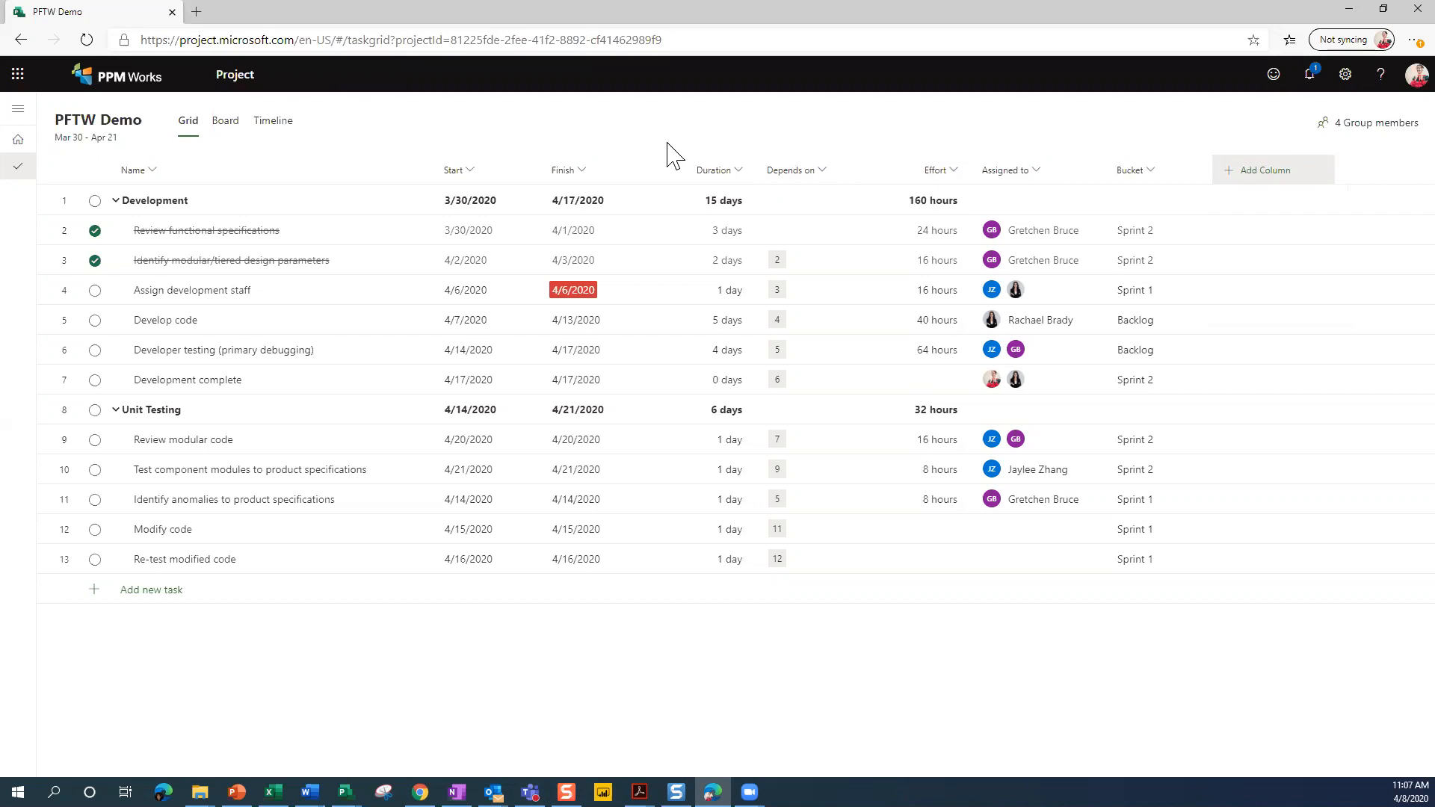
mouse_move(612, 279)
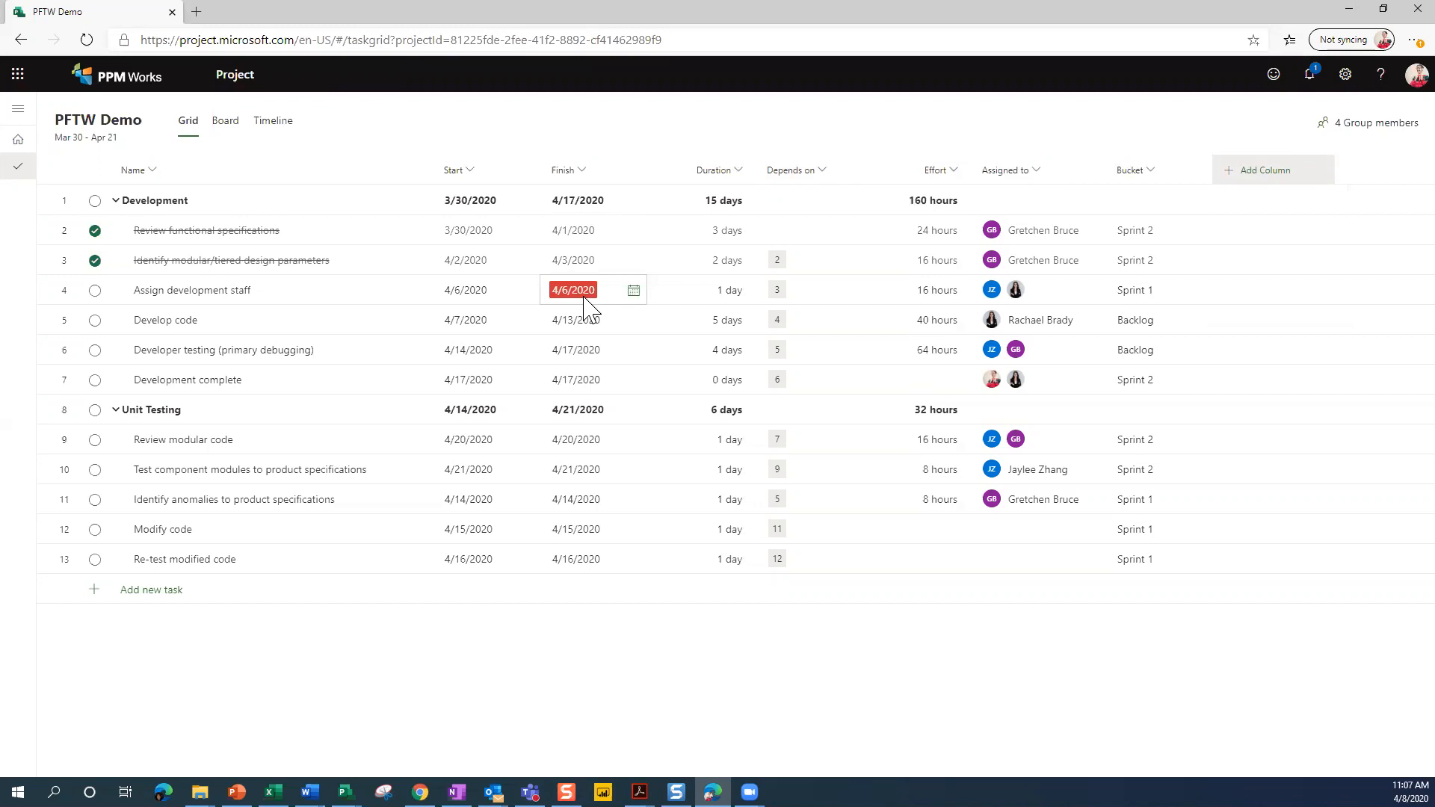
mouse_move(572, 305)
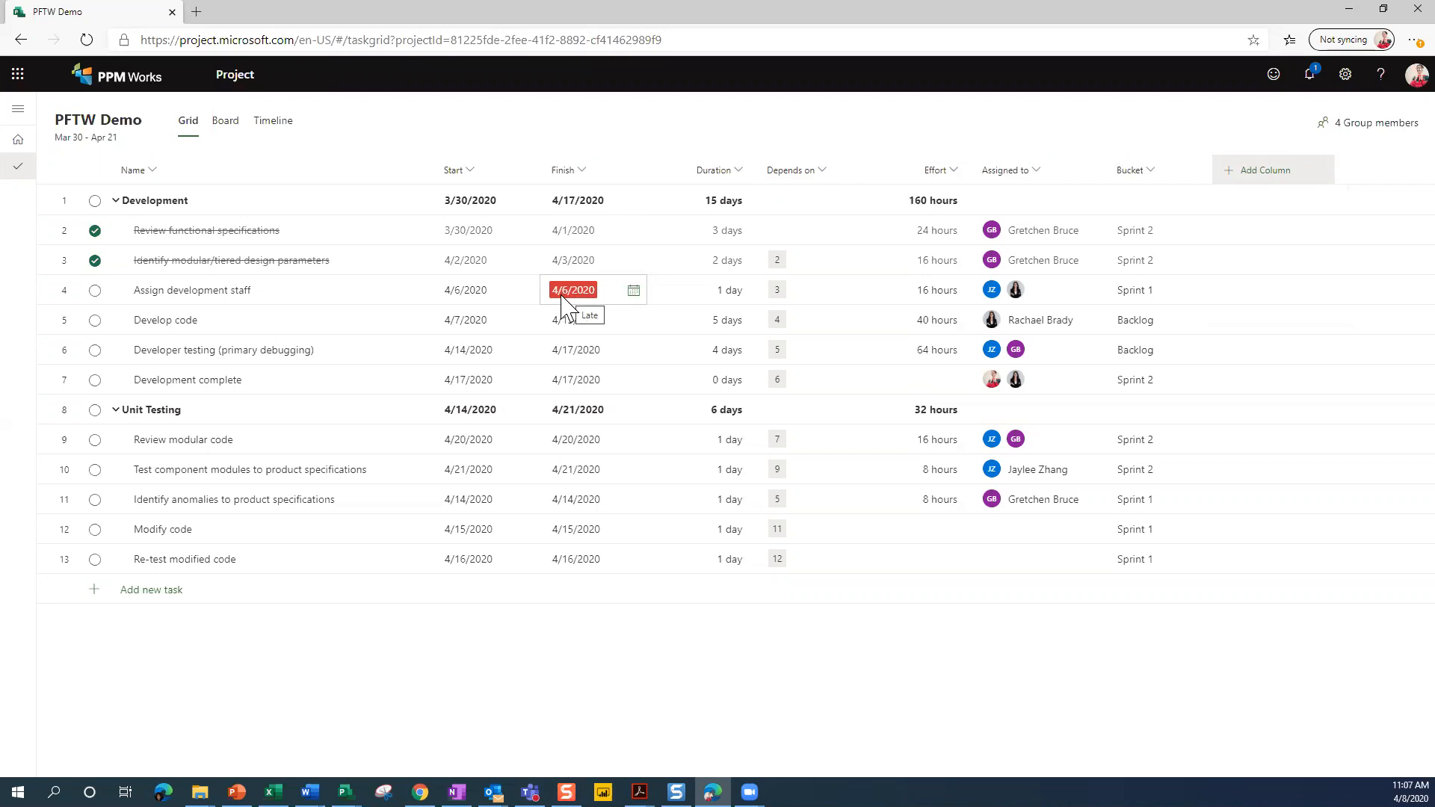
mouse_move(571, 308)
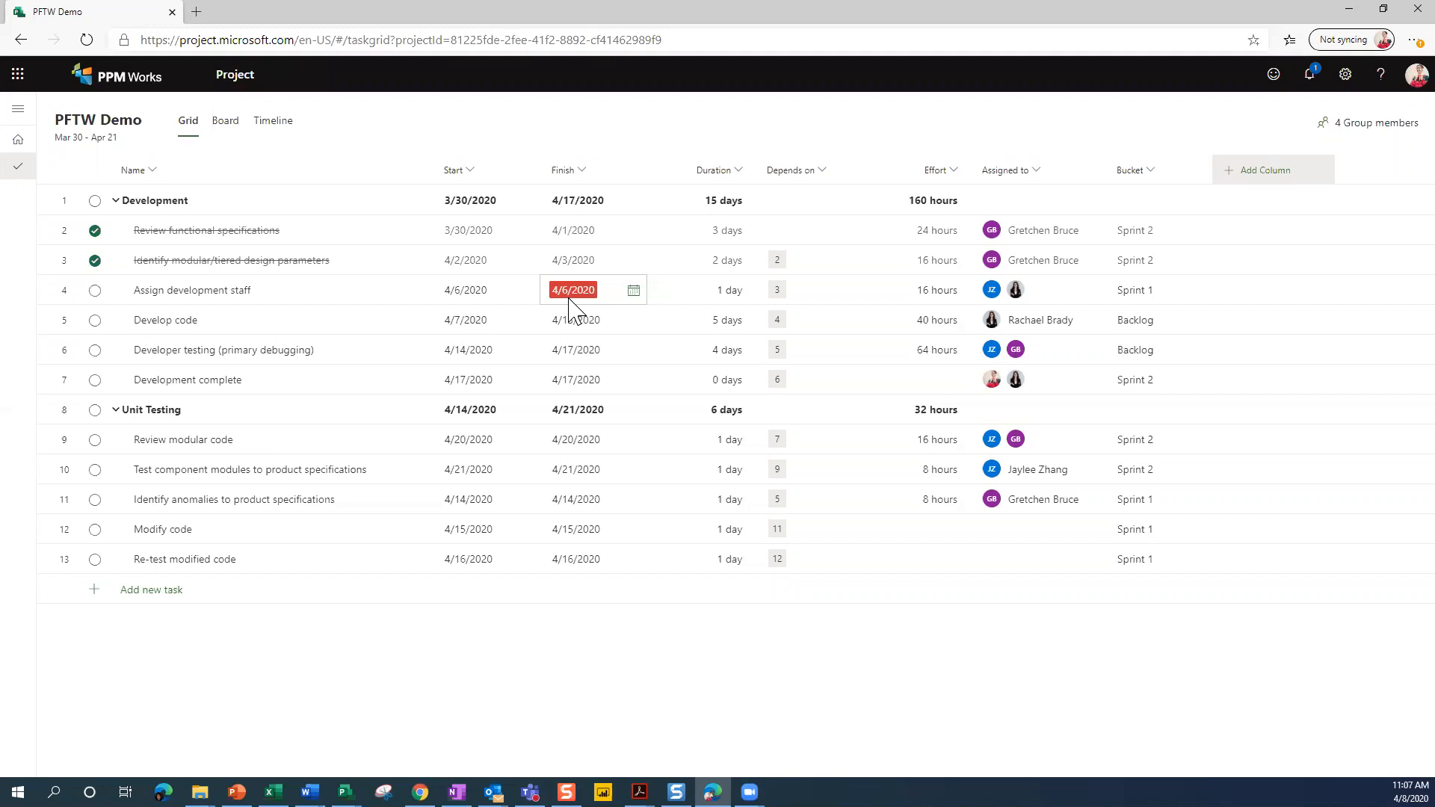
click(480, 290)
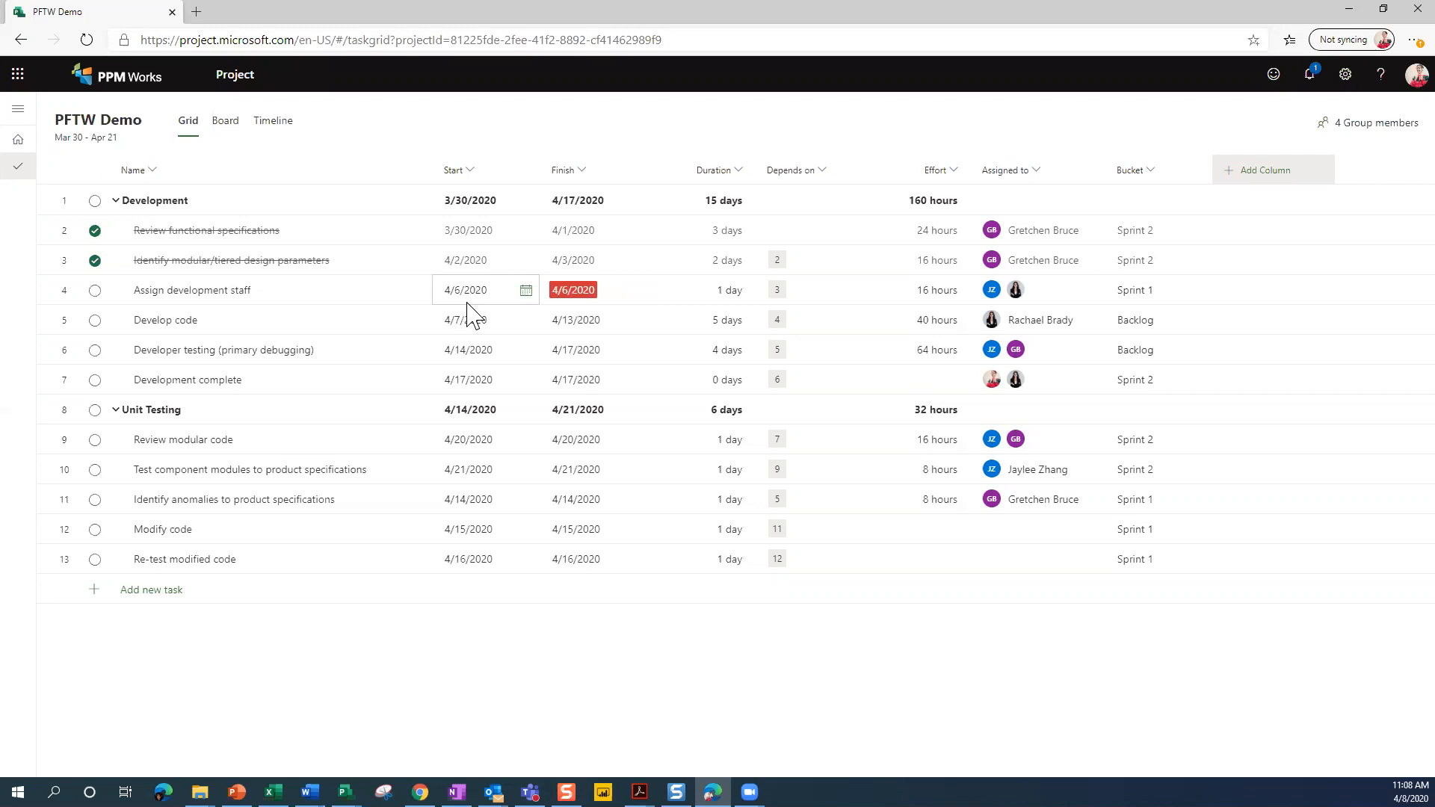
click(573, 290)
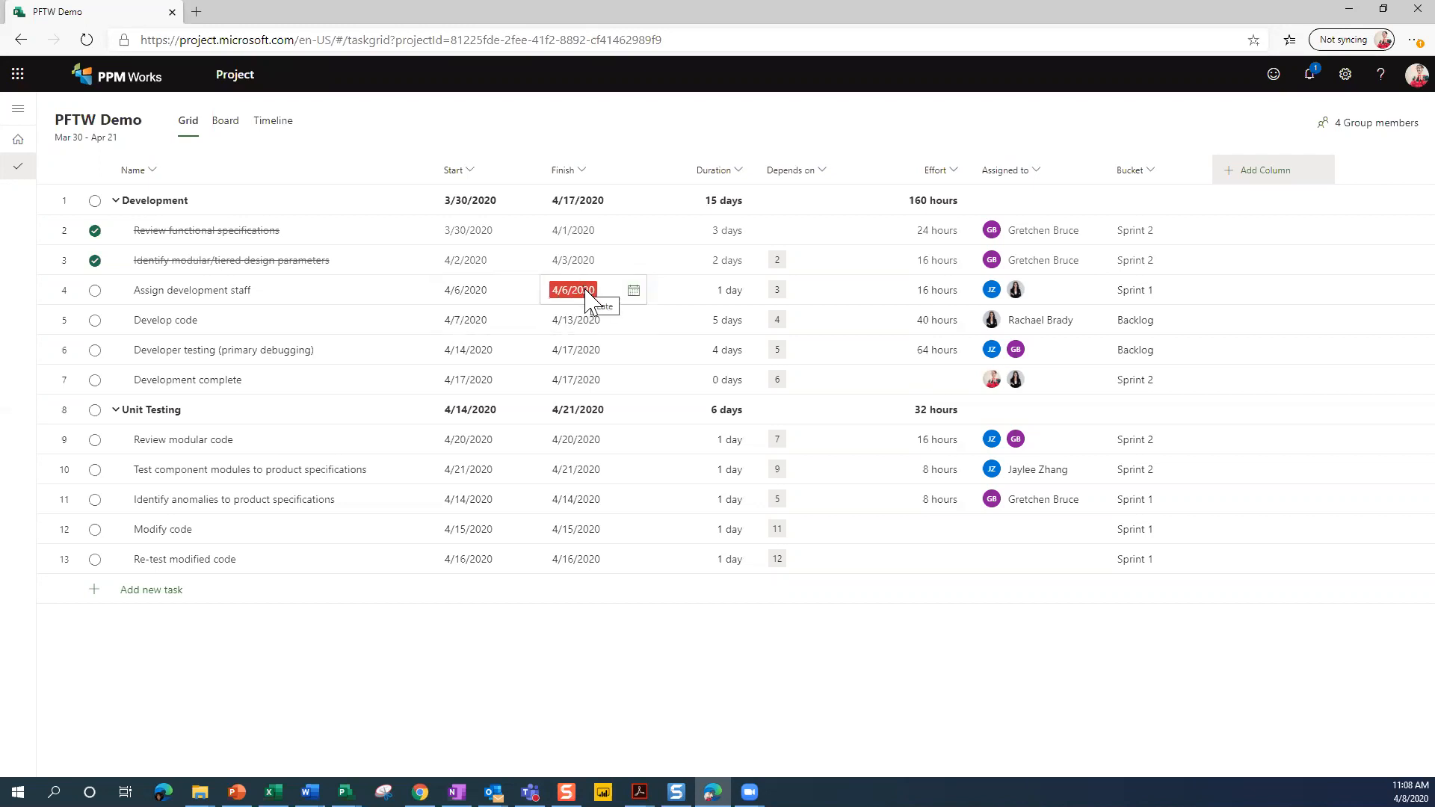
mouse_move(609, 340)
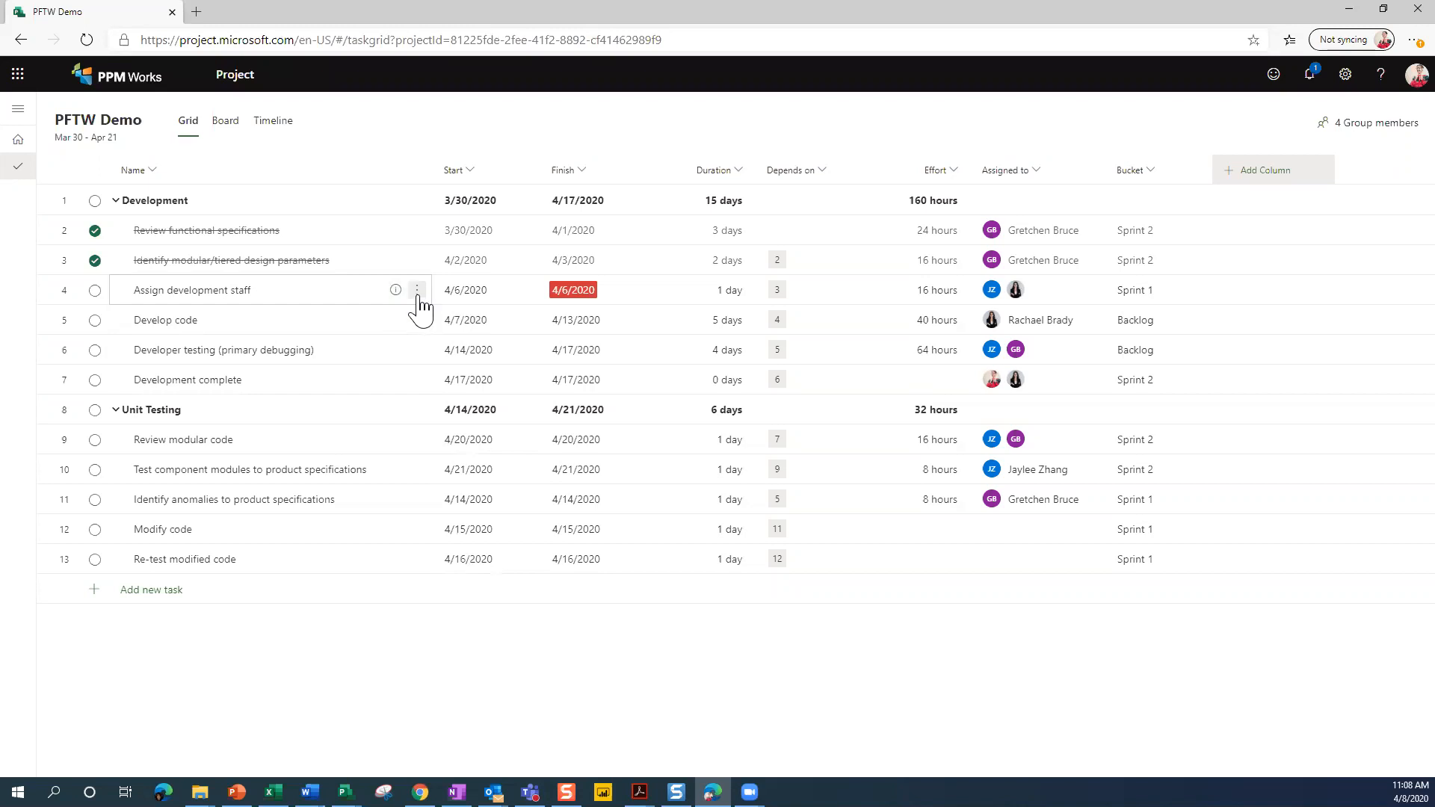
Make Assign development staff a subtask, then promote it back to top level, starting 3/30/2020.
click(417, 290)
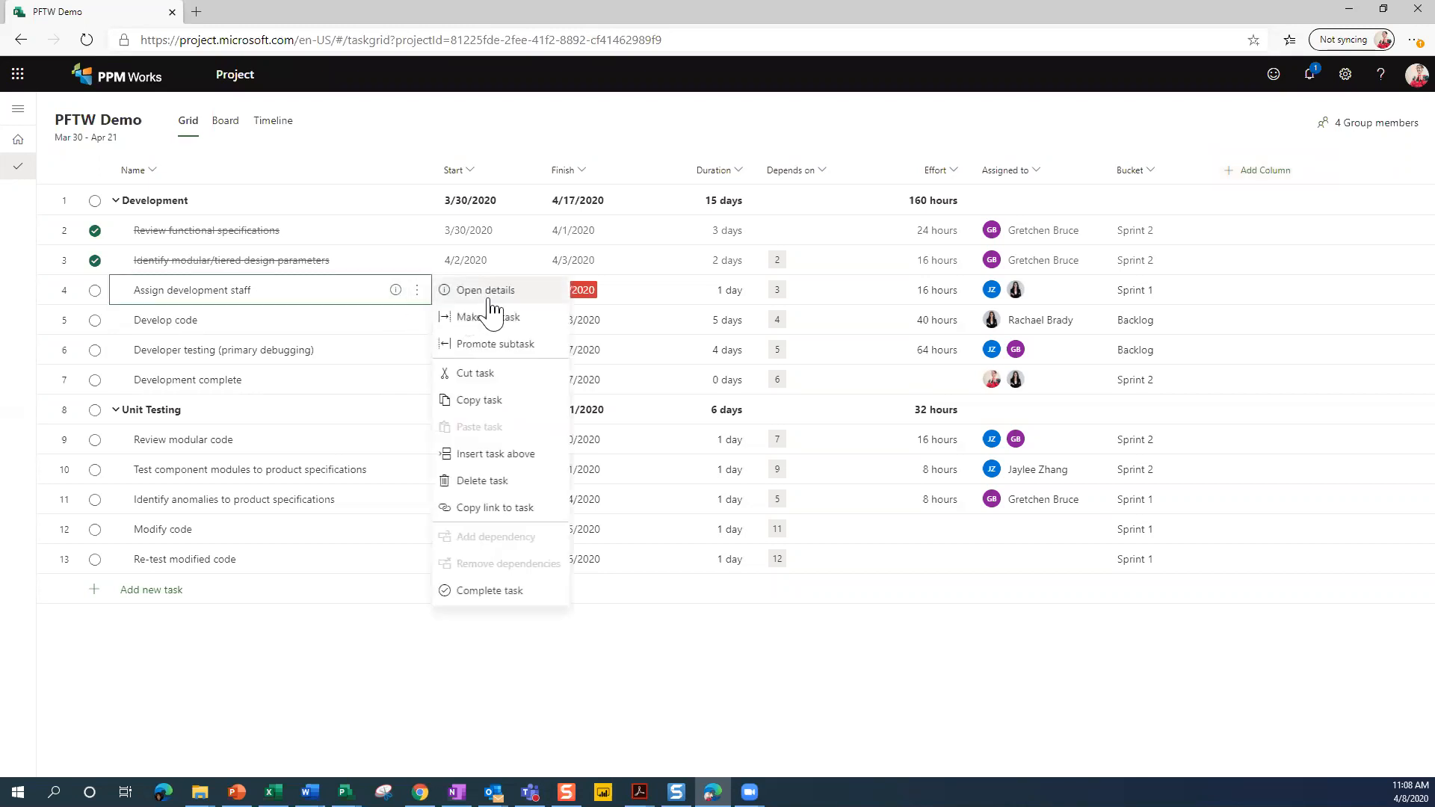
mouse_move(494, 376)
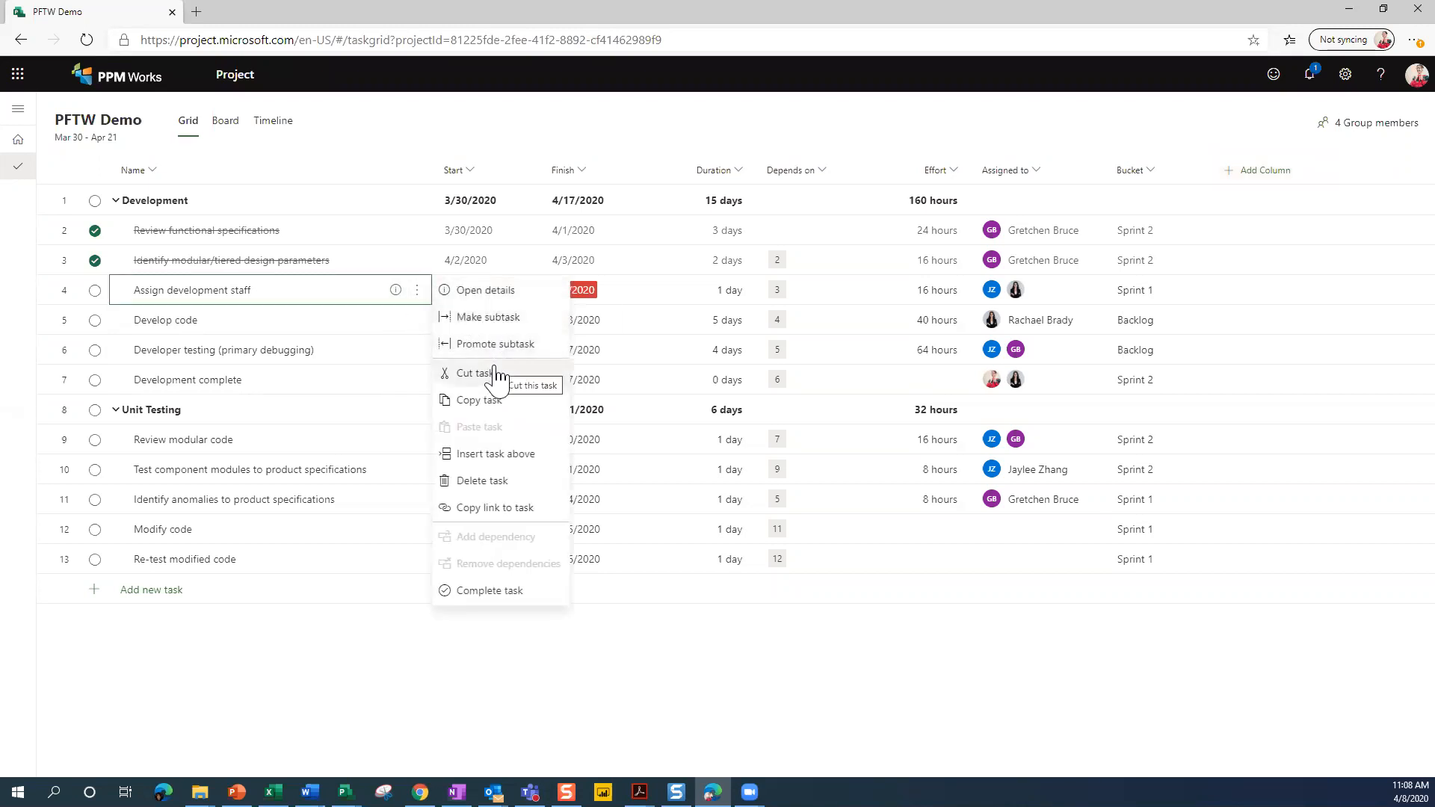
mouse_move(493, 356)
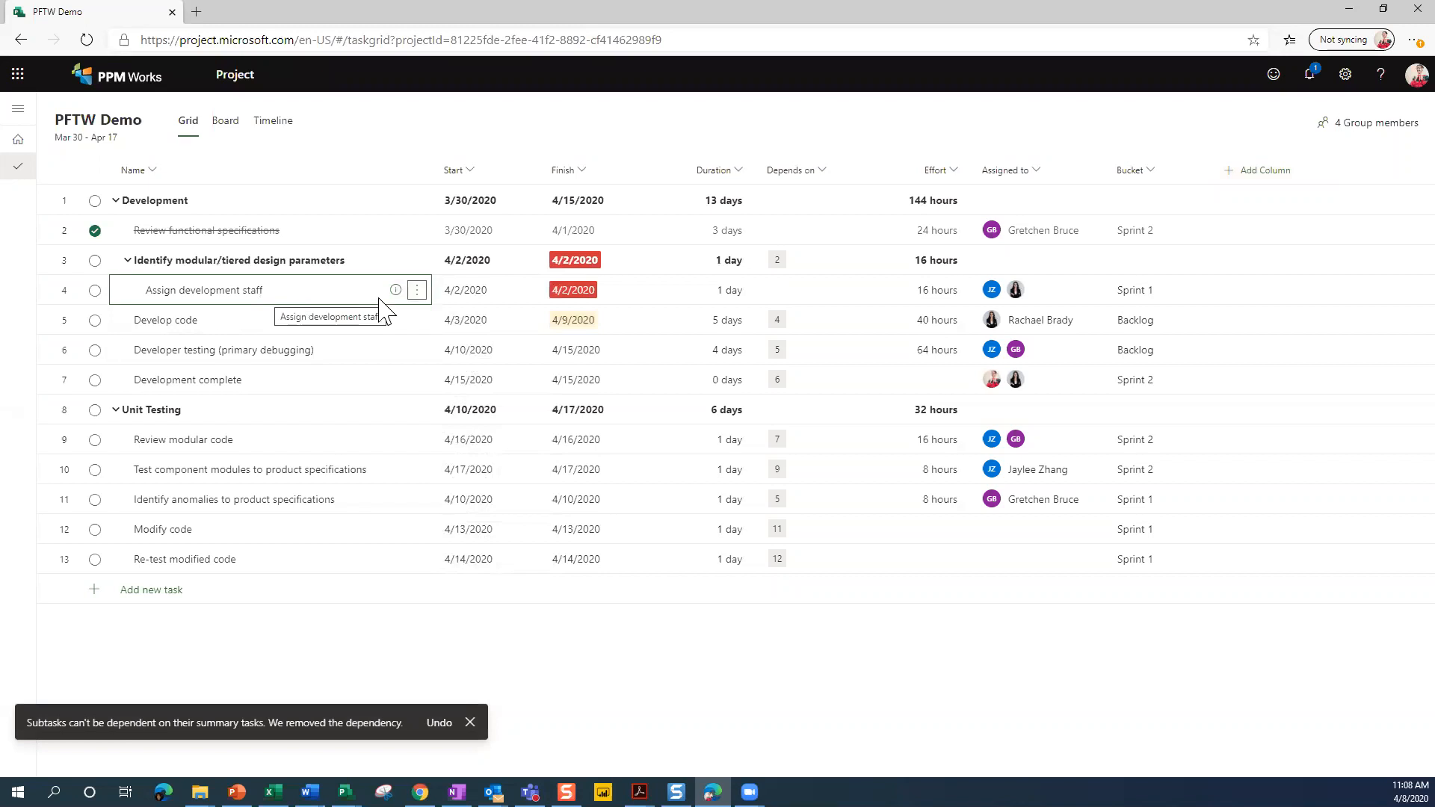
click(416, 291)
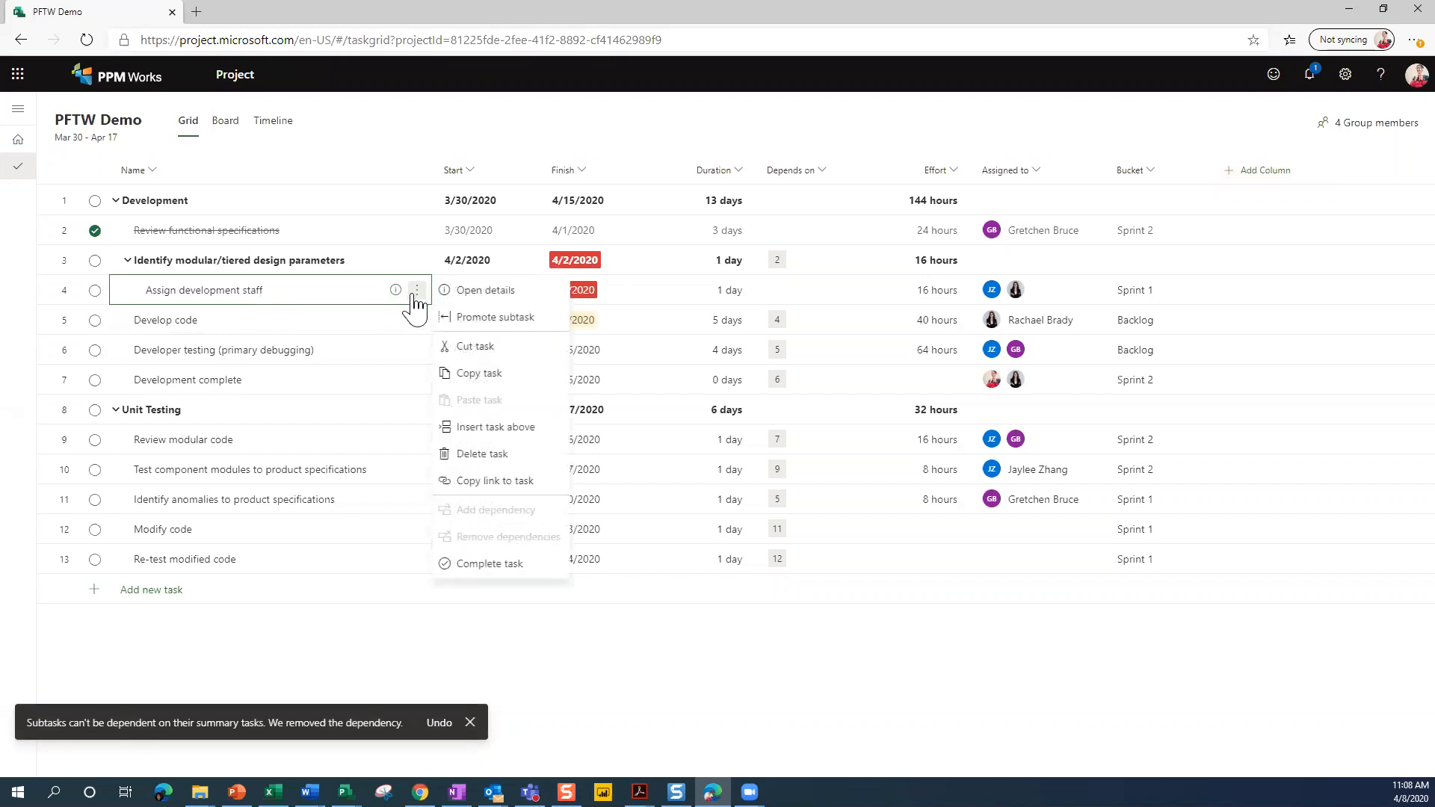
mouse_move(455, 328)
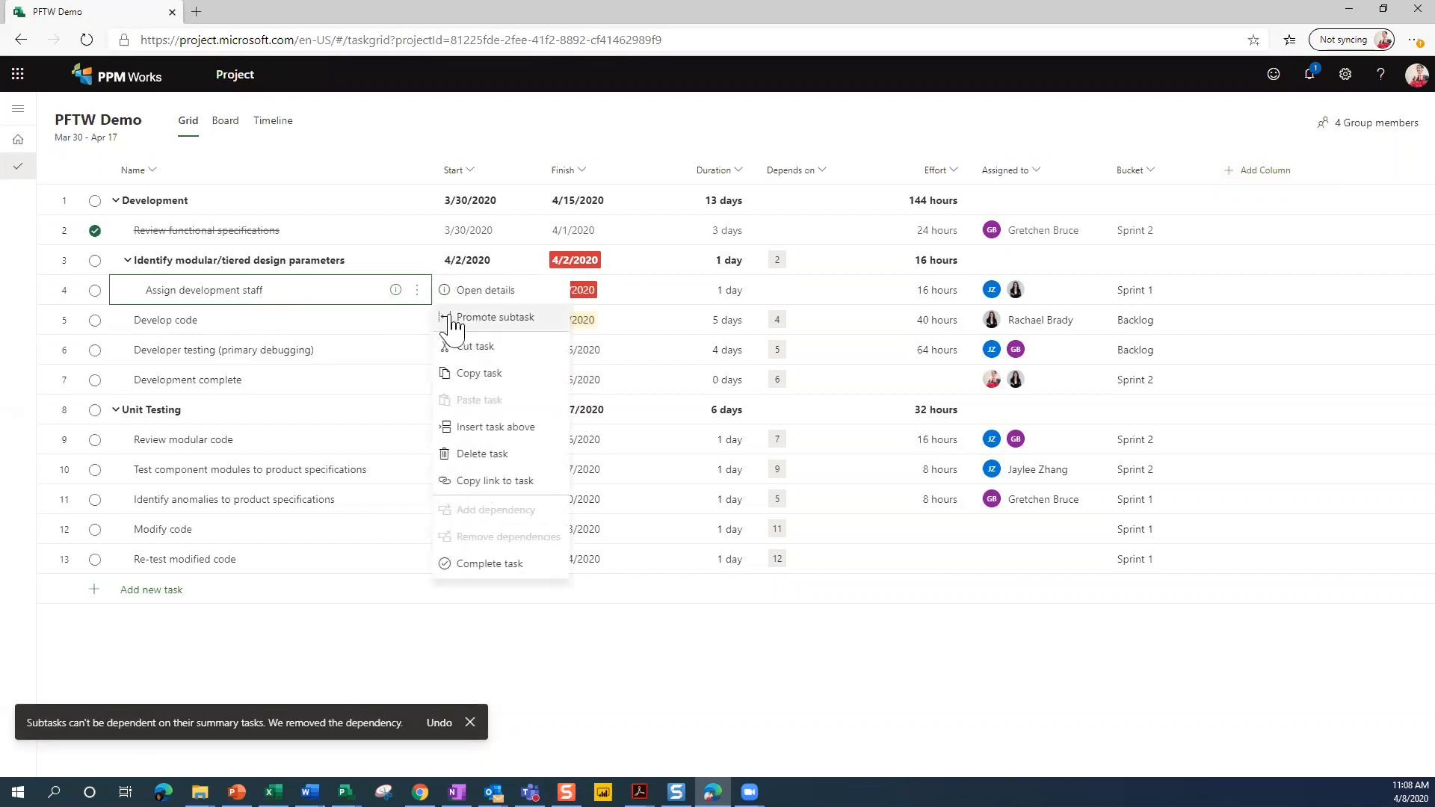
mouse_move(496, 317)
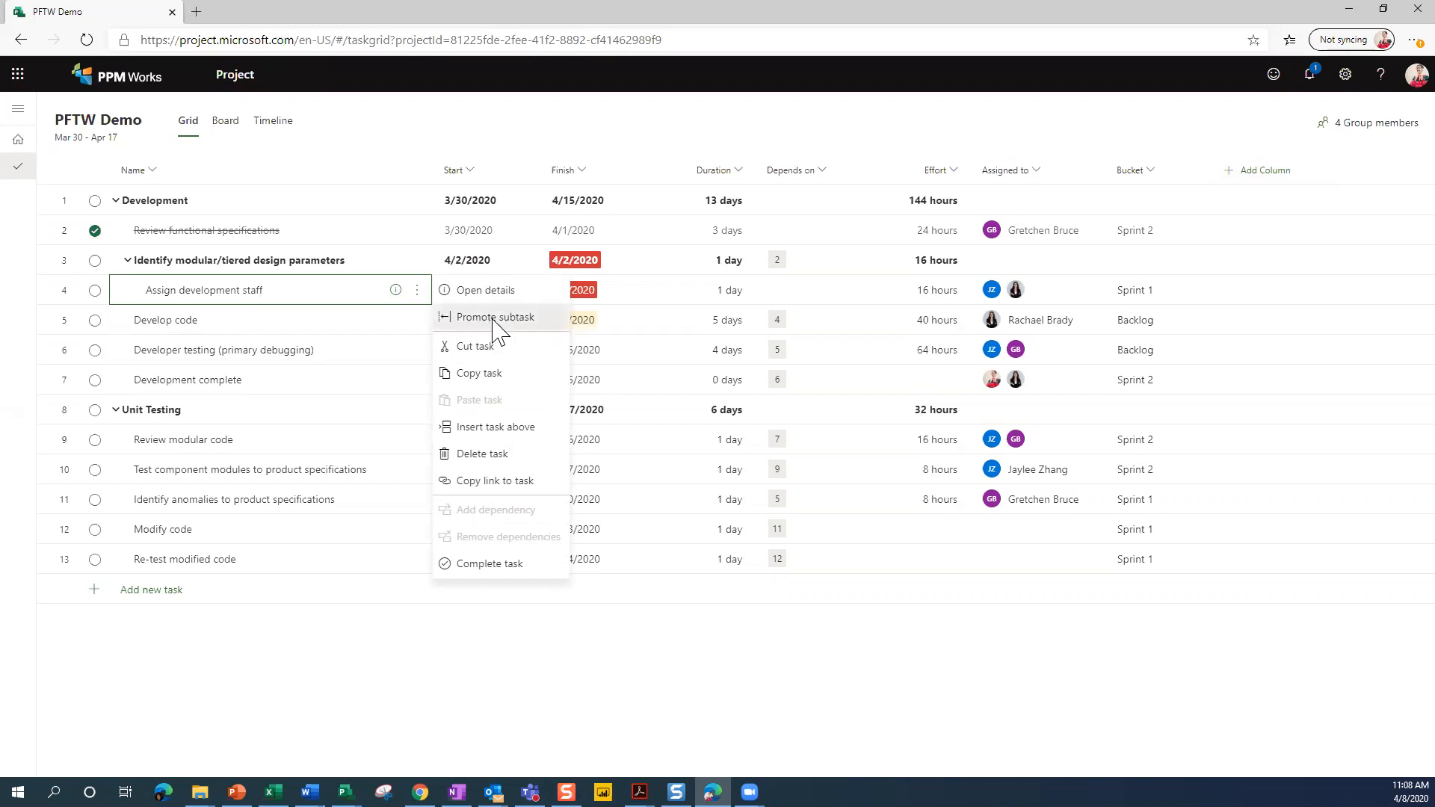
click(496, 317)
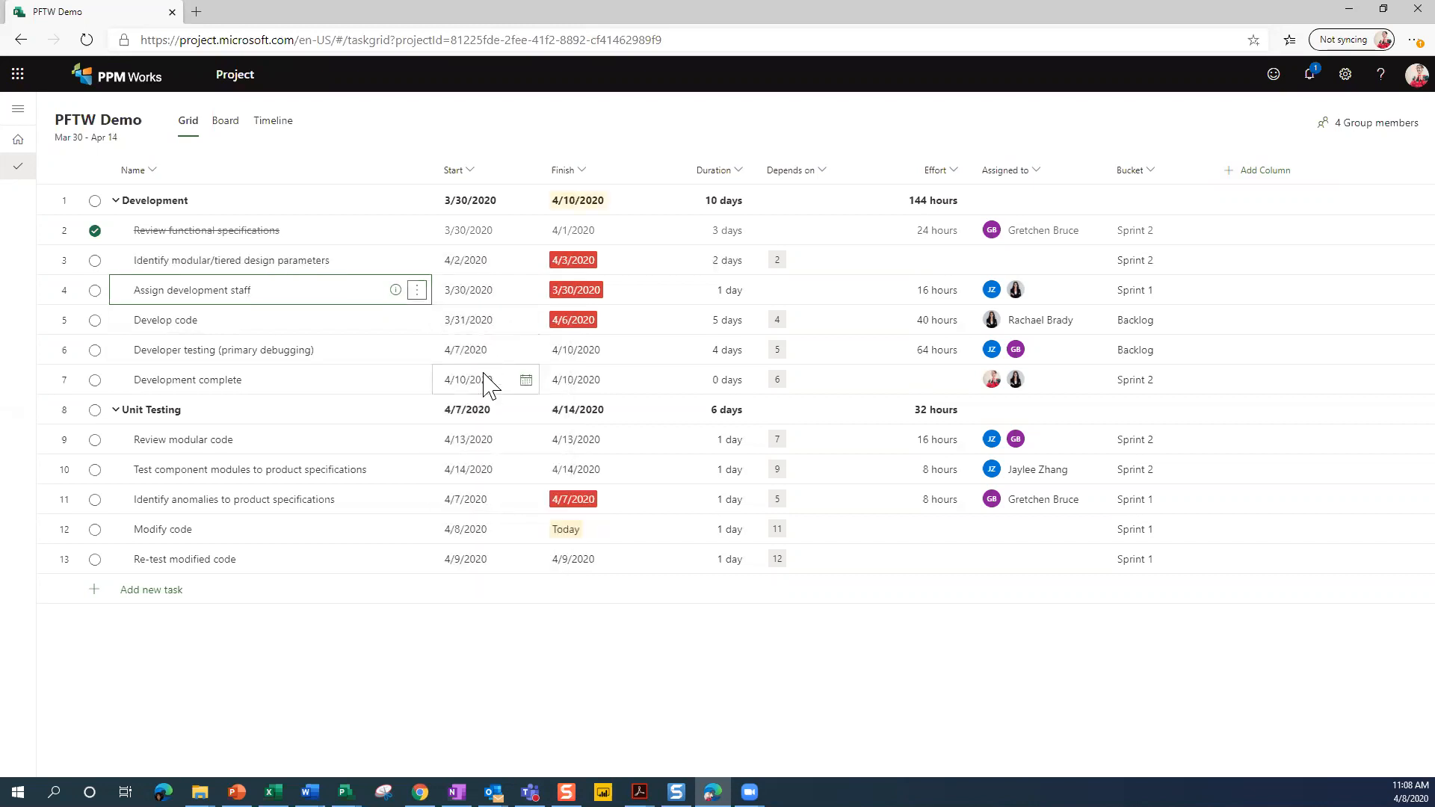
mouse_move(391, 365)
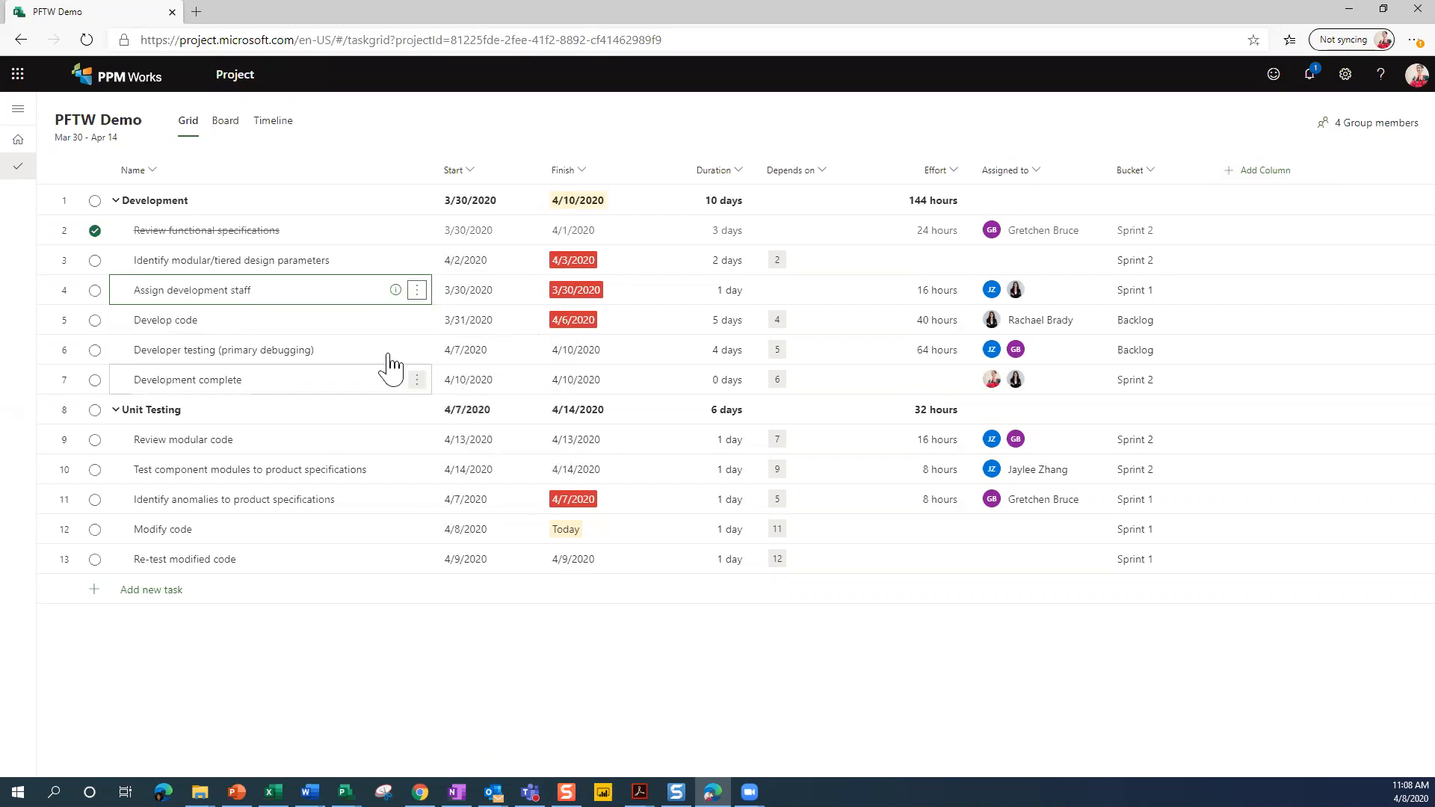
mouse_move(95, 260)
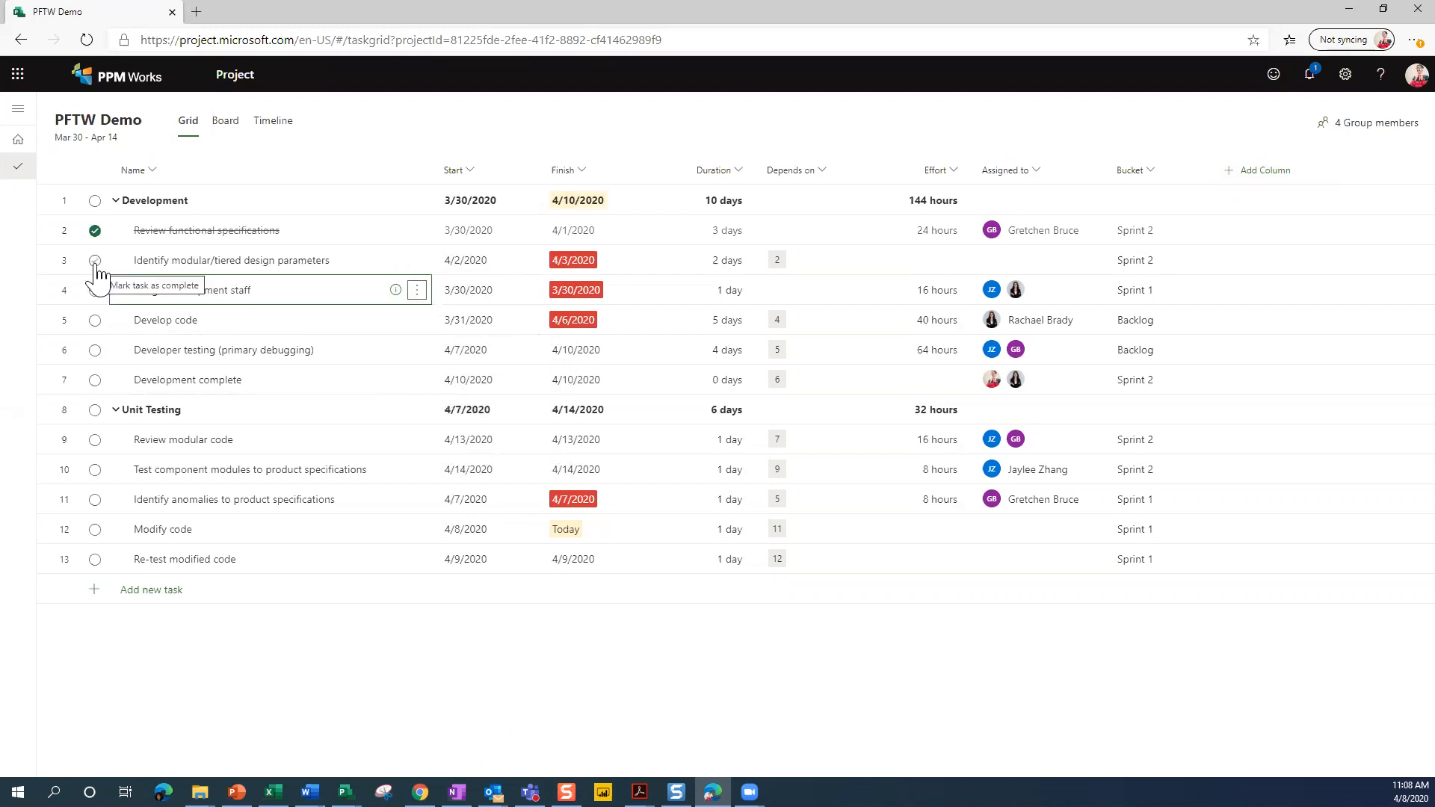
click(95, 260)
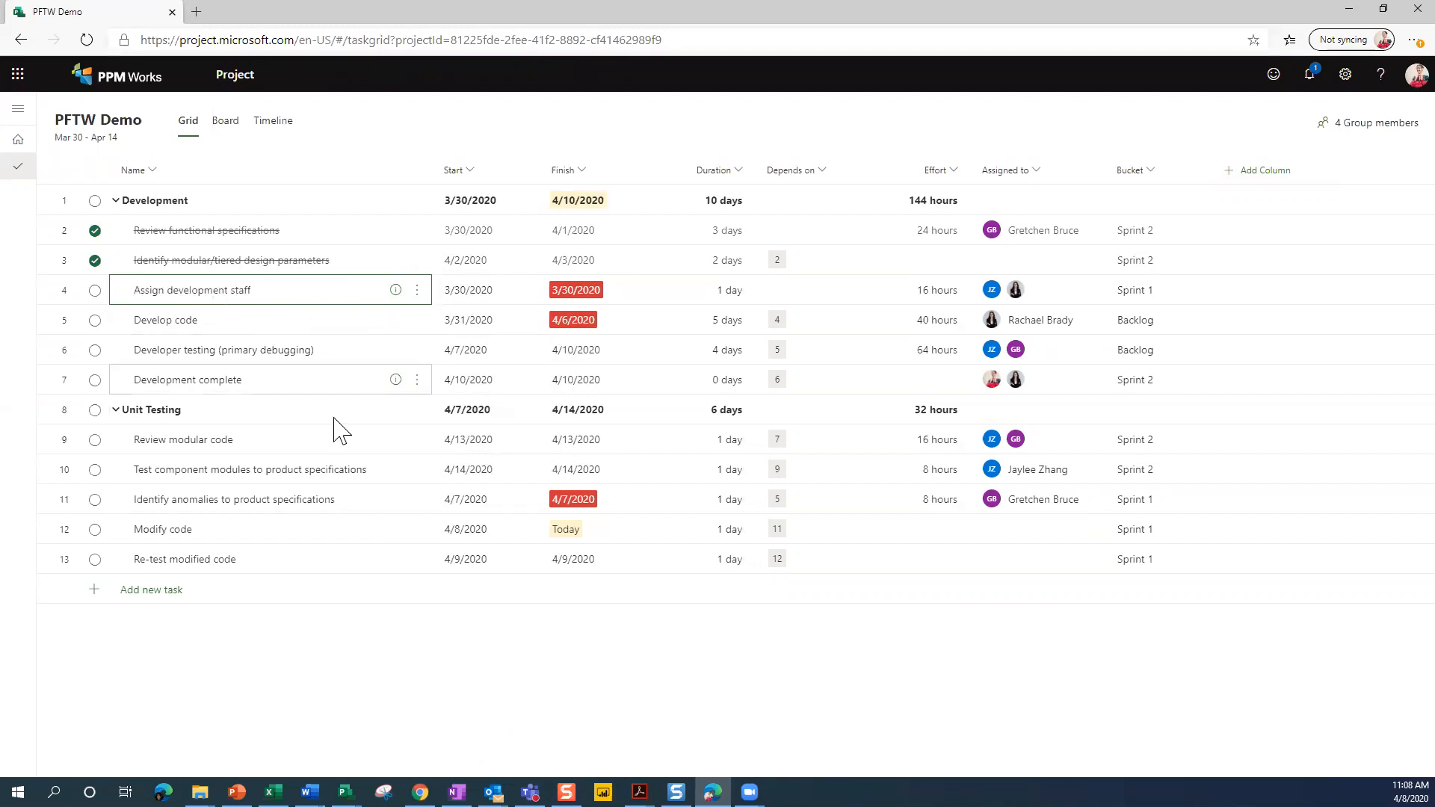
mouse_move(485, 698)
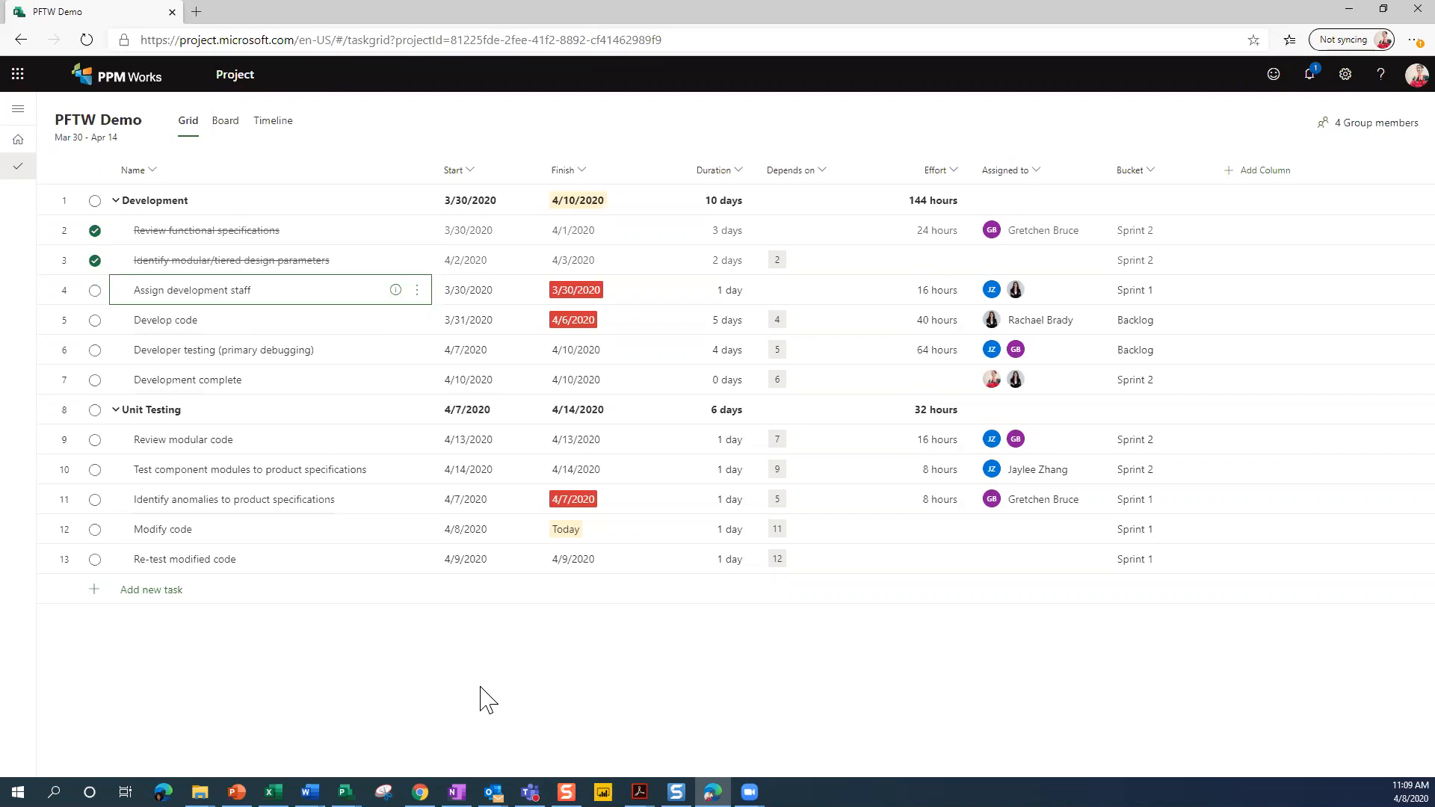
mouse_move(579, 603)
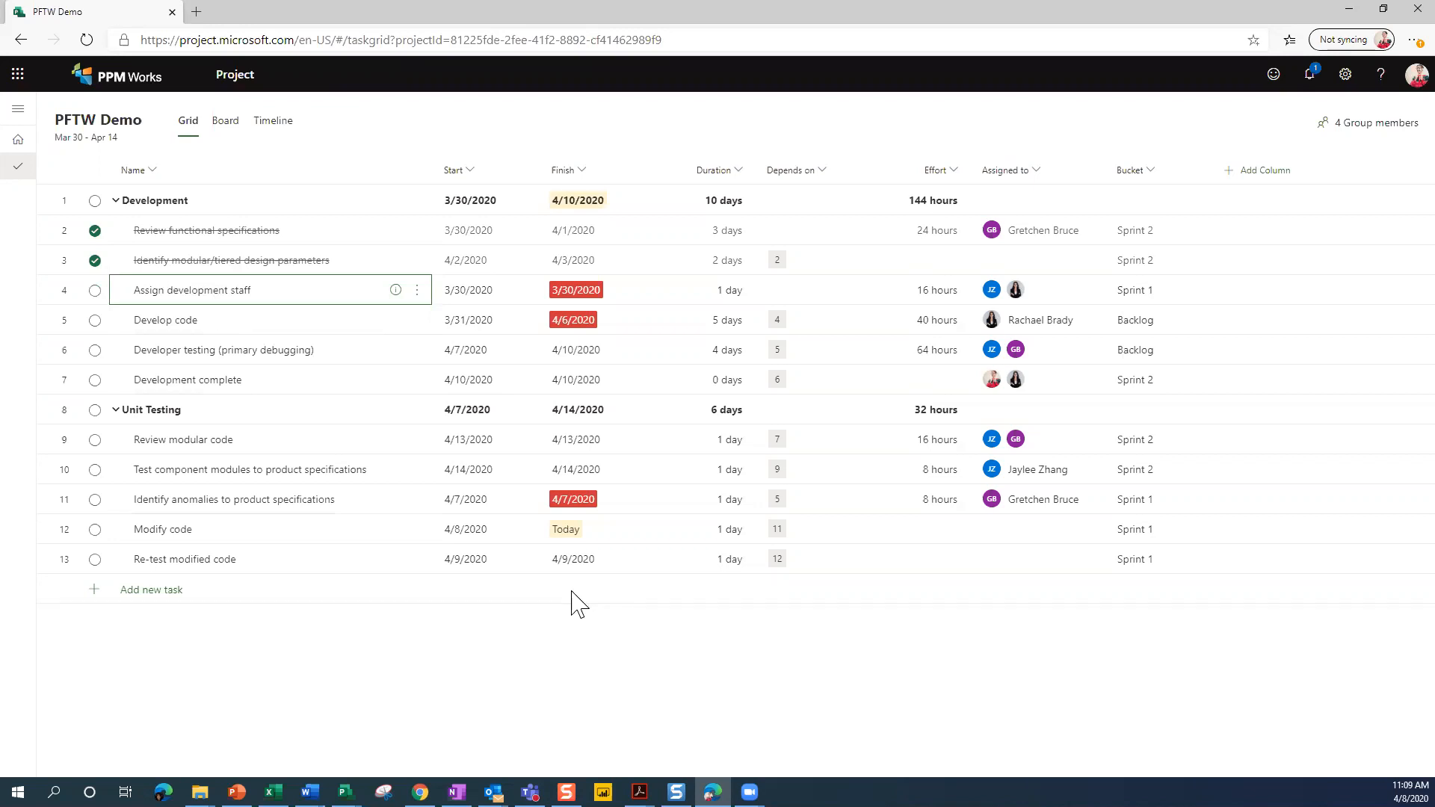
mouse_move(737, 652)
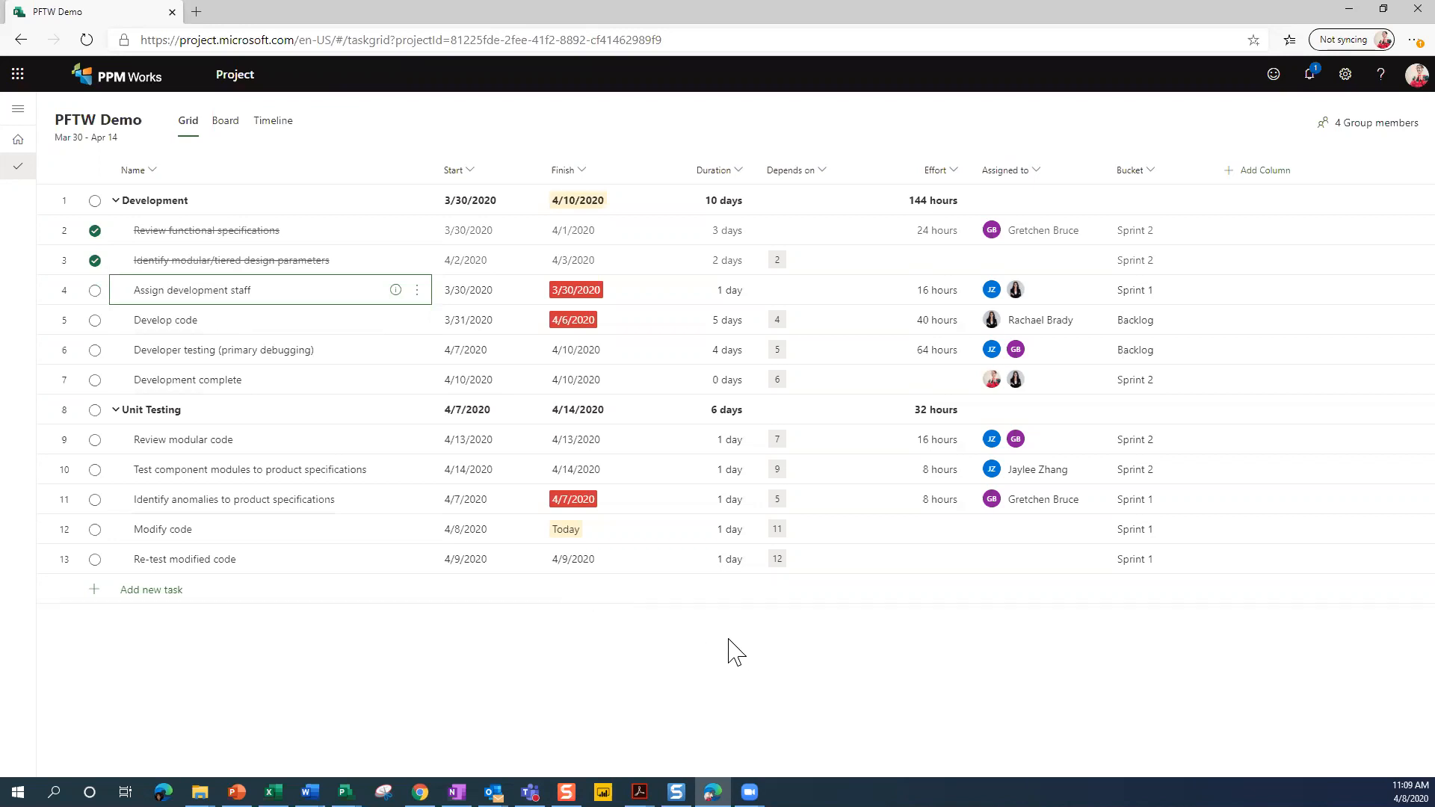
click(915, 559)
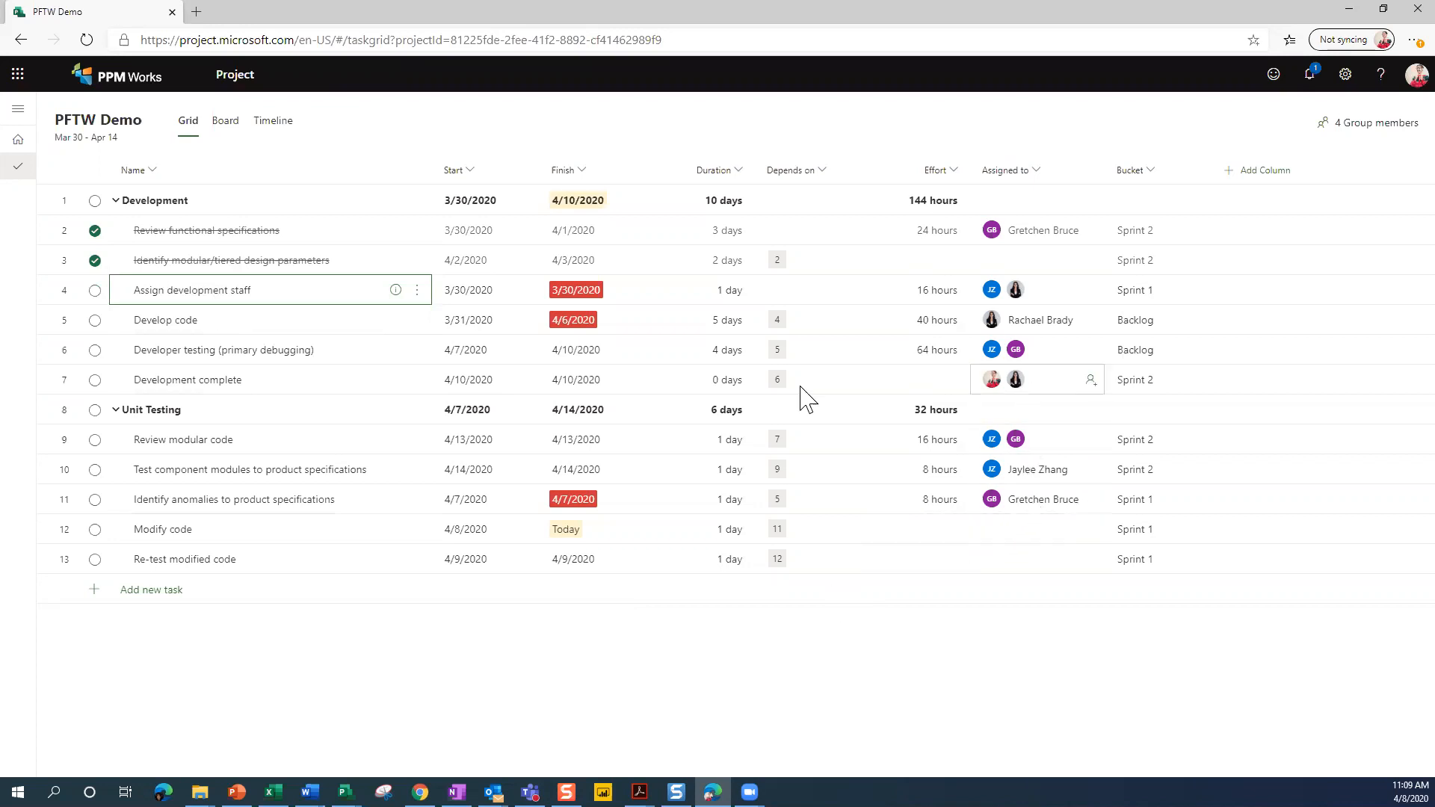
mouse_move(247, 421)
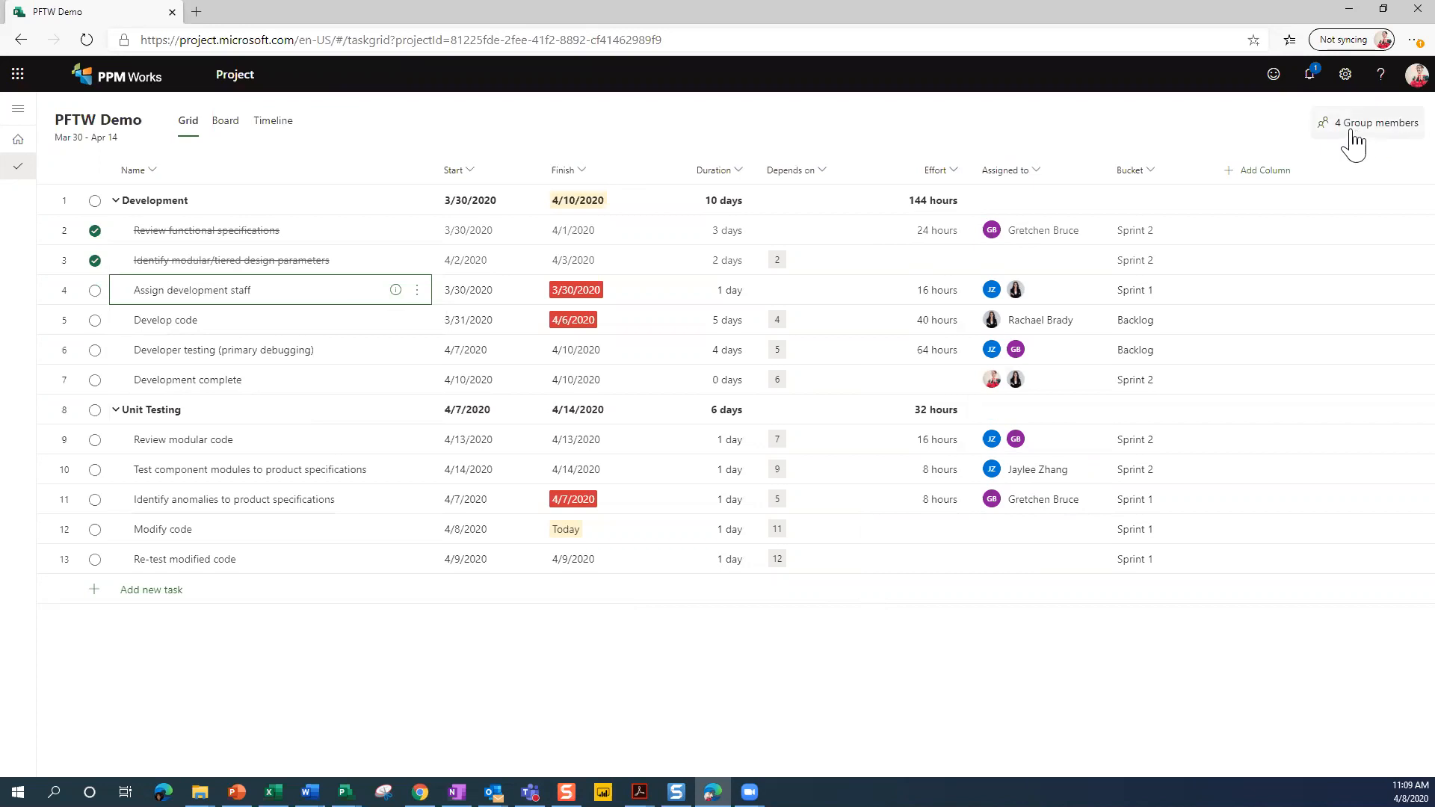
click(1372, 121)
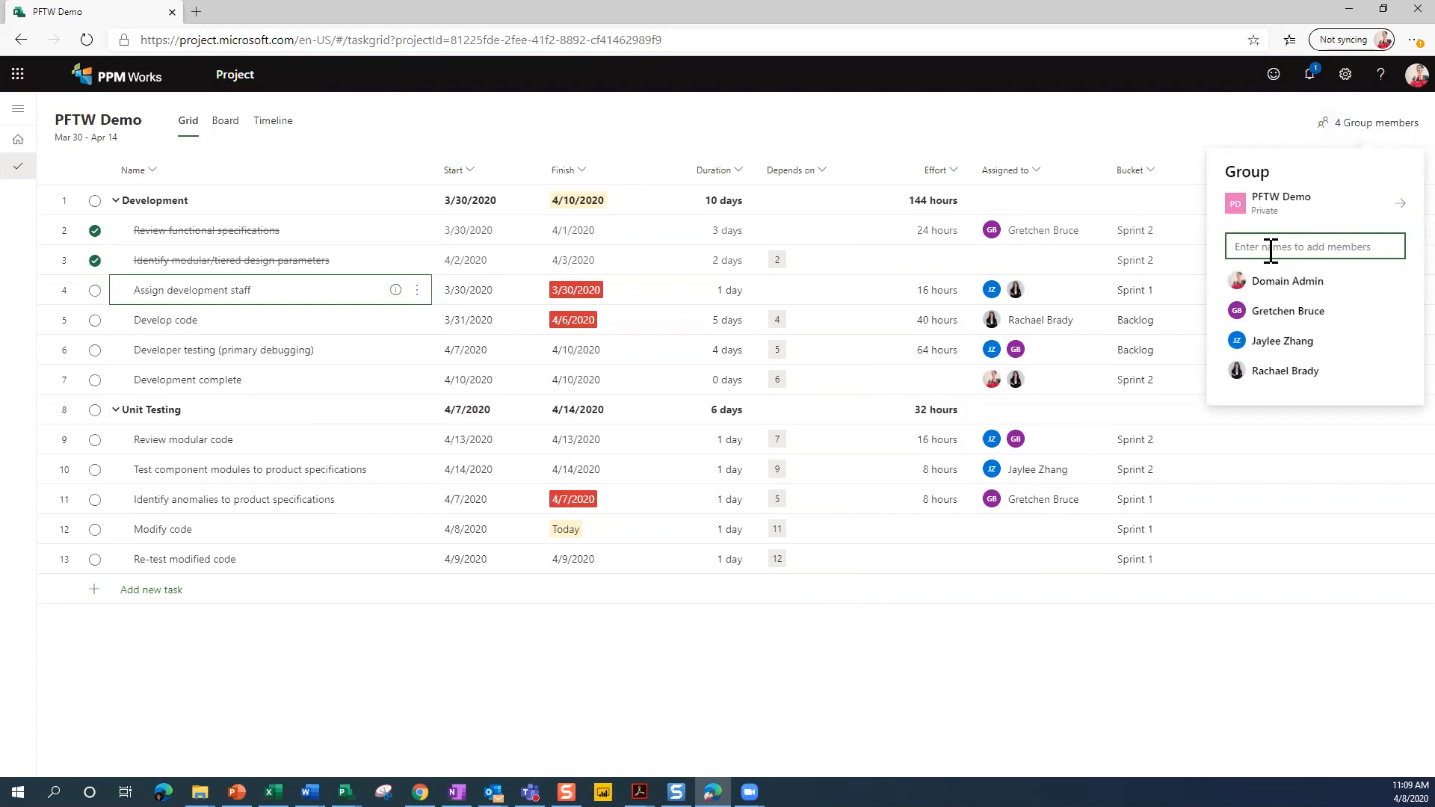
text(b)
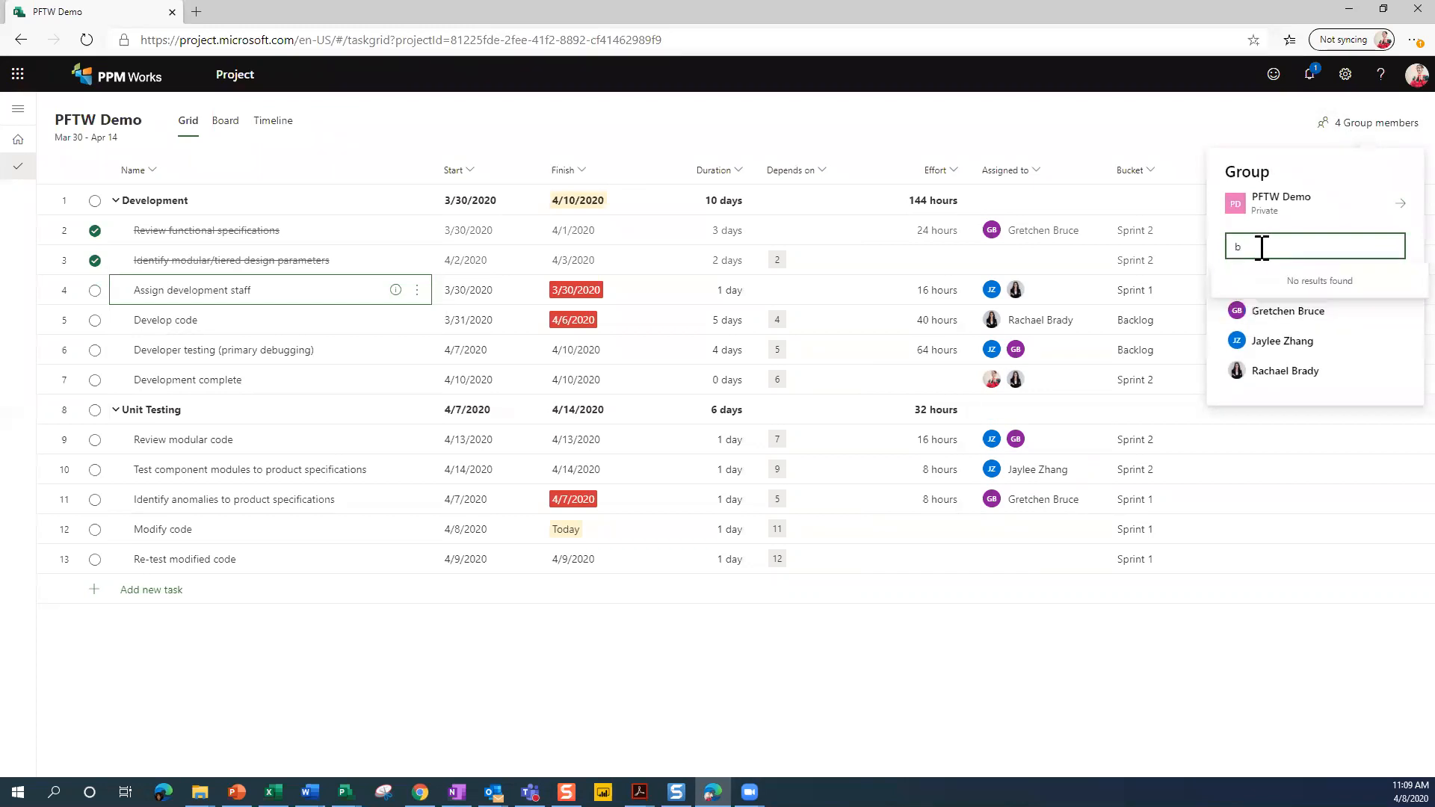
text(d)
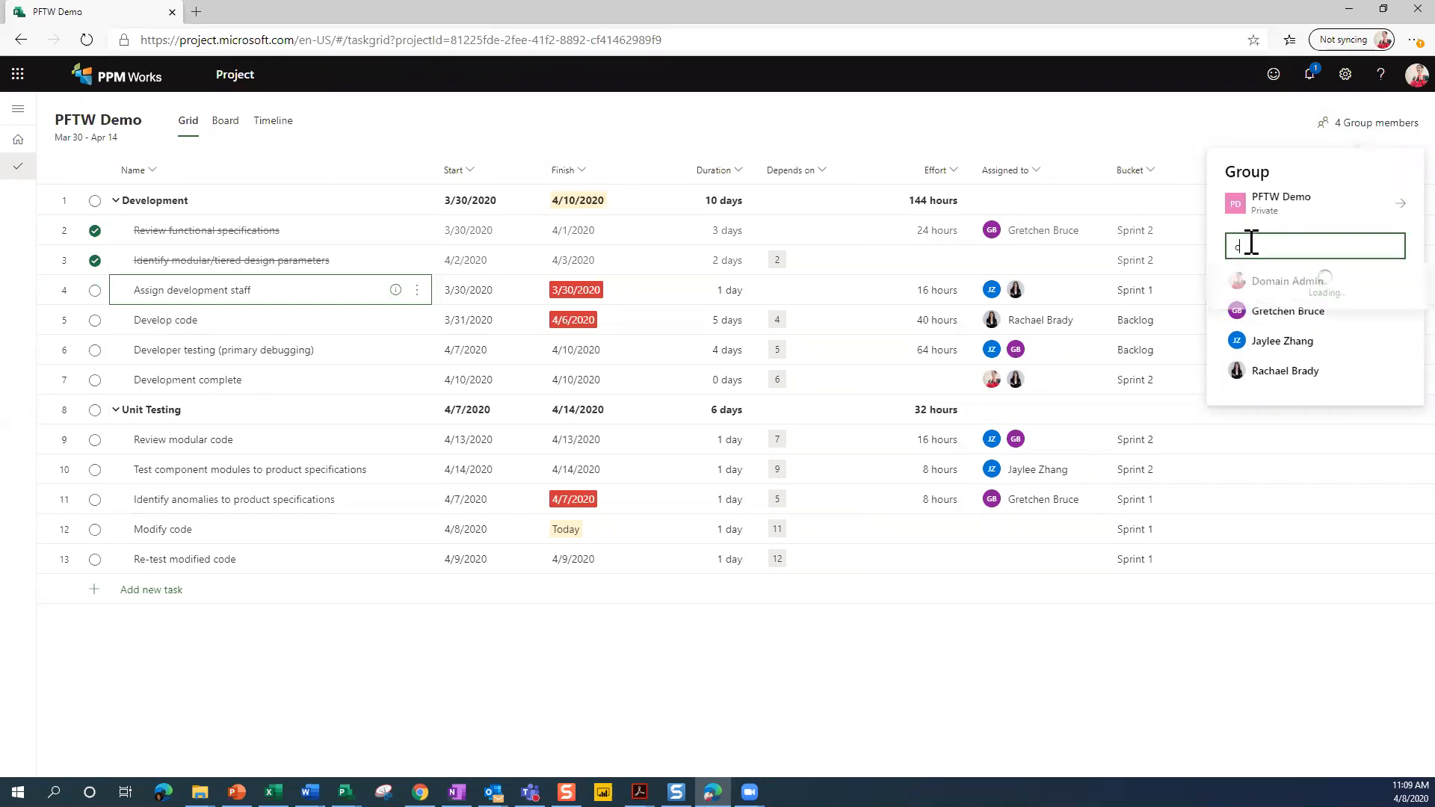
text(c)
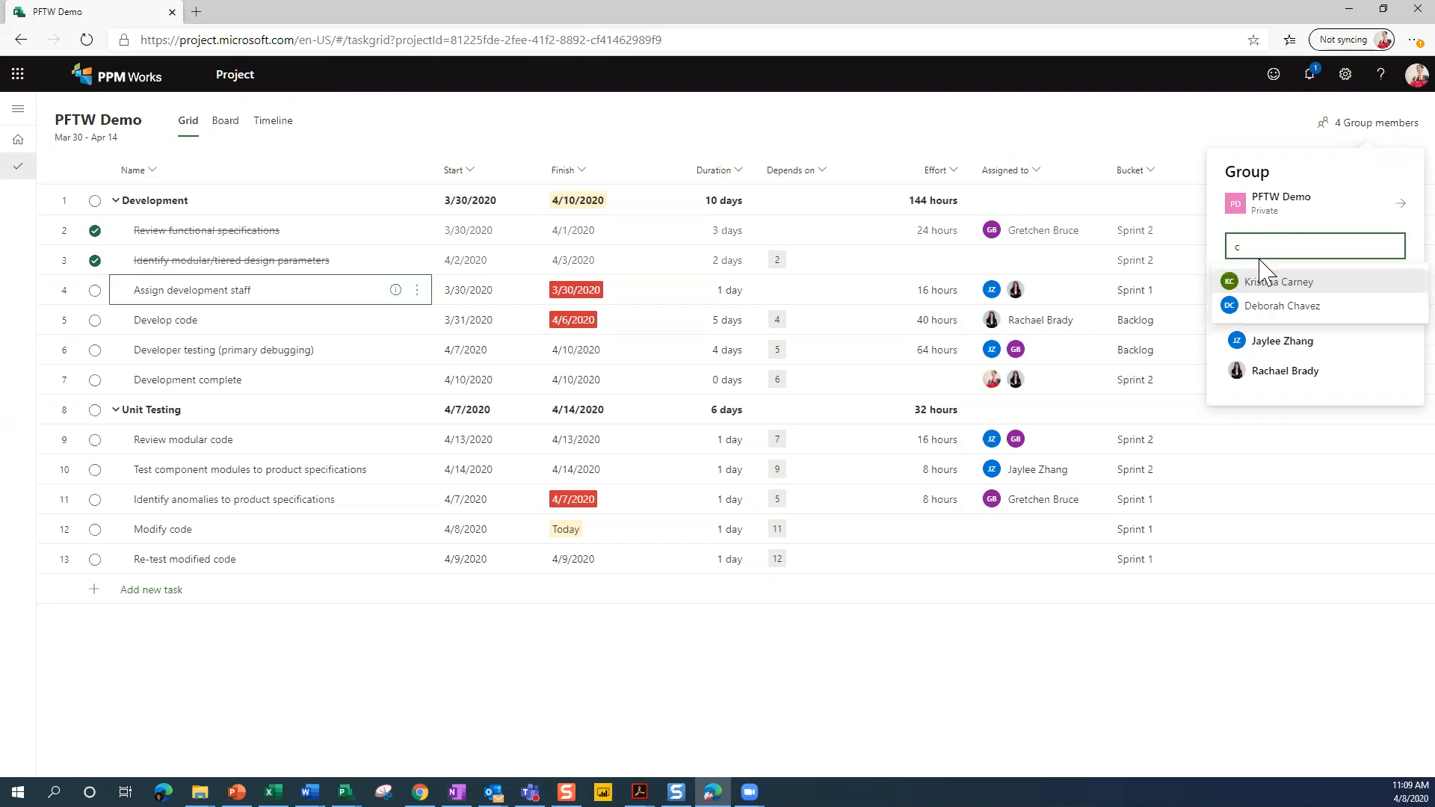
mouse_move(1277, 284)
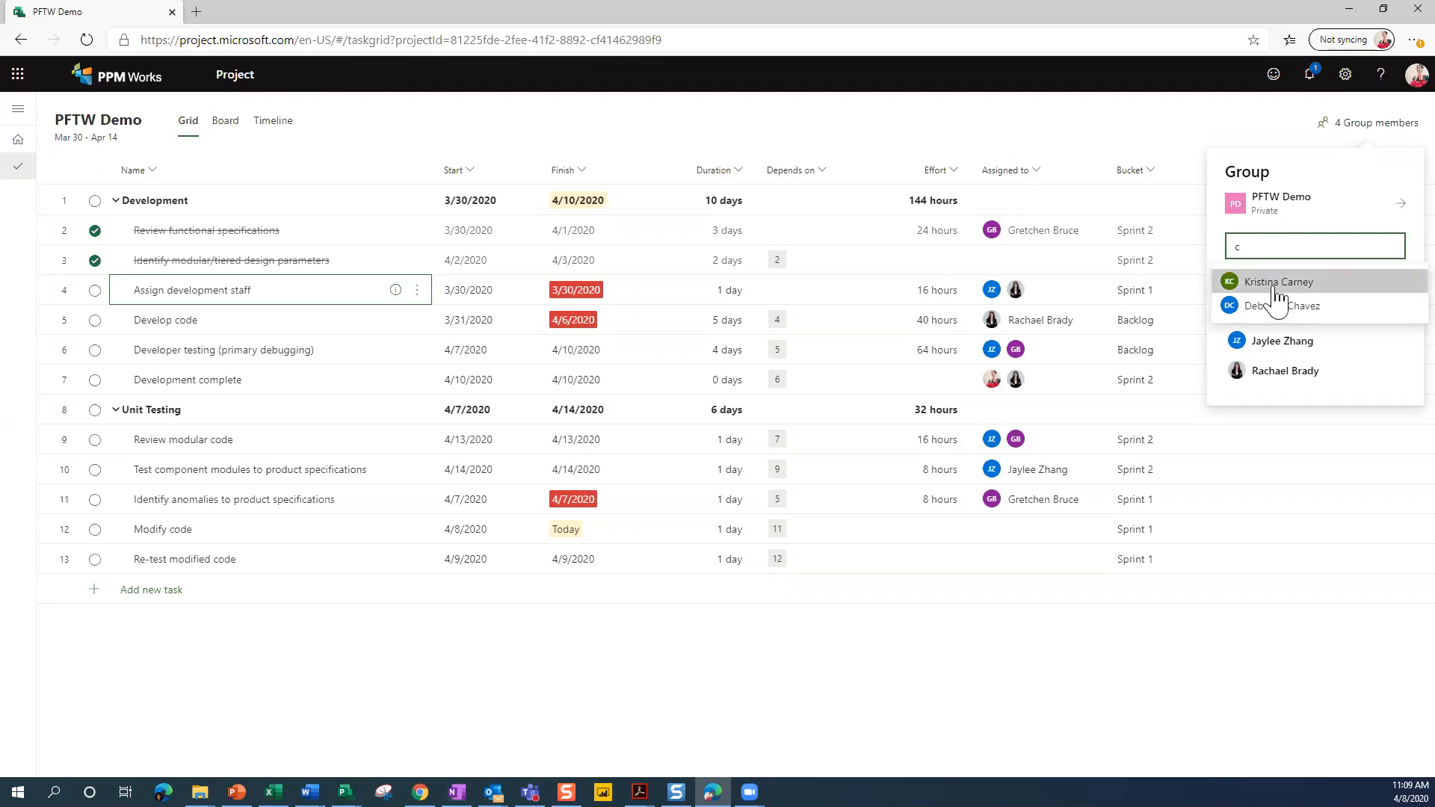
click(1278, 281)
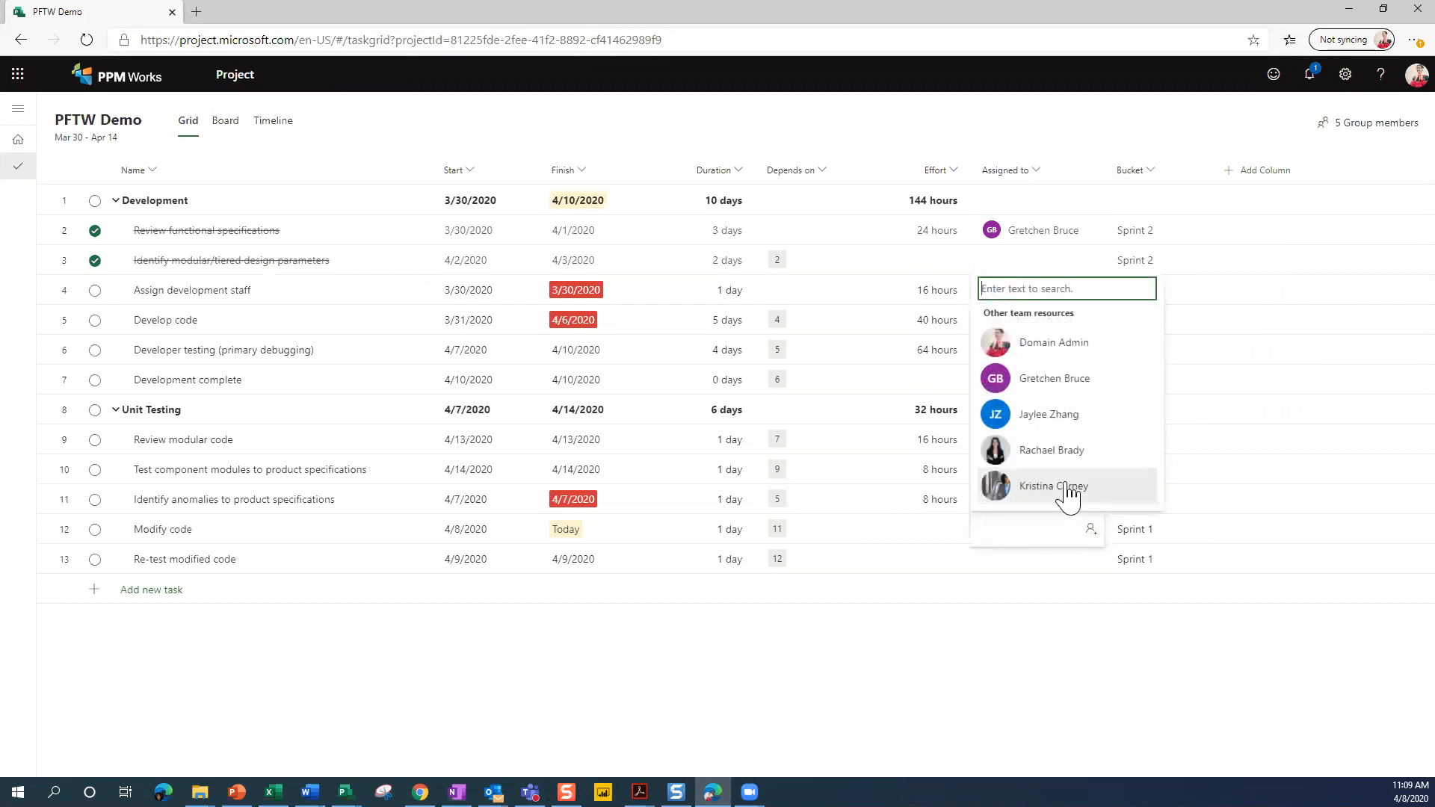
click(1054, 486)
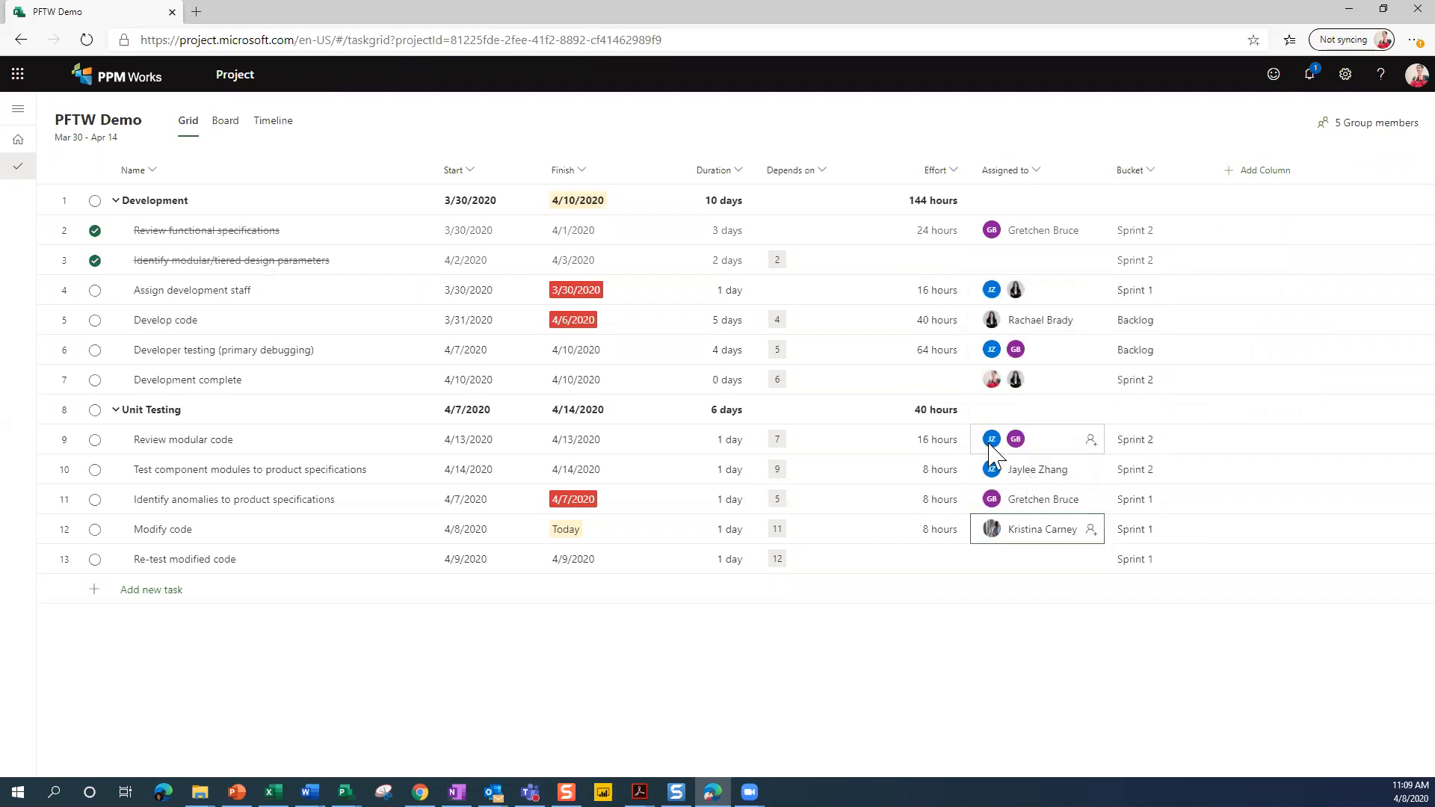
mouse_move(1013, 379)
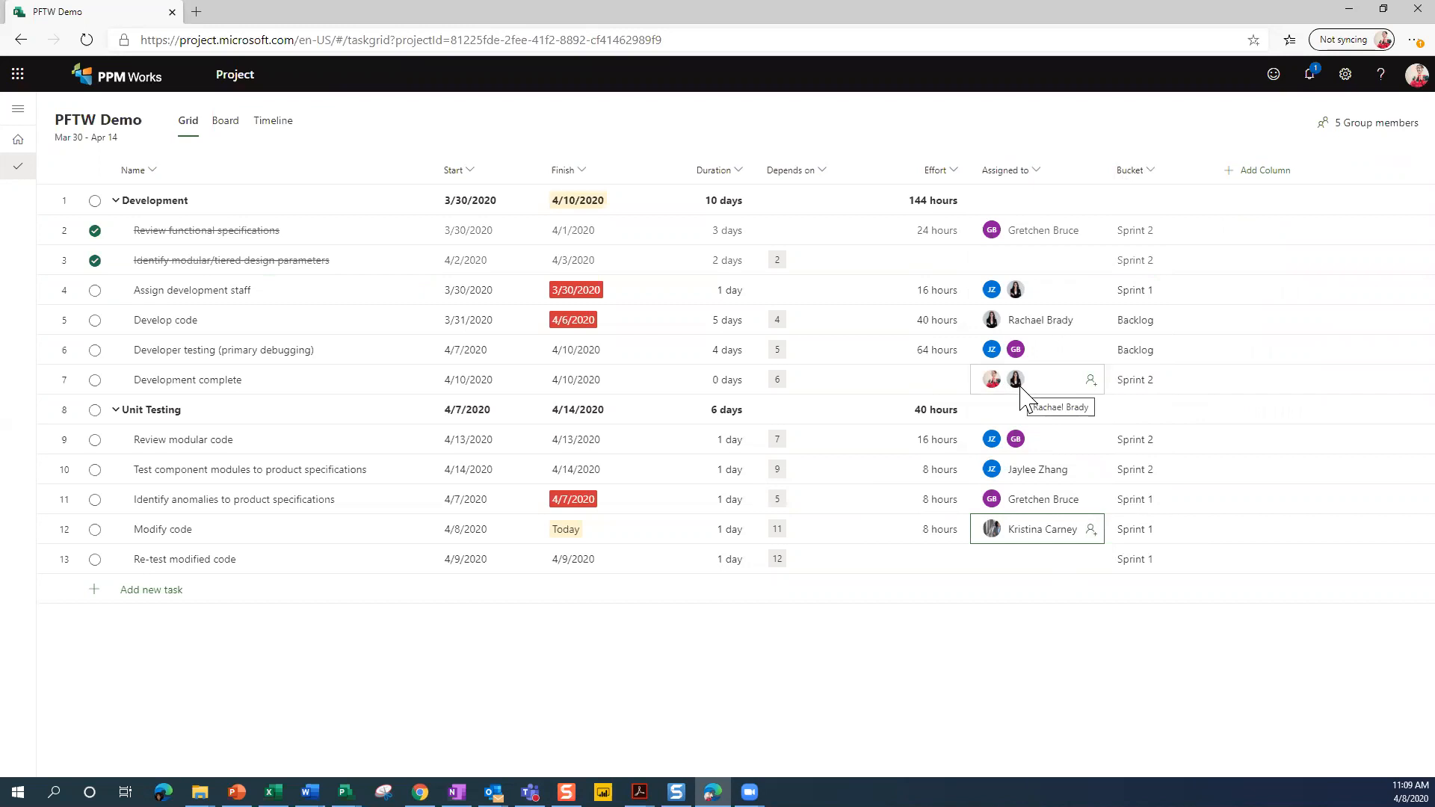
mouse_move(957, 642)
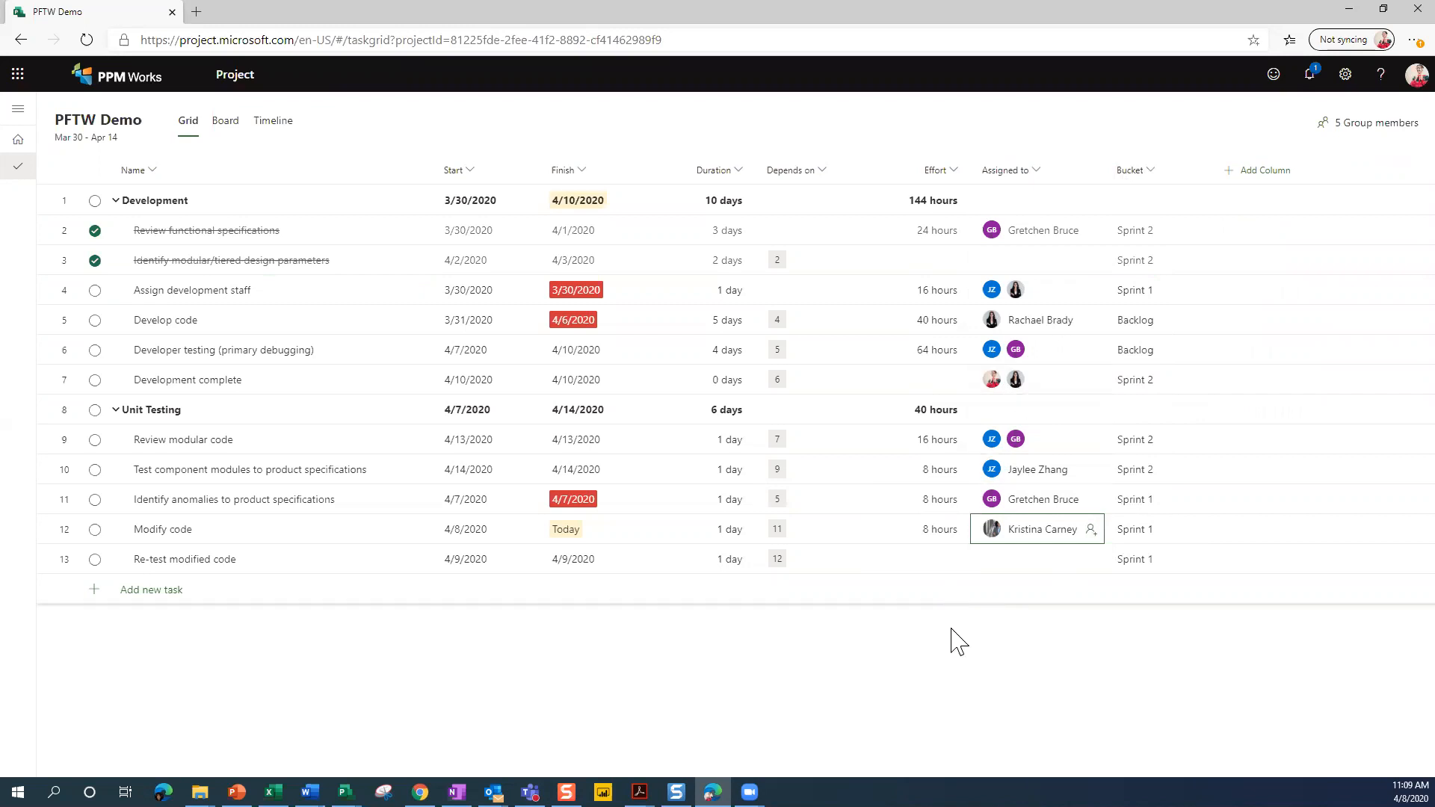
mouse_move(948, 673)
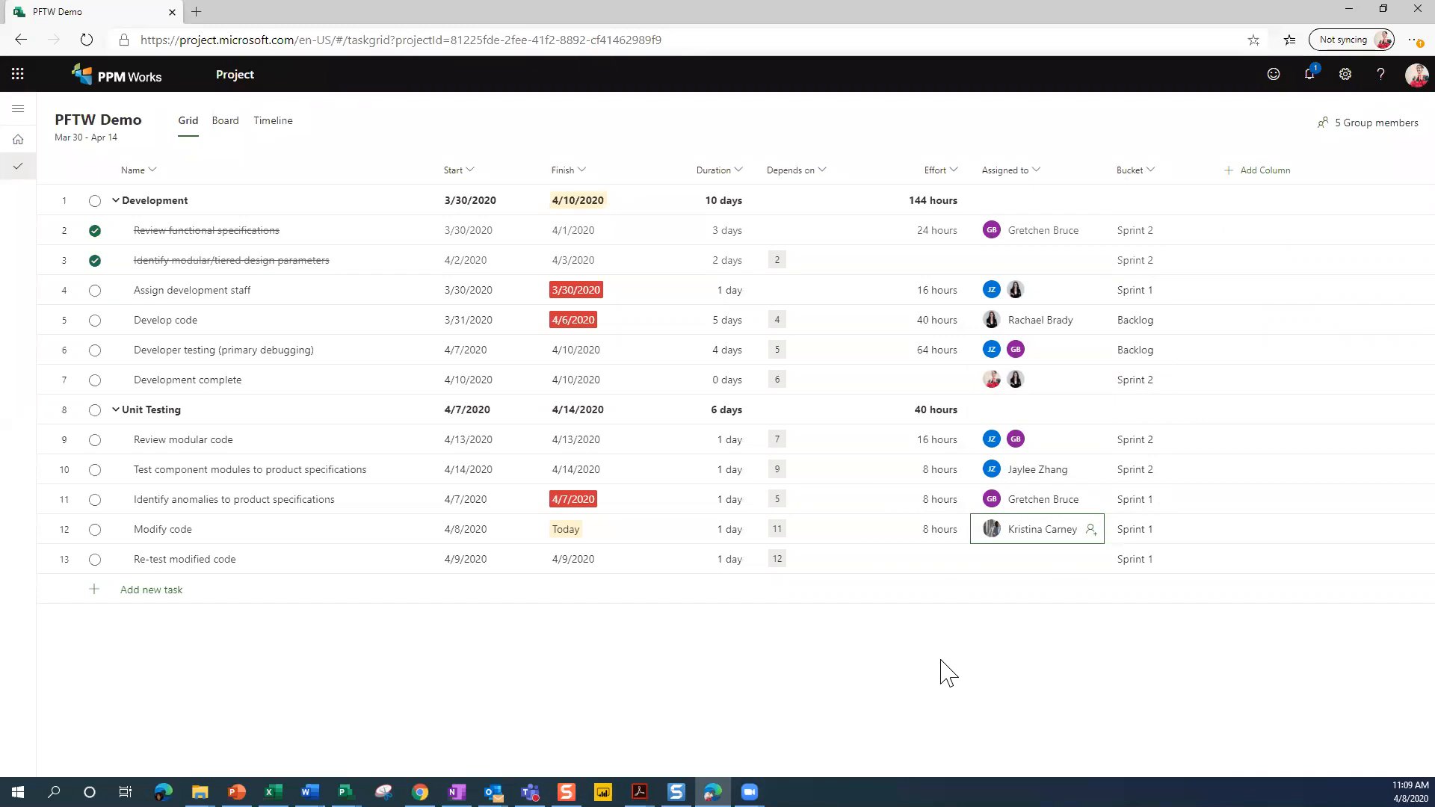
mouse_move(256, 253)
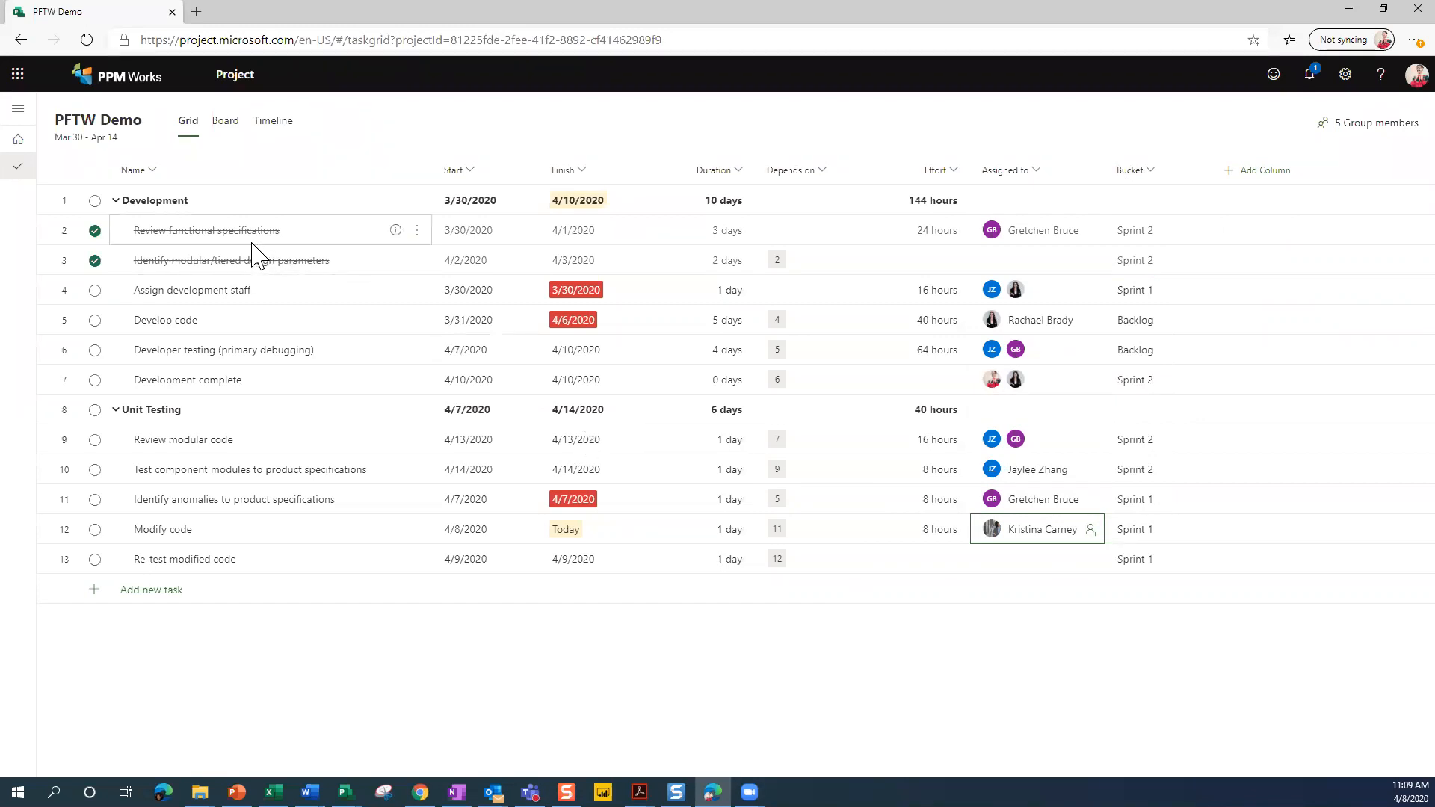
mouse_move(238, 260)
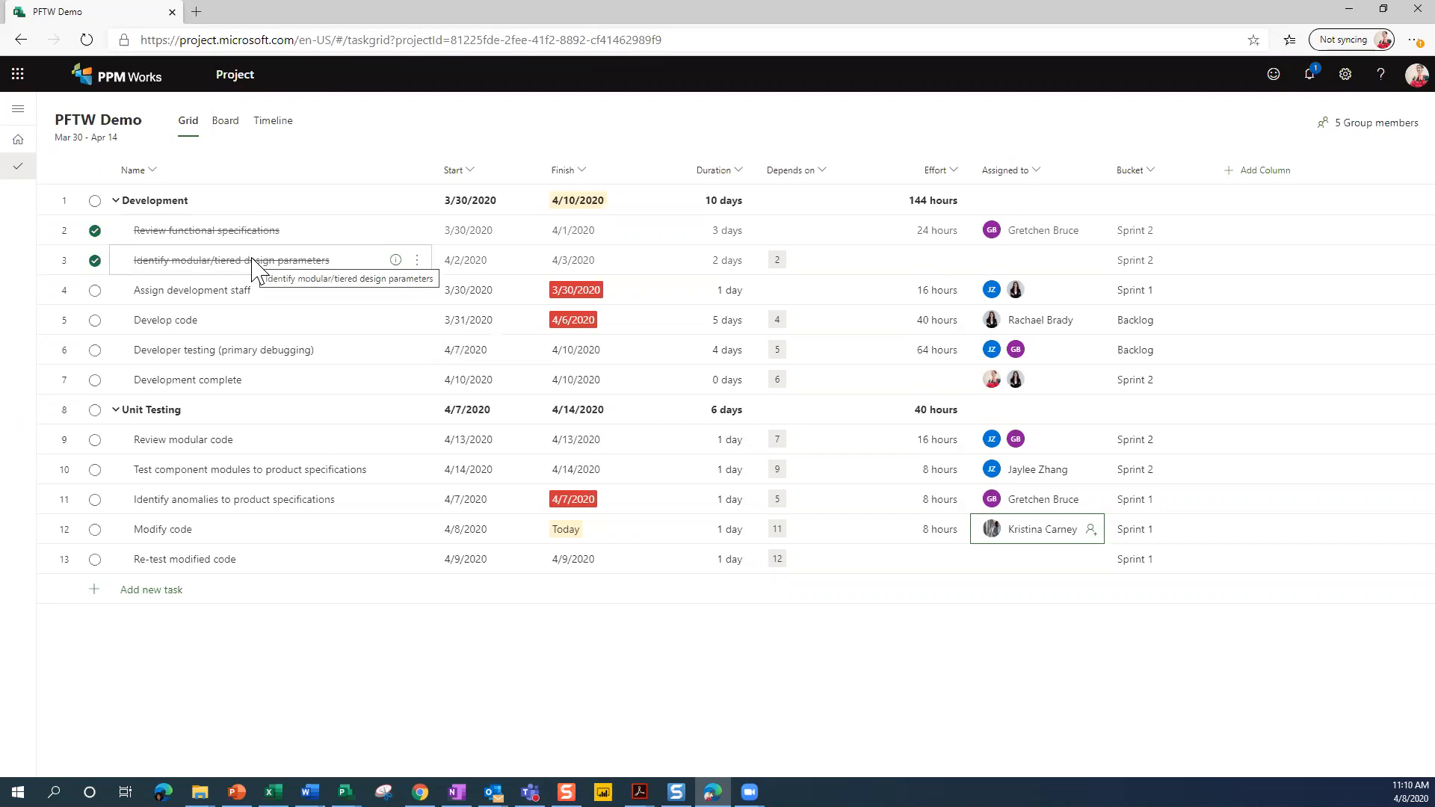
mouse_move(279, 356)
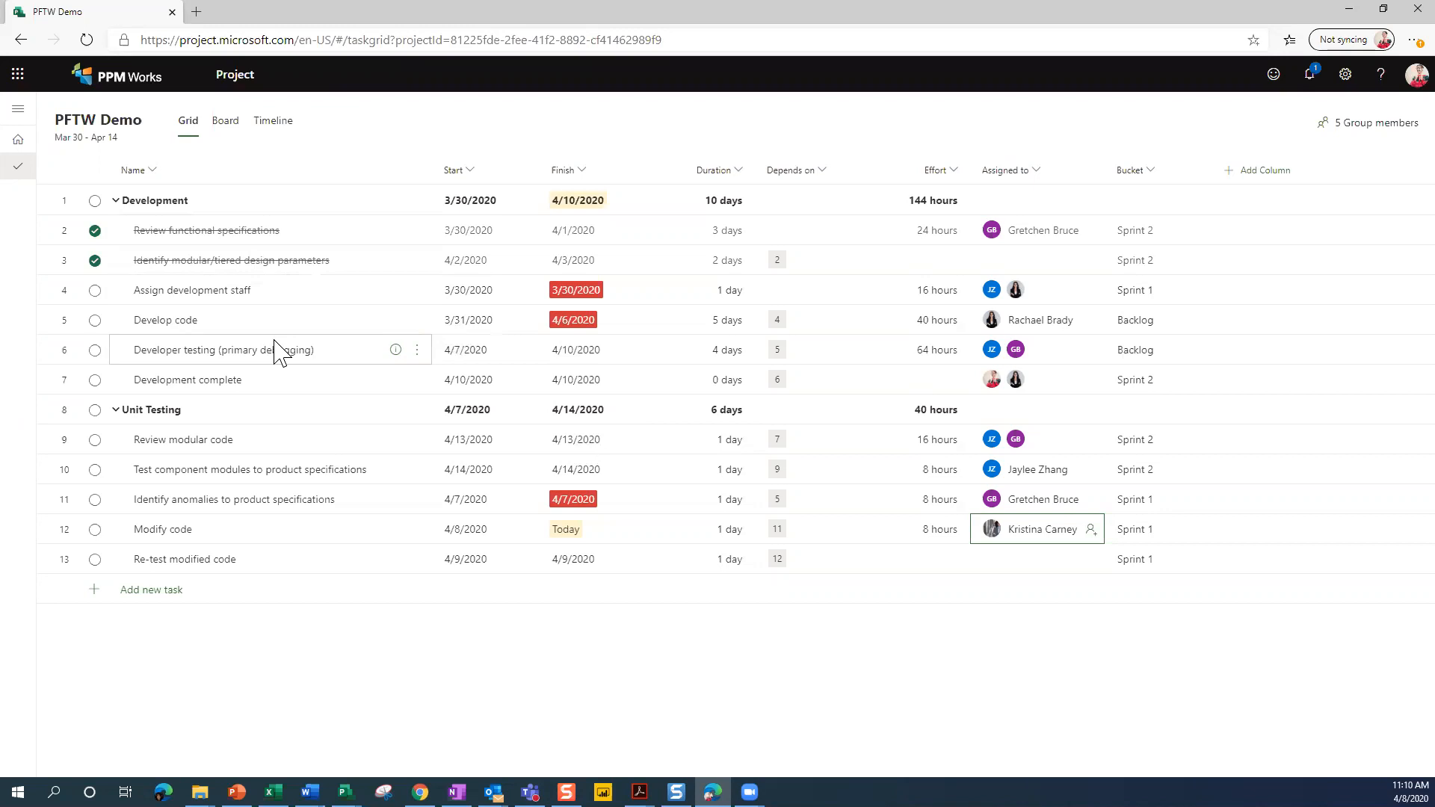
mouse_move(1247, 164)
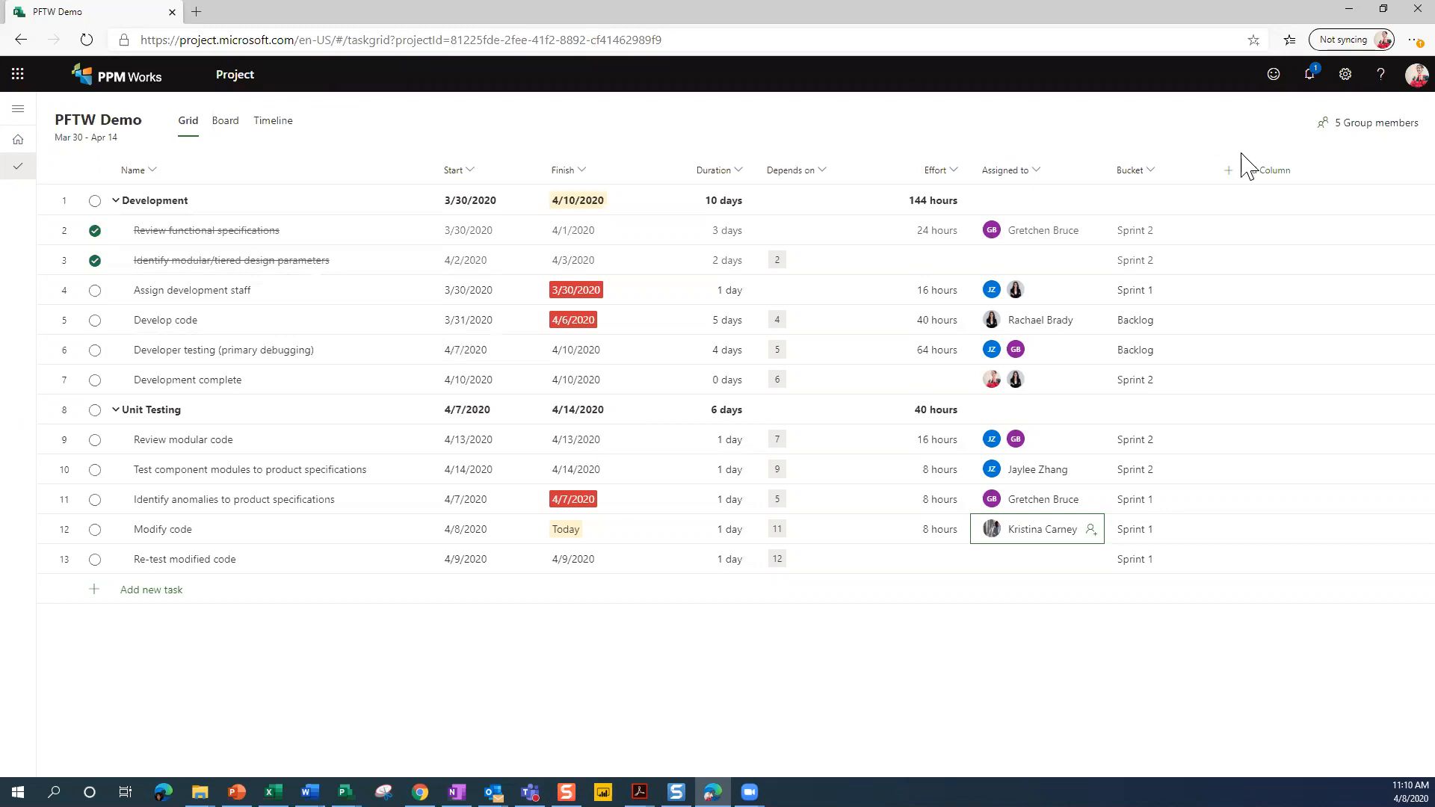
Add the % complete column to the task grid.
click(1262, 171)
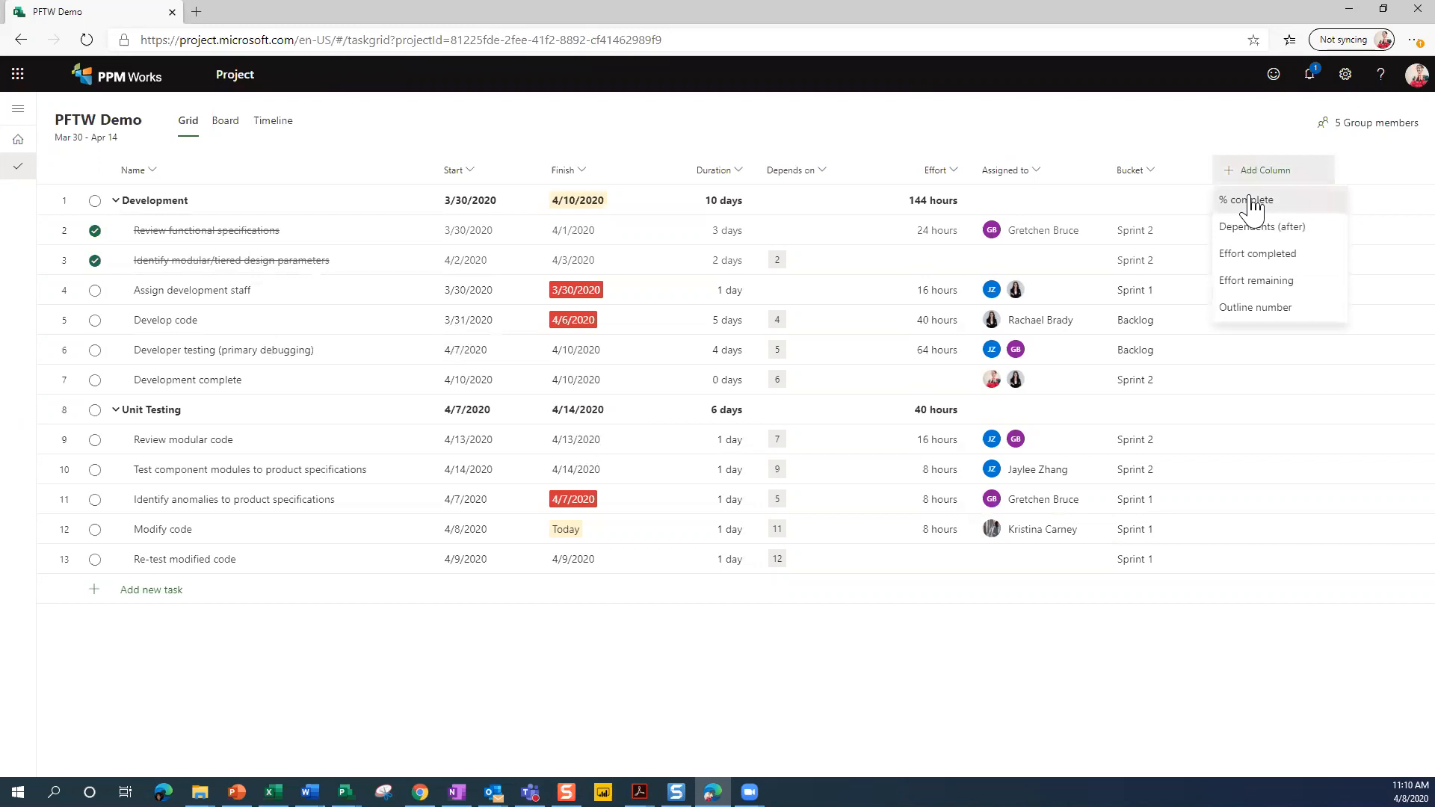
click(1245, 199)
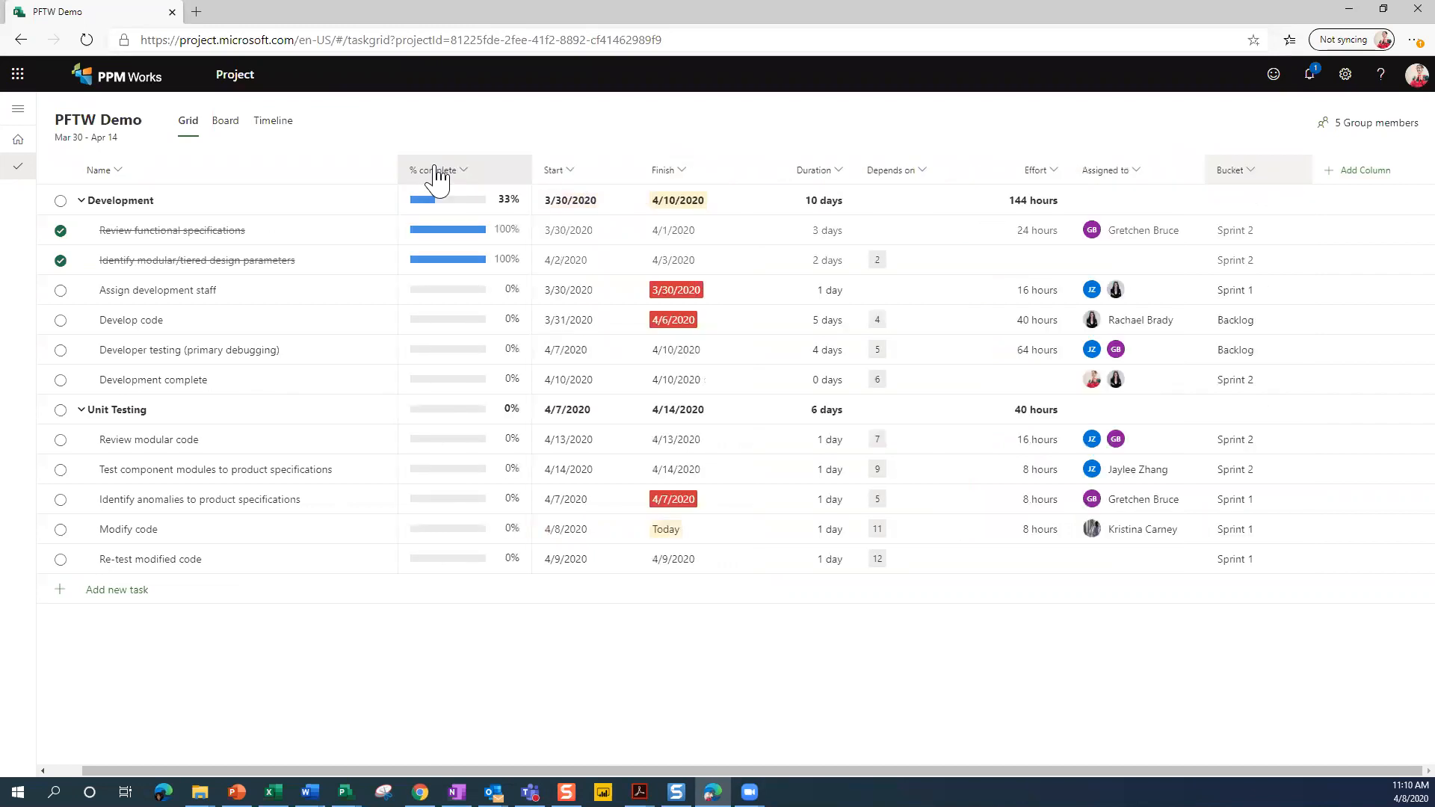
mouse_move(392, 396)
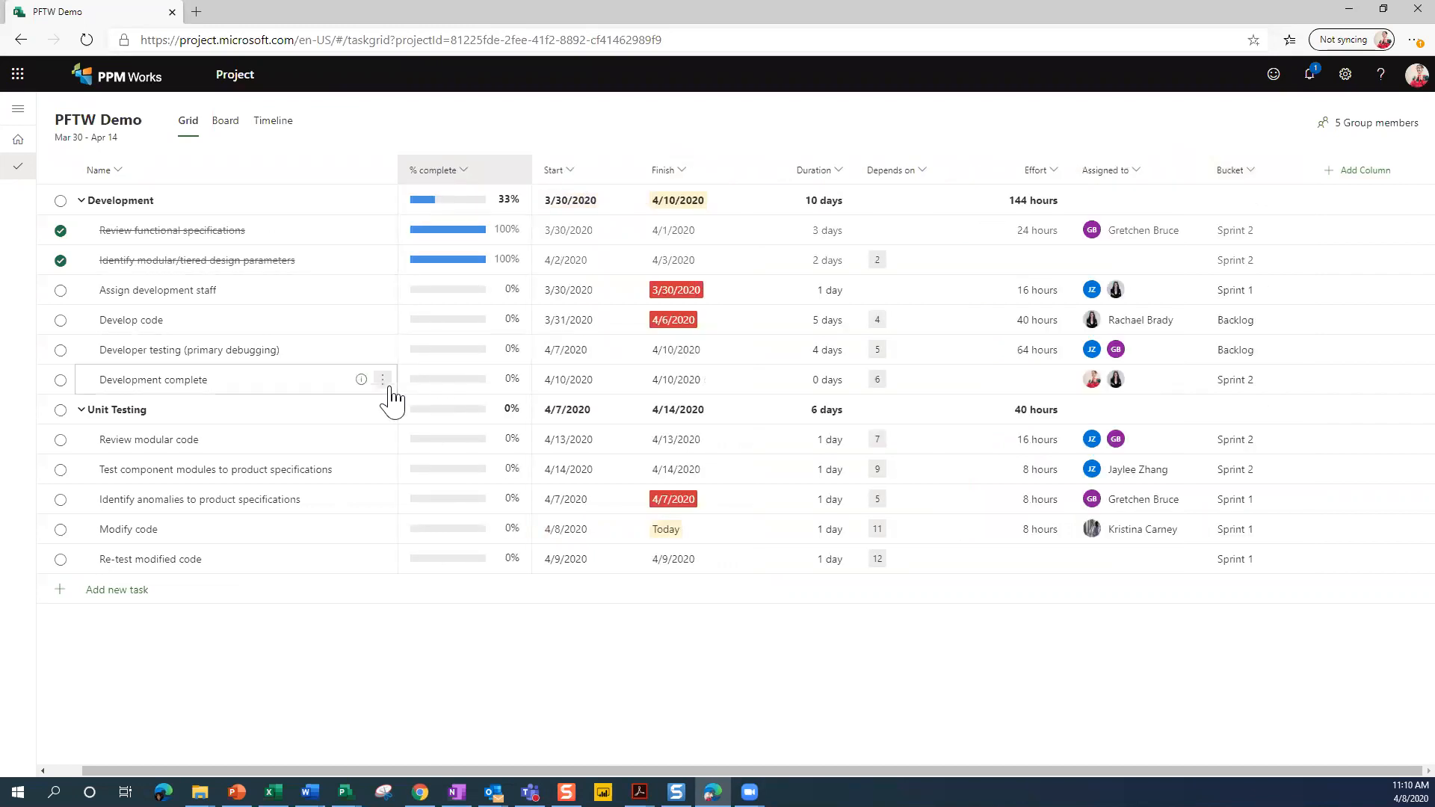
mouse_move(293, 275)
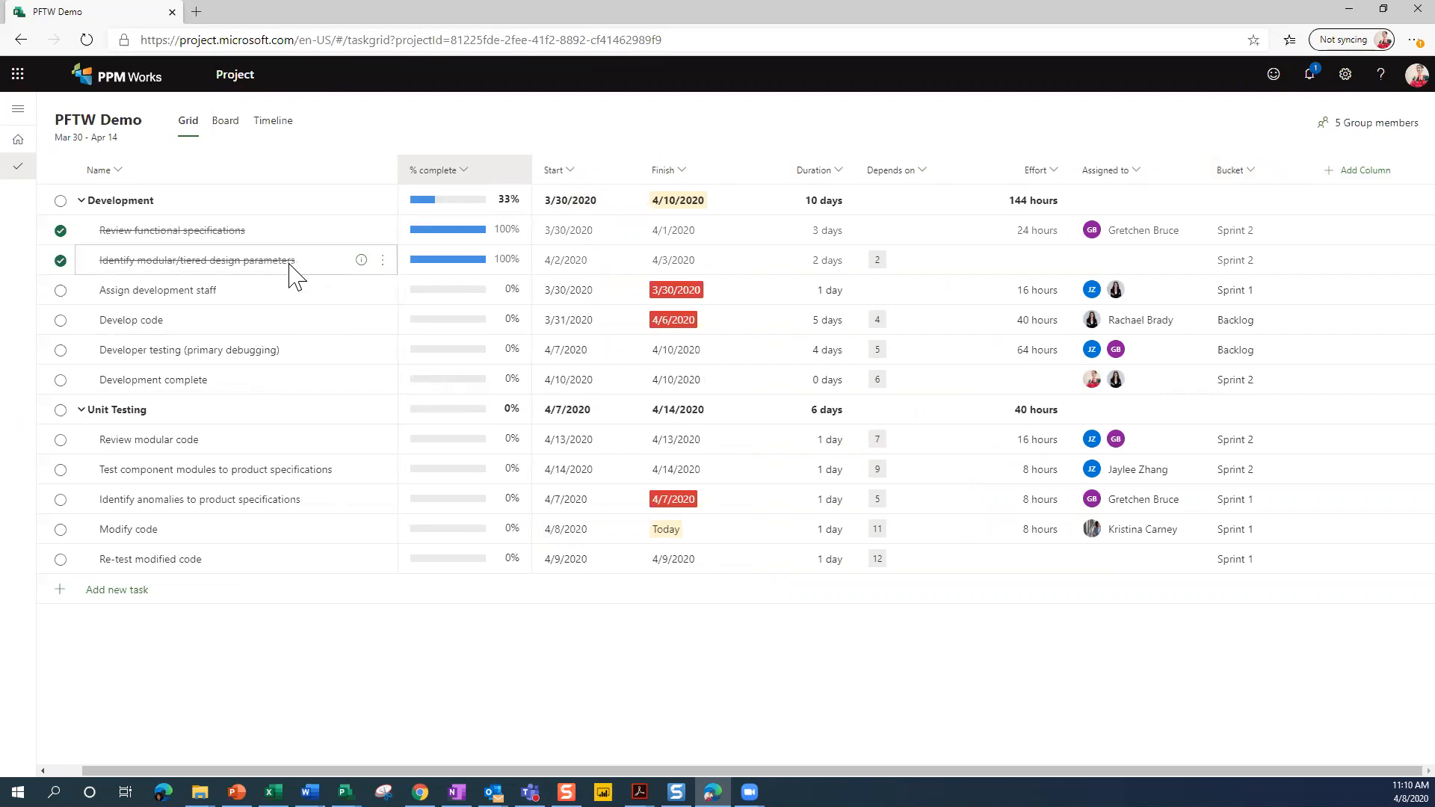
mouse_move(227, 223)
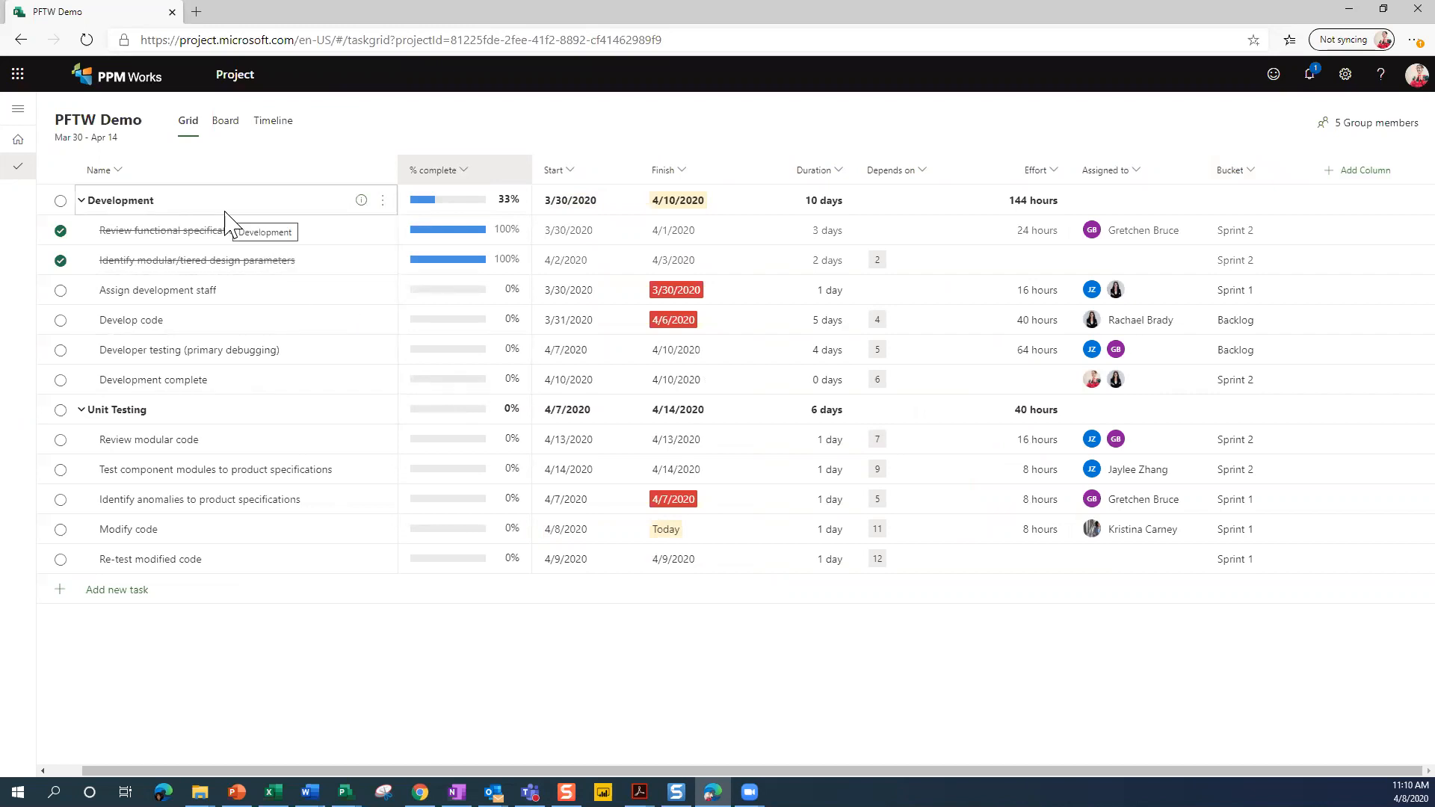
mouse_move(227, 218)
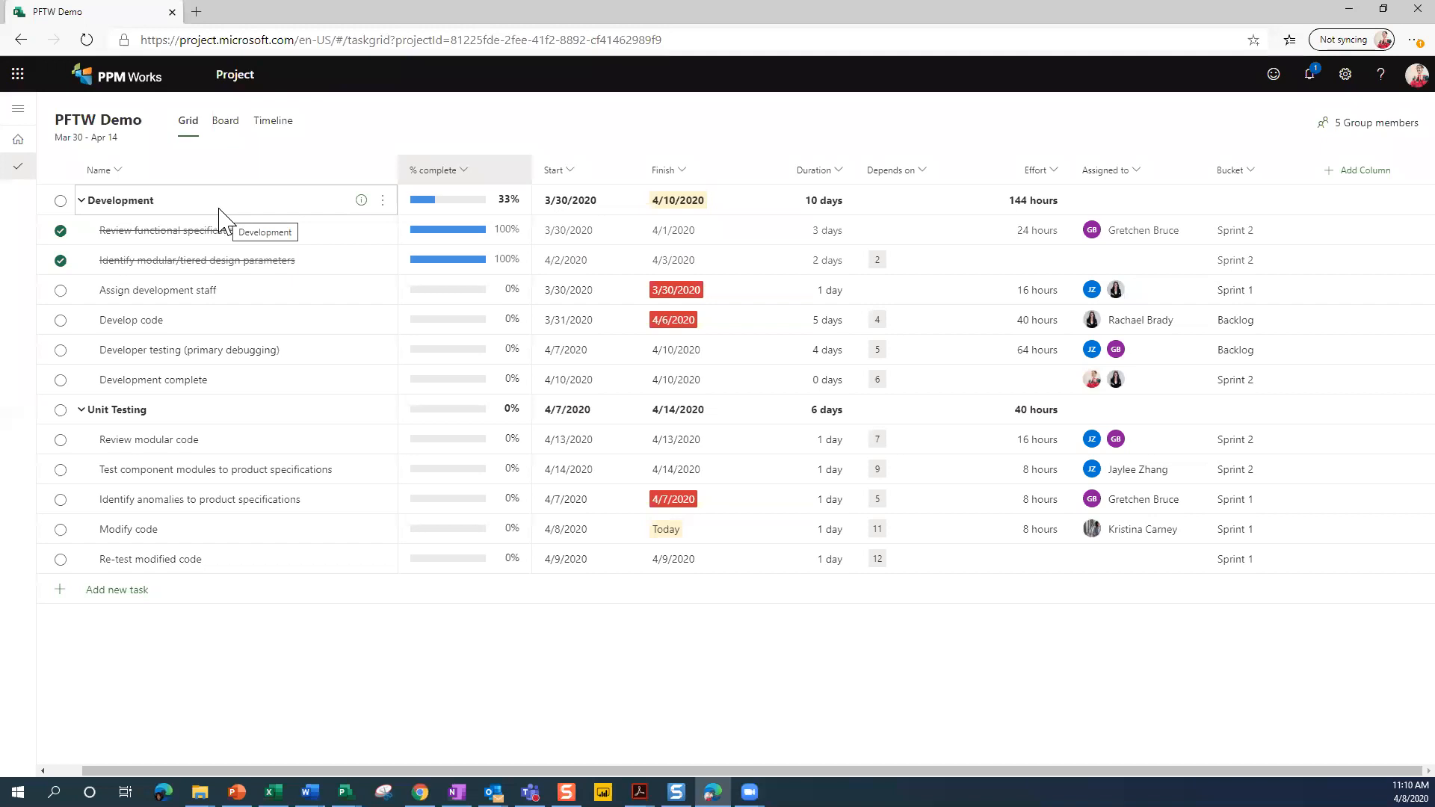
mouse_move(230, 272)
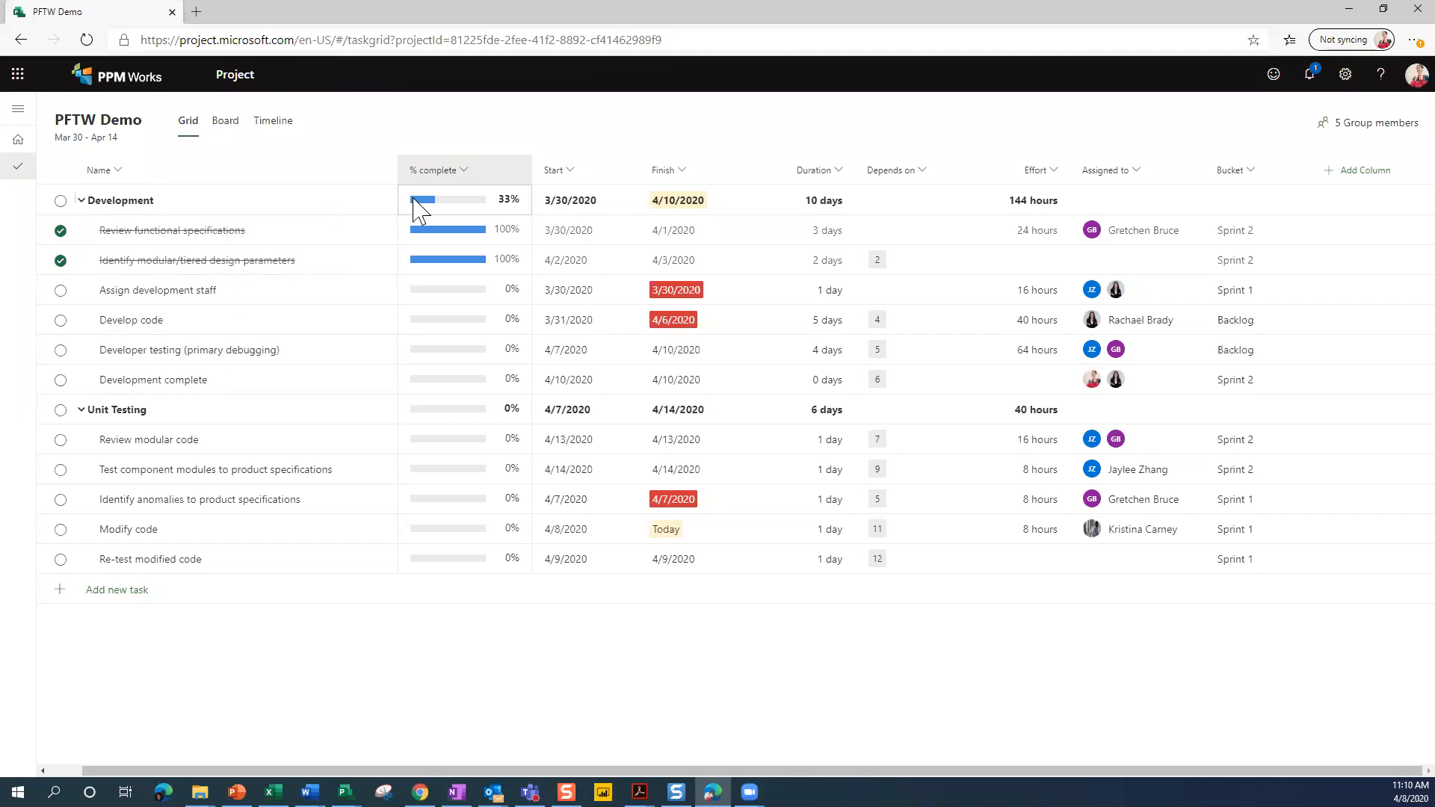
mouse_move(515, 224)
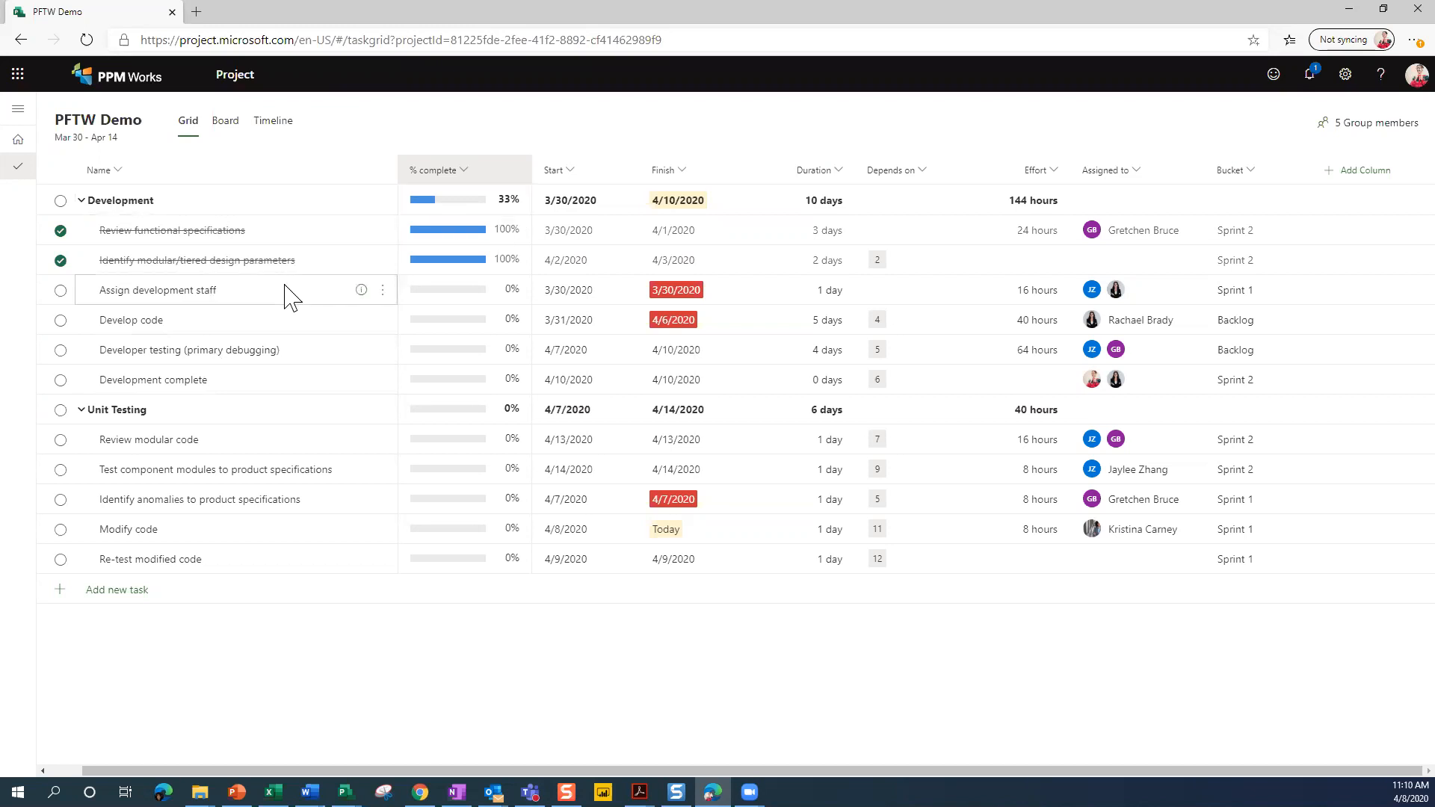
mouse_move(412, 315)
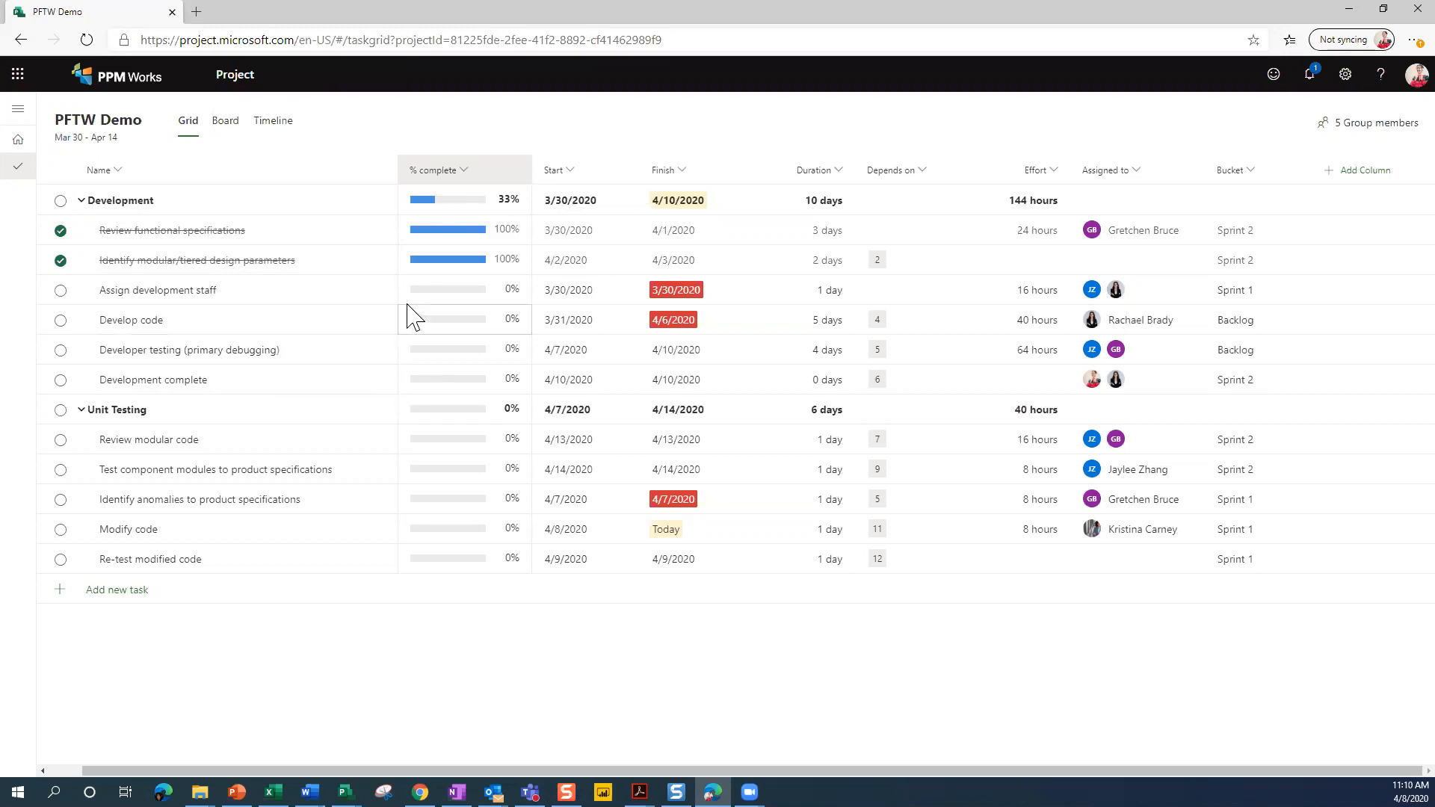
mouse_move(431, 293)
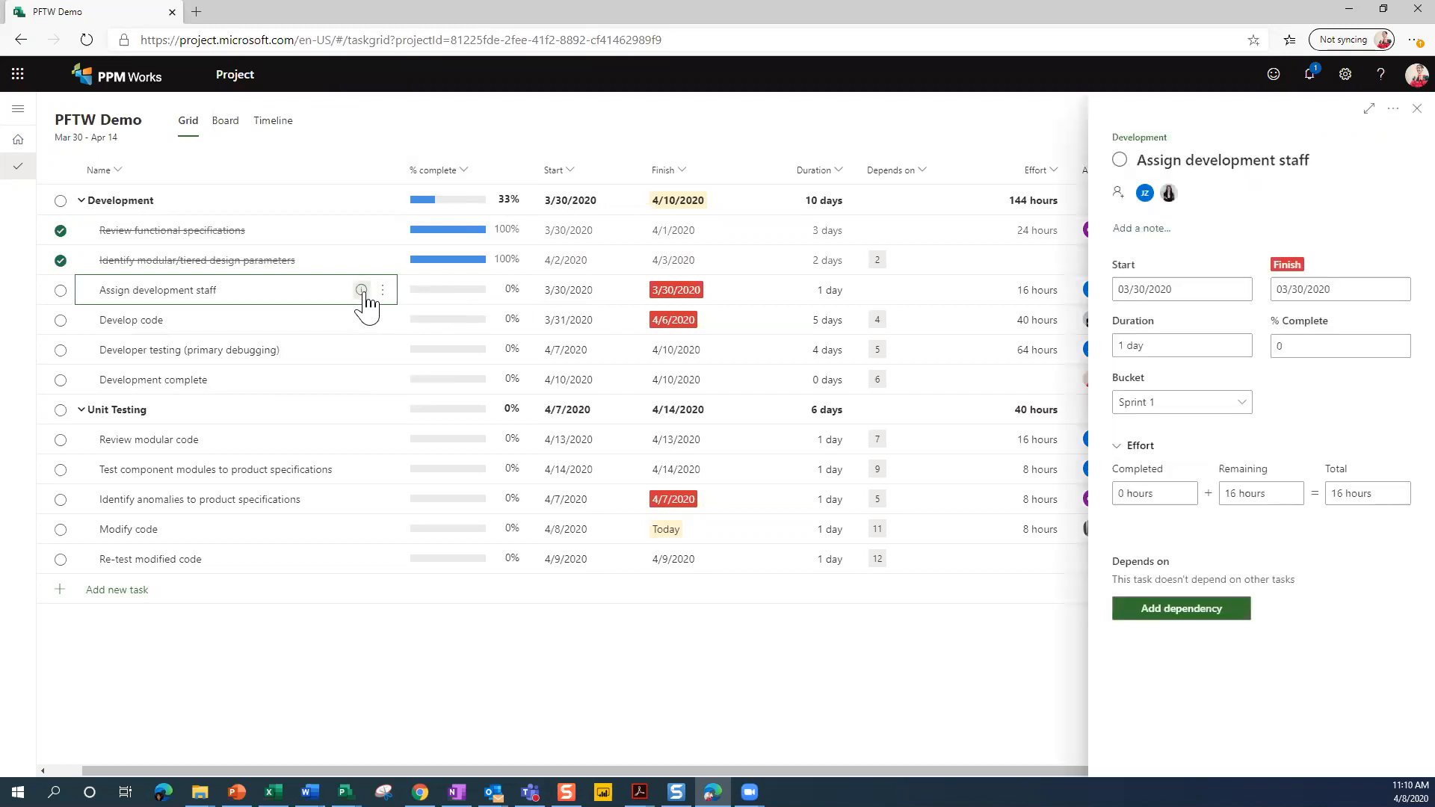
mouse_move(381, 290)
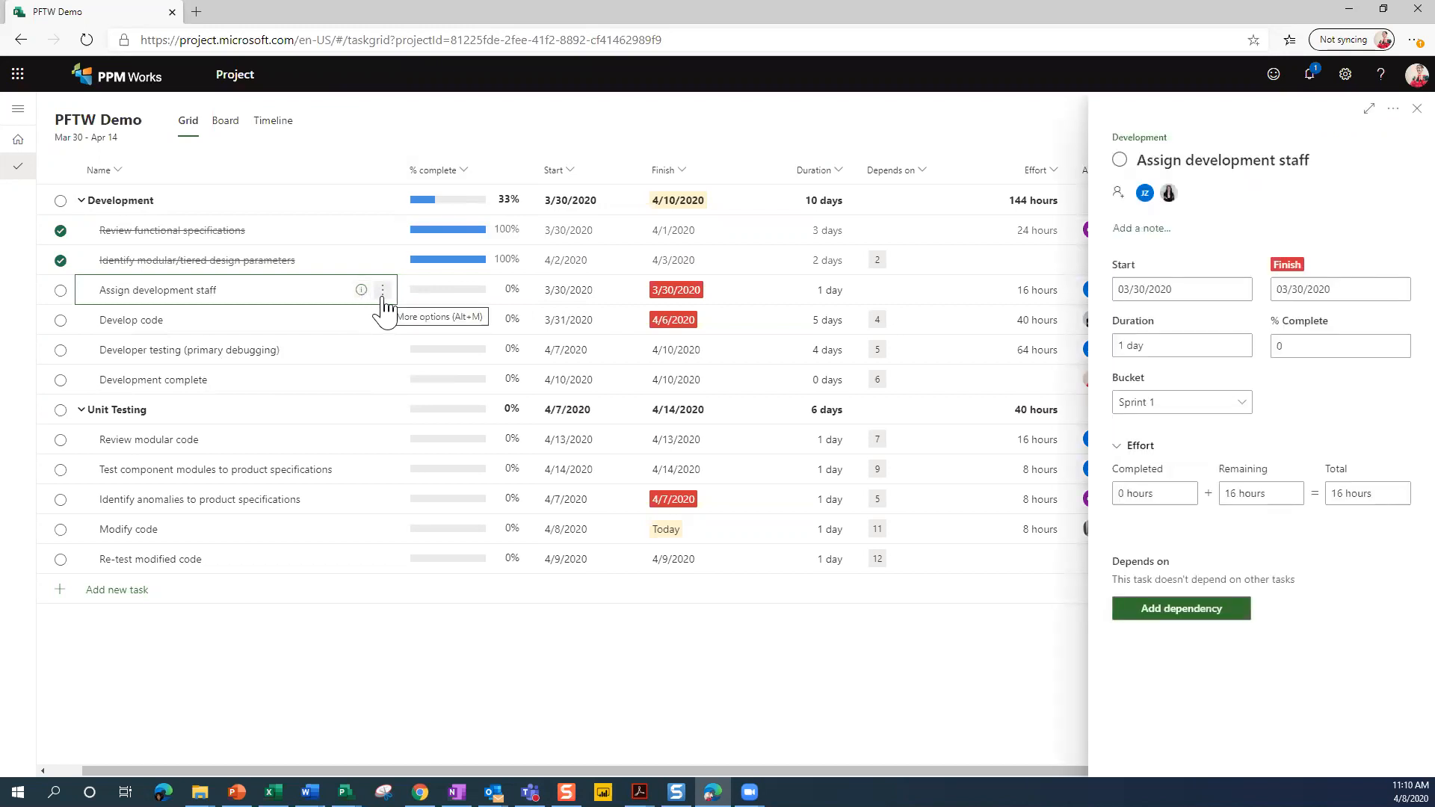
mouse_move(361, 290)
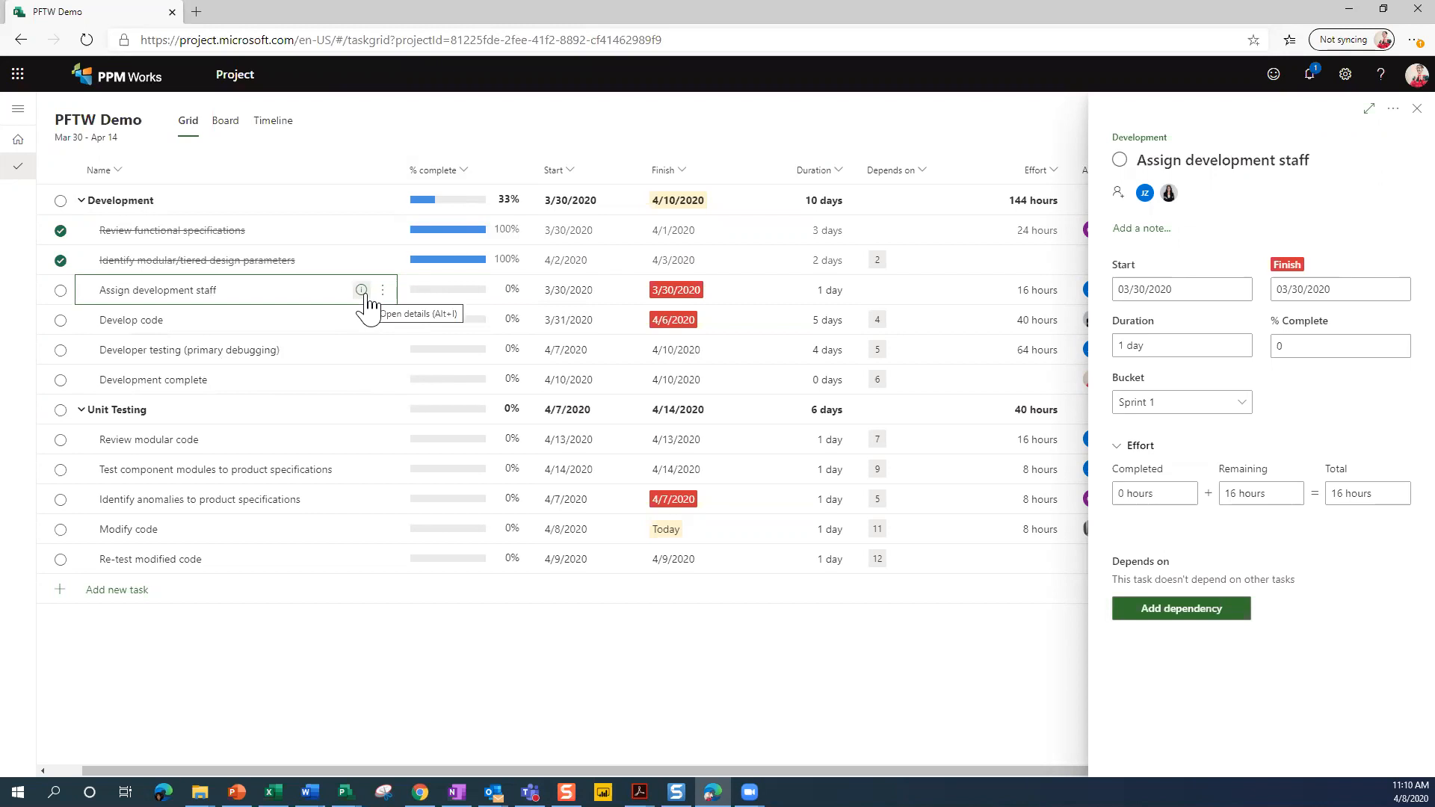
mouse_move(1250, 452)
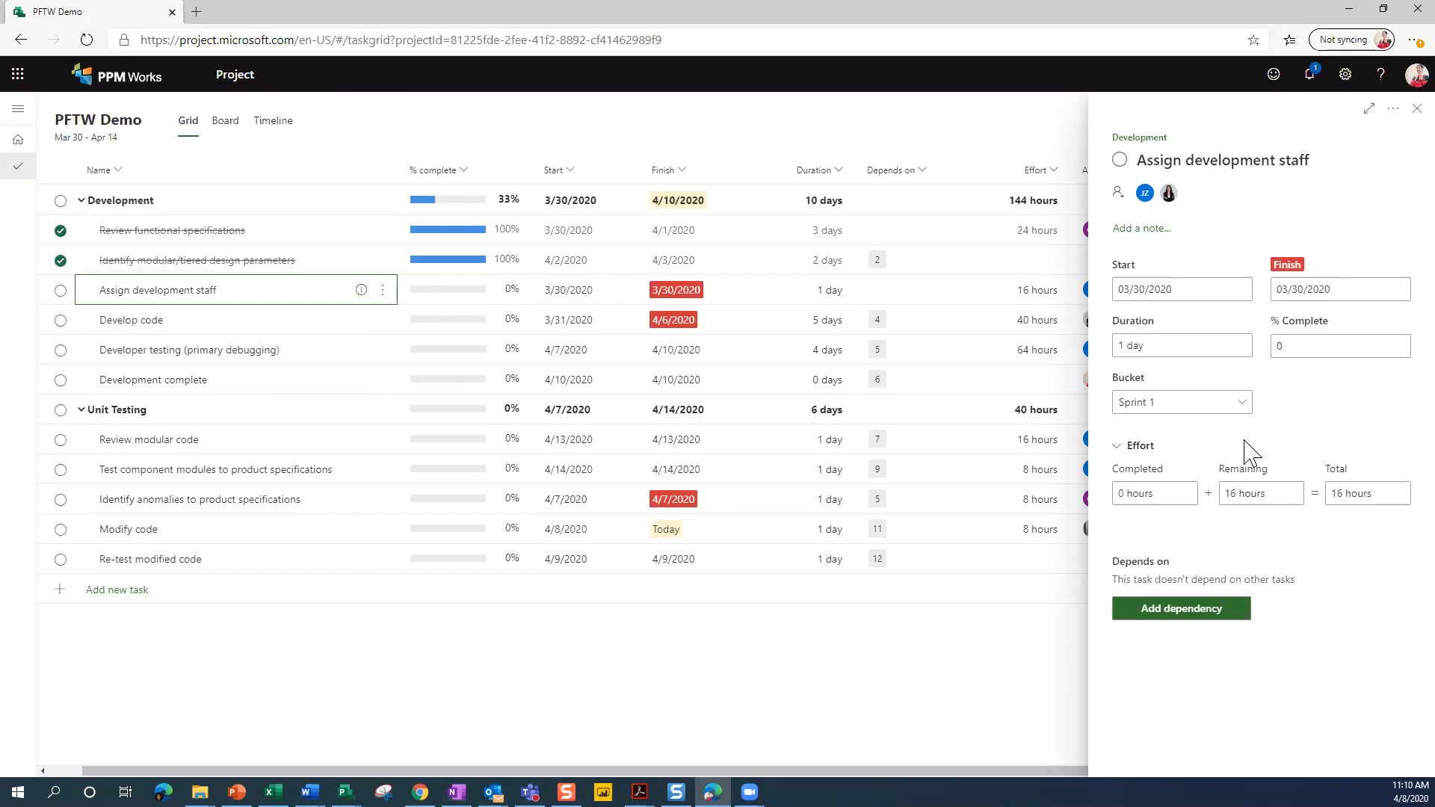
mouse_move(1290, 458)
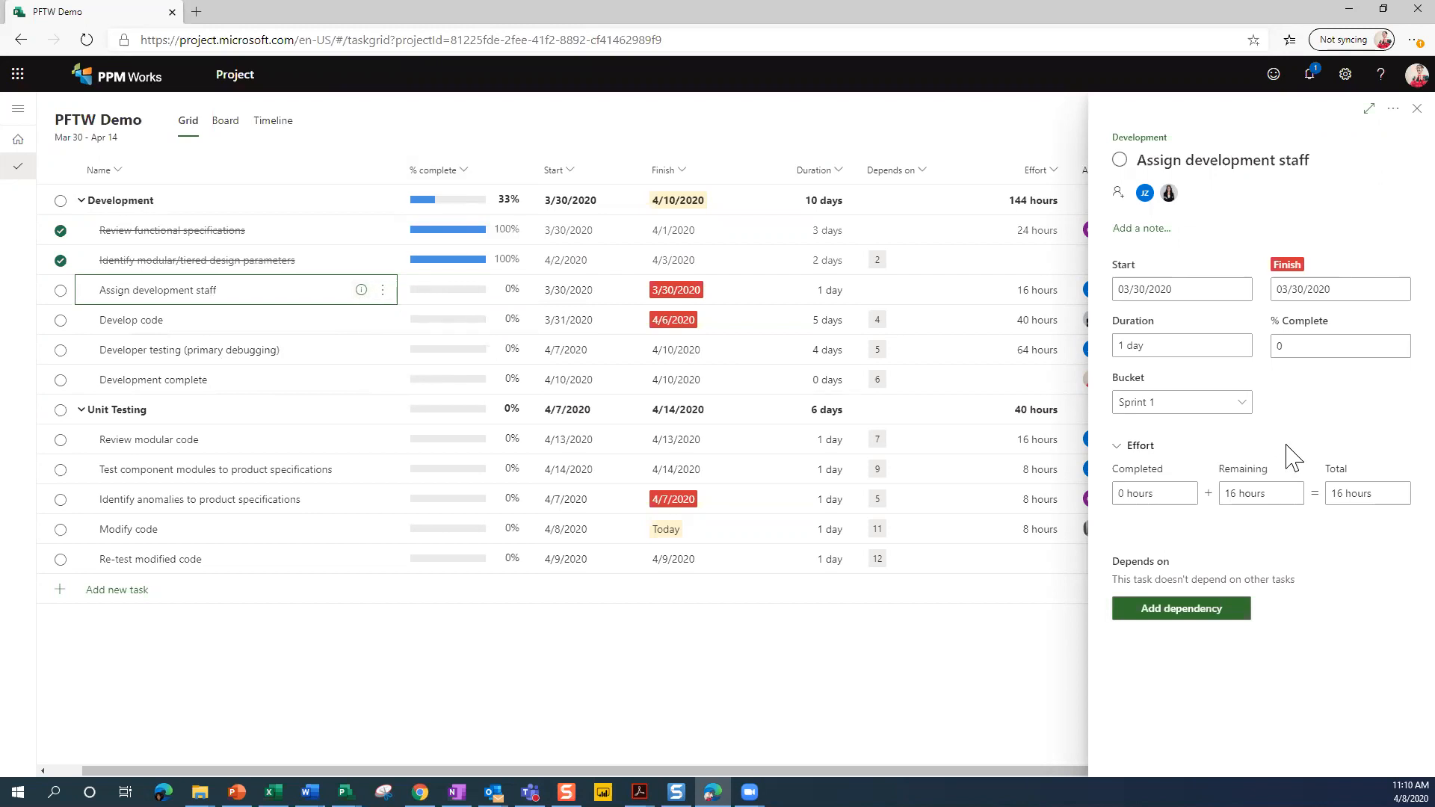
mouse_move(1271, 226)
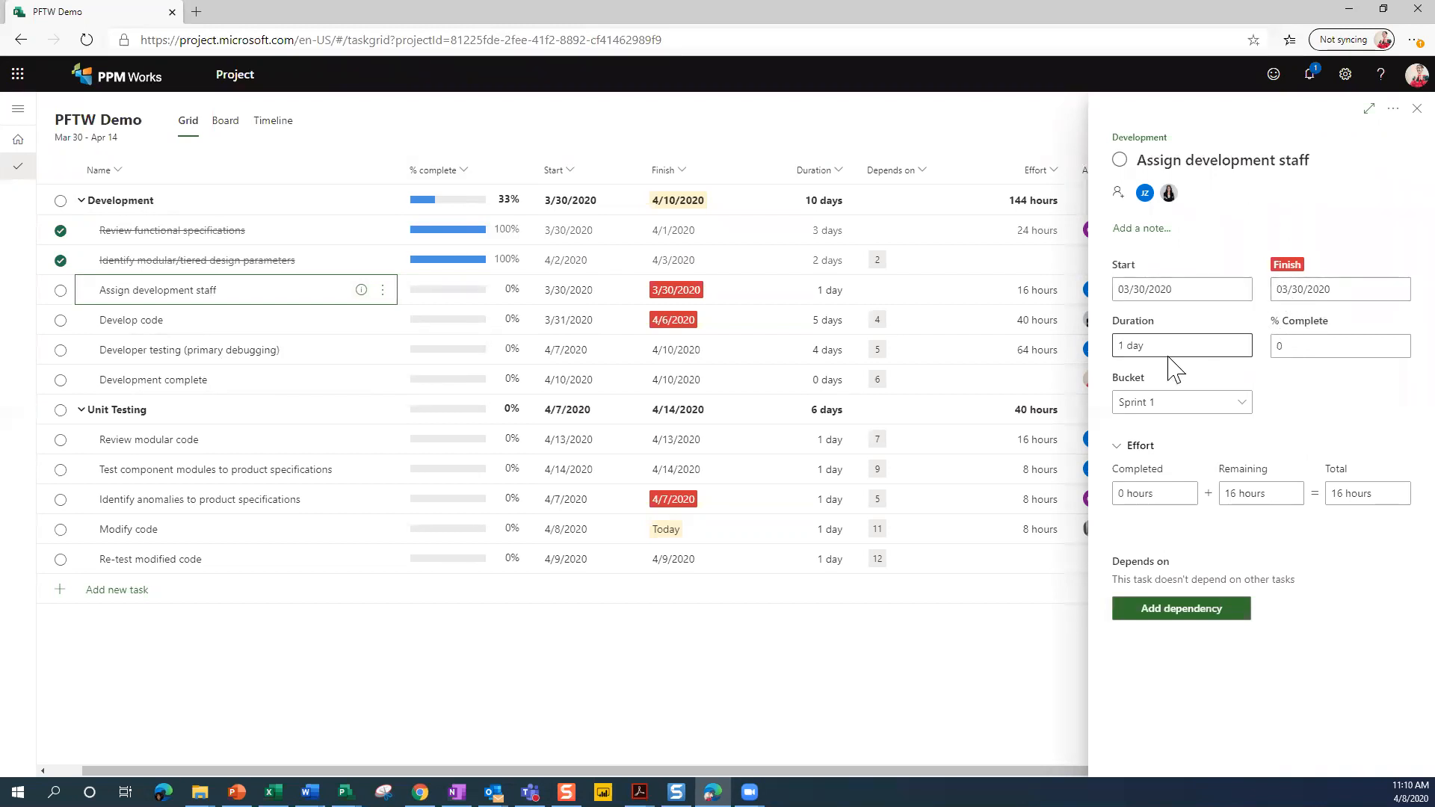
Set Assign development staff to 25% complete and keep its bucket as Sprint 1.
click(1337, 345)
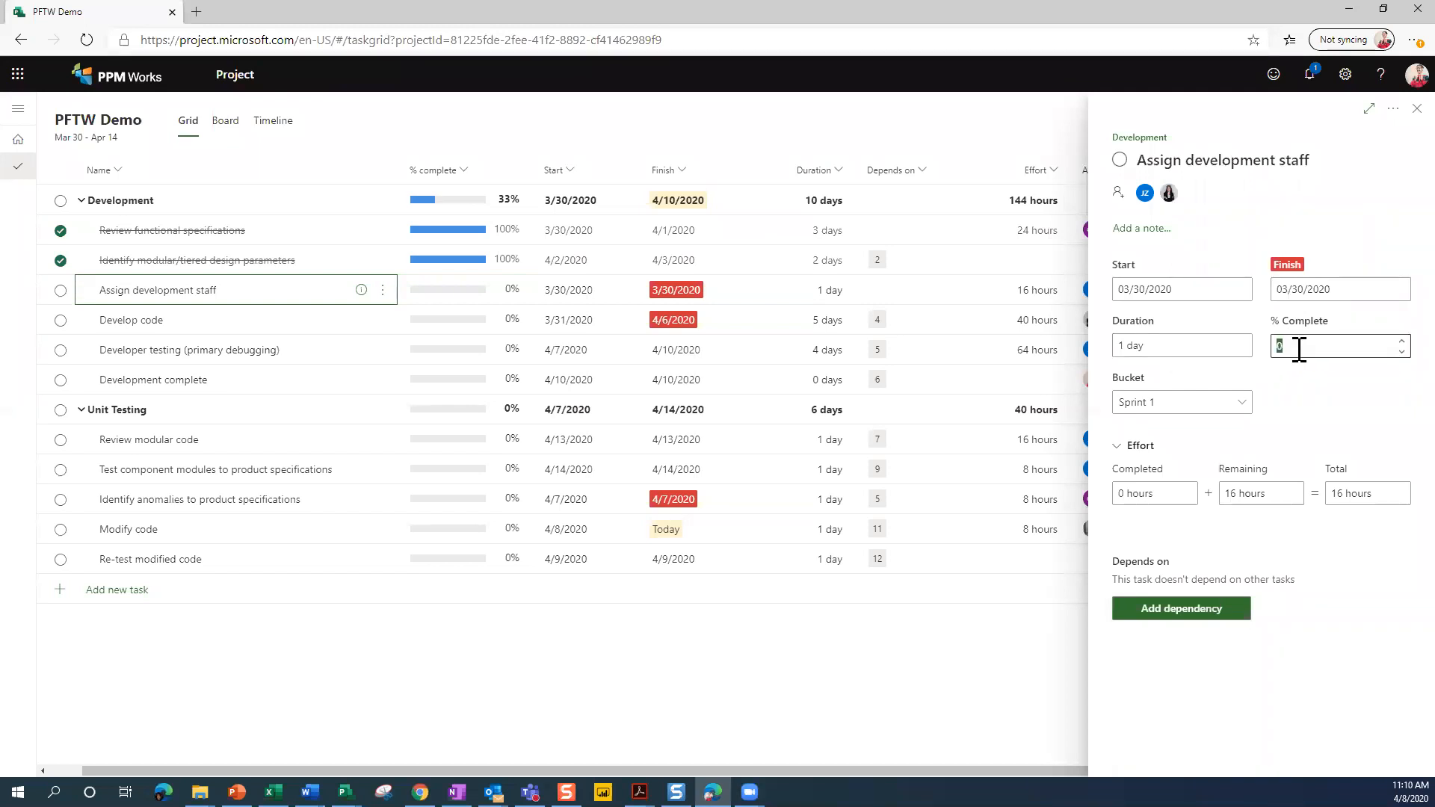
text(25)
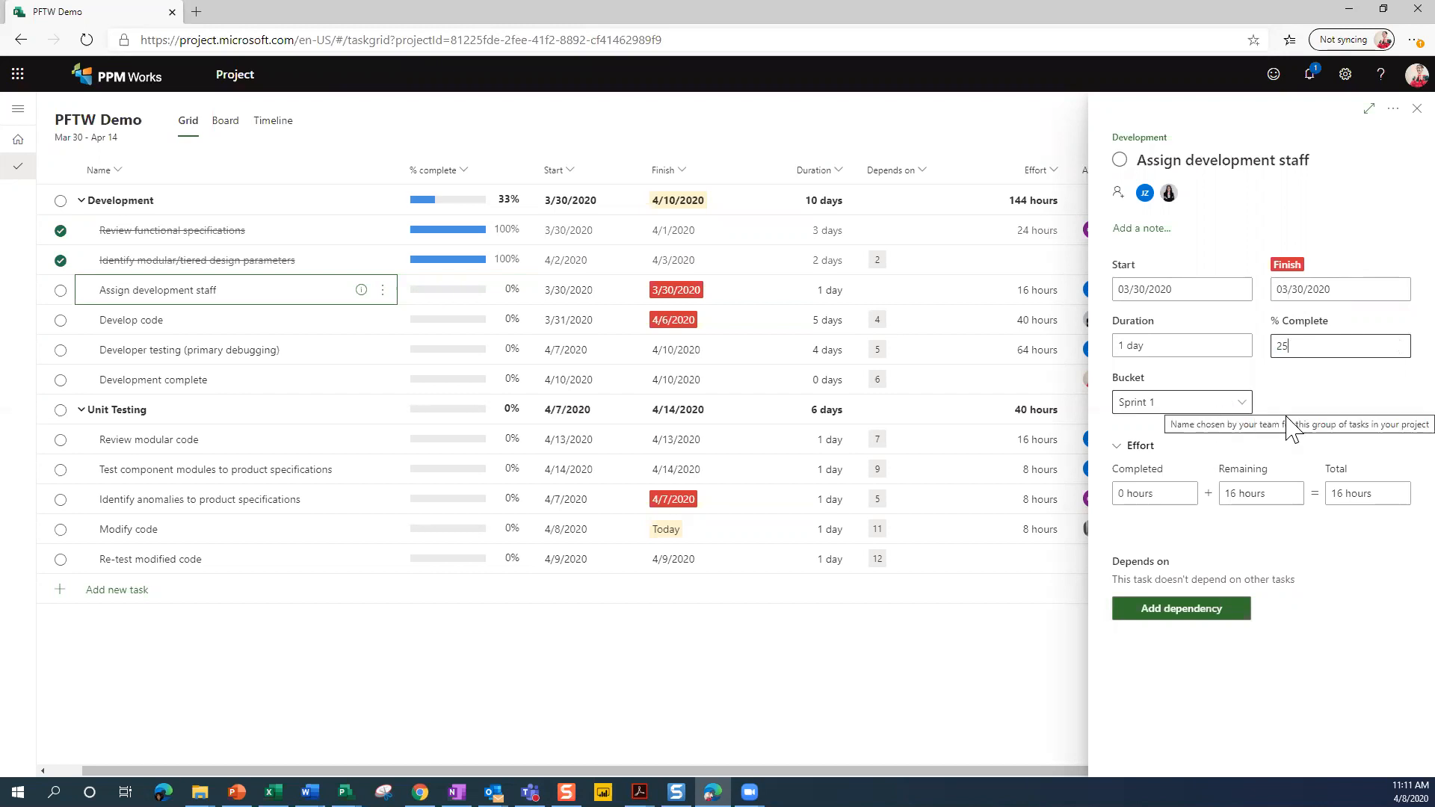
mouse_move(1291, 423)
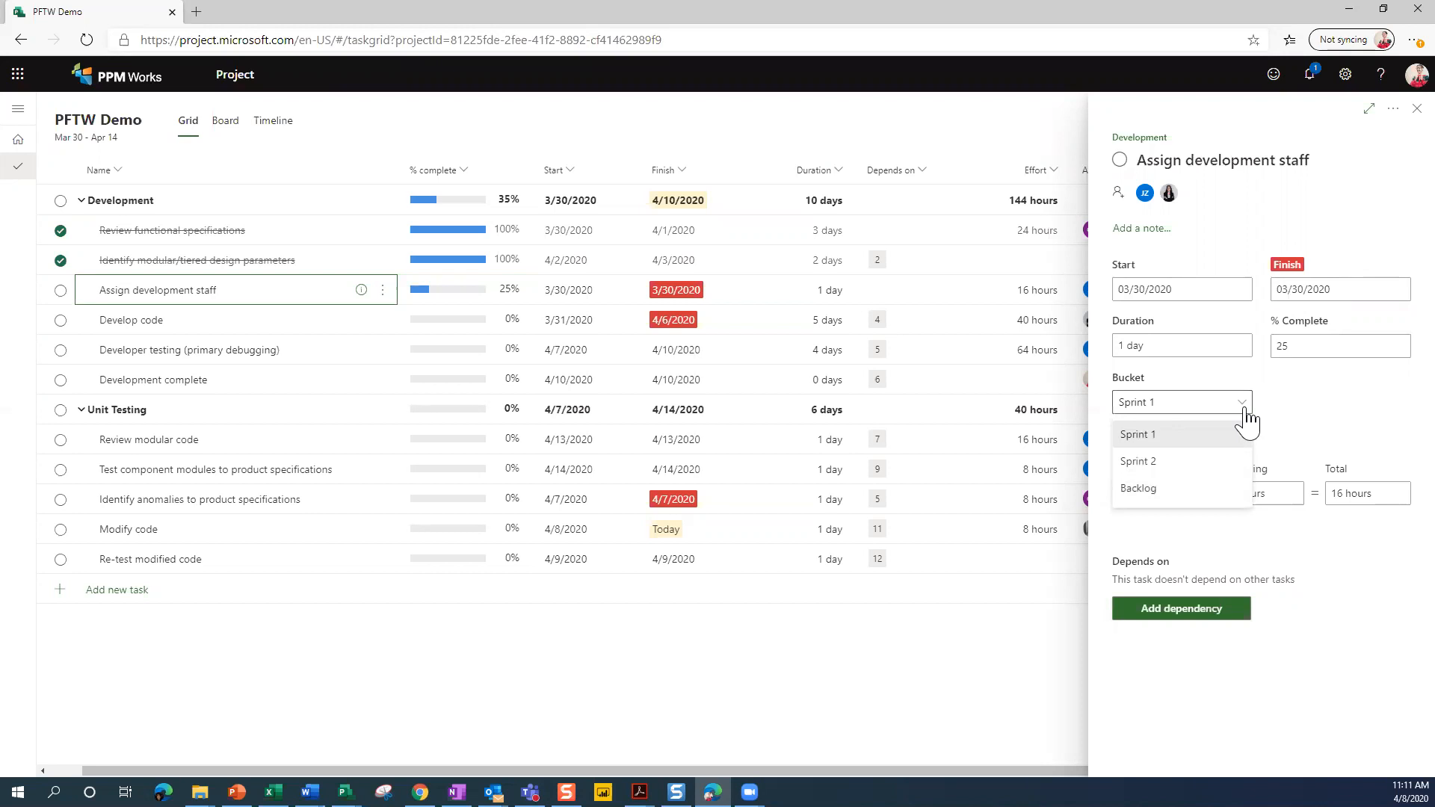
mouse_move(1169, 480)
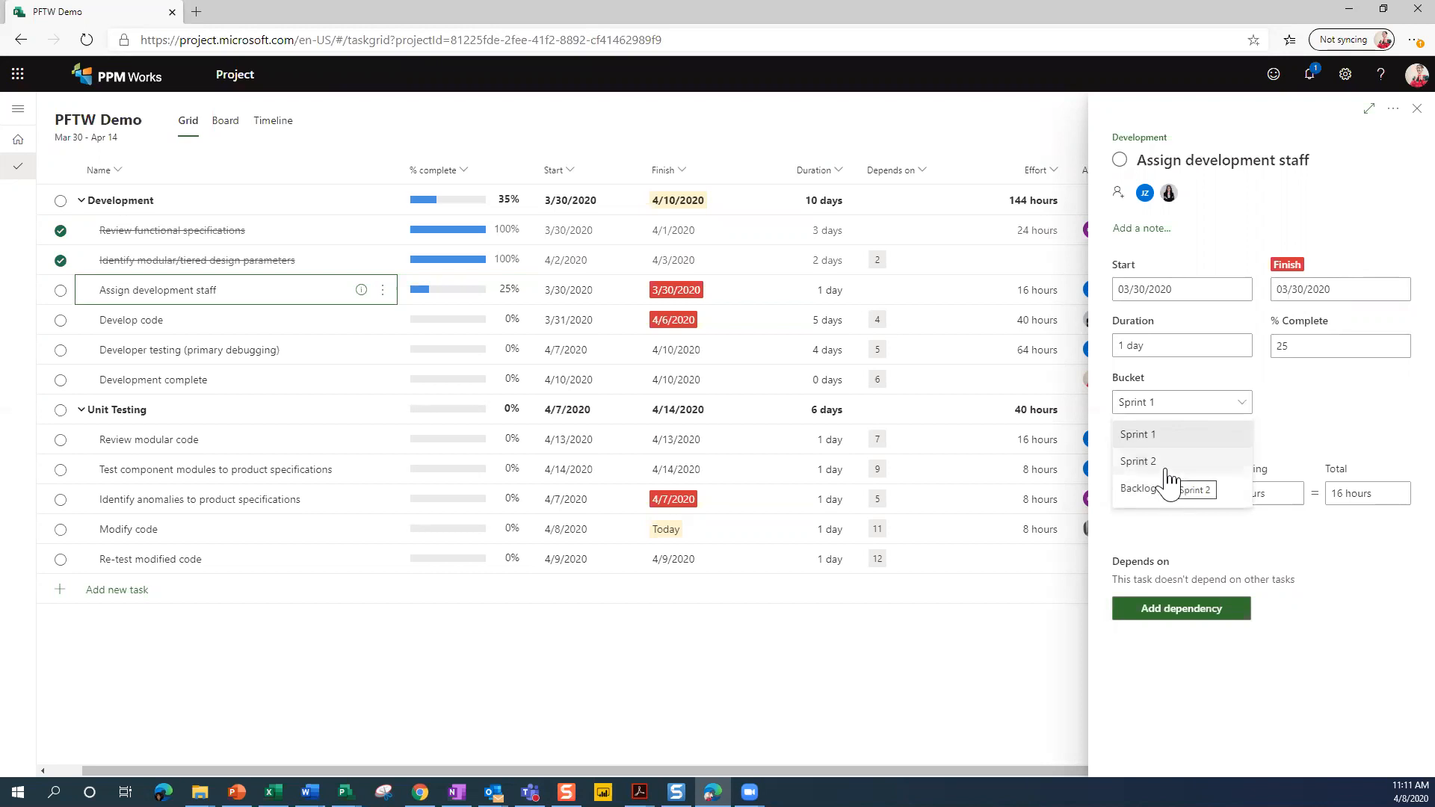
mouse_move(1164, 435)
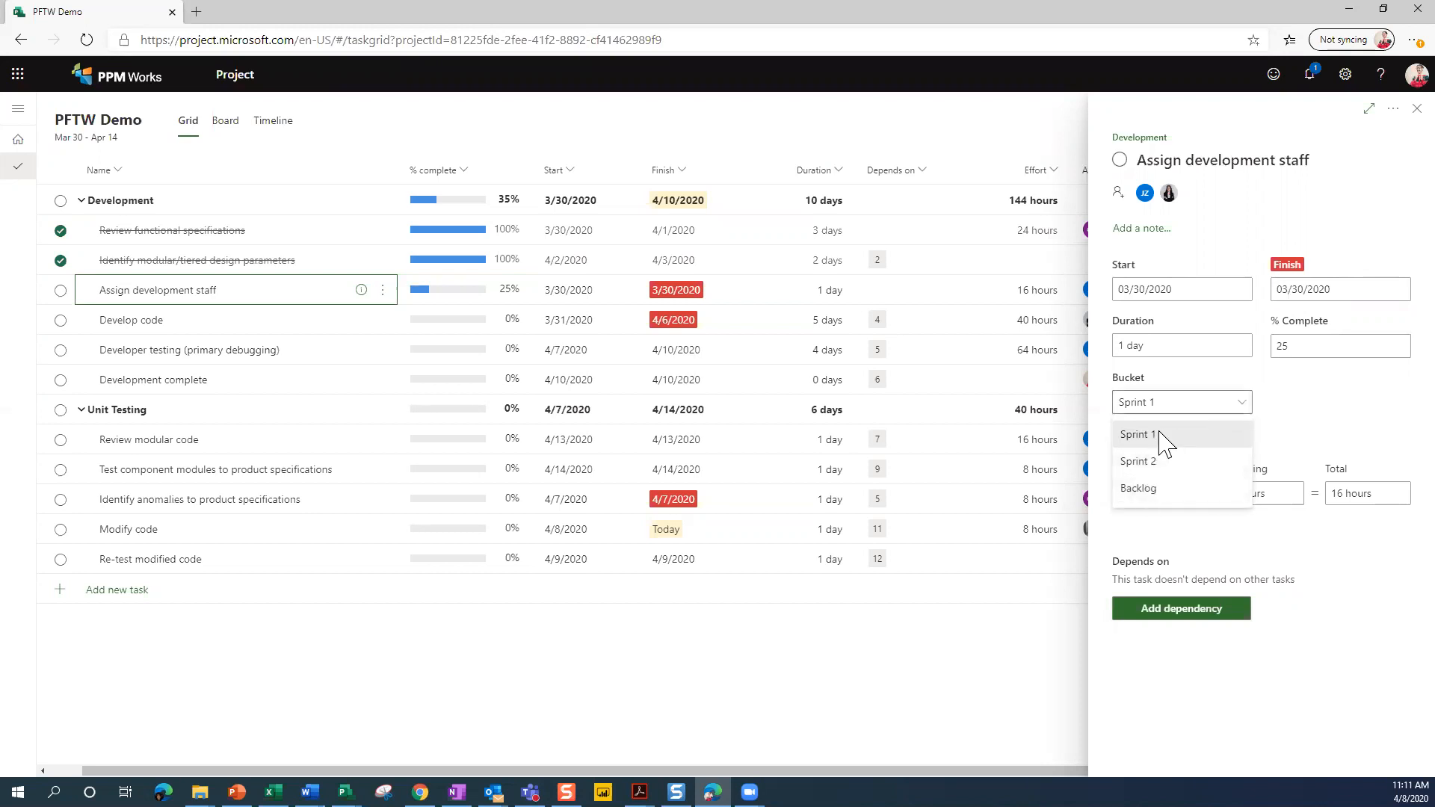
click(1139, 434)
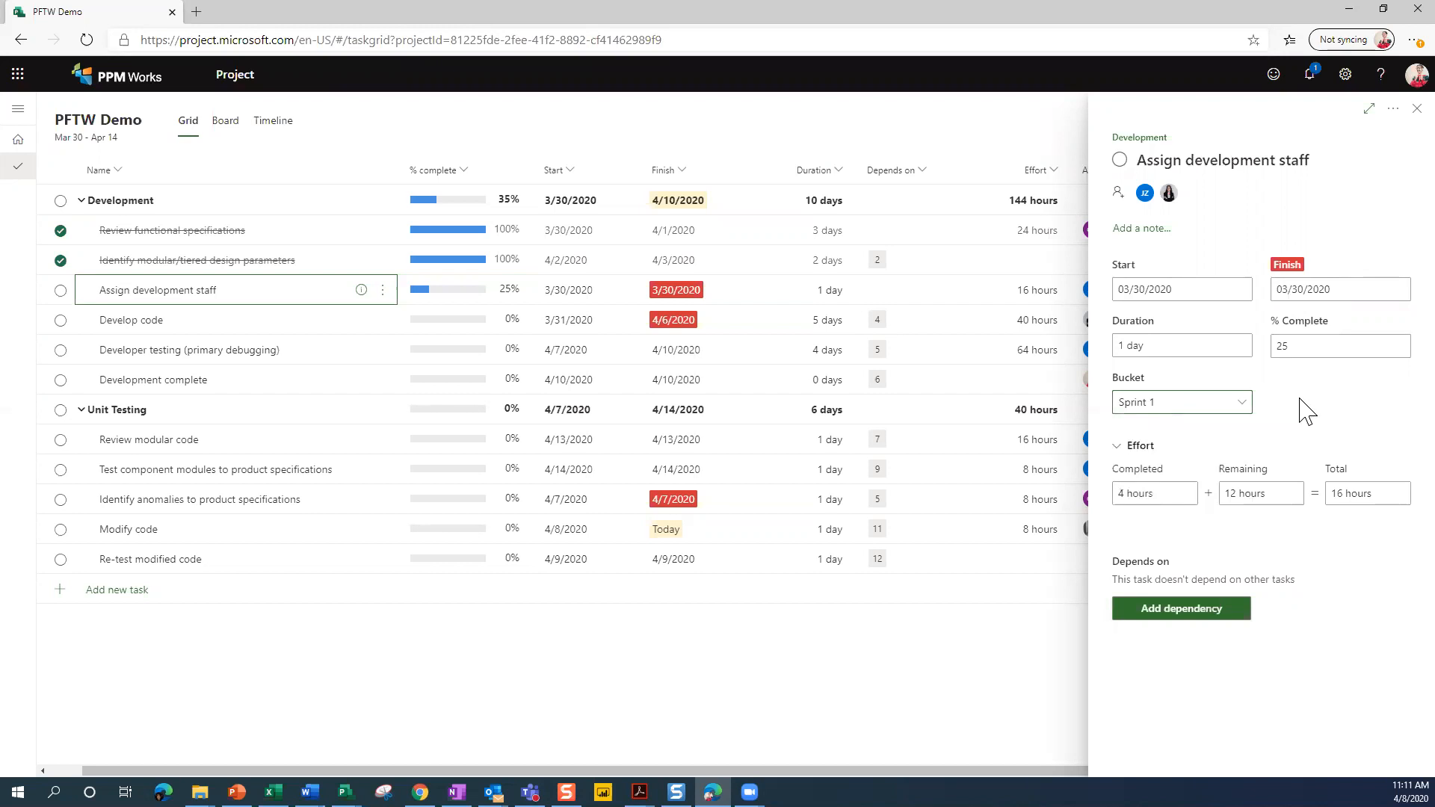
mouse_move(1160, 519)
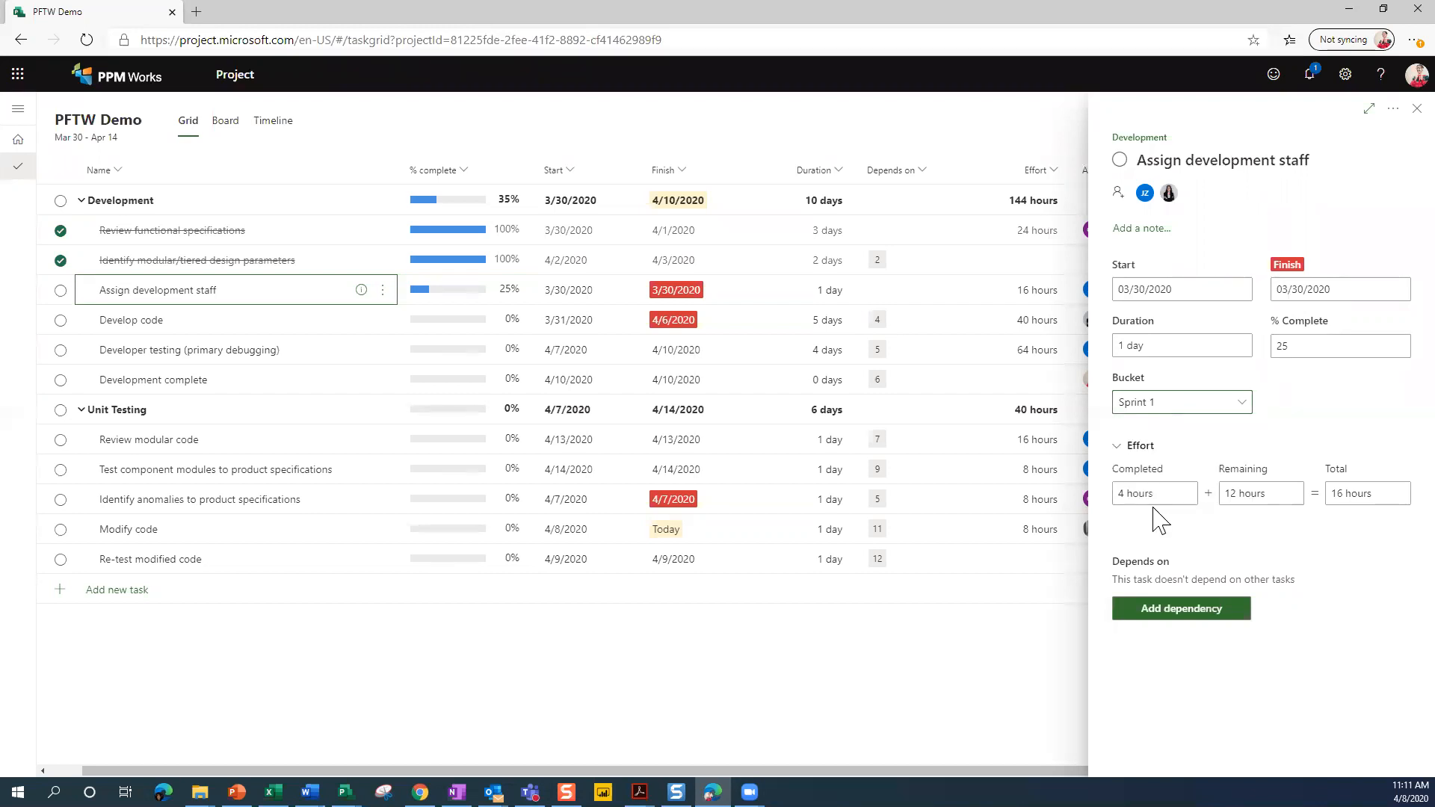
mouse_move(1241, 537)
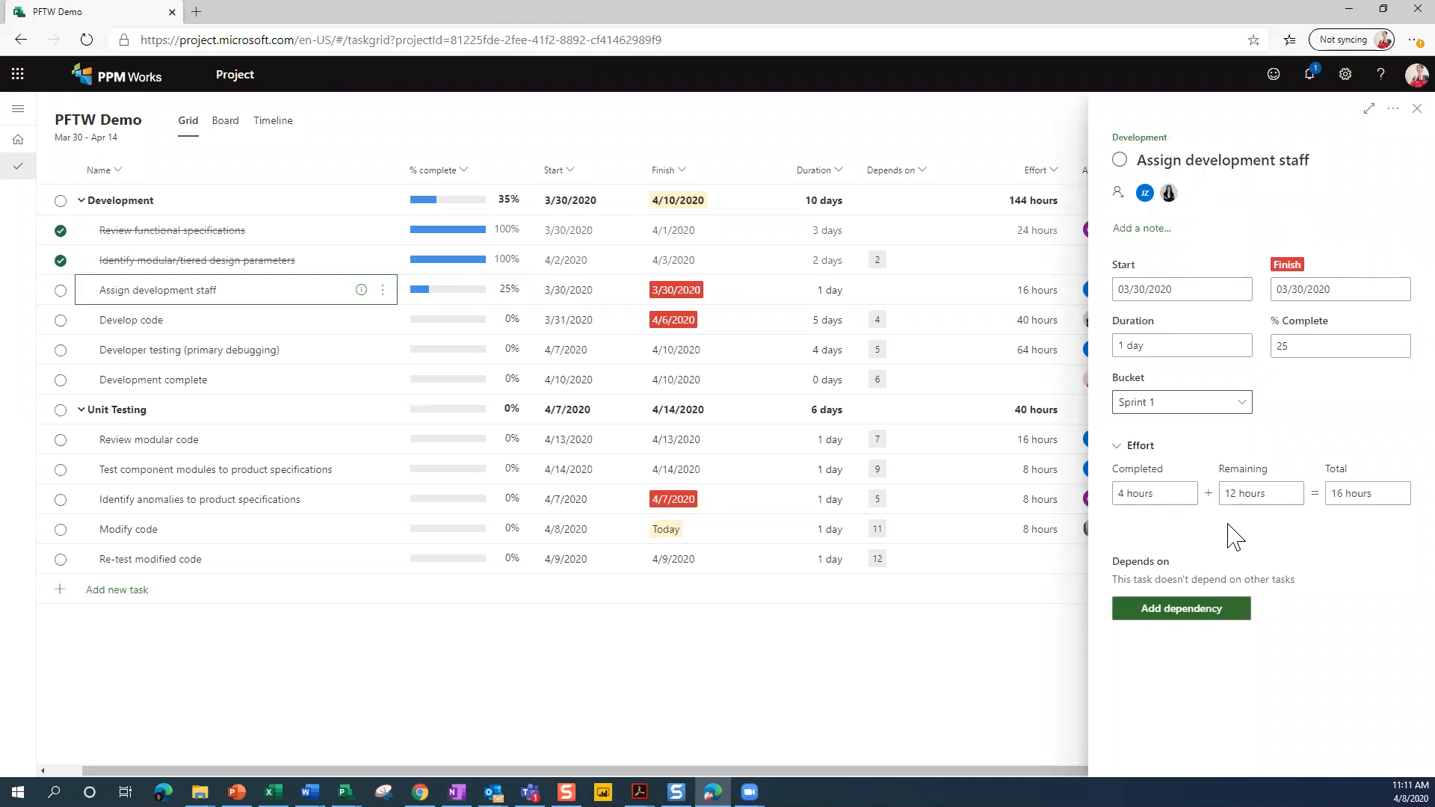
mouse_move(1392, 393)
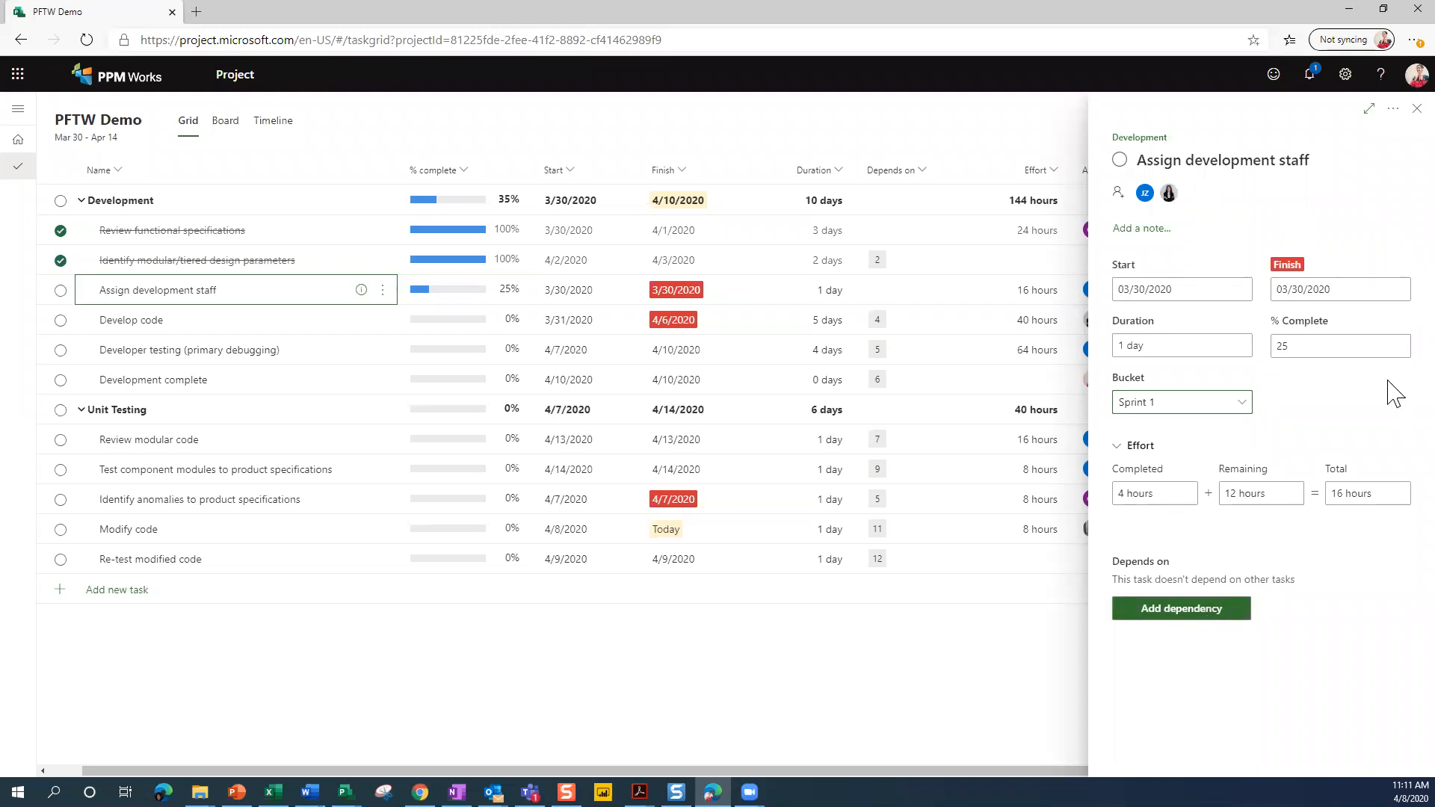
mouse_move(962, 694)
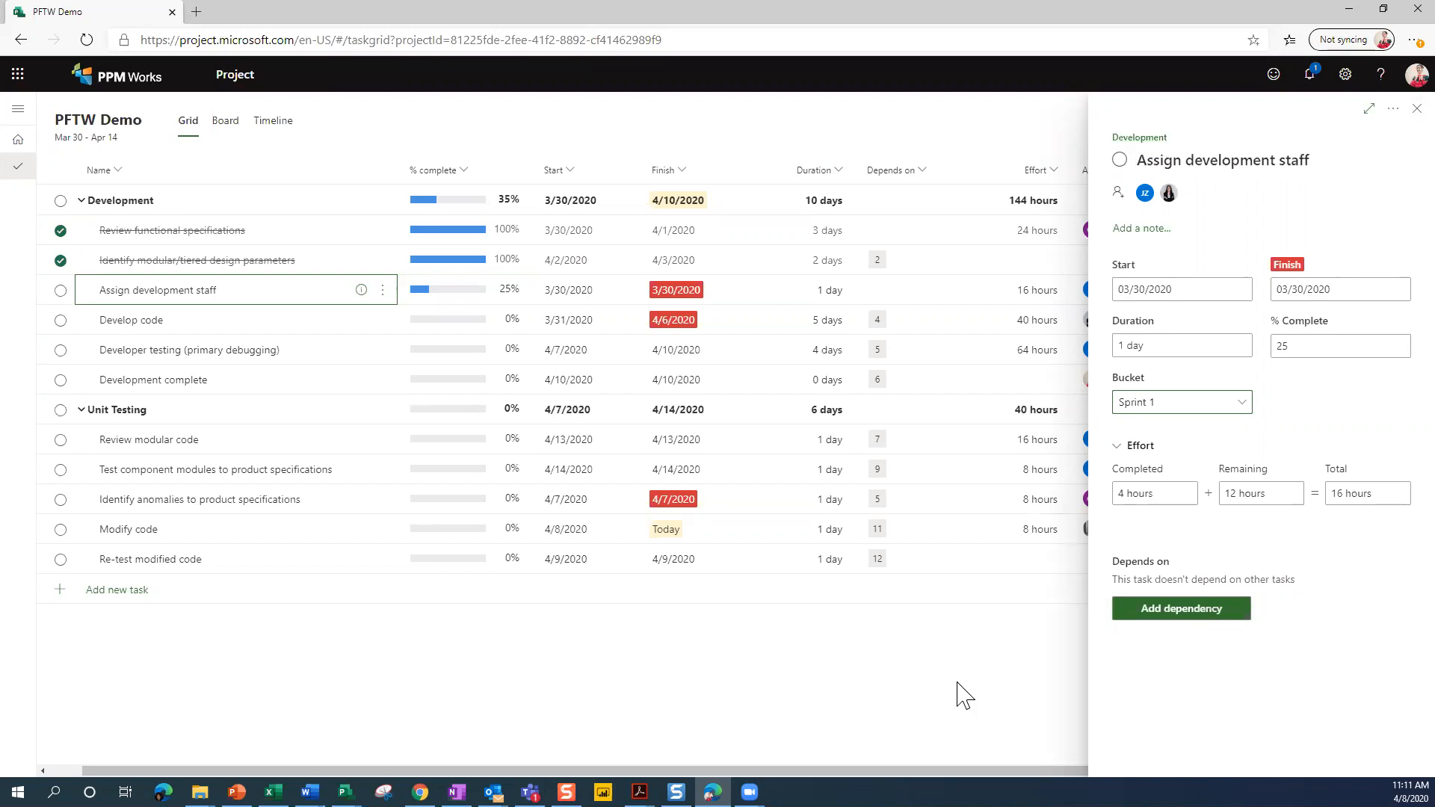
mouse_move(1376, 129)
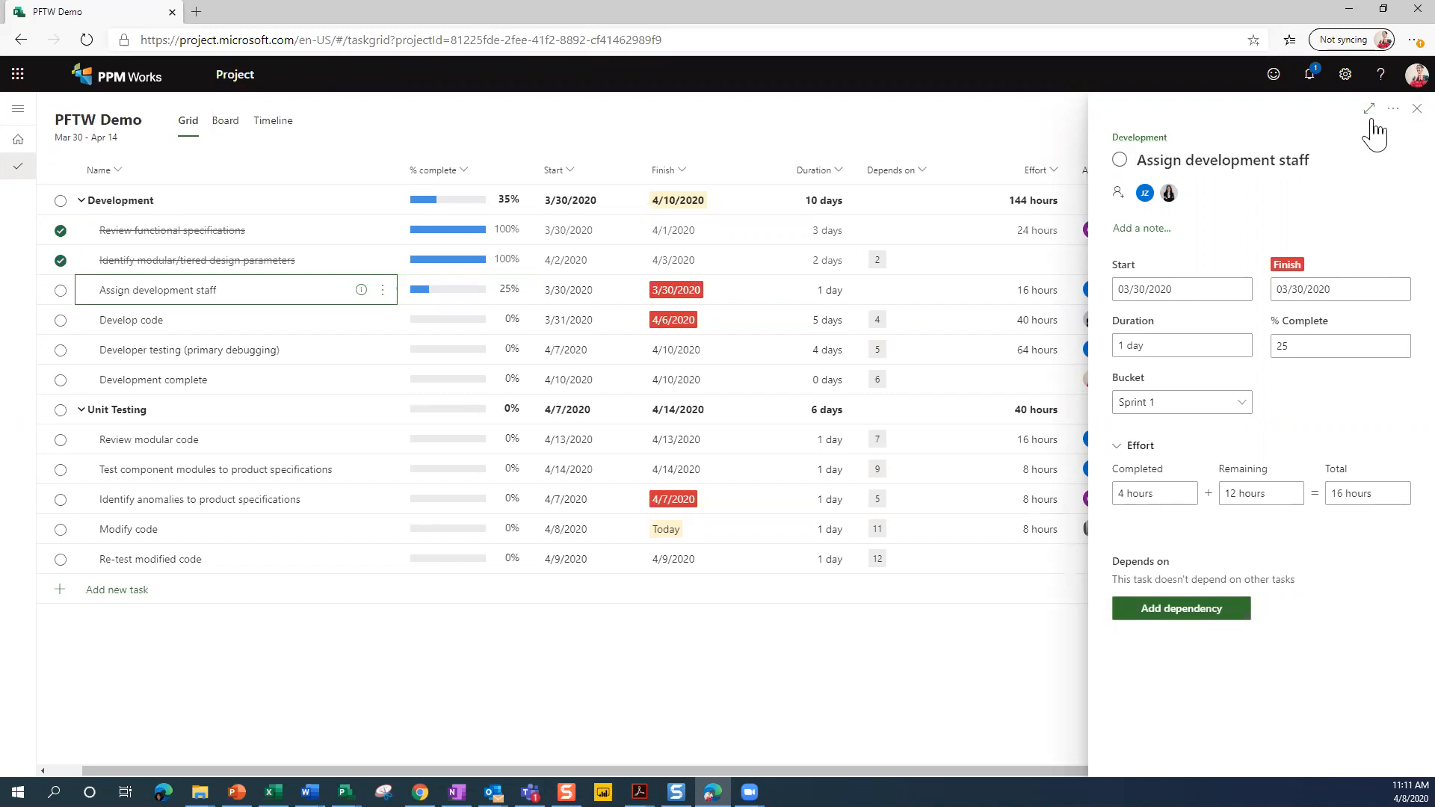
Close the task details pane to show the full grid with Assigned to and Bucket columns.
click(1417, 108)
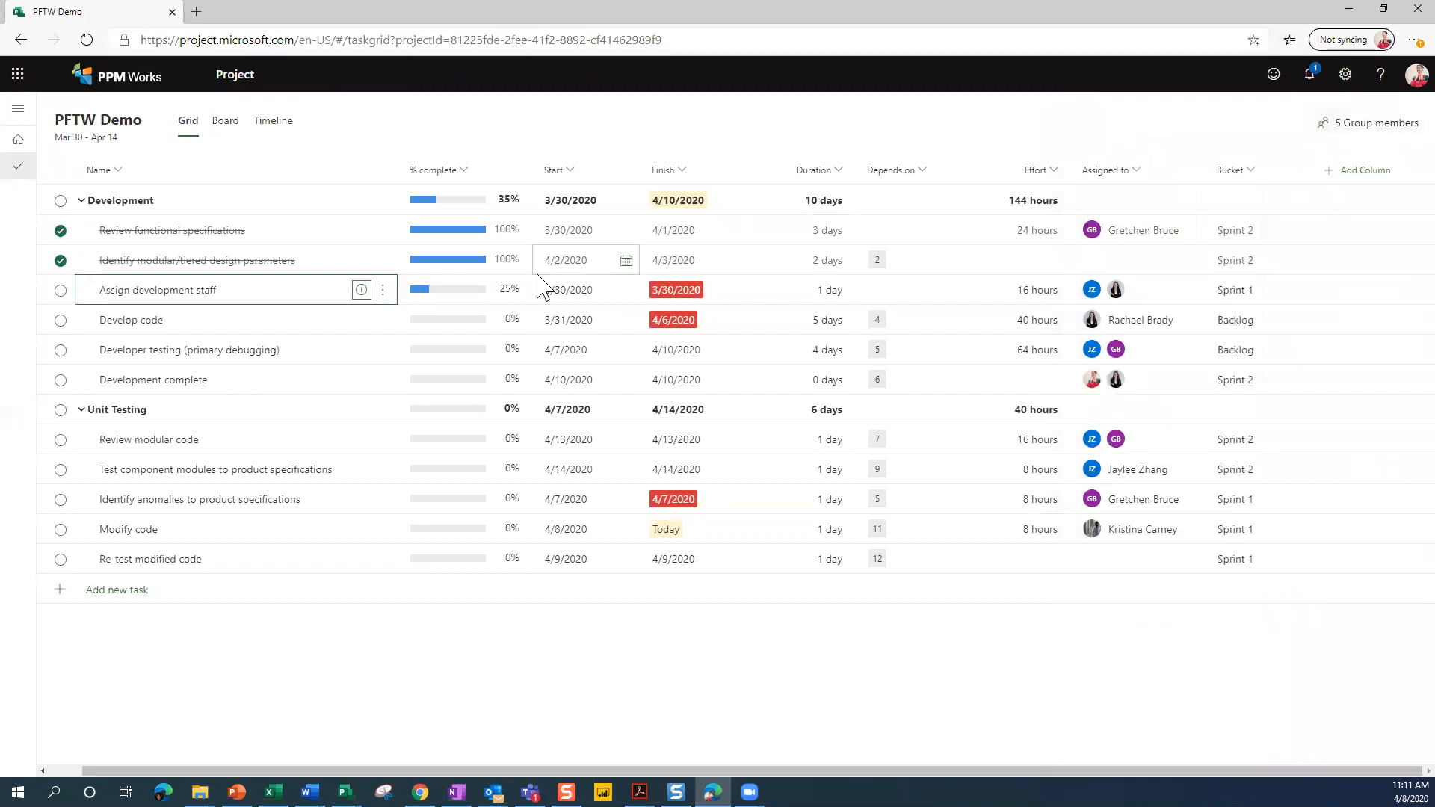
mouse_move(462, 302)
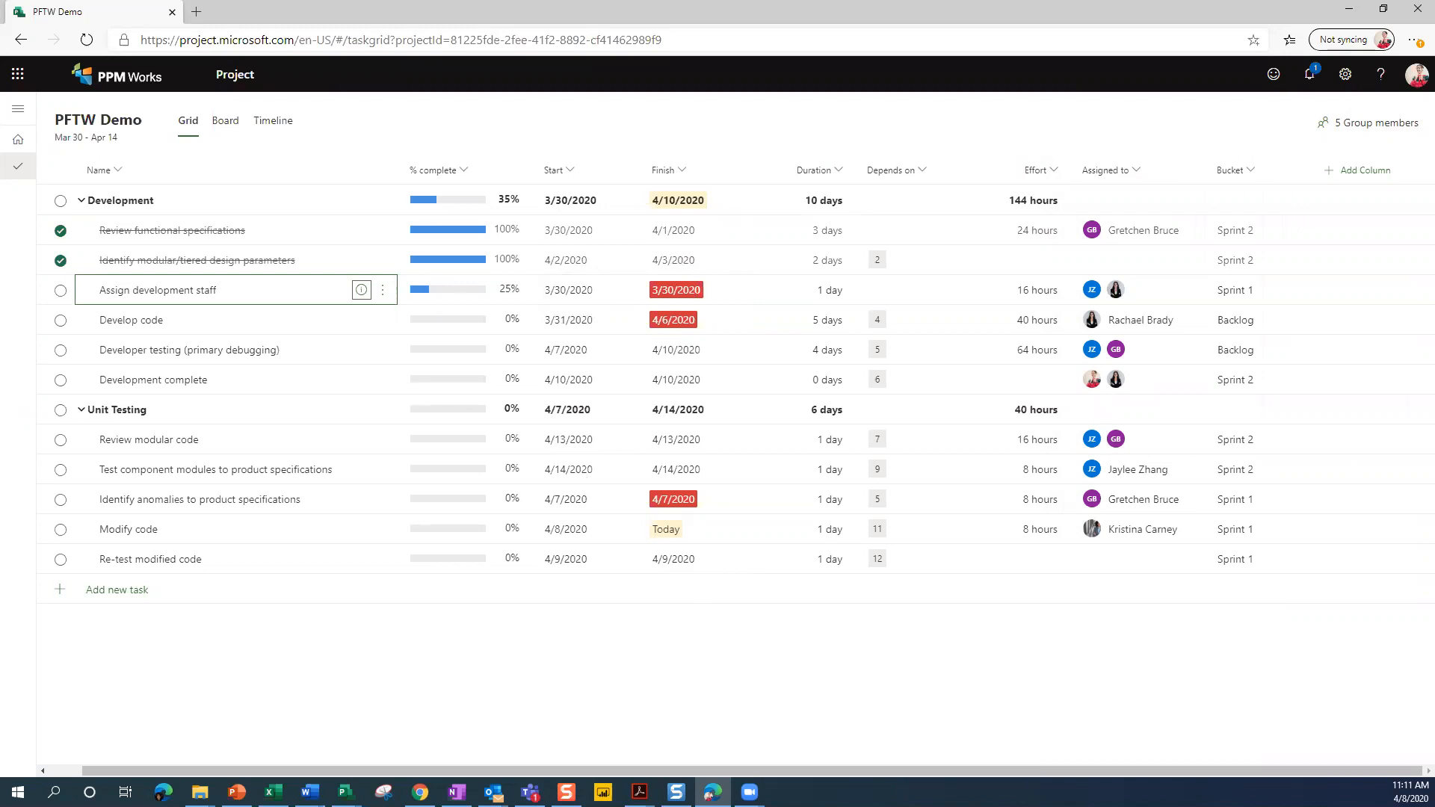
mouse_move(841, 764)
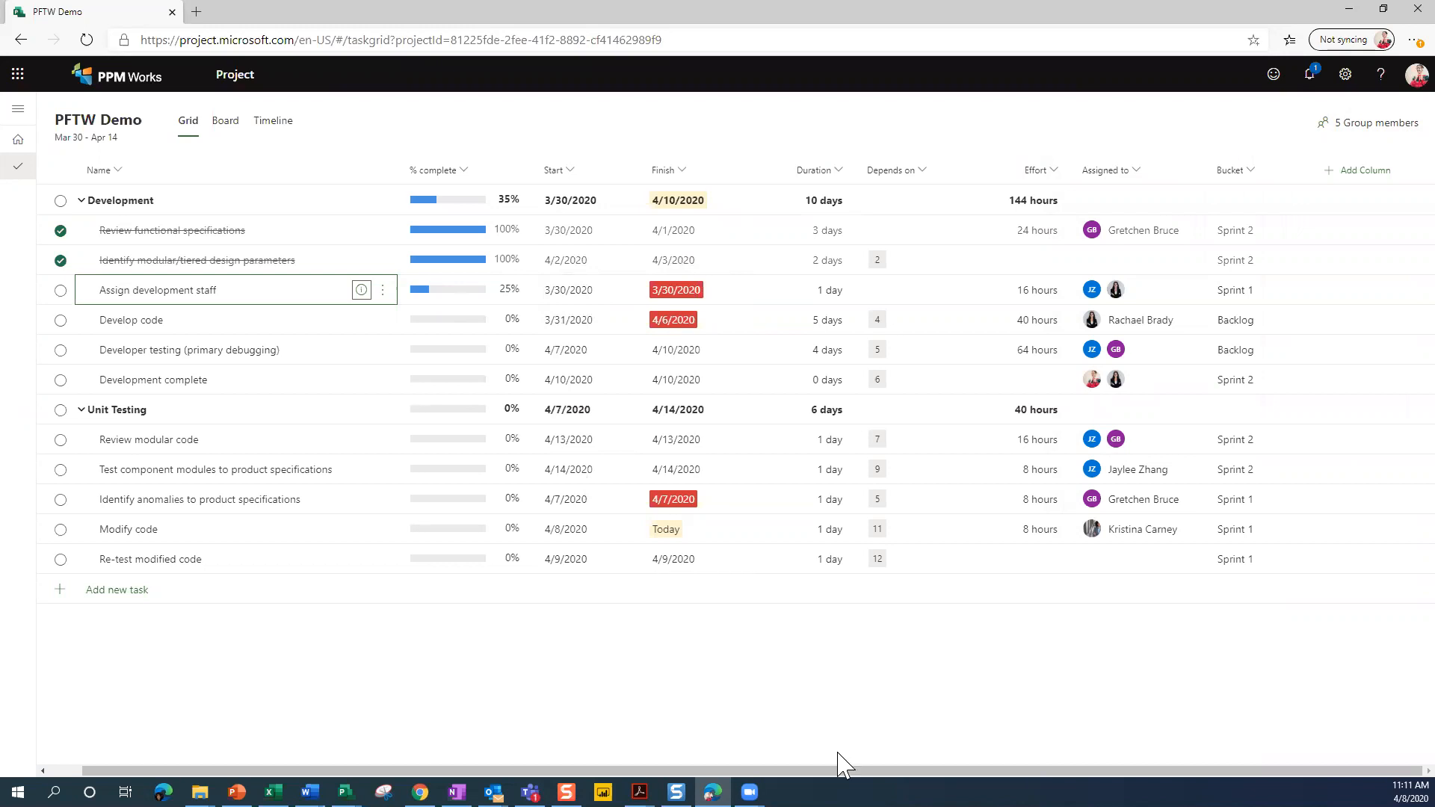
mouse_move(773, 669)
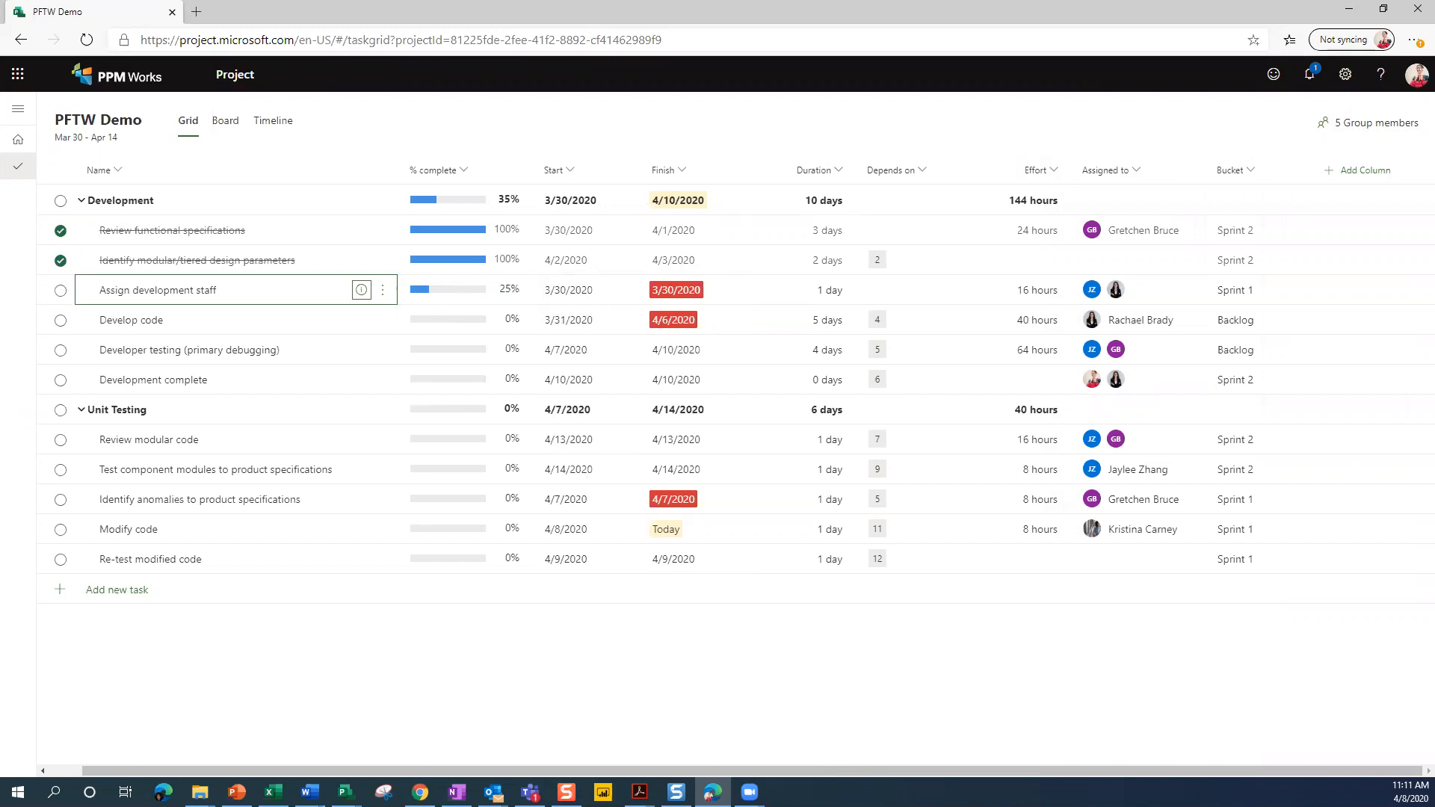
mouse_move(798, 173)
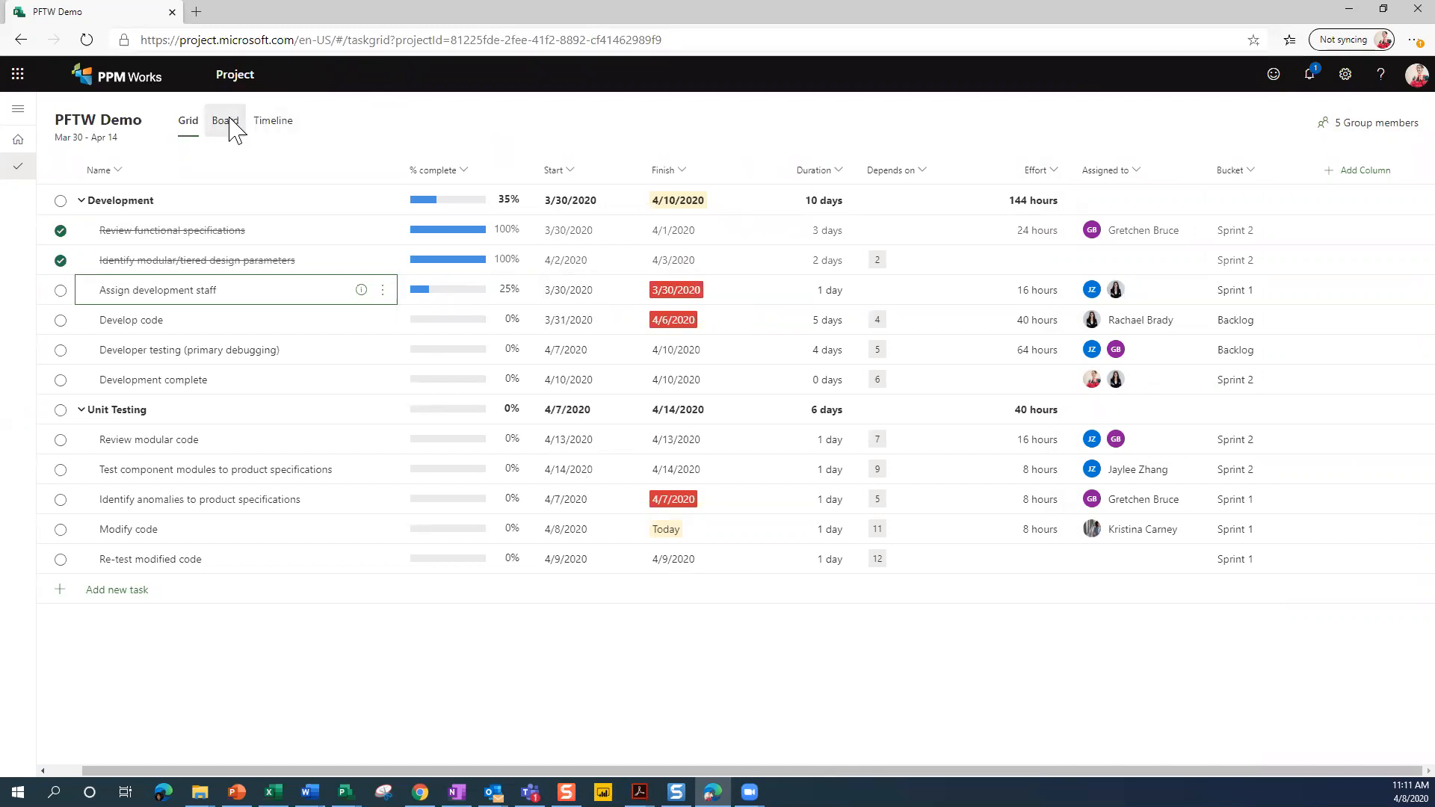
Switch to Board view and move Identify anomalies to product specifications from Sprint 1 into Backlog.
click(224, 119)
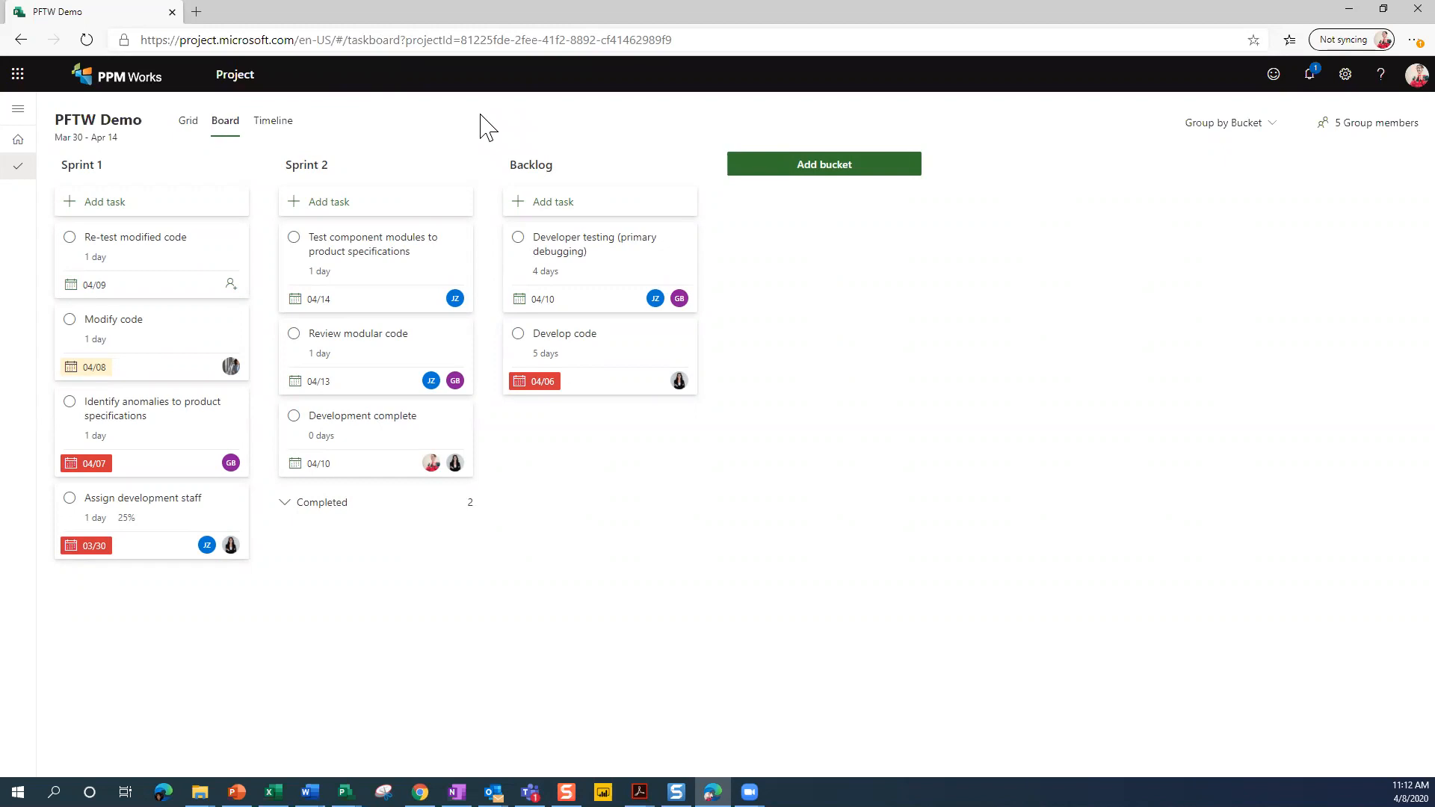
mouse_move(205, 275)
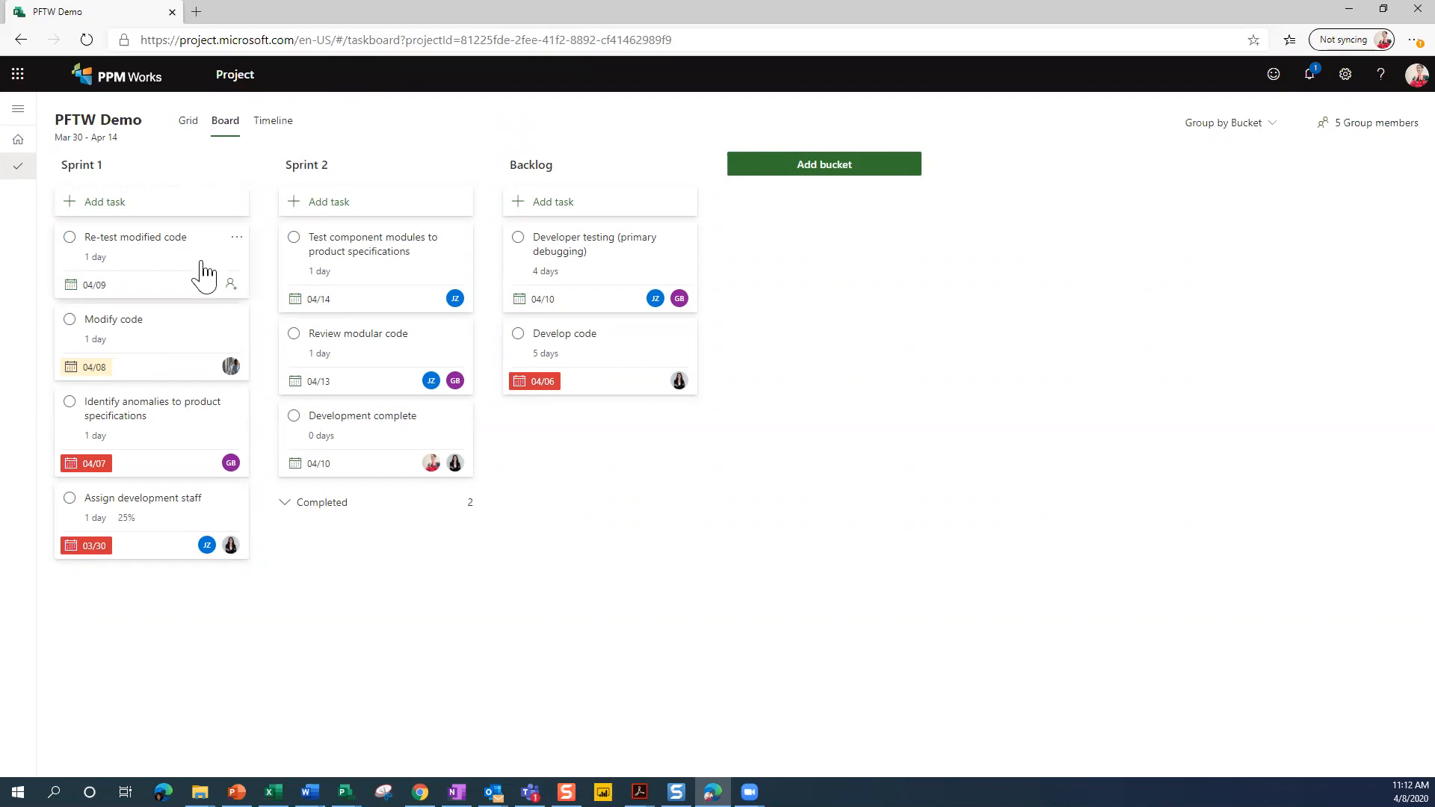
mouse_move(291, 198)
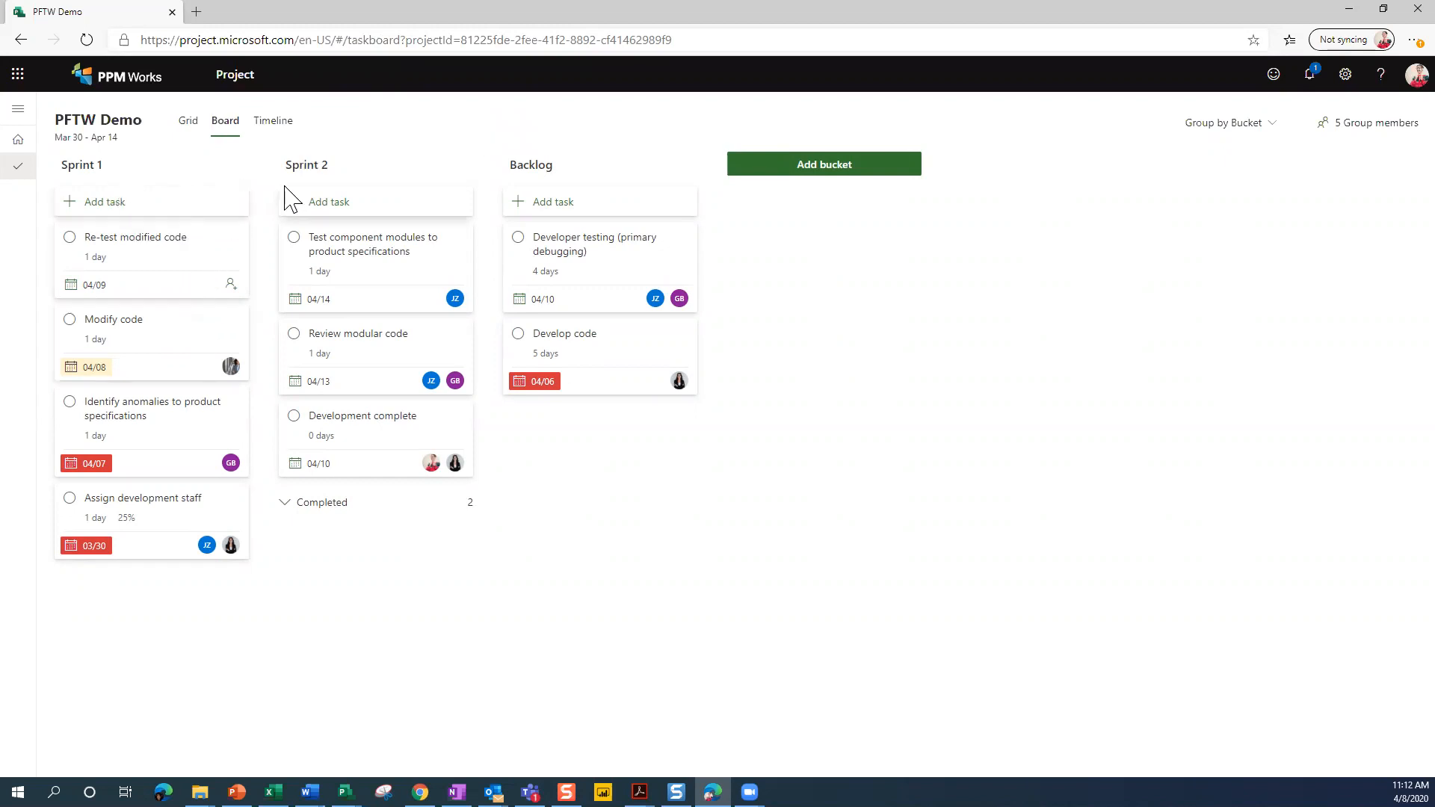
mouse_move(155, 418)
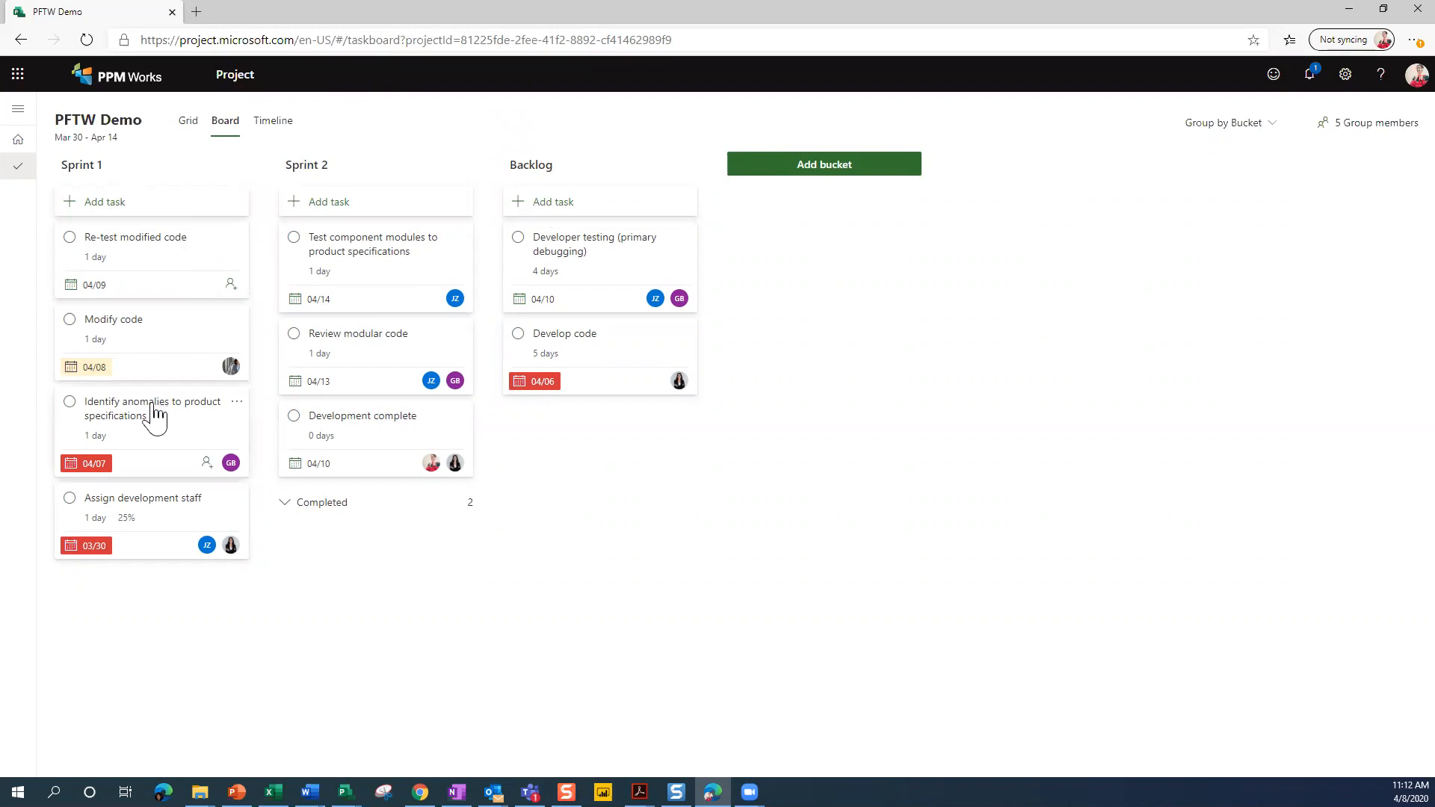
drag(151, 418, 568, 457)
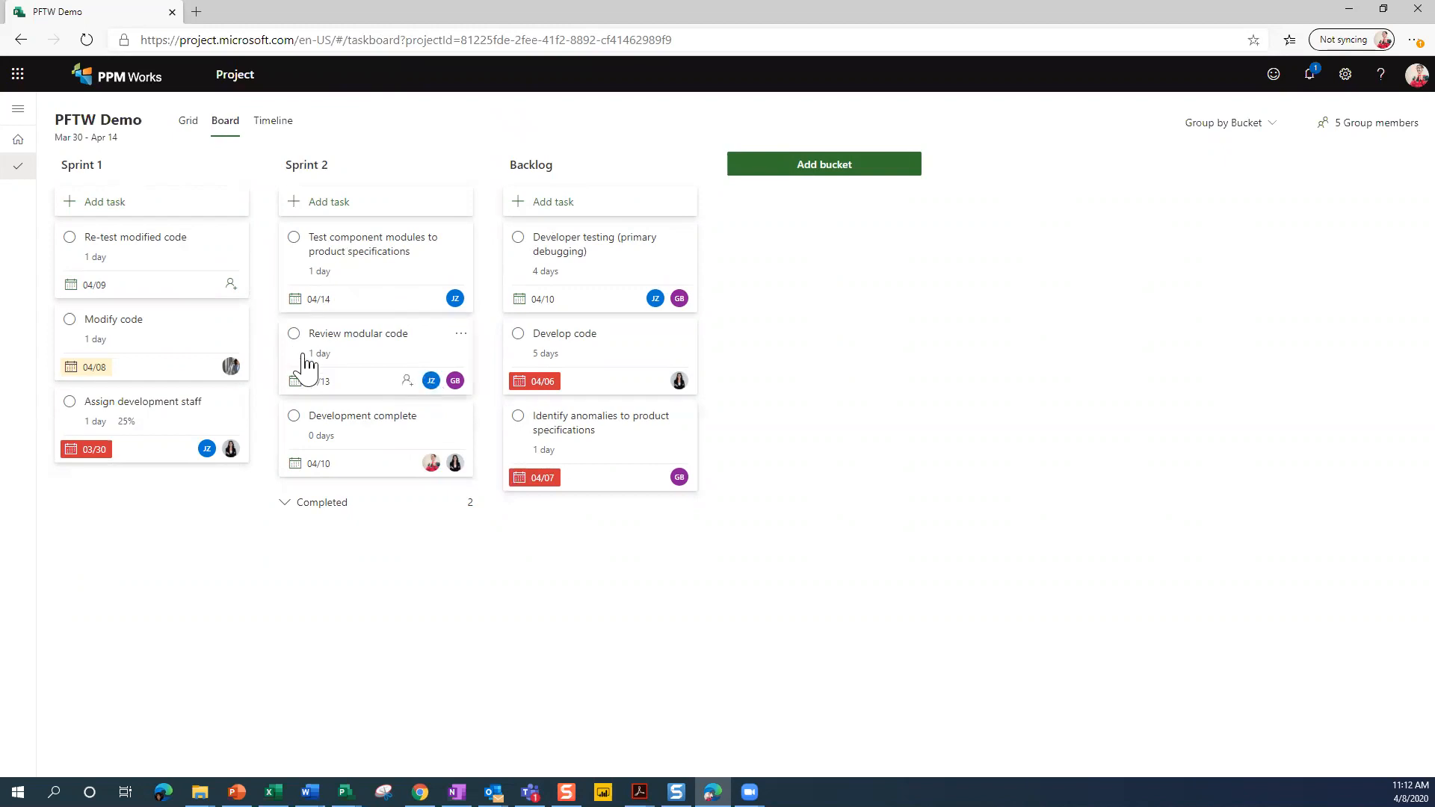
mouse_move(545, 419)
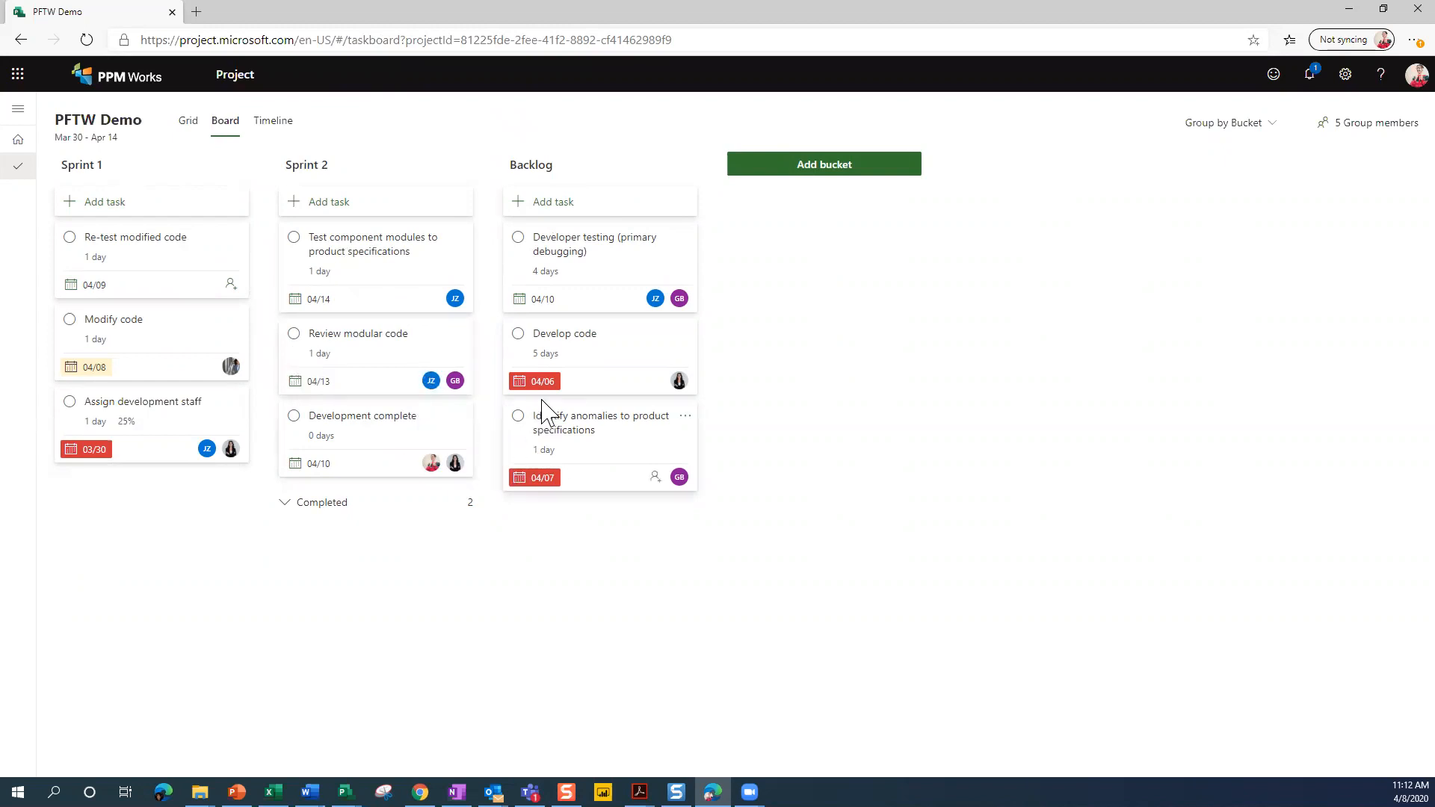
mouse_move(132, 464)
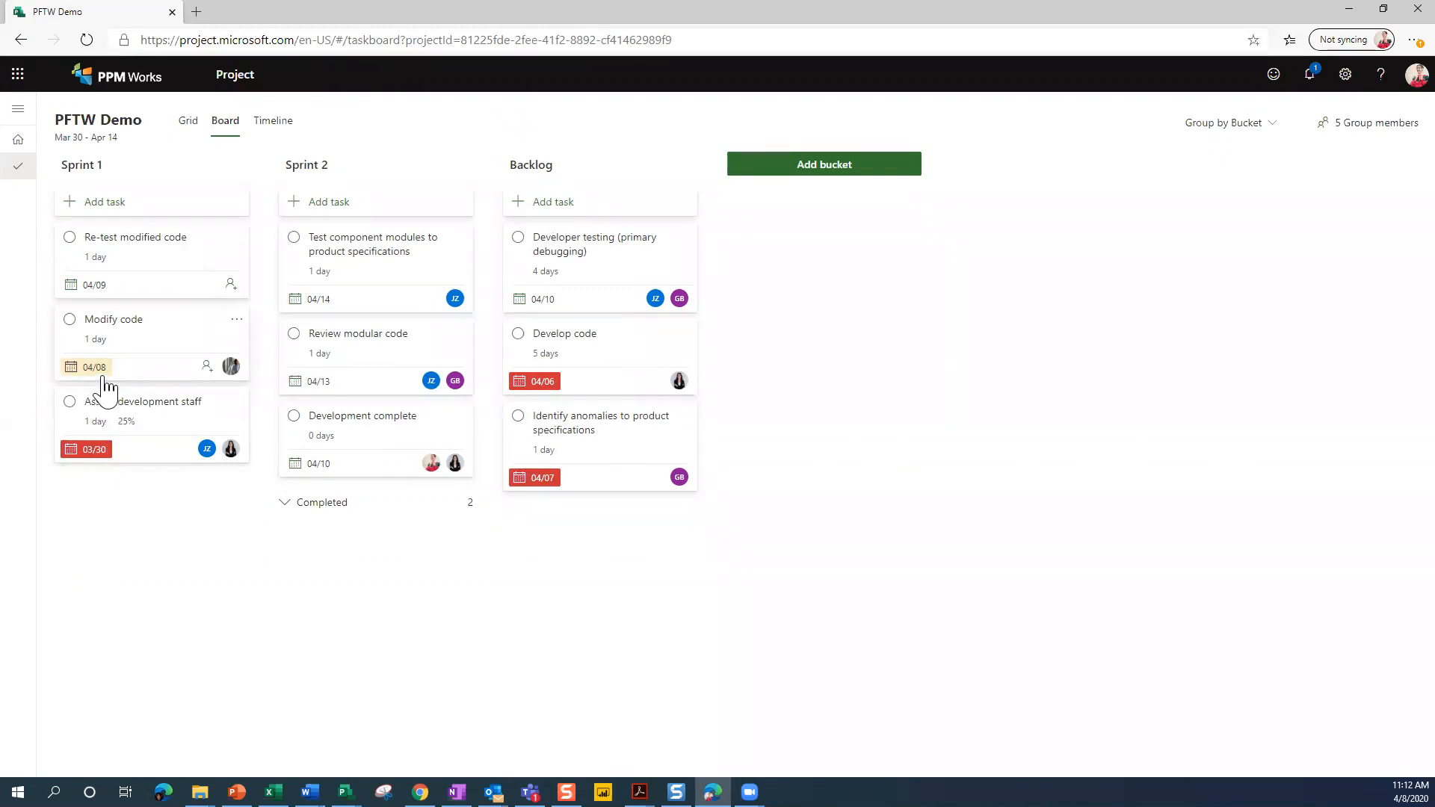
mouse_move(211, 586)
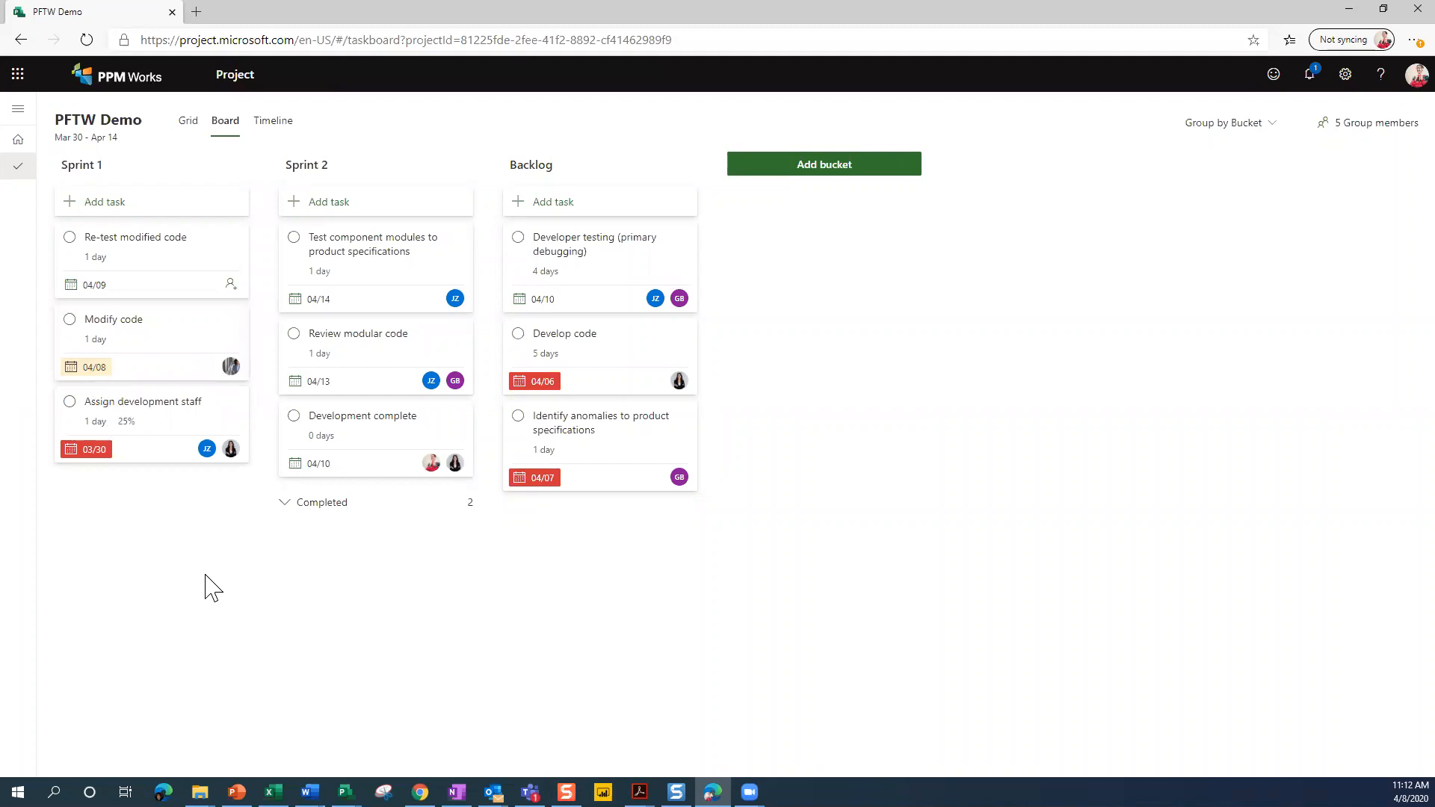
mouse_move(1108, 214)
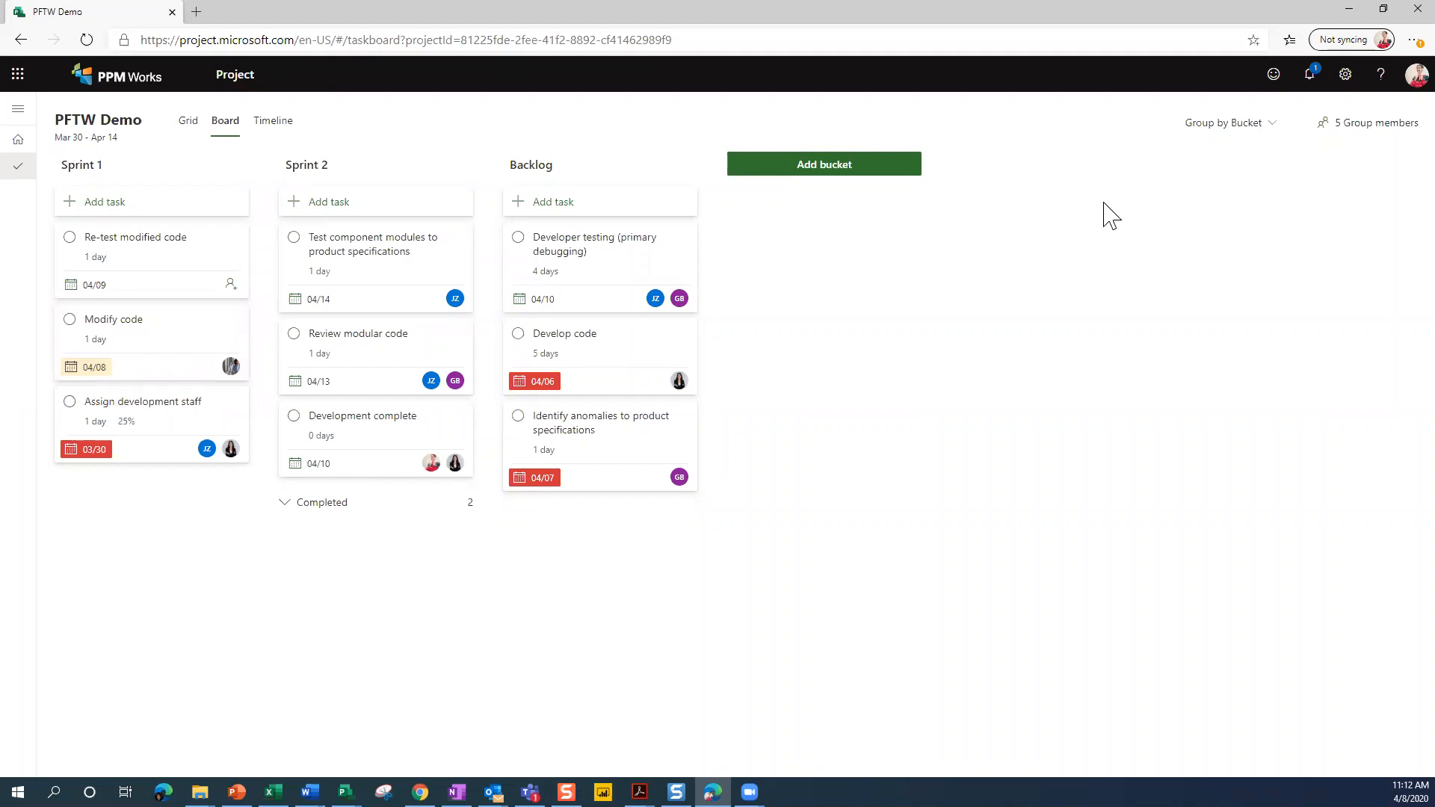
mouse_move(1230, 123)
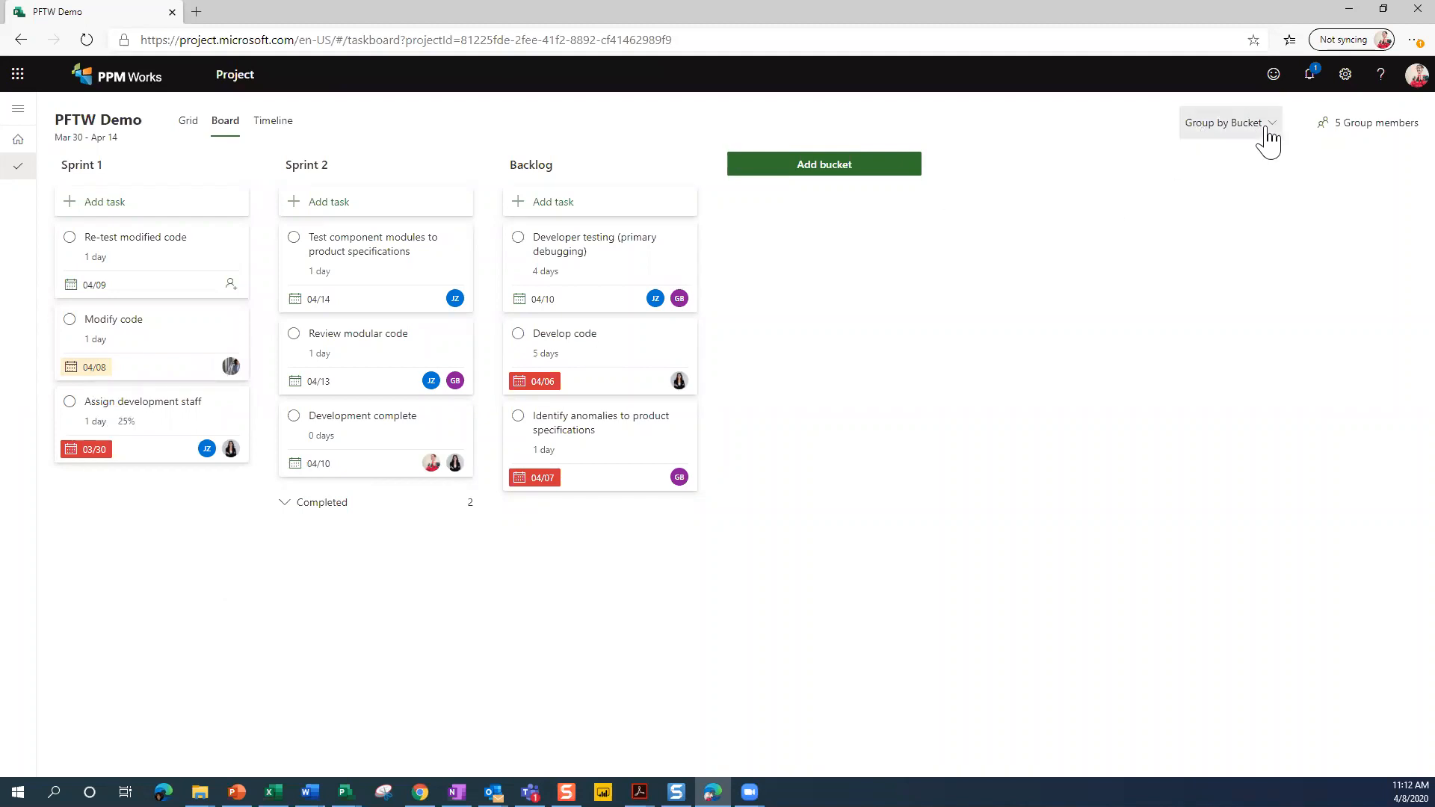
Regroup the board by progress, then by finish date, and back to Sprint buckets.
click(1229, 123)
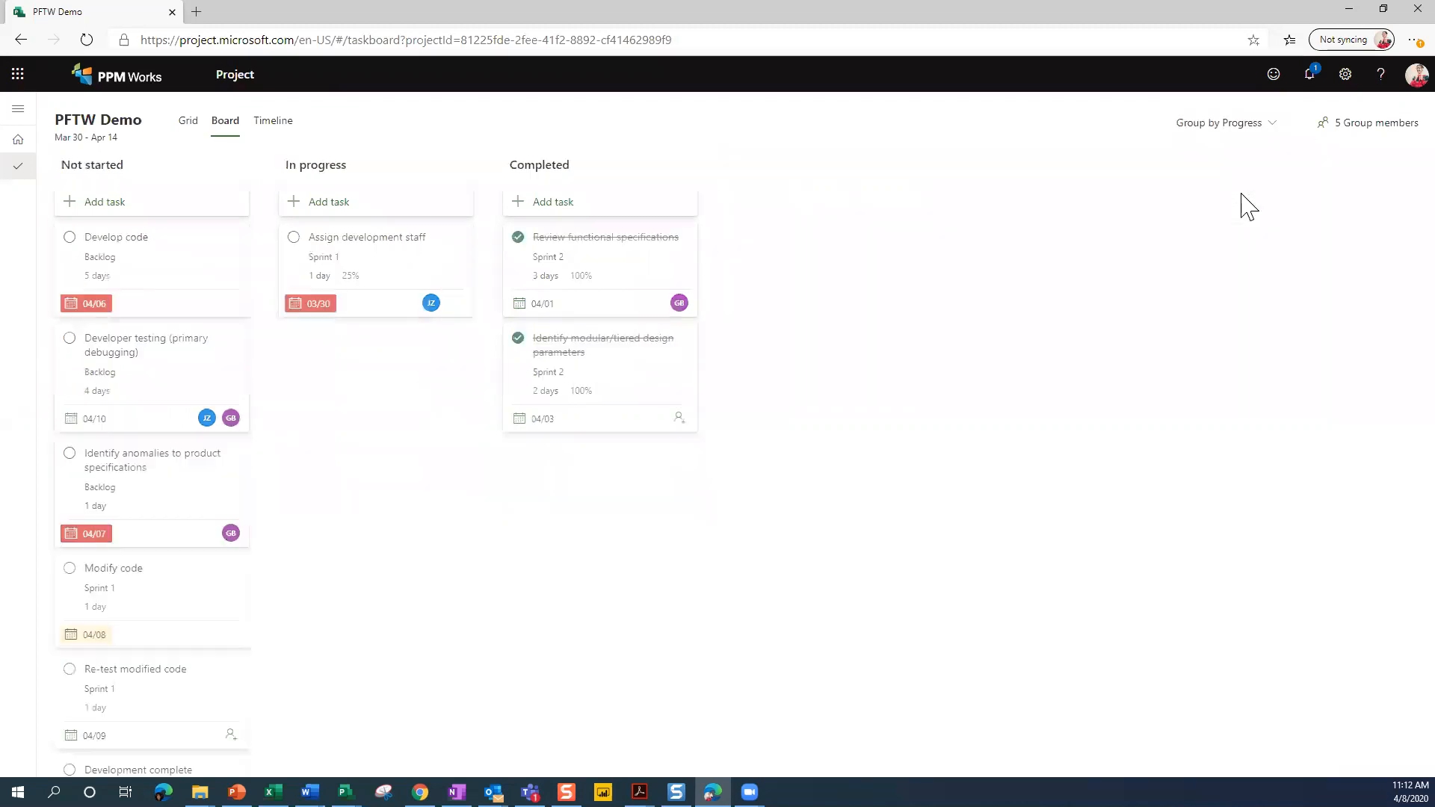
click(1226, 121)
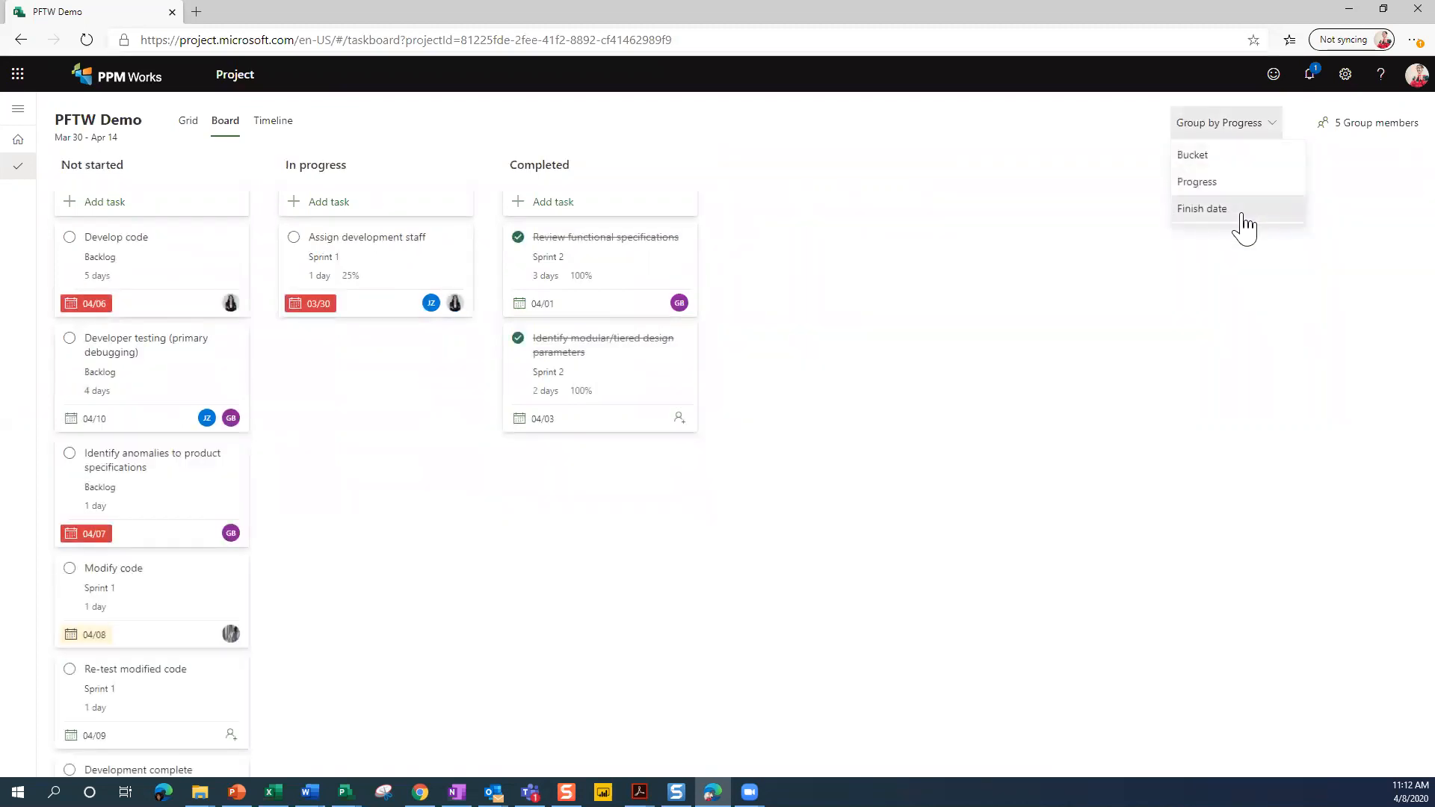
click(1202, 208)
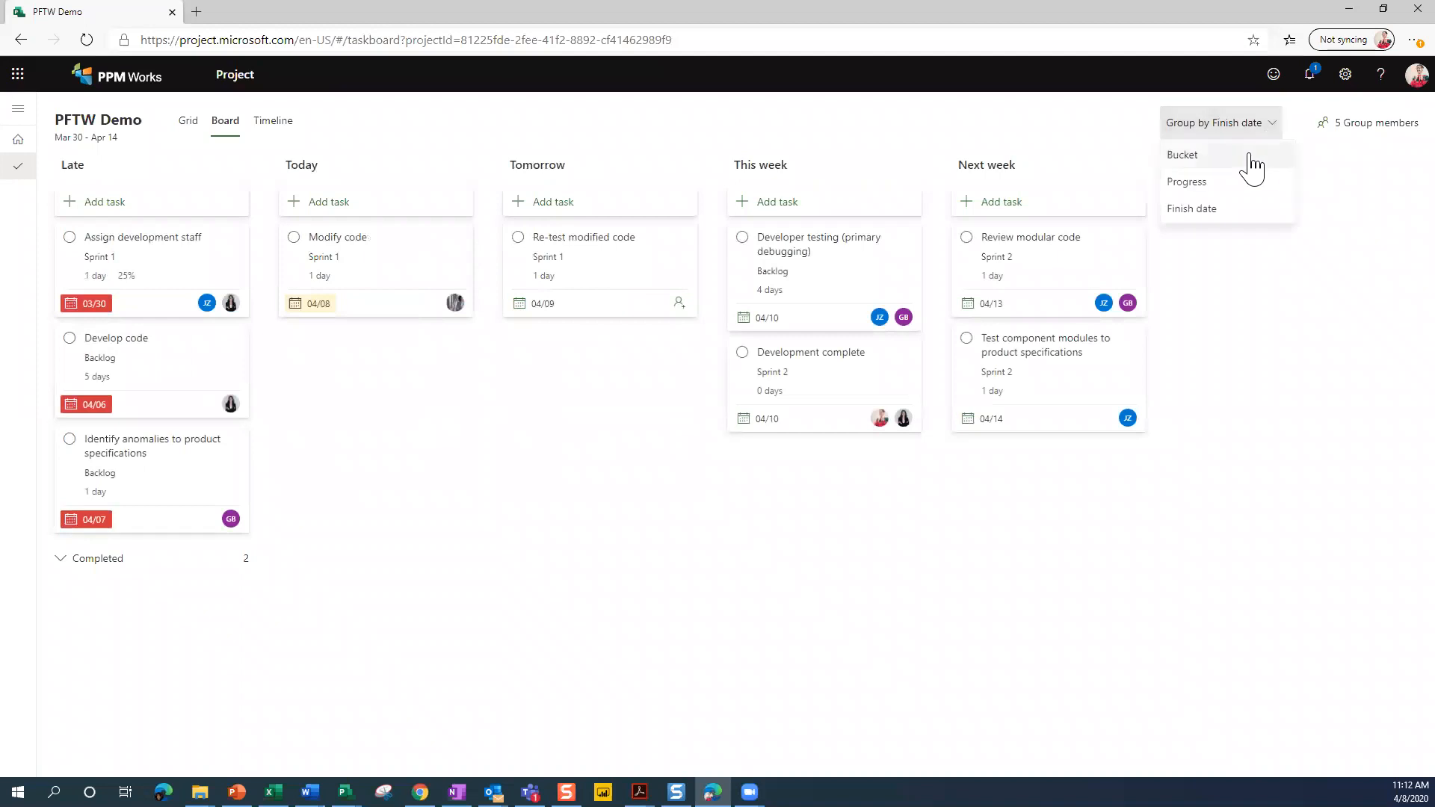
click(1181, 154)
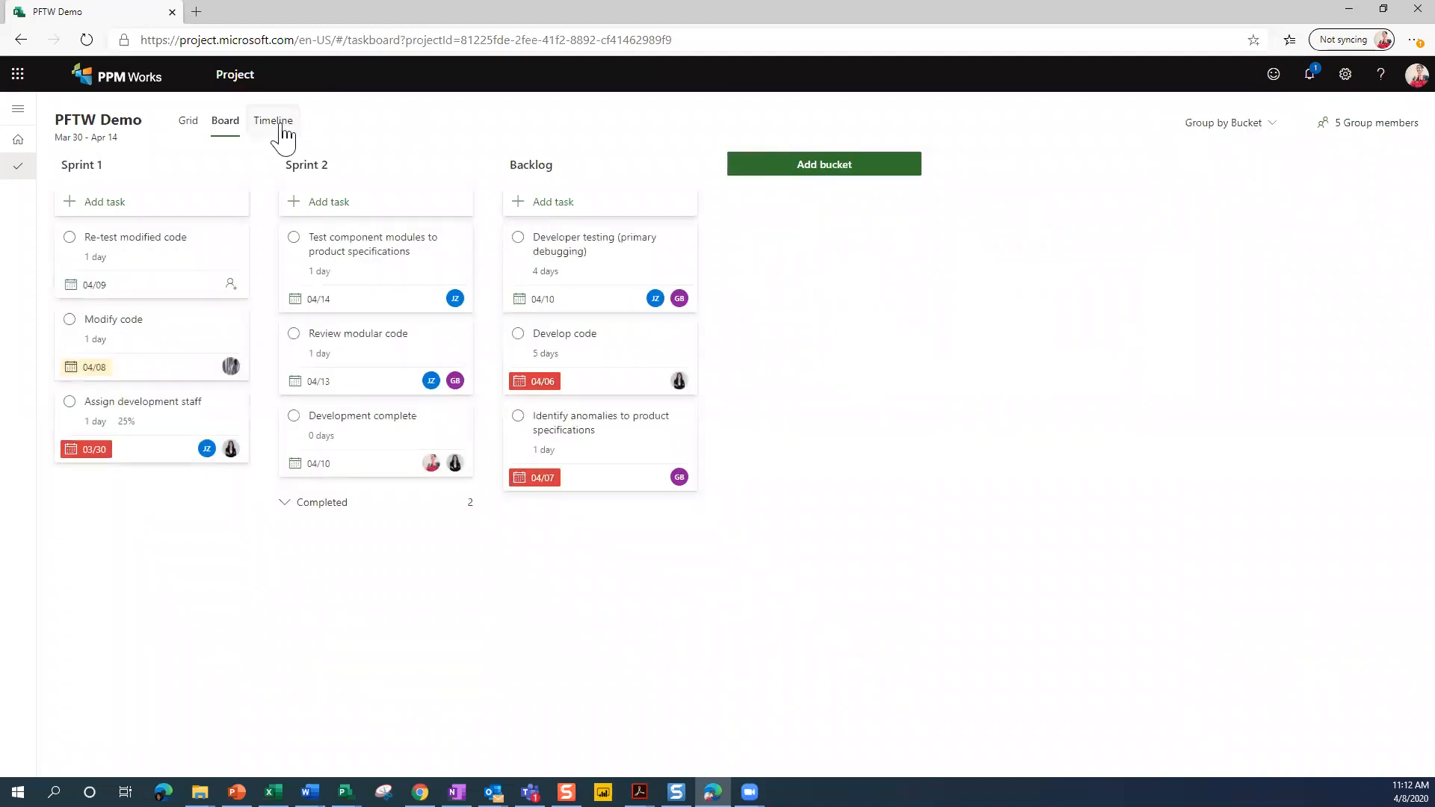
Switch the PFTW Demo project to the Timeline view with dependency links.
click(272, 120)
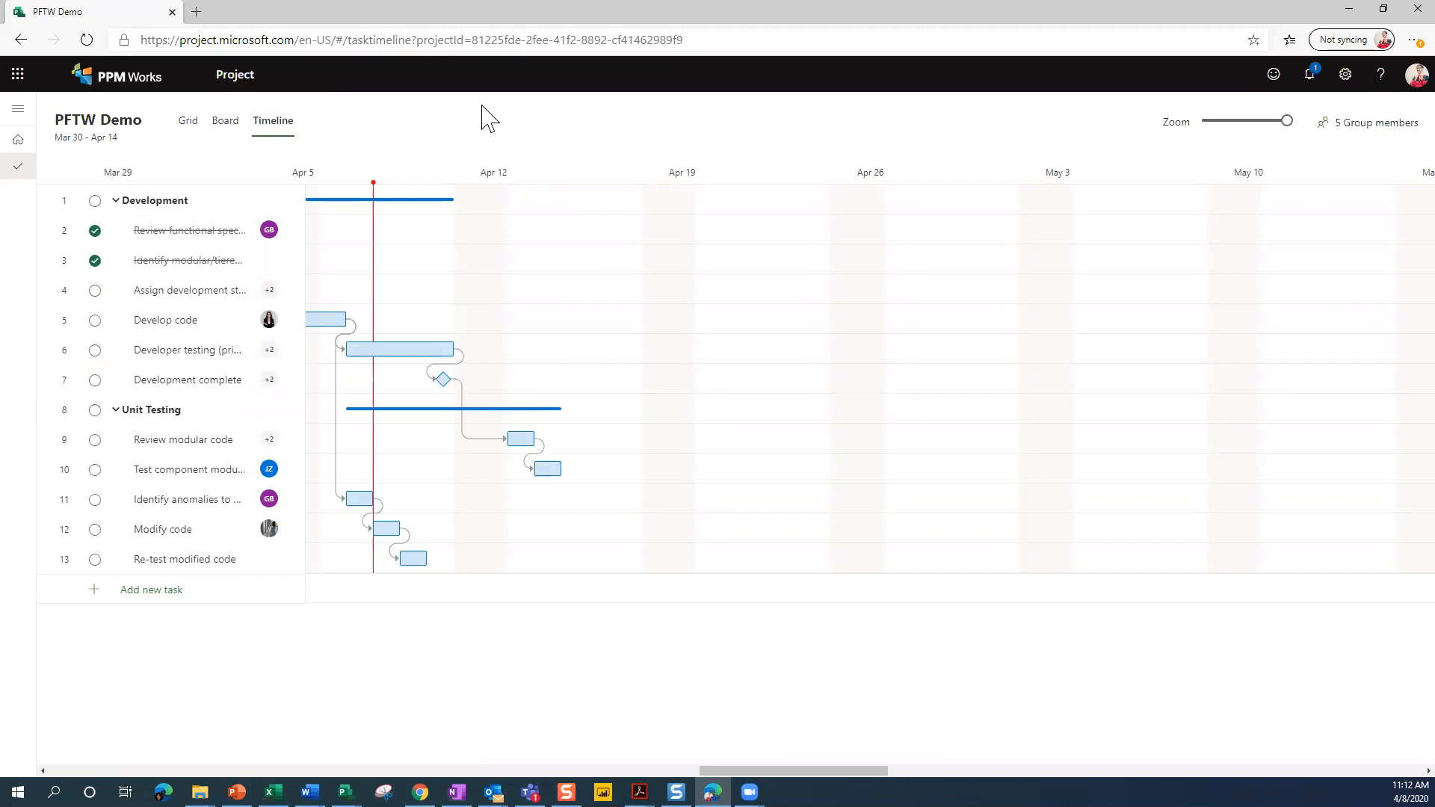
mouse_move(545, 231)
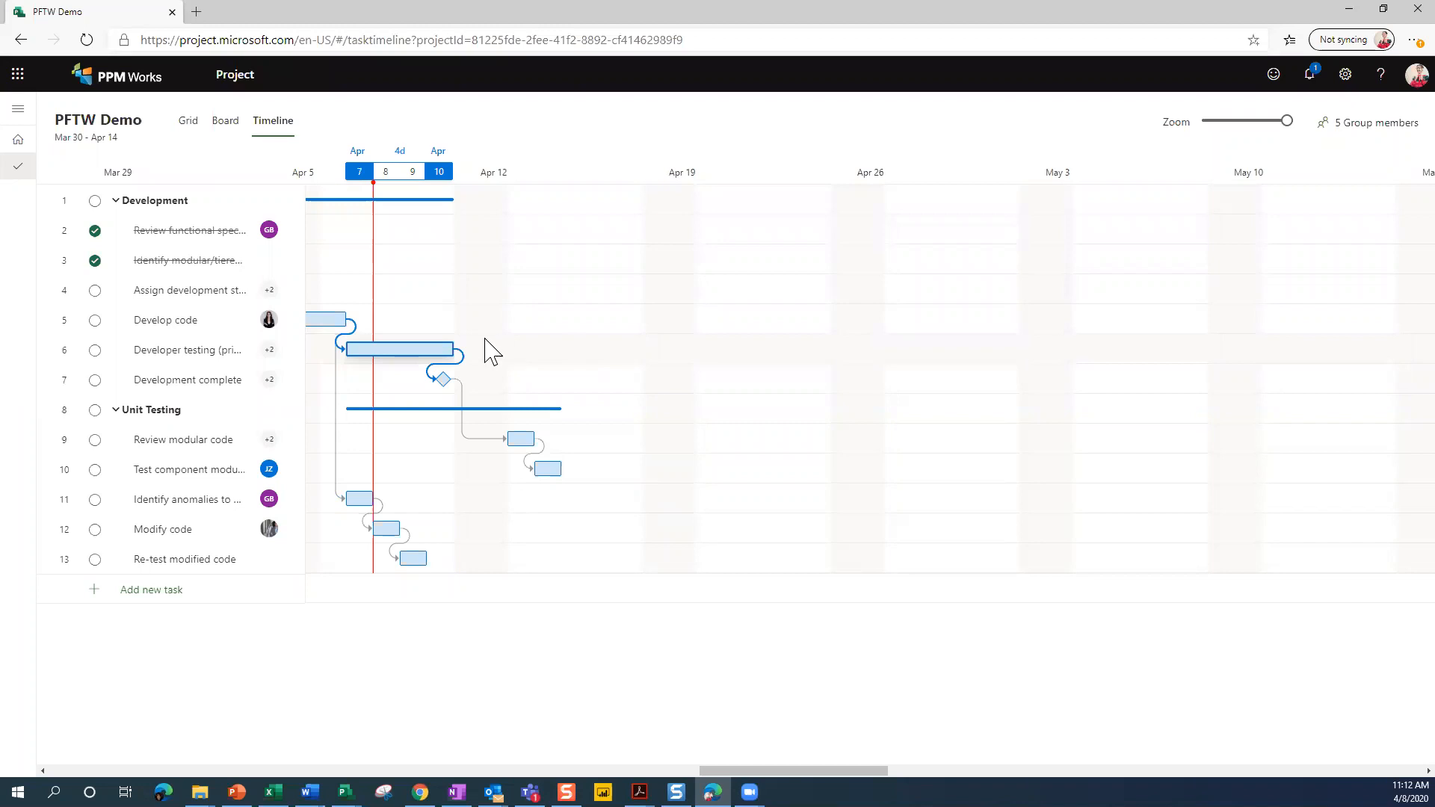
mouse_move(521, 357)
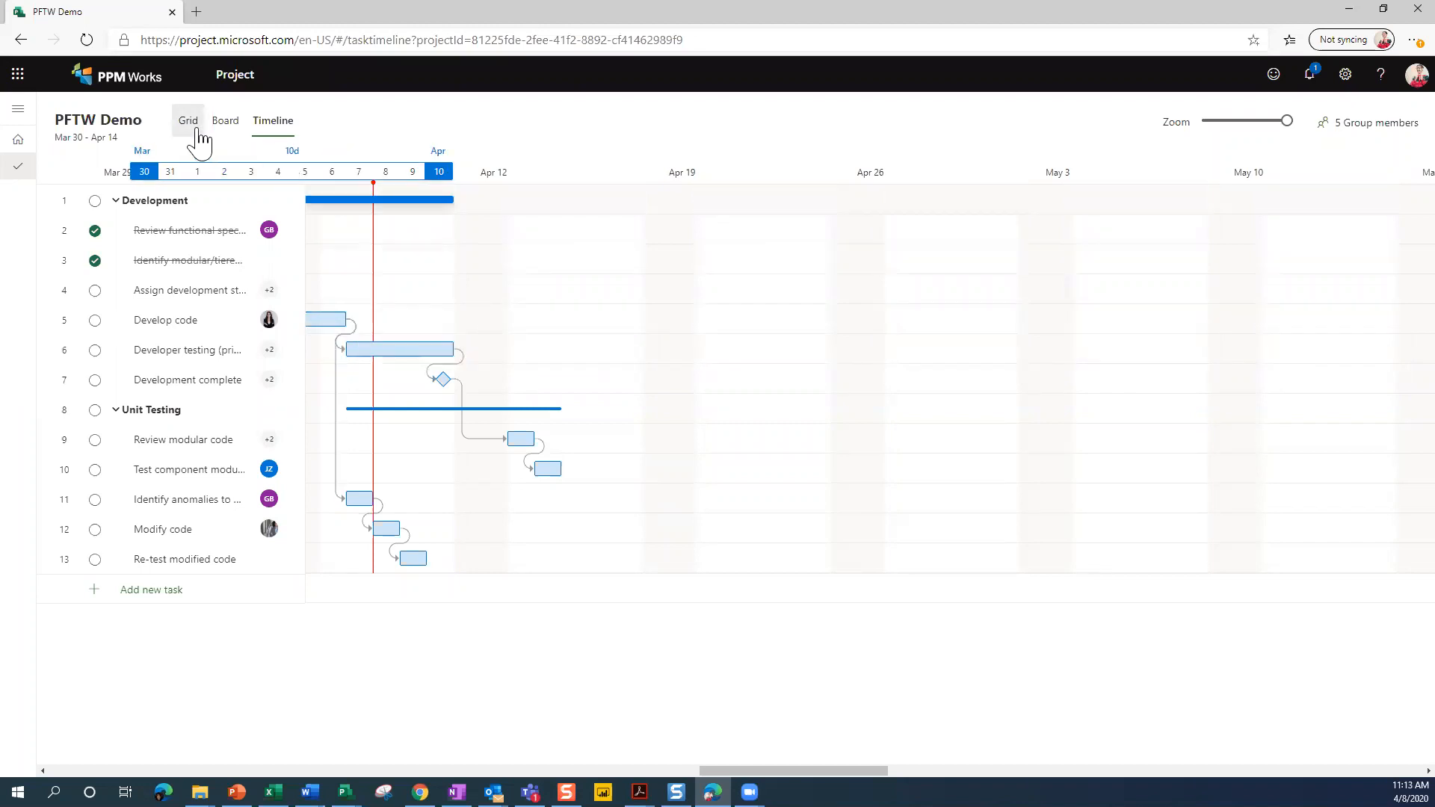
In Grid view, add a row 14 task named 'New Task' at the end of the list.
click(188, 119)
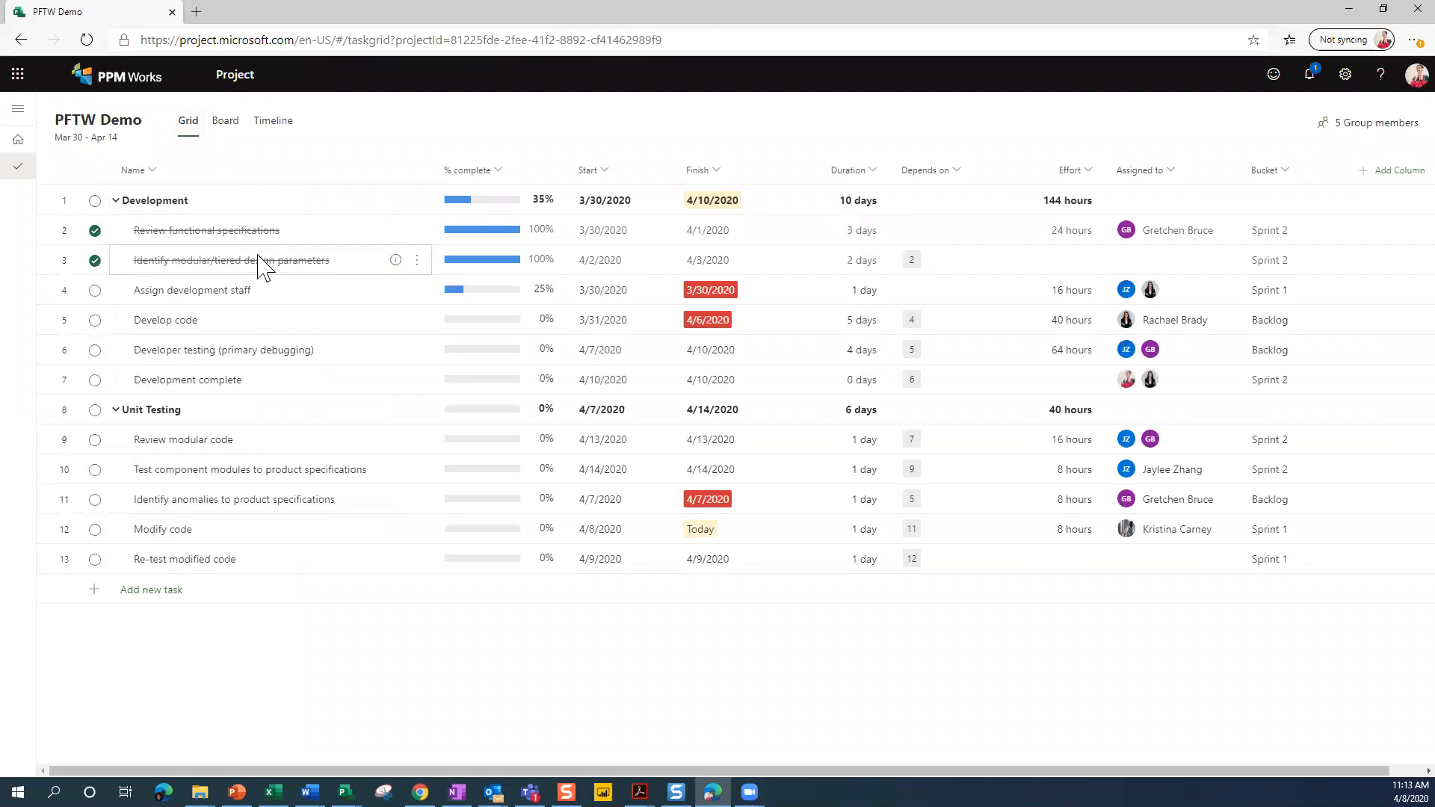
mouse_move(417, 468)
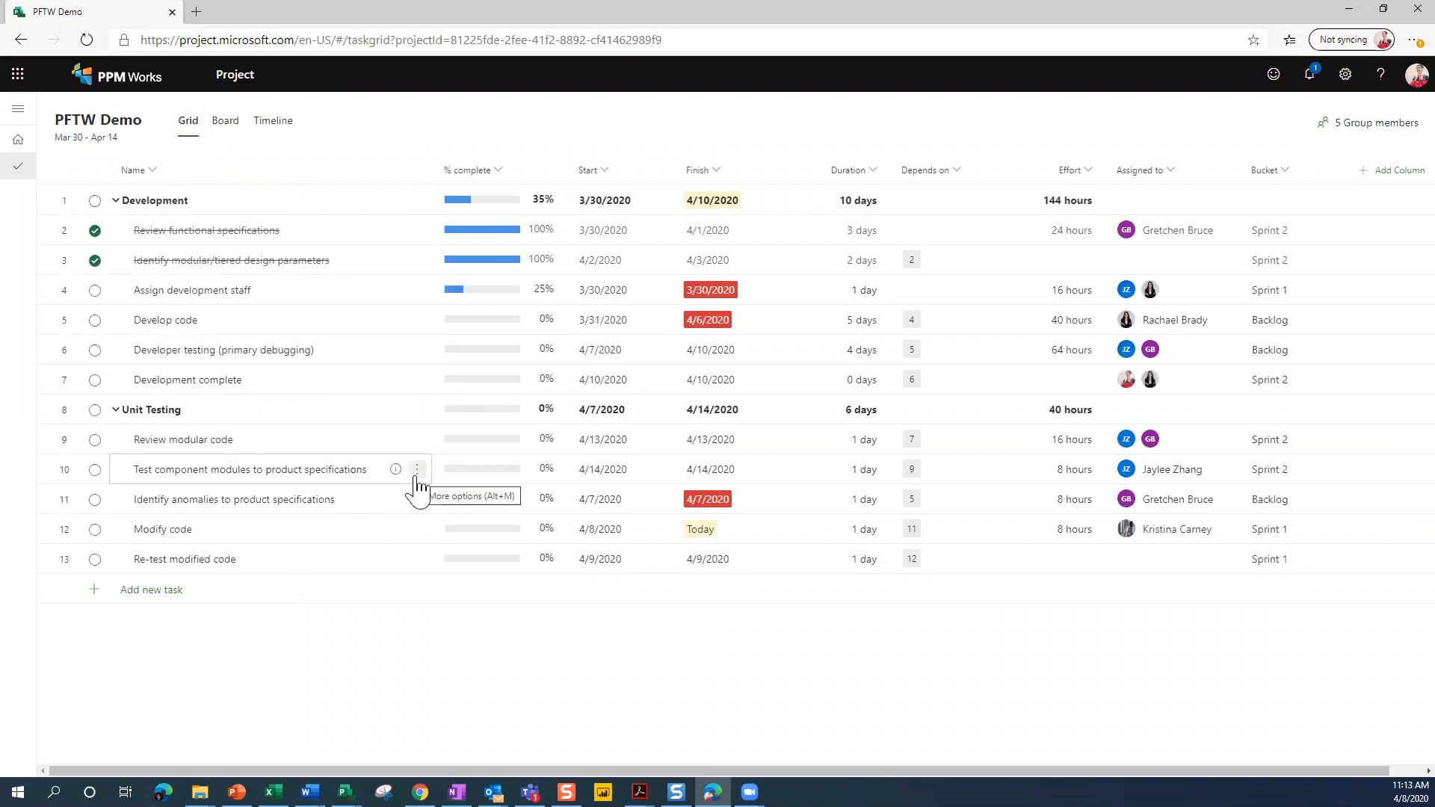
mouse_move(131, 595)
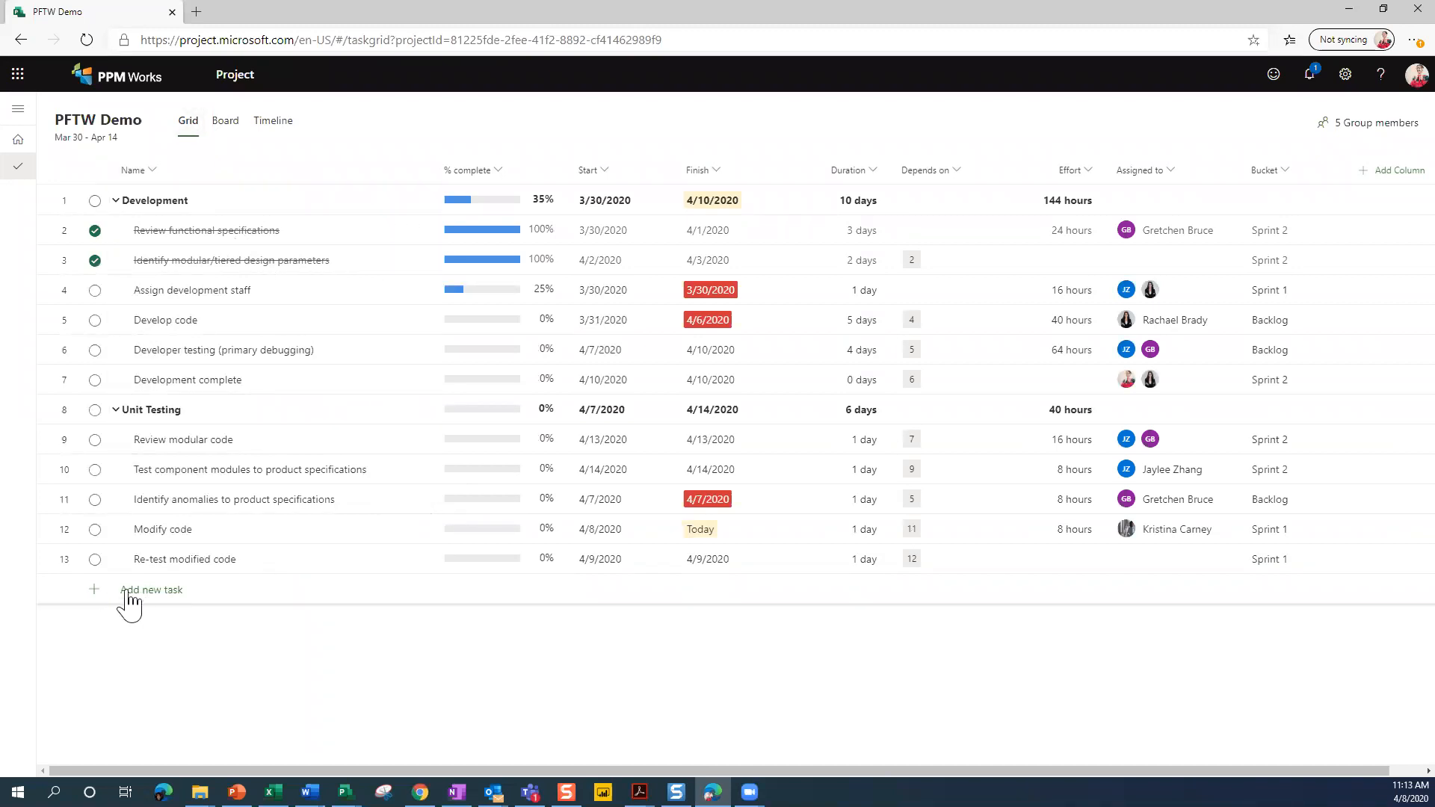
click(153, 589)
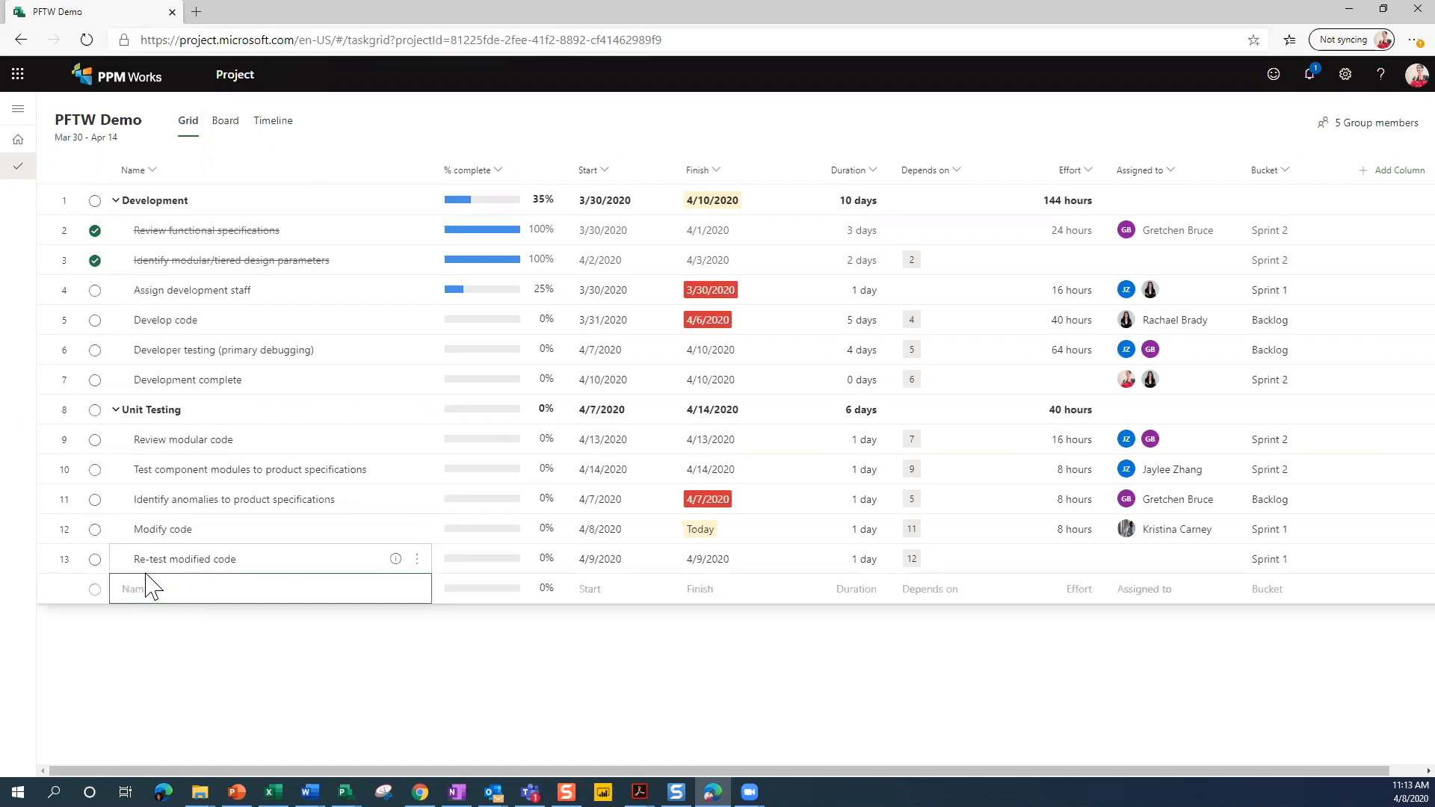
text(New task)
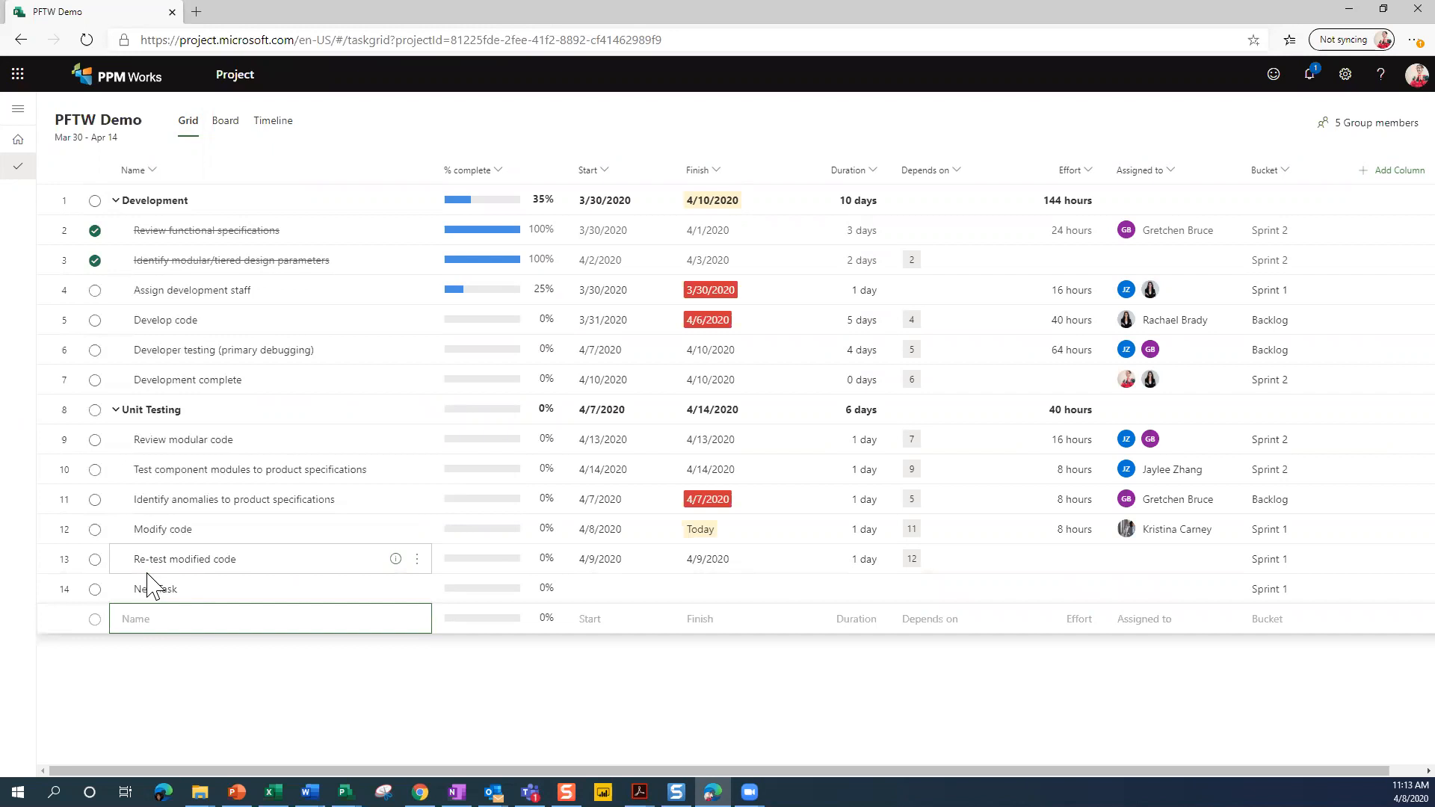
mouse_move(260, 151)
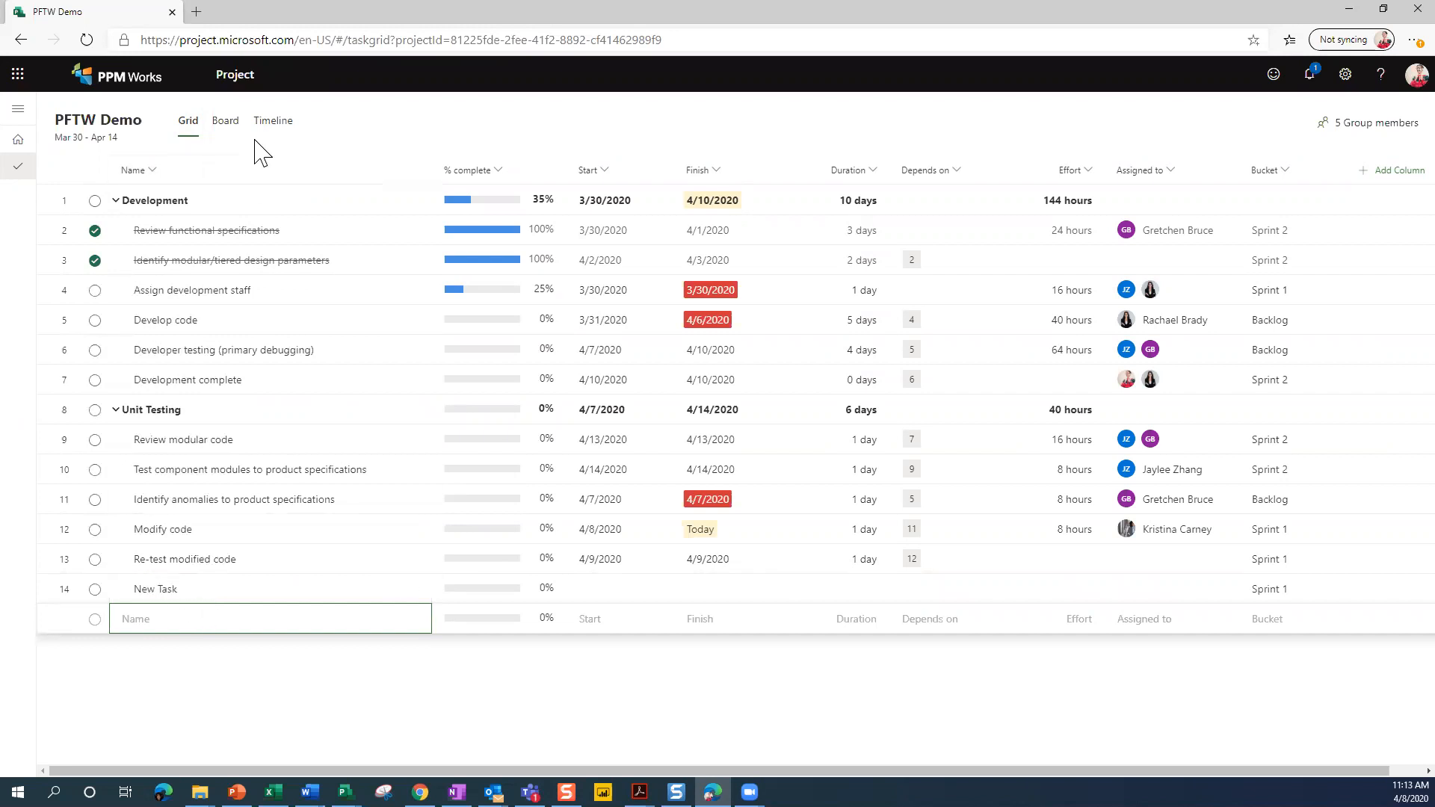
Switch to Timeline view and show New Task's details pane (Unit Testing, duration 1, Sprint 1).
click(272, 120)
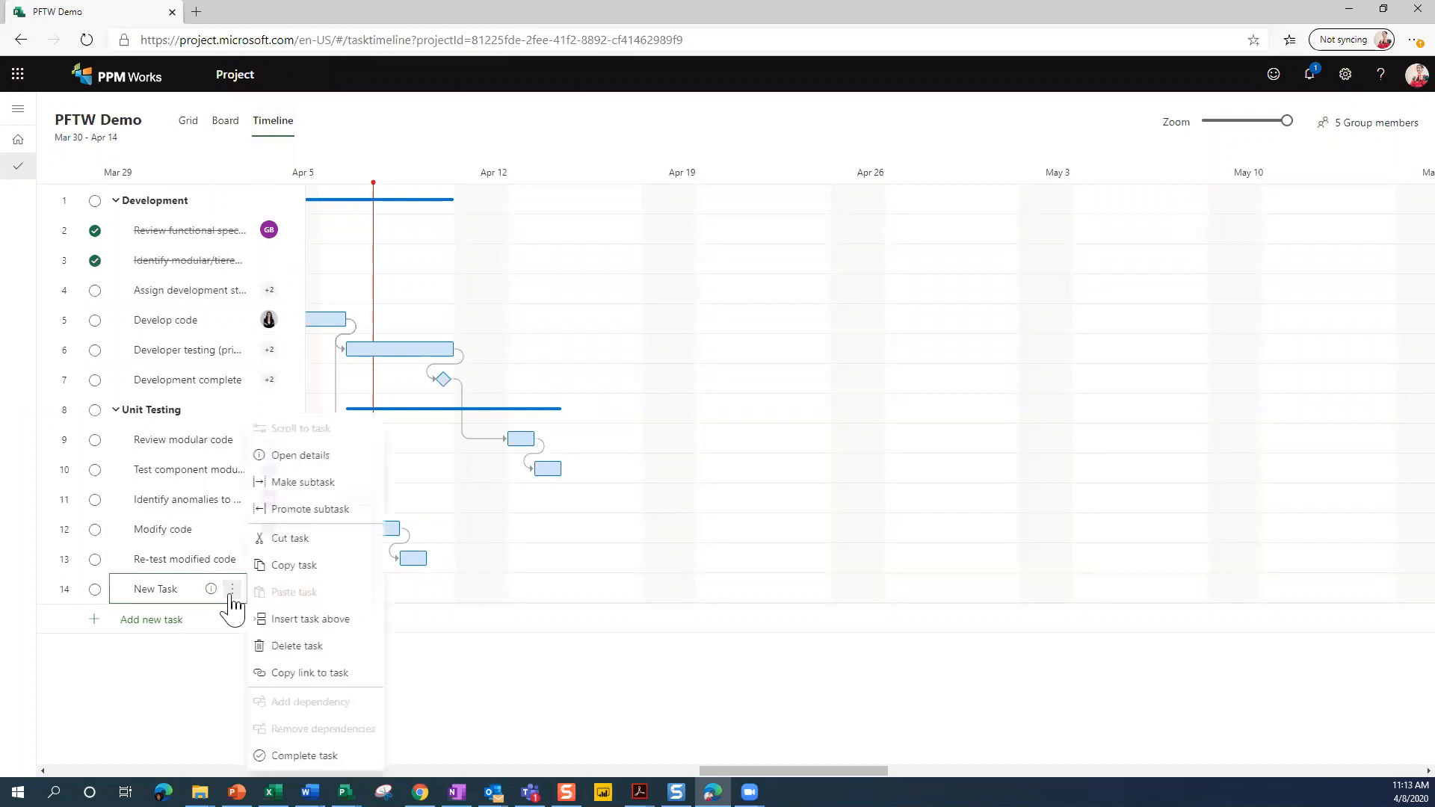
mouse_move(293, 538)
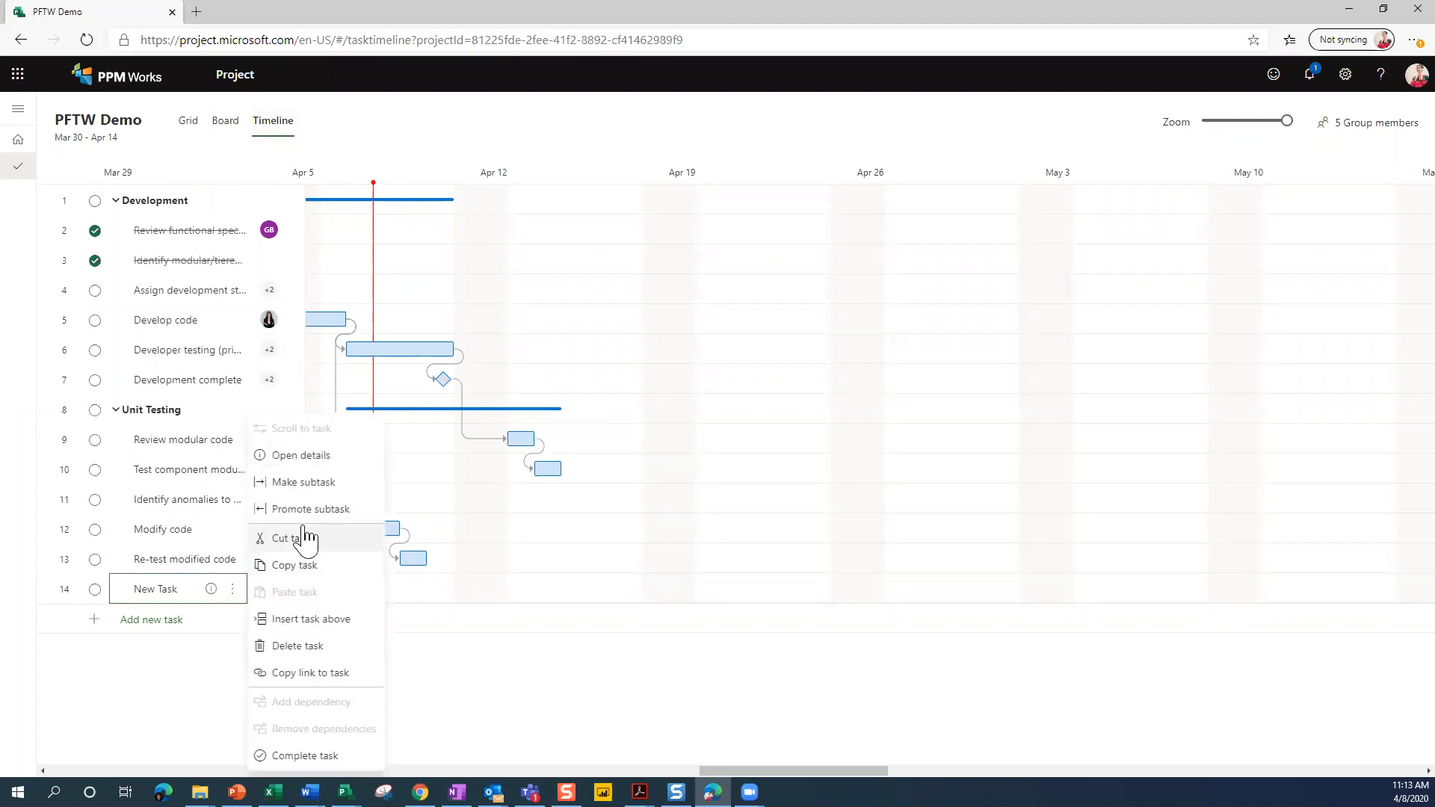
mouse_move(311, 508)
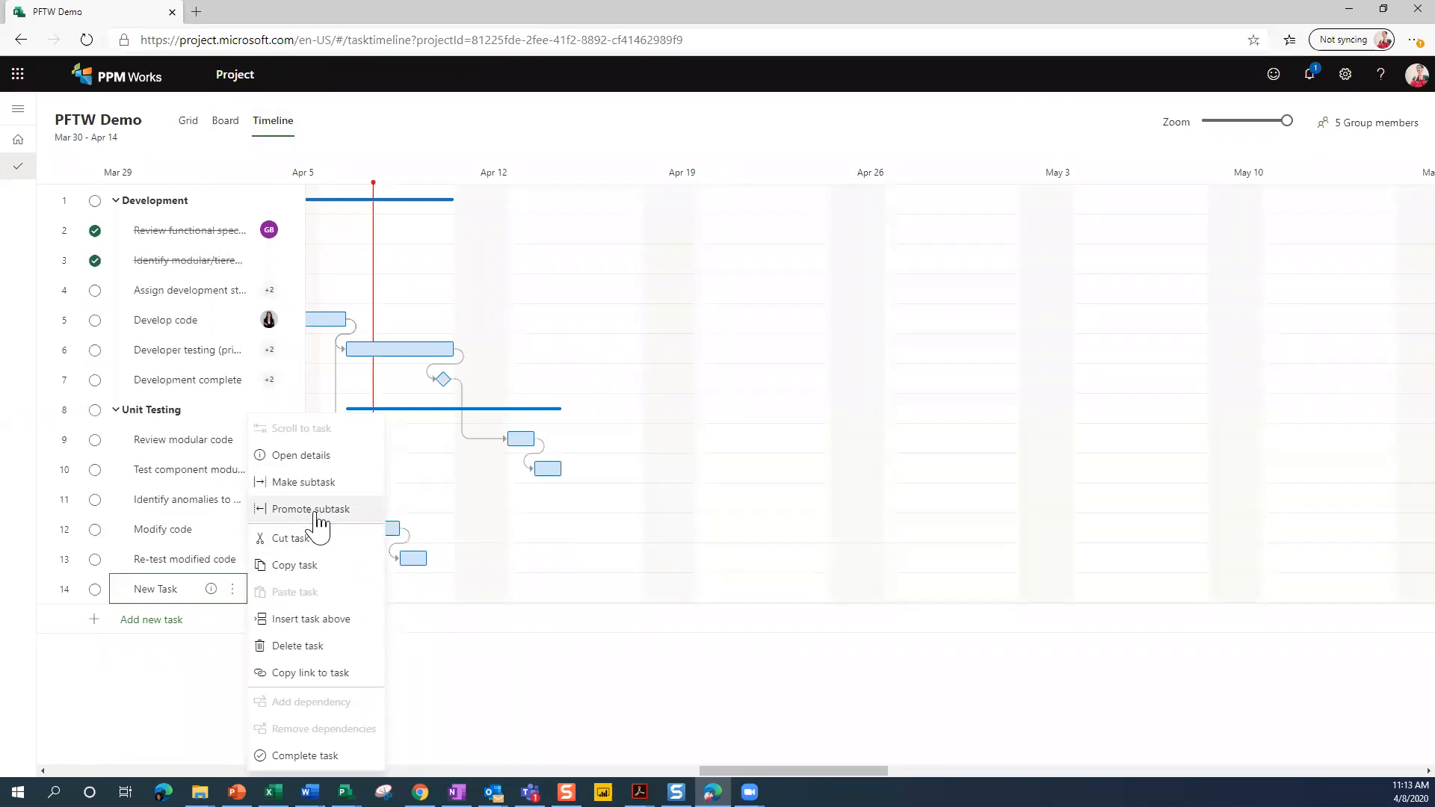
mouse_move(288, 443)
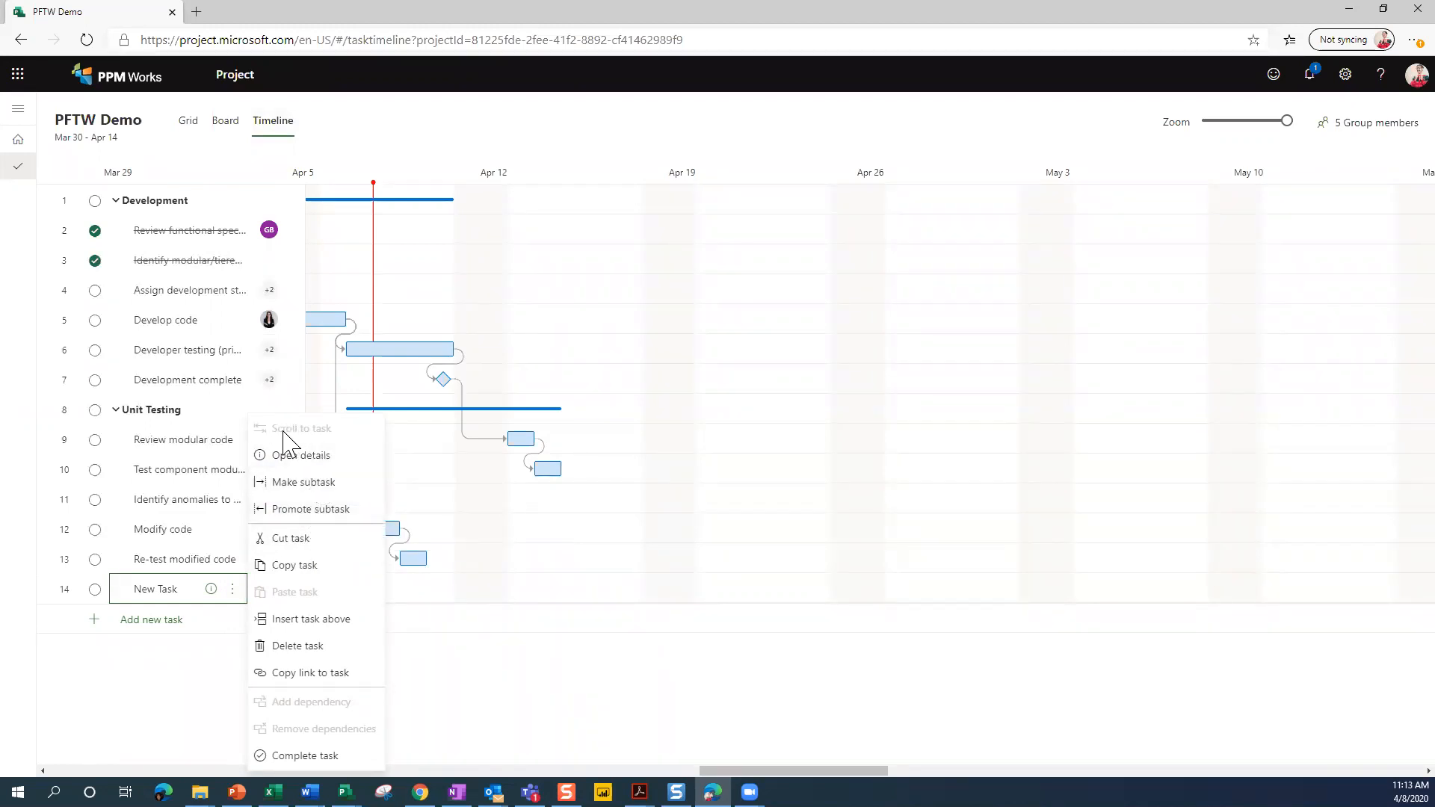
mouse_move(228, 650)
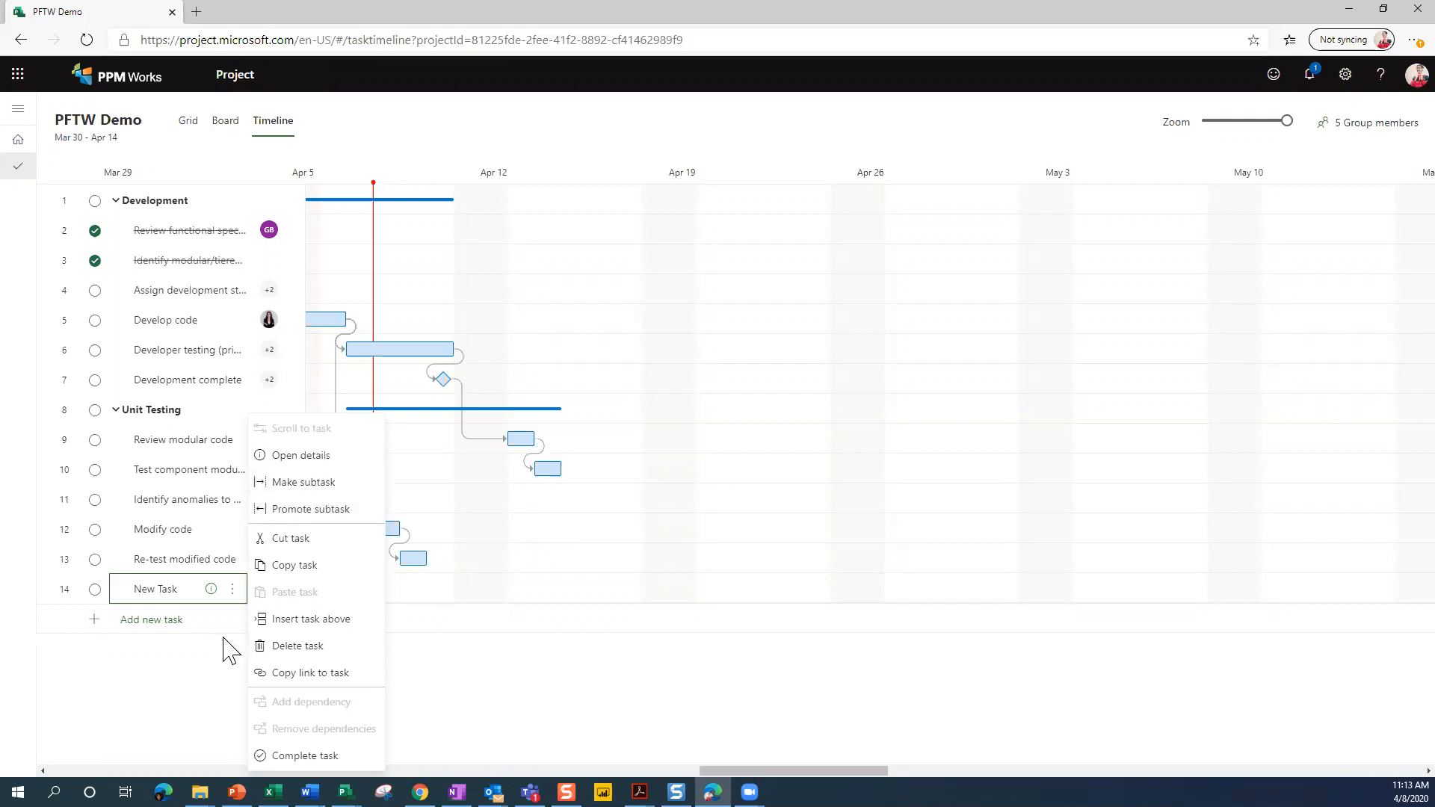
click(303, 454)
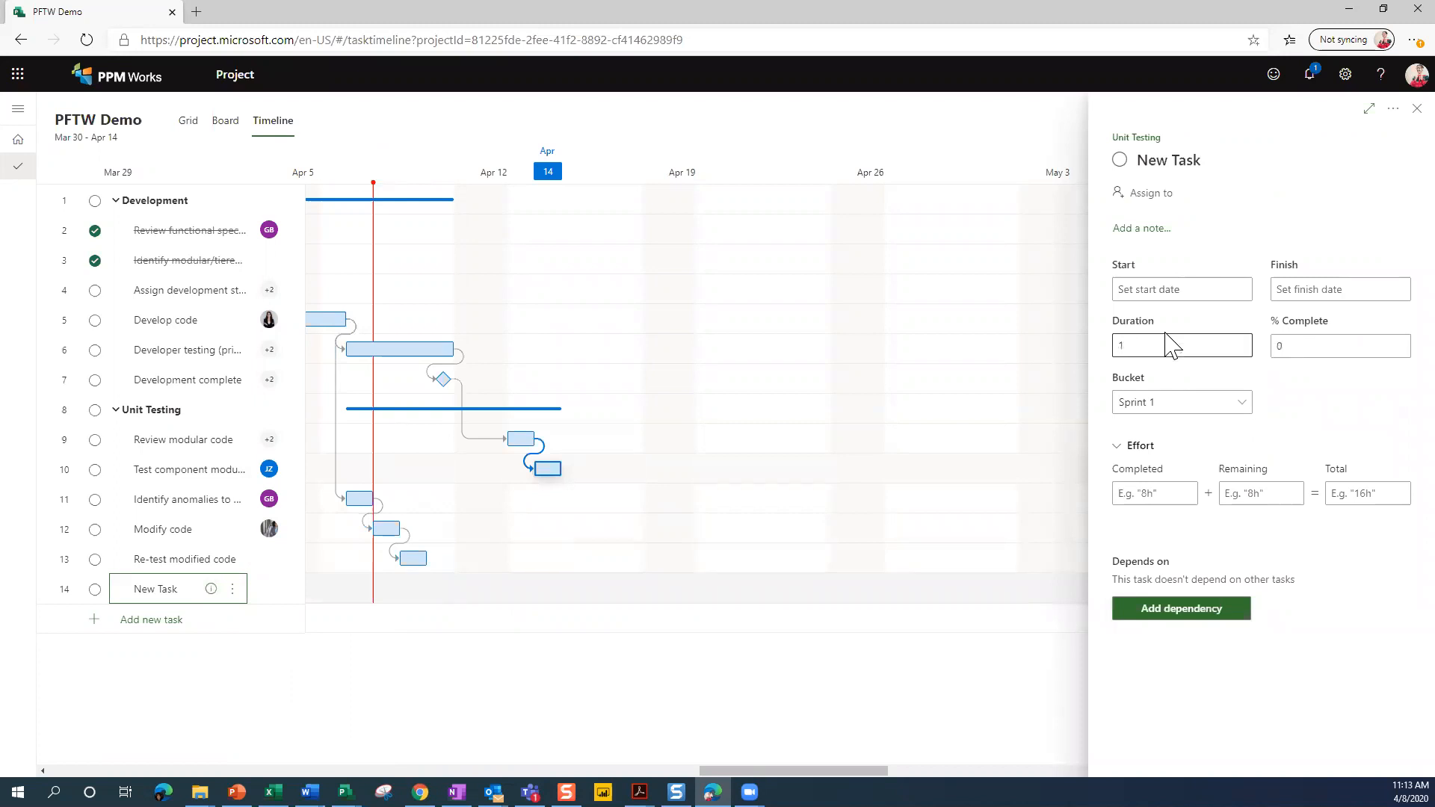
Set New Task's start date to 04/09/2020 with 1-day duration and close the details pane.
click(1181, 288)
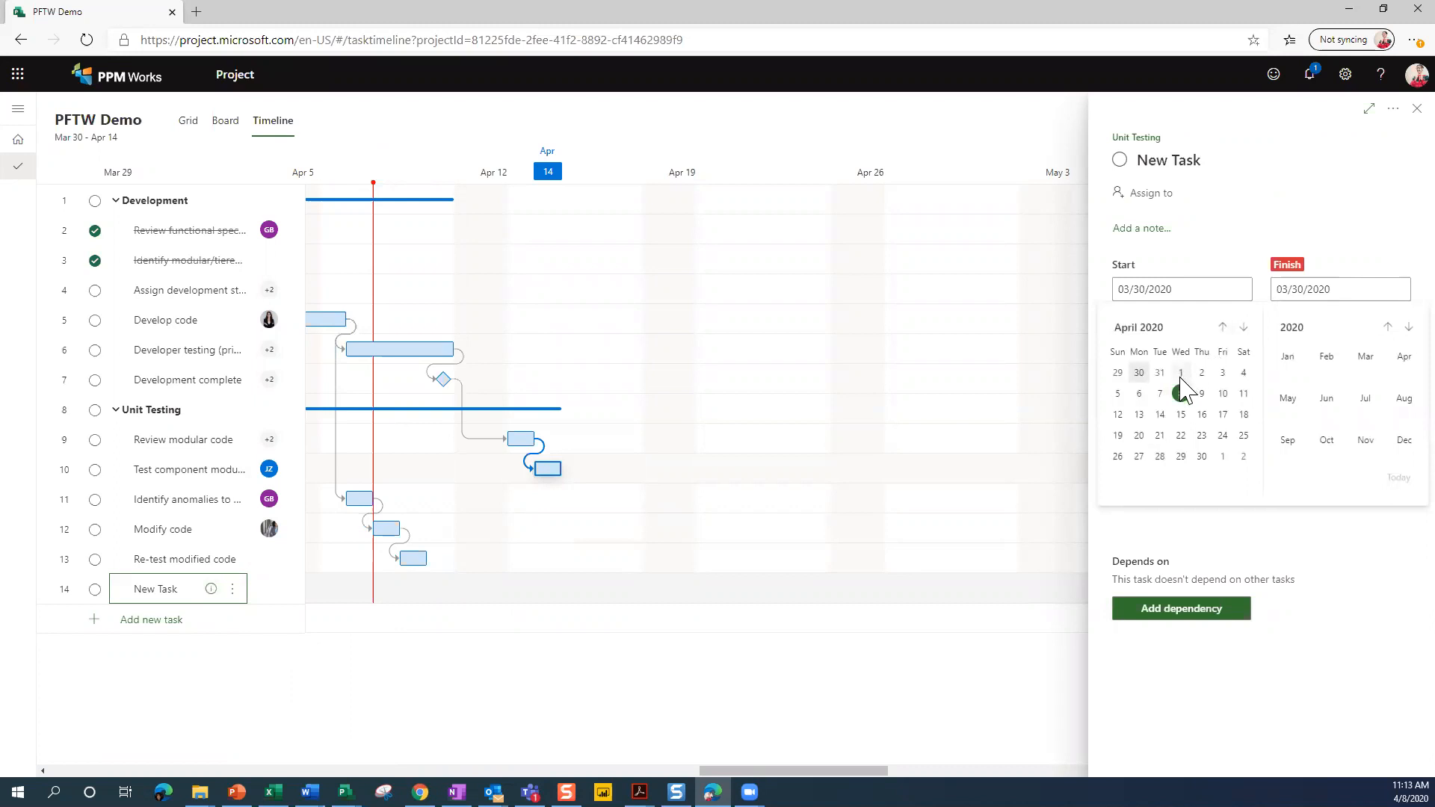
mouse_move(1184, 397)
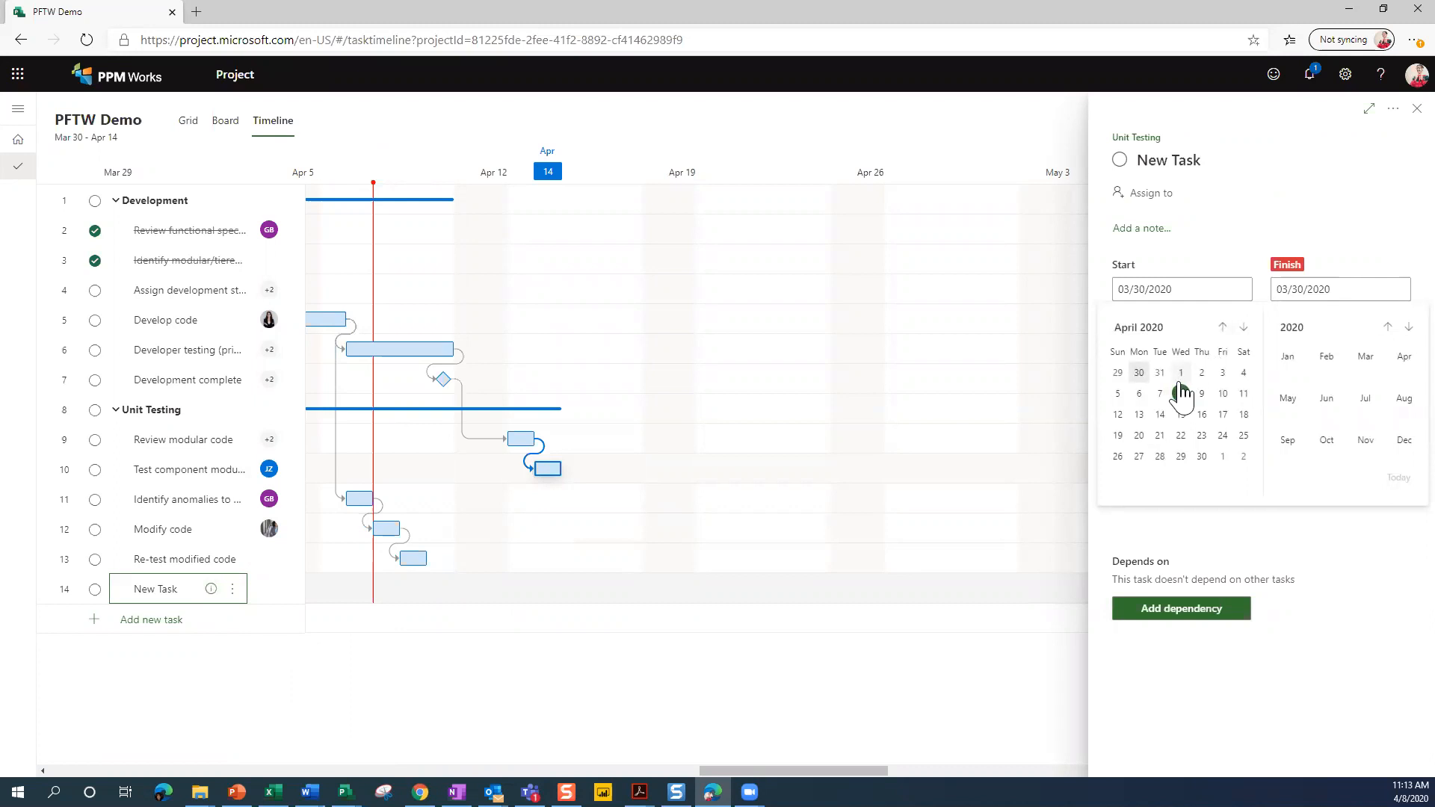
click(1202, 393)
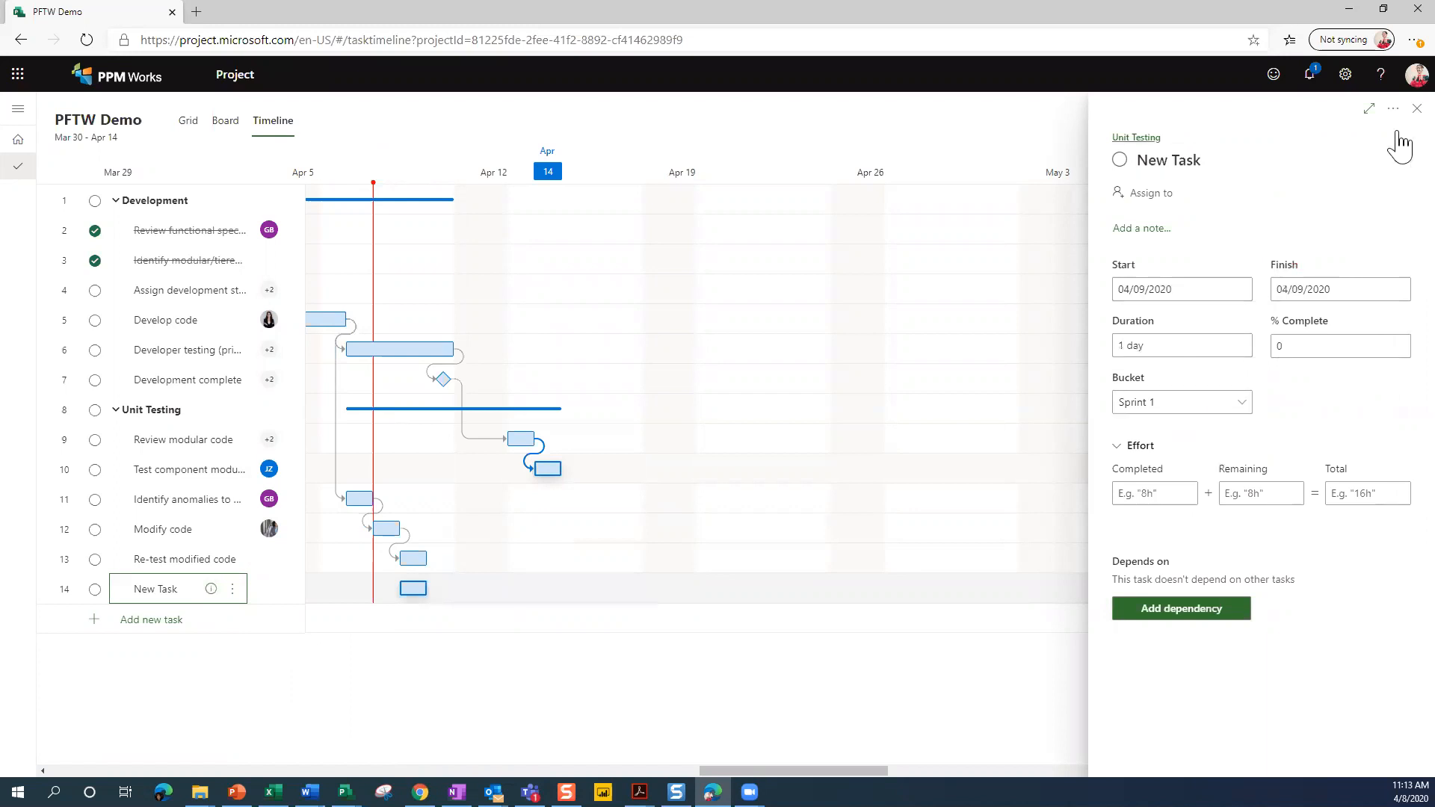
click(1417, 107)
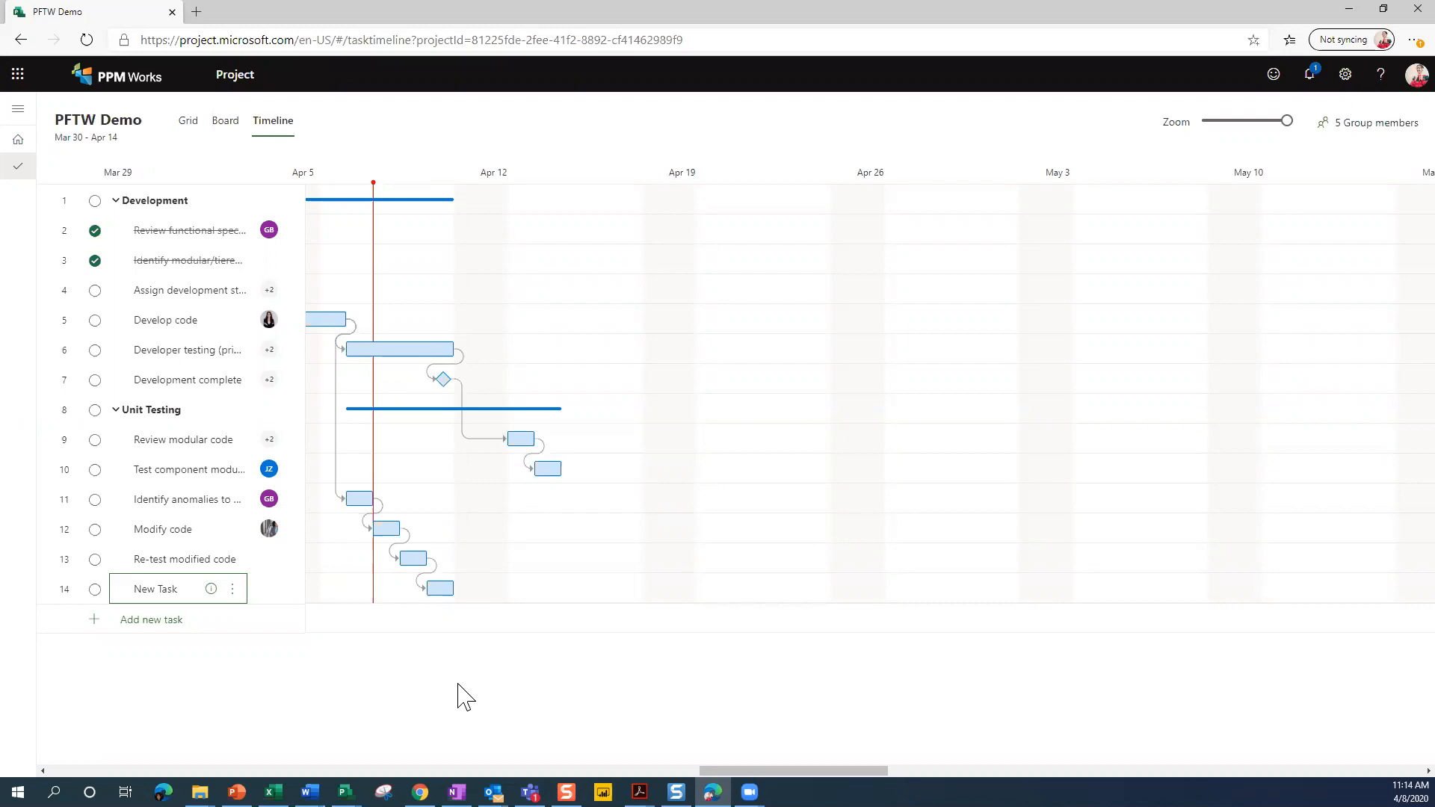
mouse_move(177, 289)
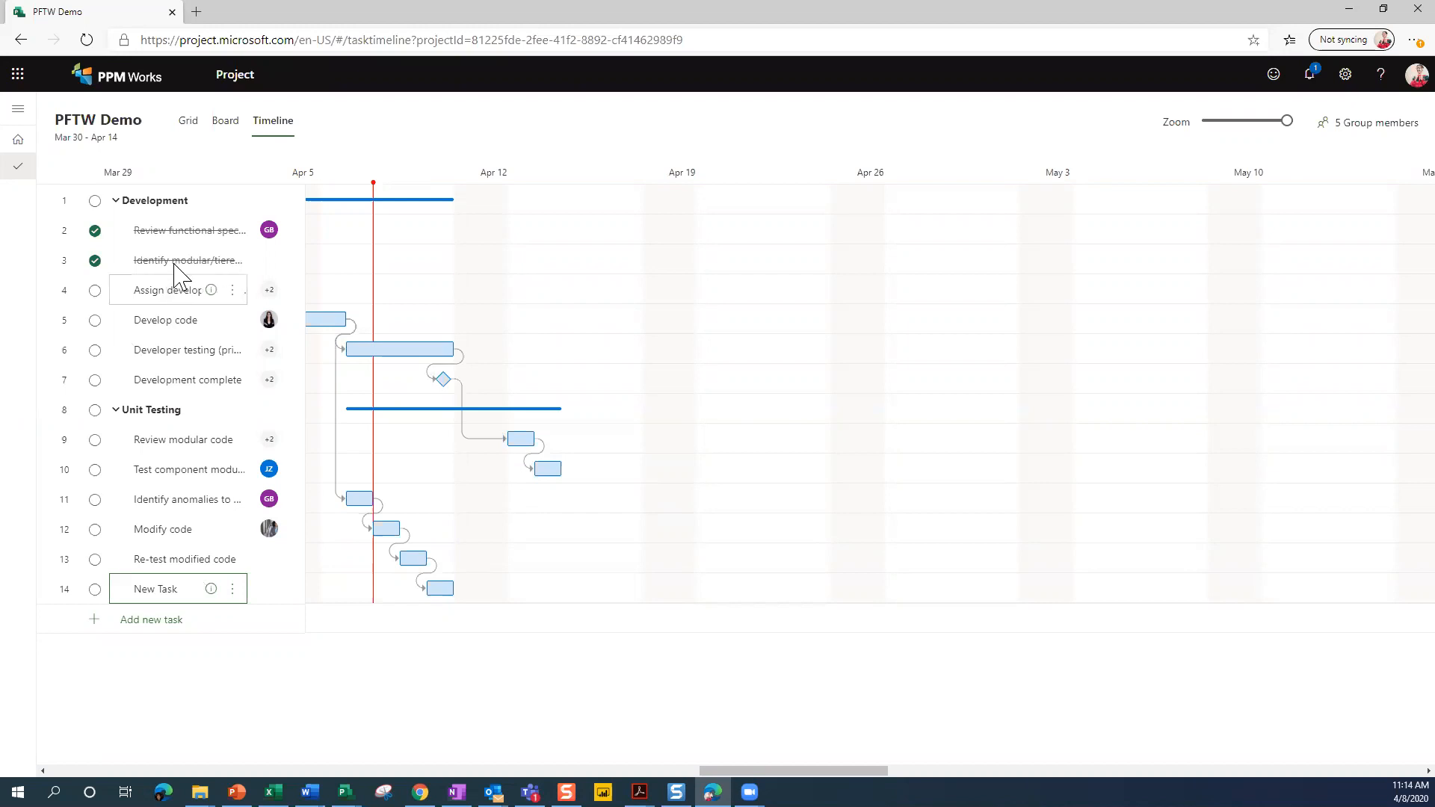
click(188, 120)
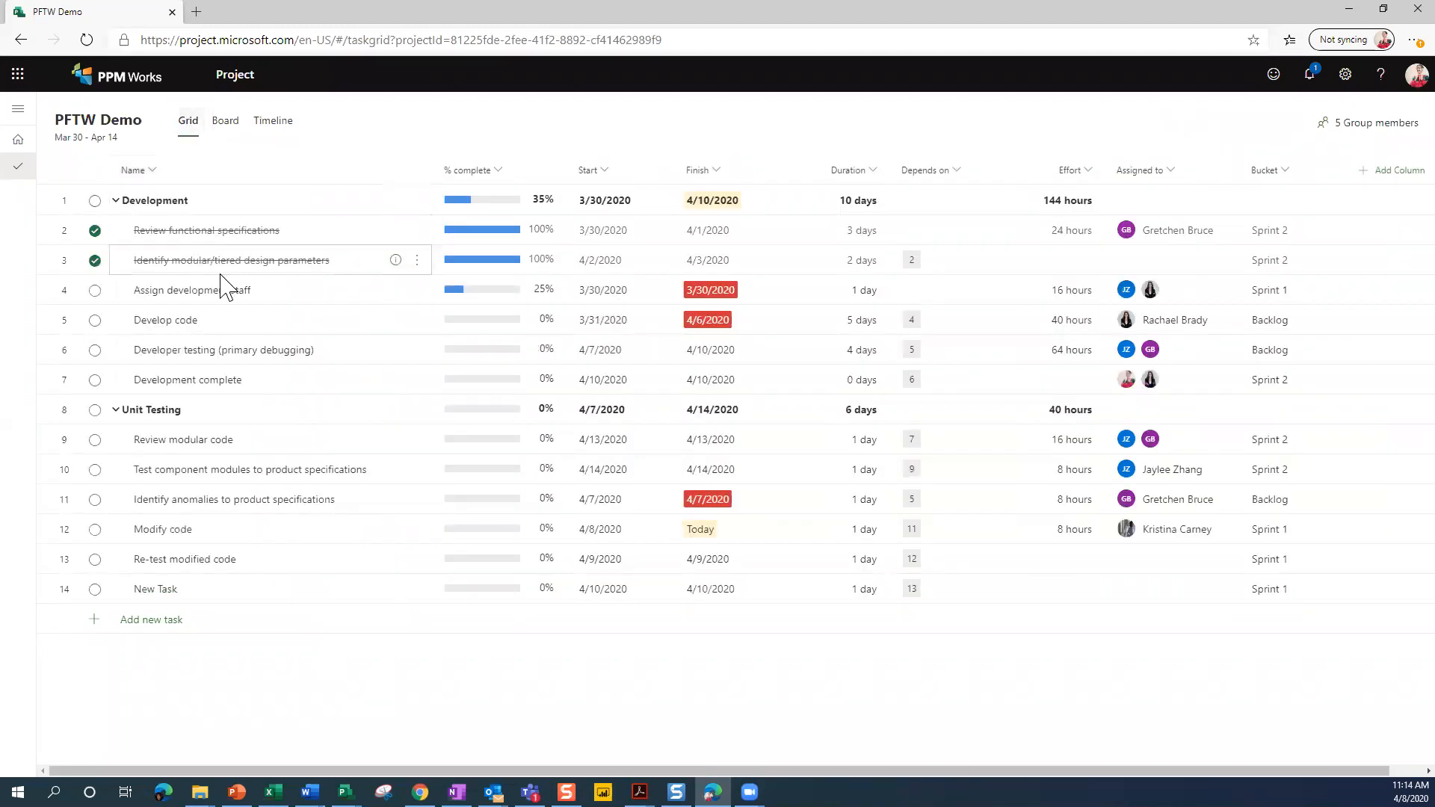
mouse_move(353, 611)
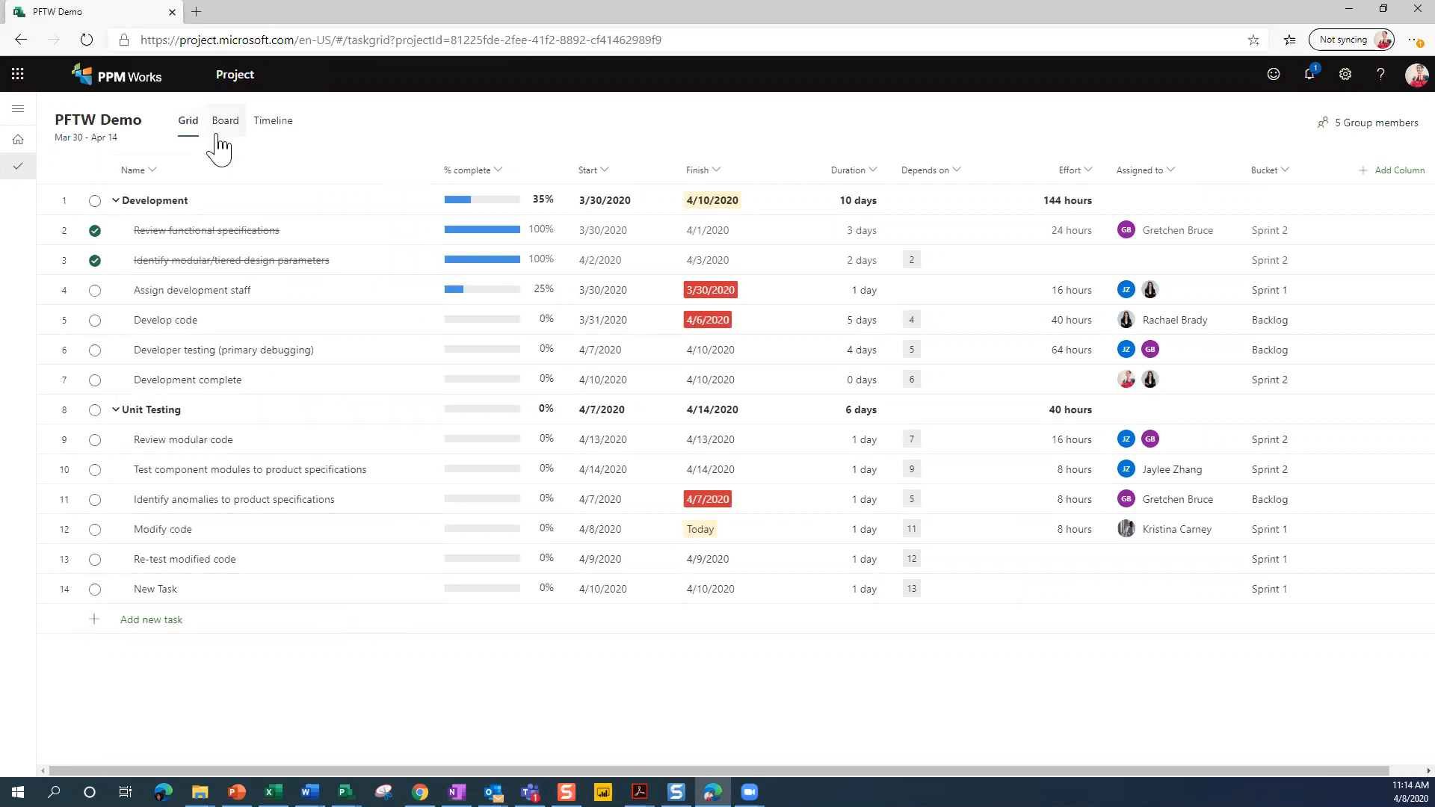
click(224, 119)
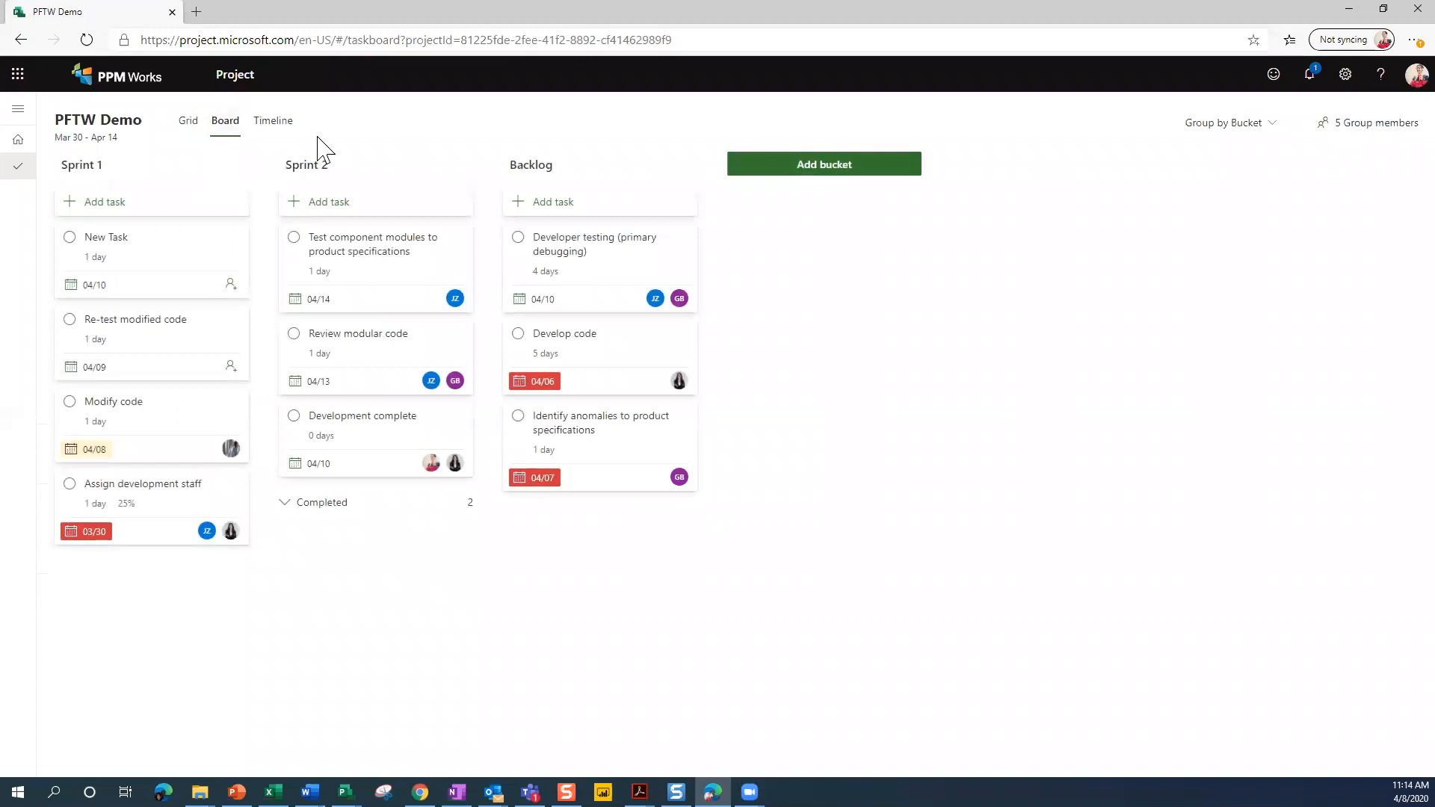
mouse_move(361, 129)
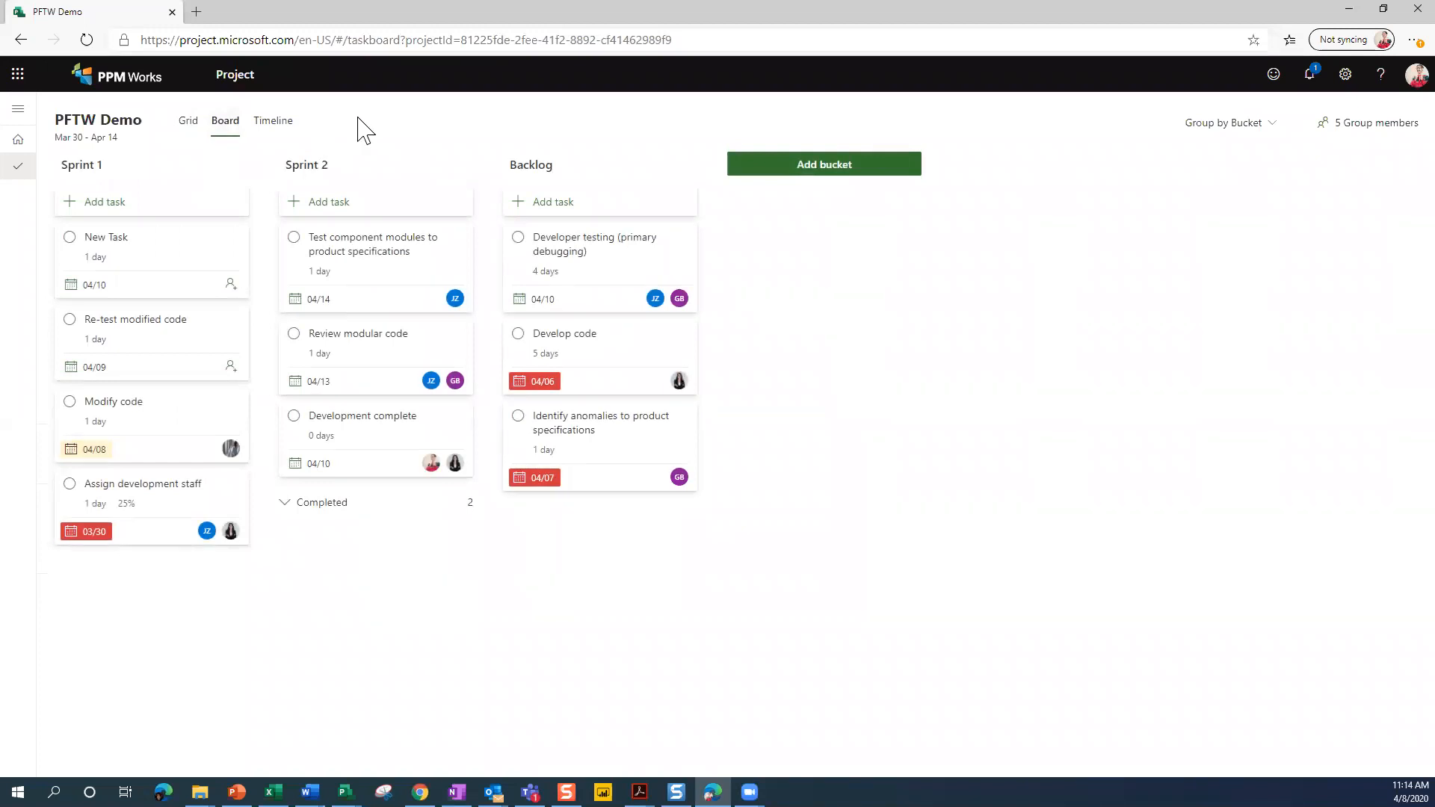
click(272, 119)
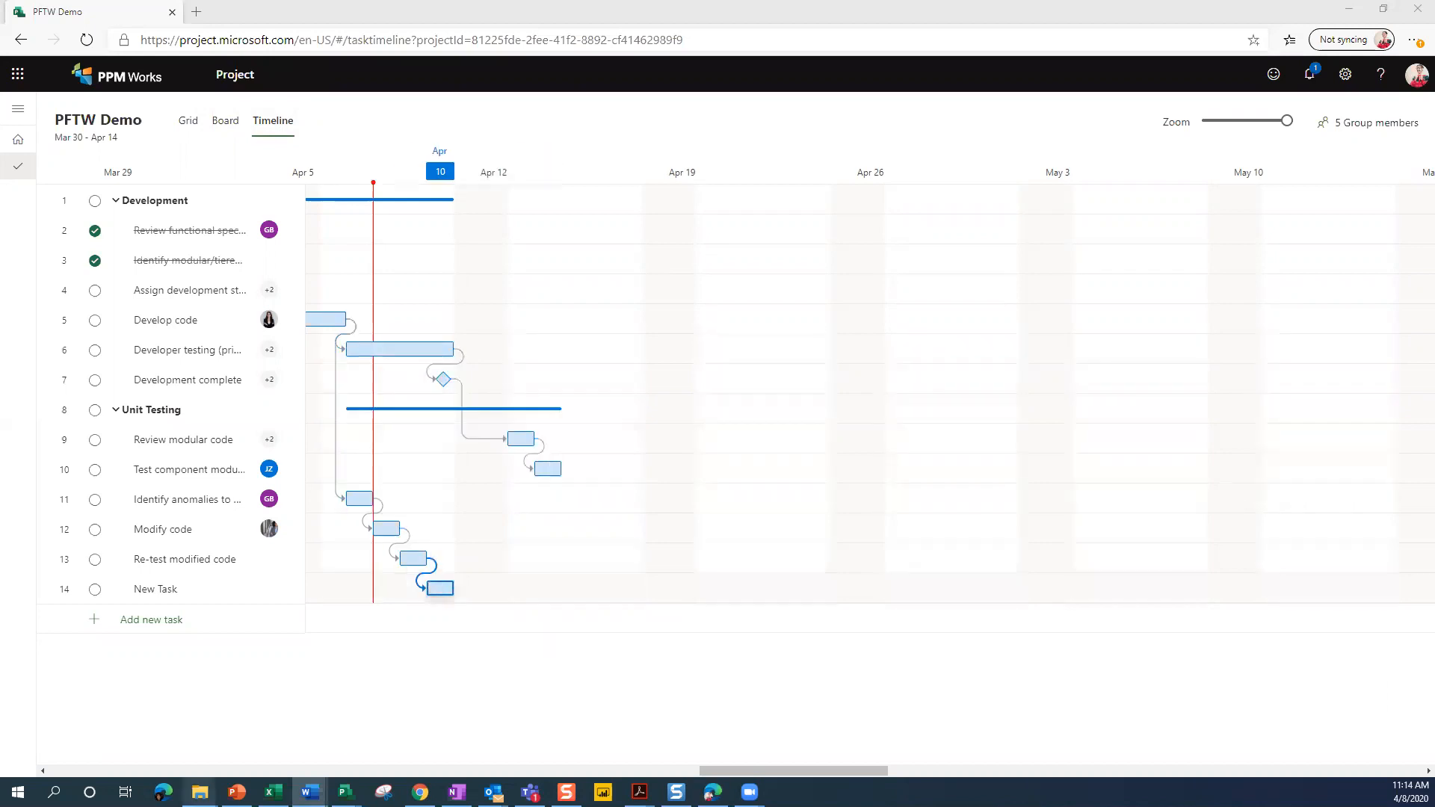
Bring PowerPoint forward and run the slide show from the current Agenda slide.
click(236, 793)
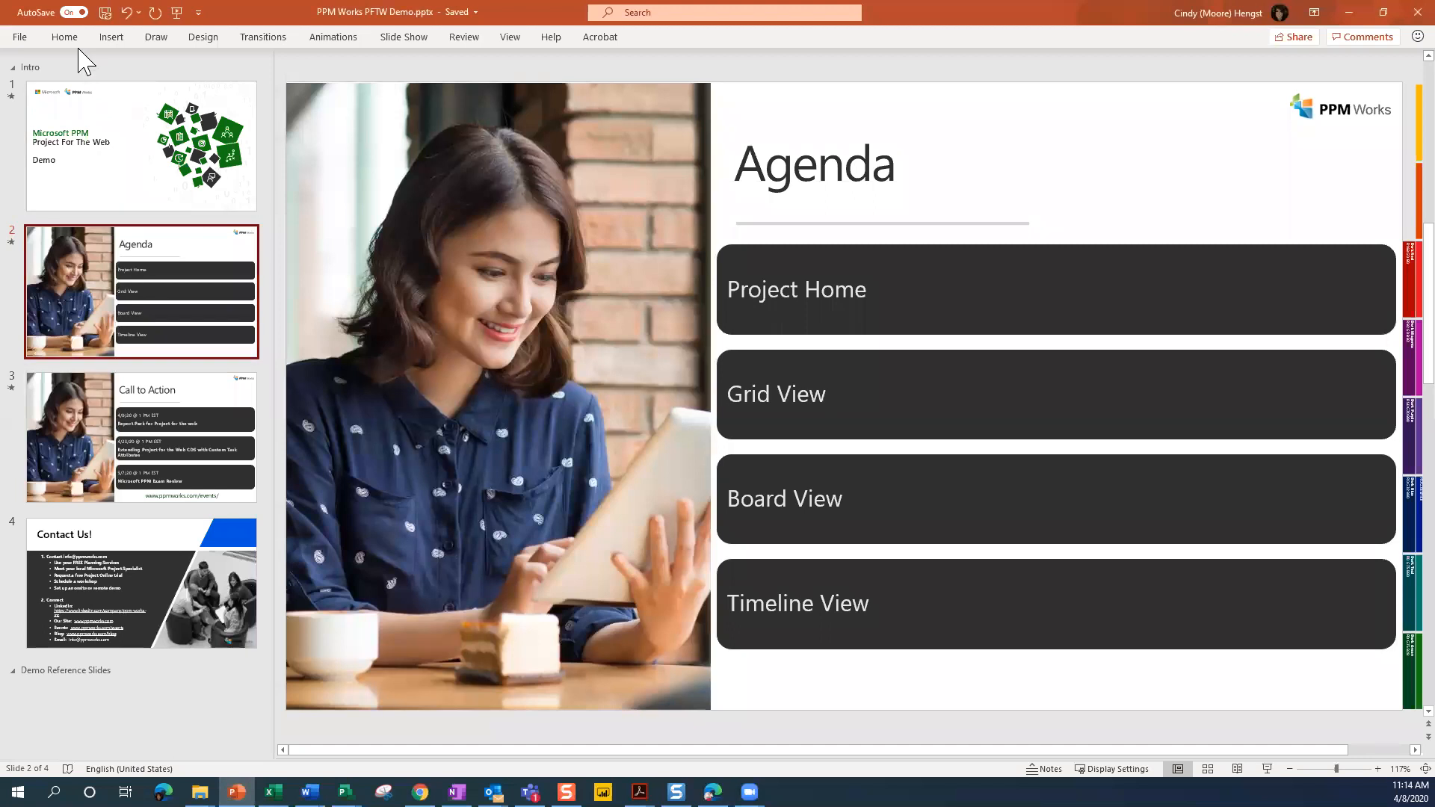
mouse_move(320, 50)
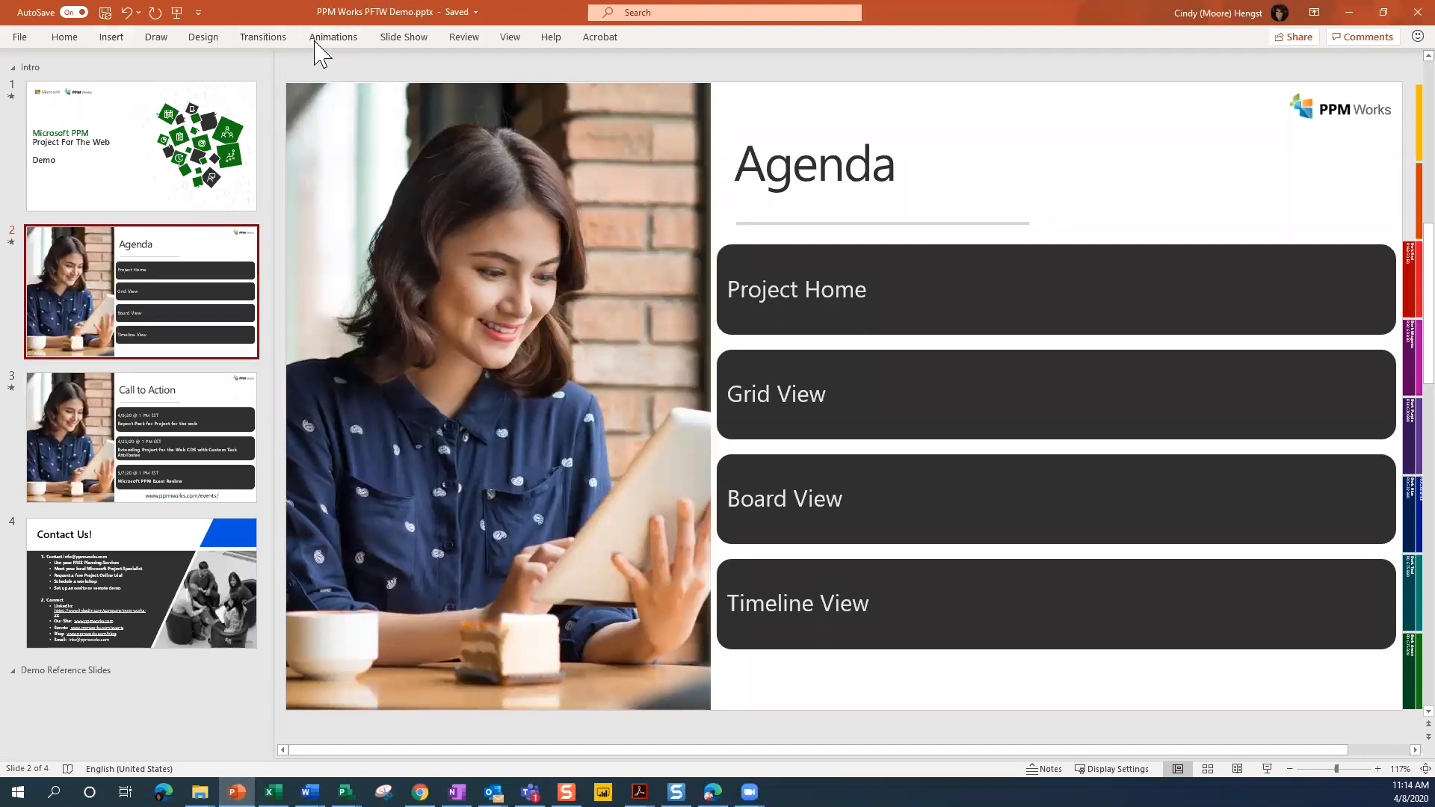
click(404, 36)
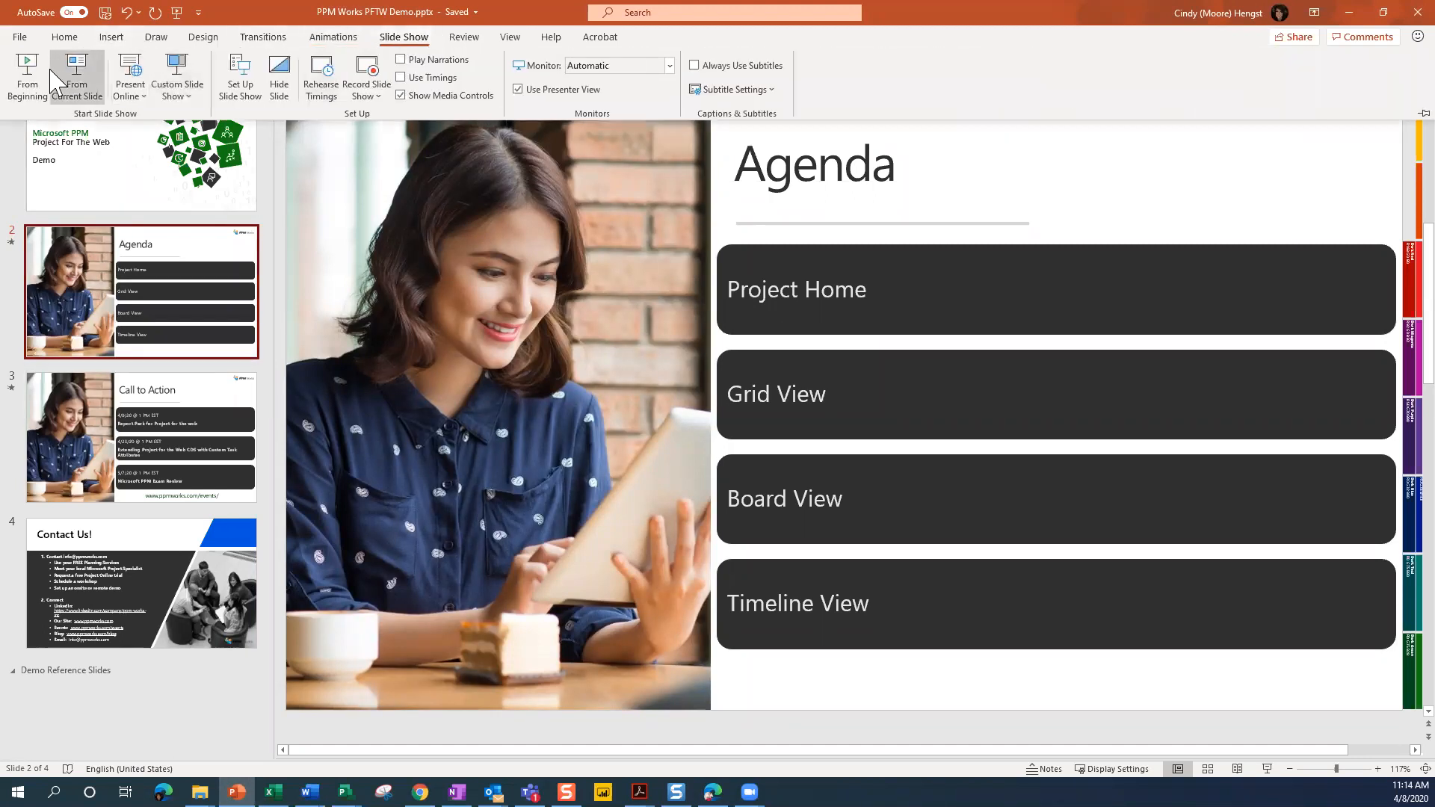
click(76, 76)
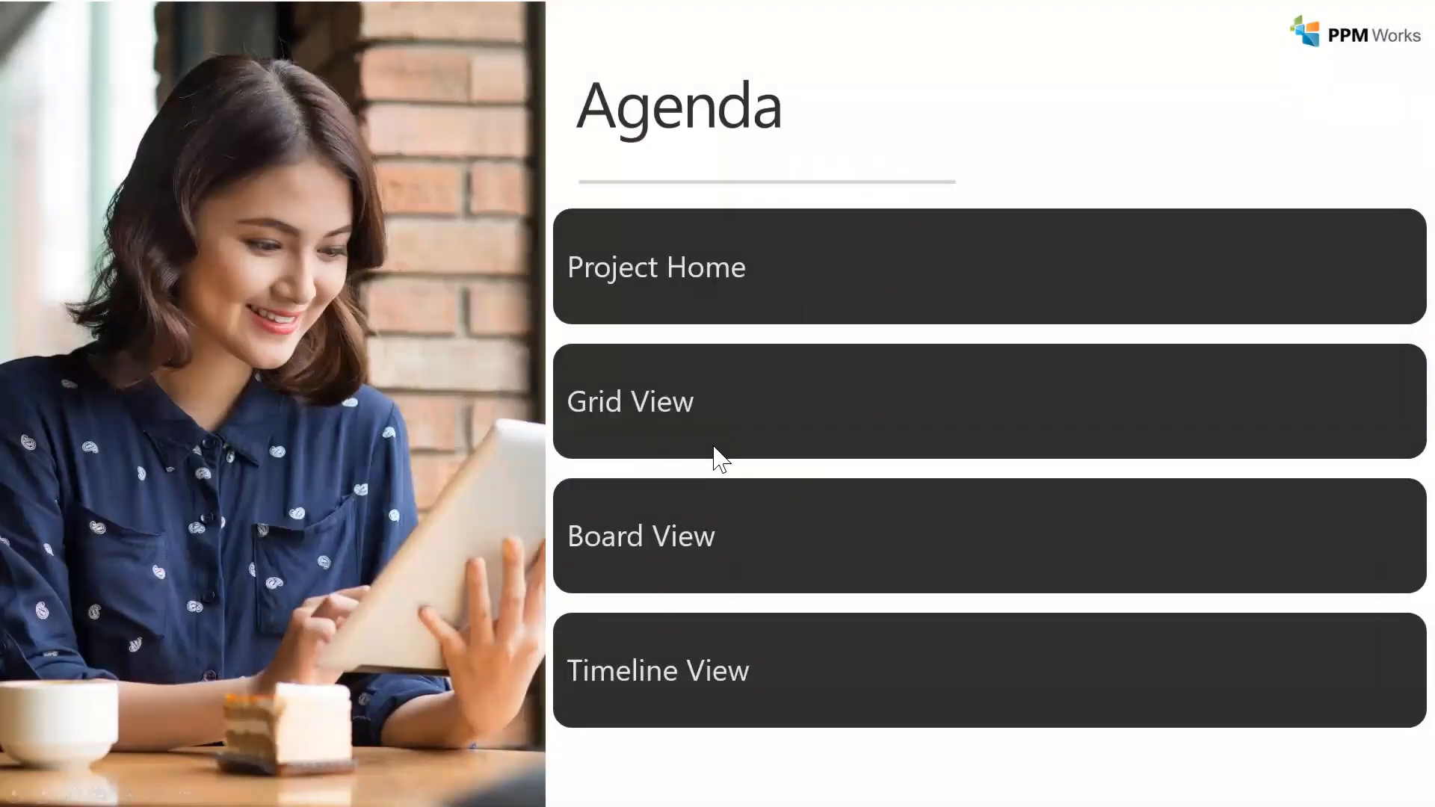